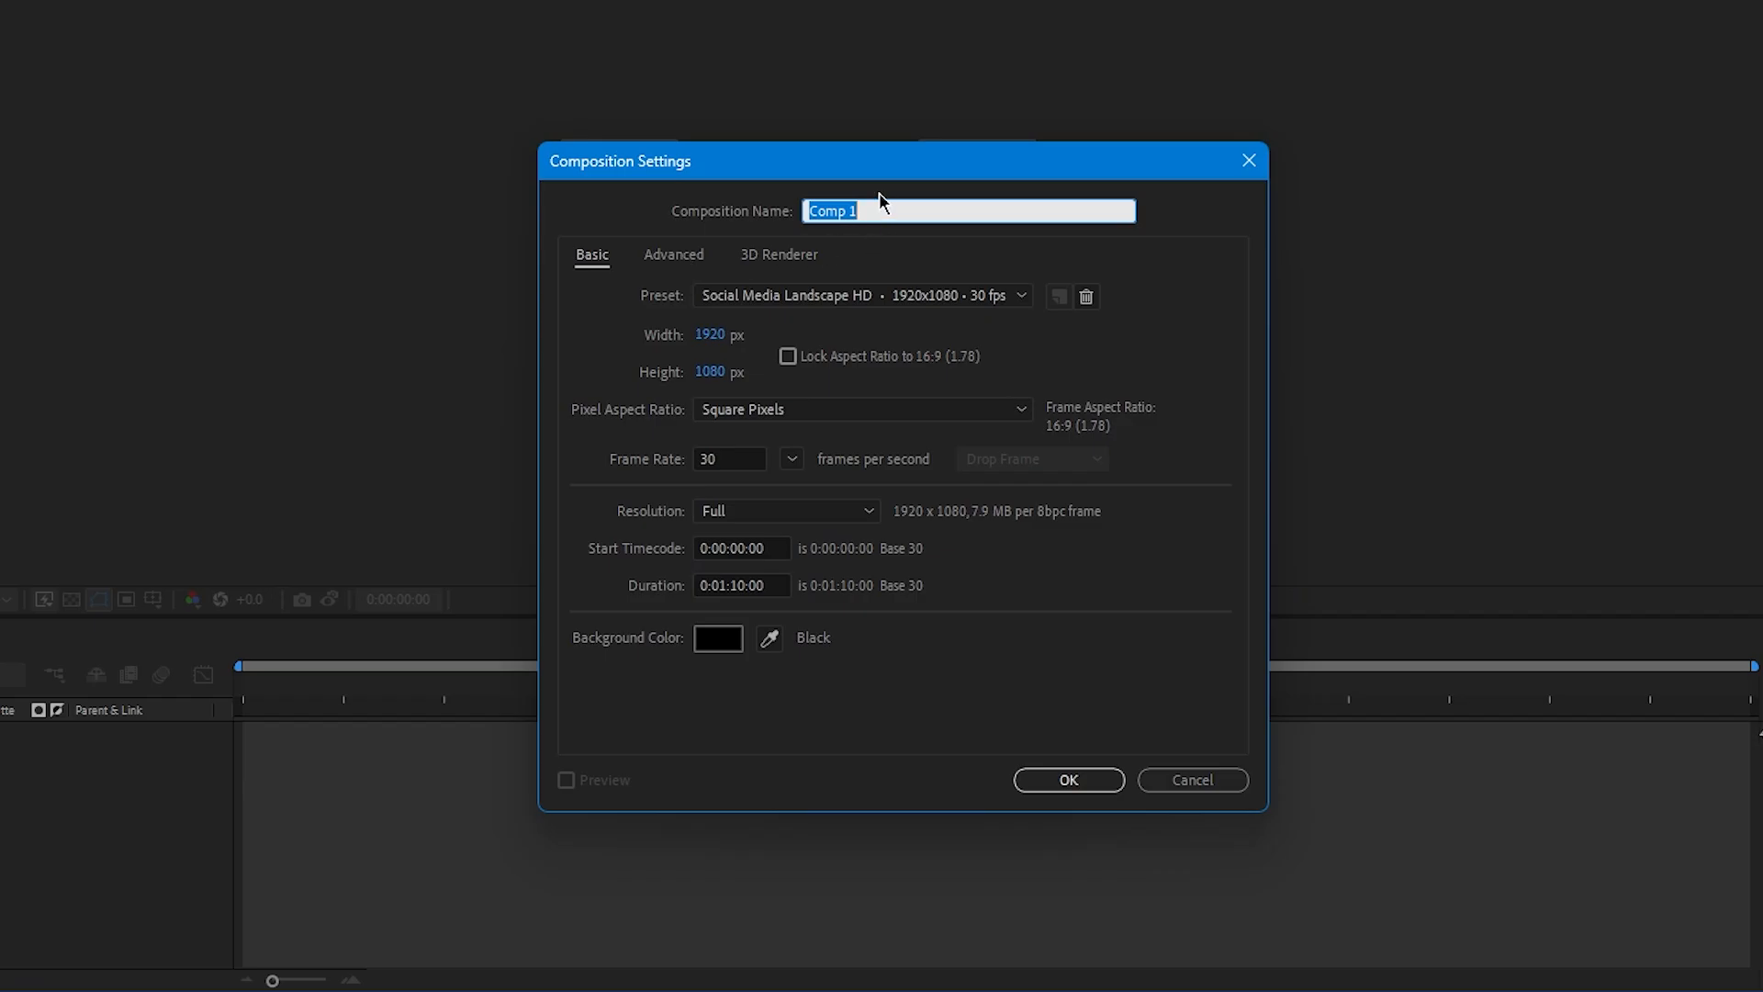
# Step: Name the new 1920×1080, 30 fps composition 'Final' and confirm its settings
pyautogui.write('Final')
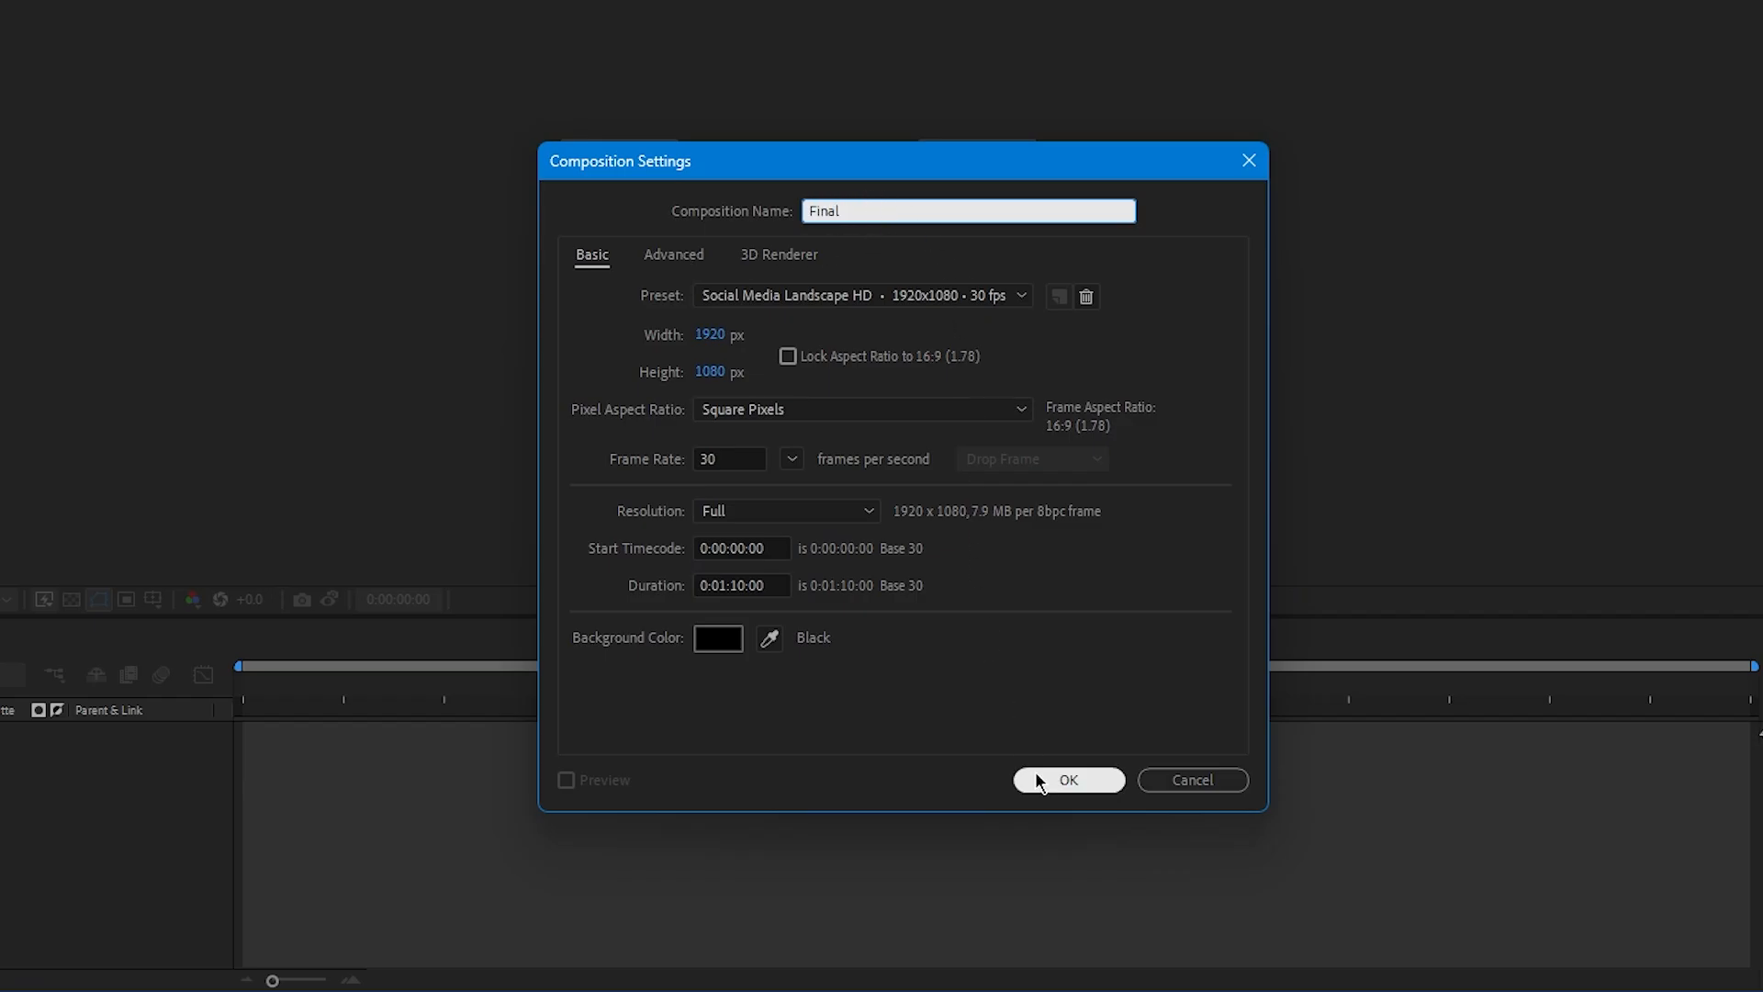
pyautogui.click(1067, 780)
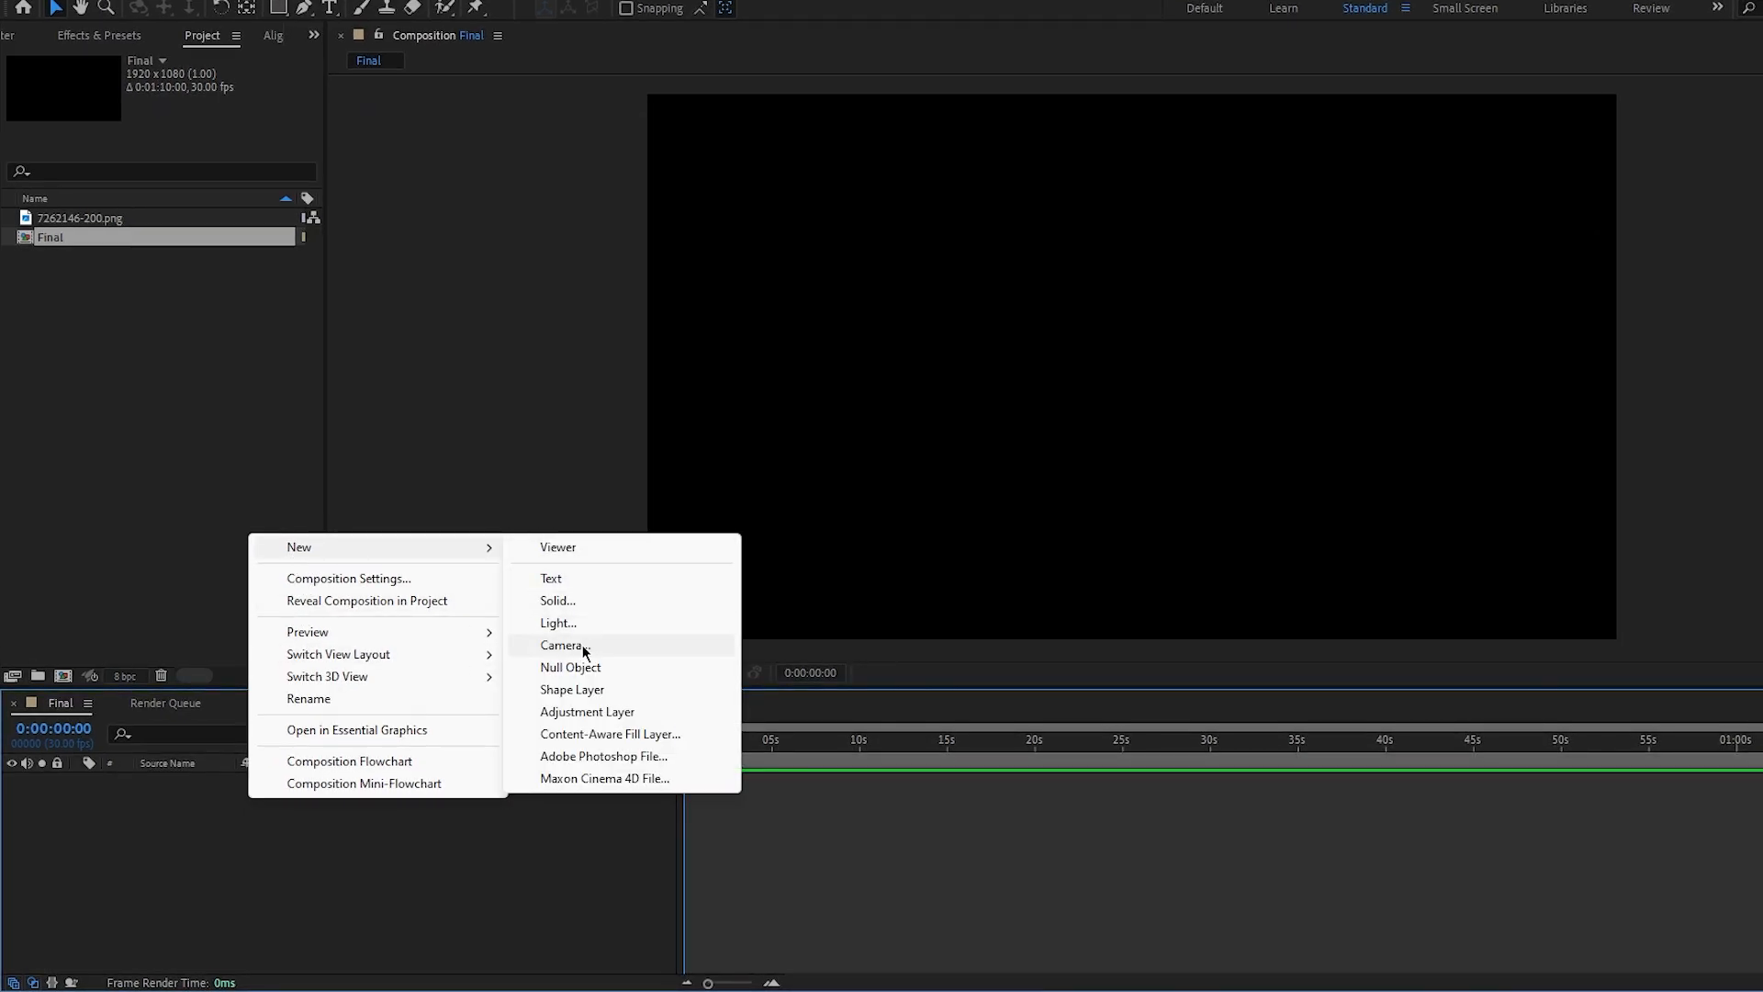
# Step: Add a white rectangle shape layer and set its path size and roundness for the pill bar
pyautogui.click(571, 690)
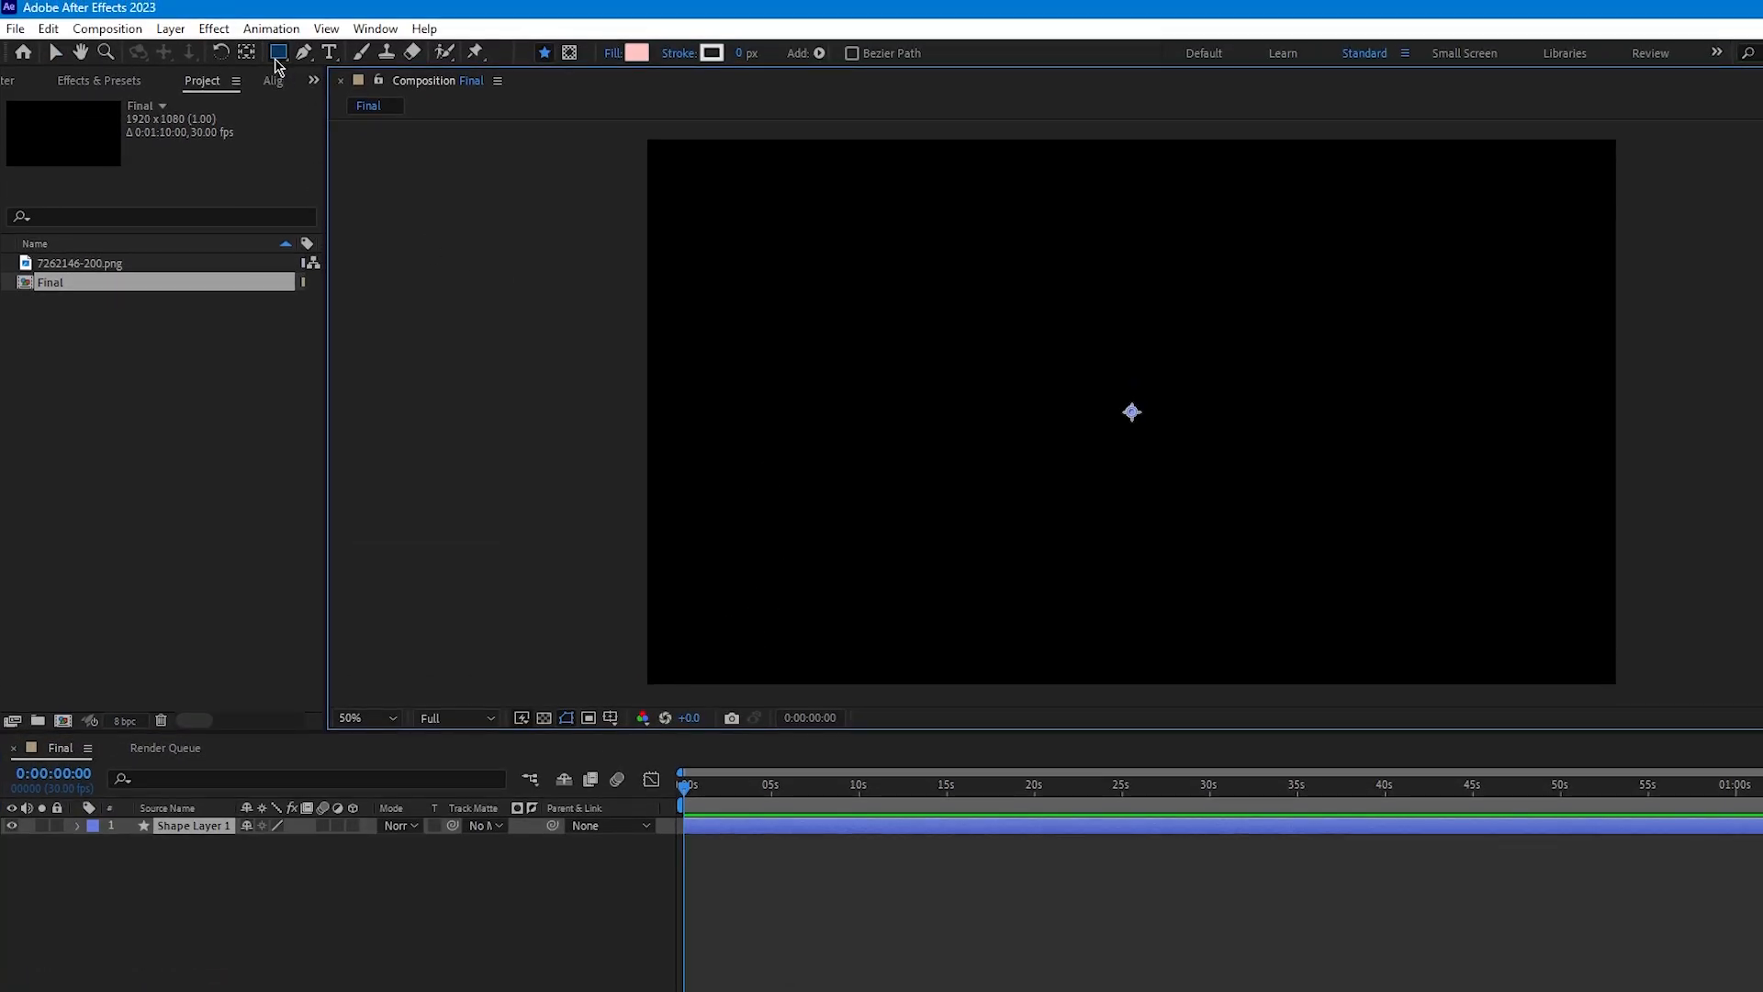
pyautogui.moveTo(277, 53)
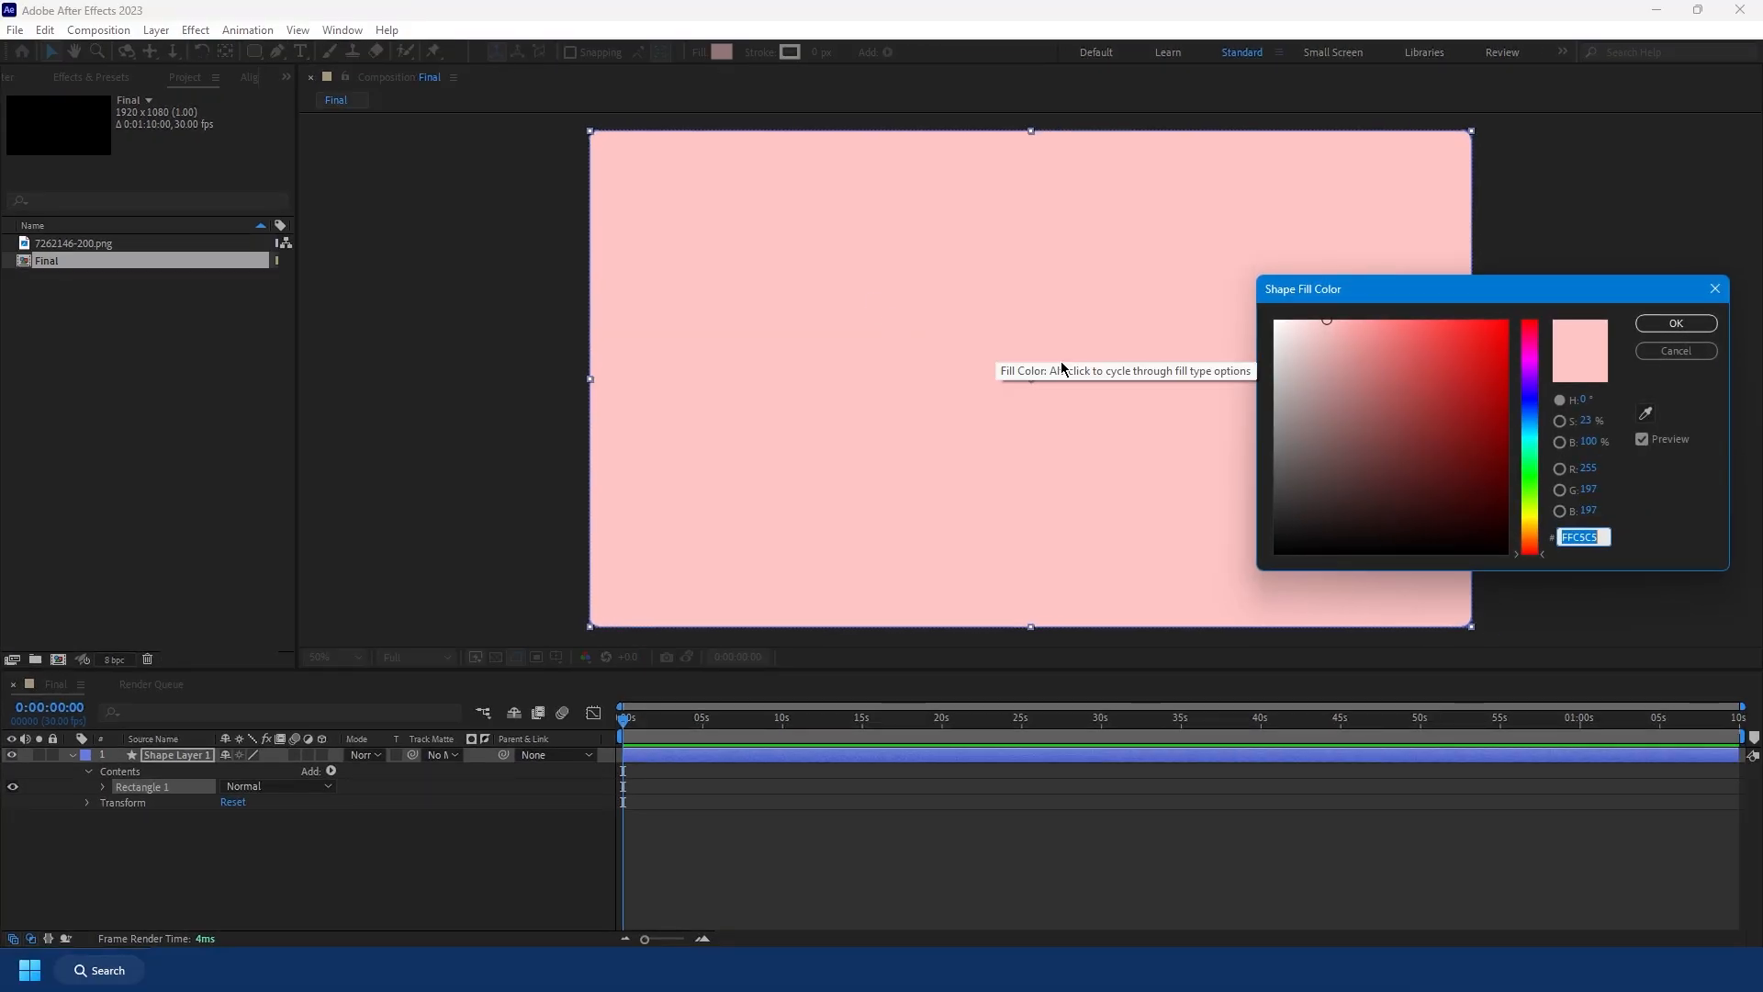
pyautogui.click(1674, 322)
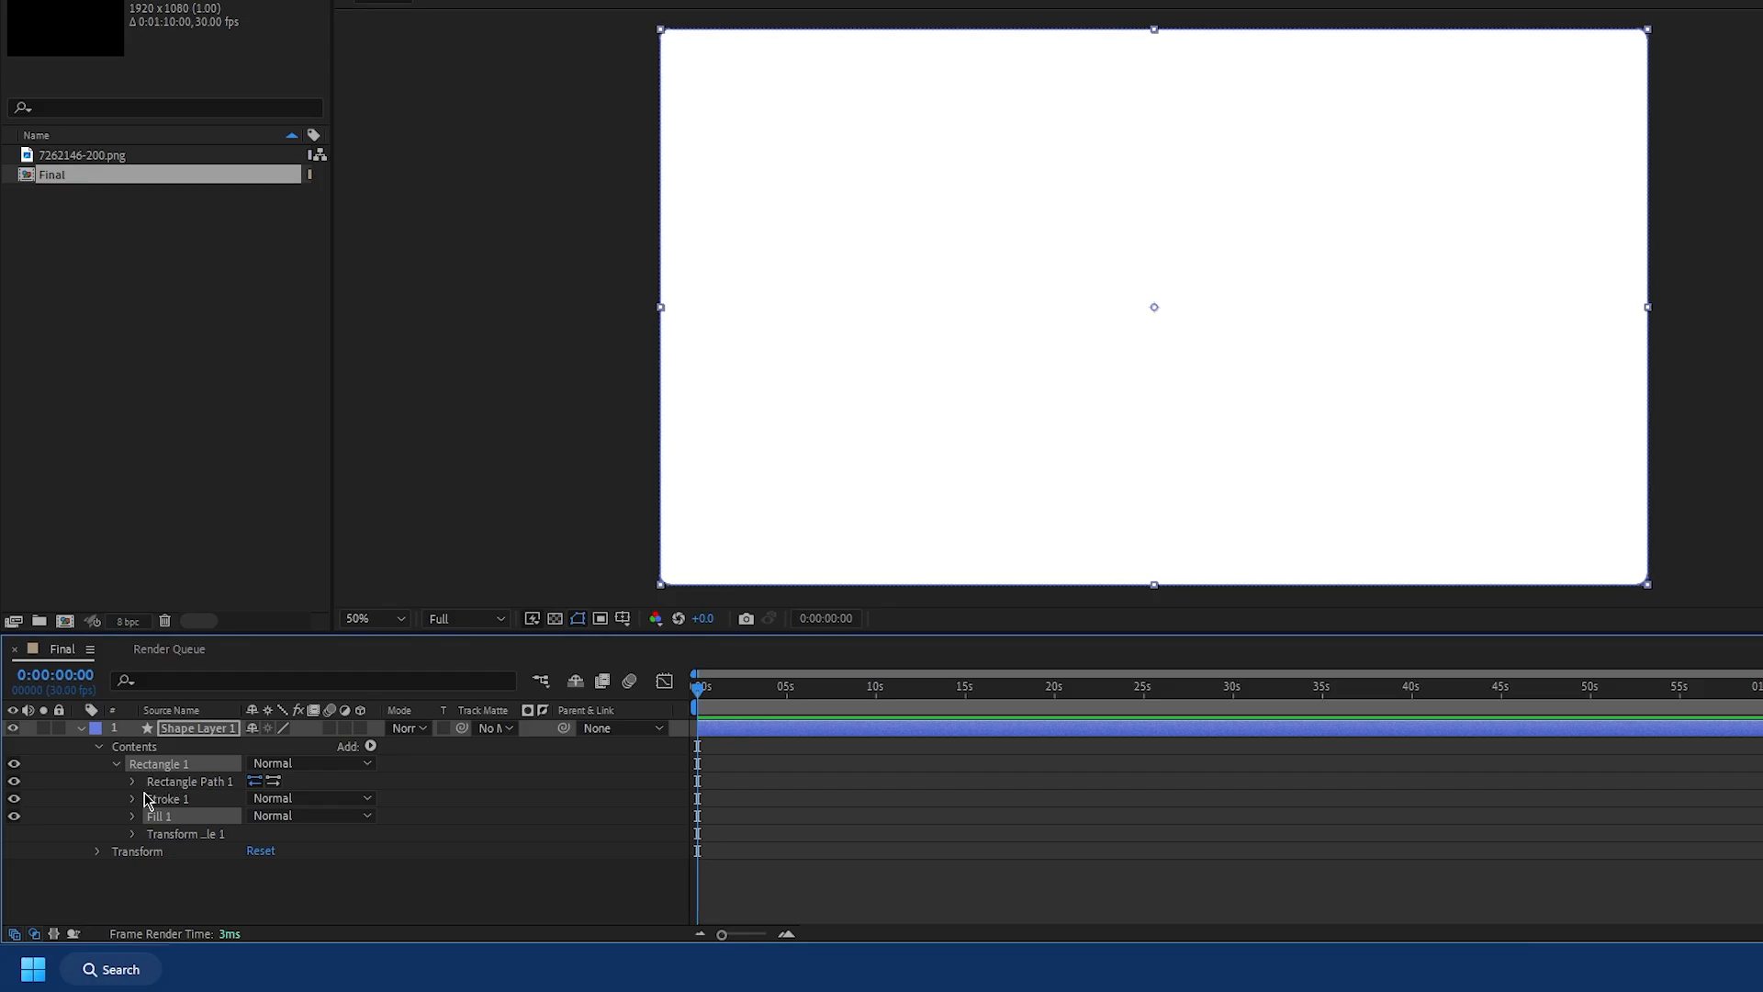
pyautogui.click(132, 781)
pyautogui.write('250')
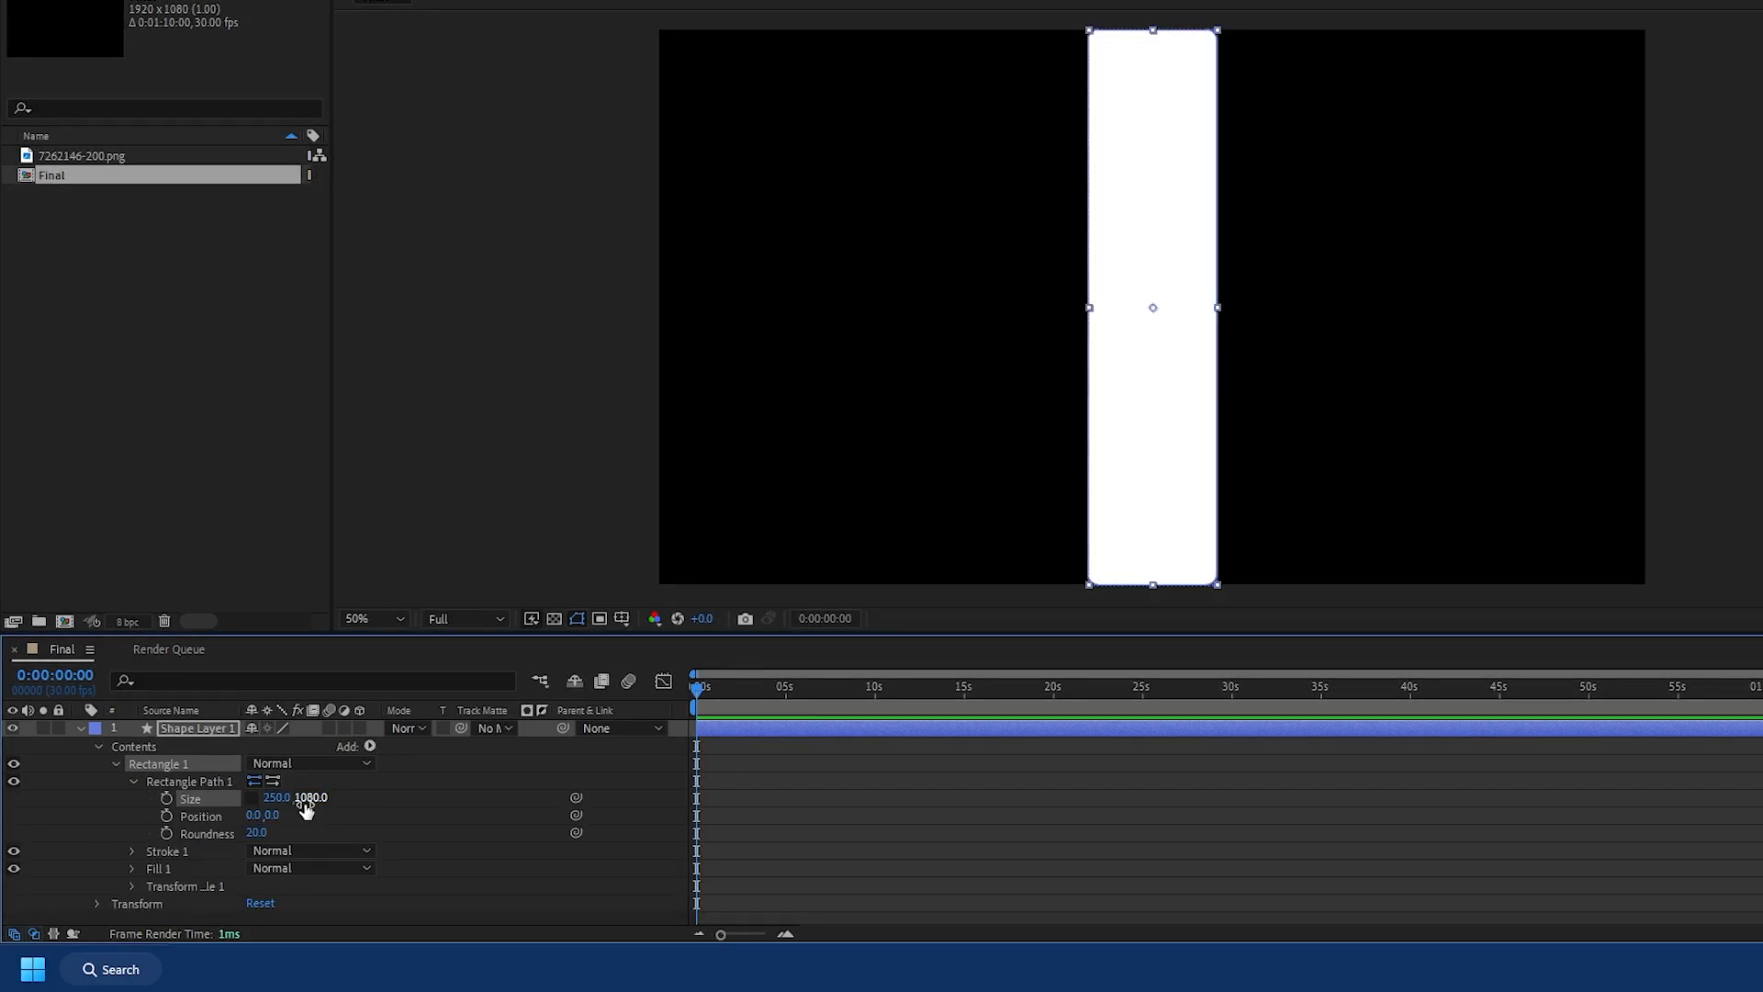
pyautogui.write('285.0')
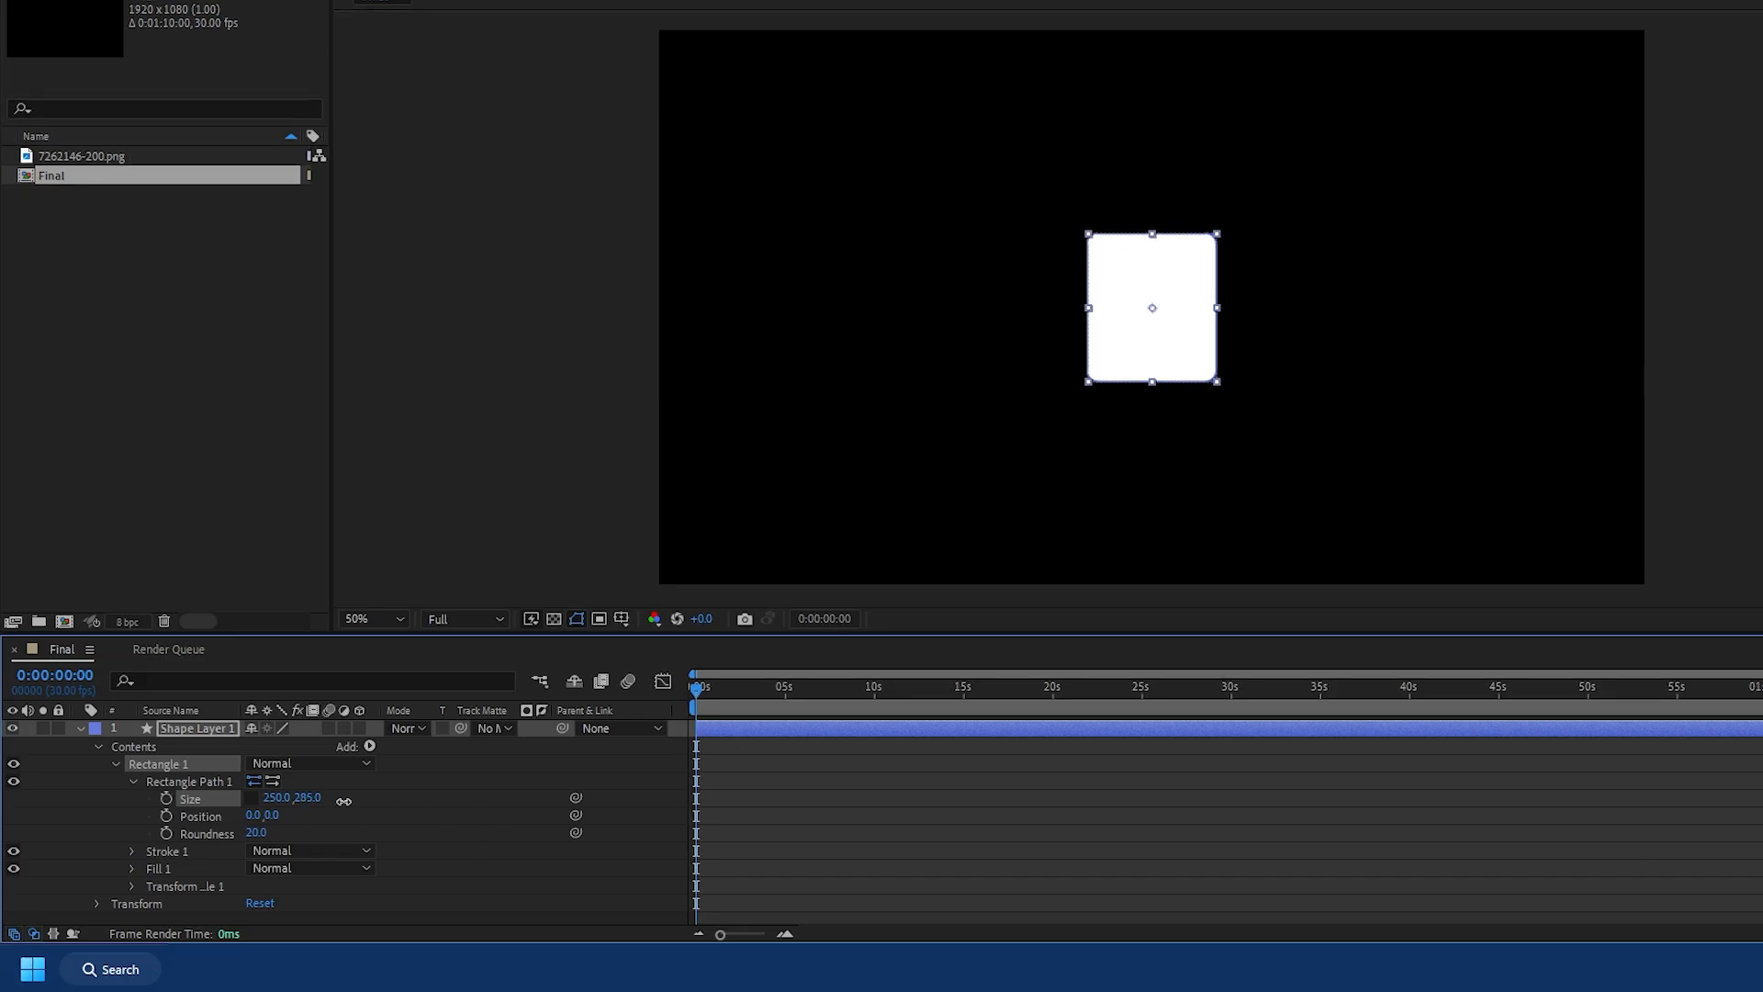
pyautogui.write('100.0')
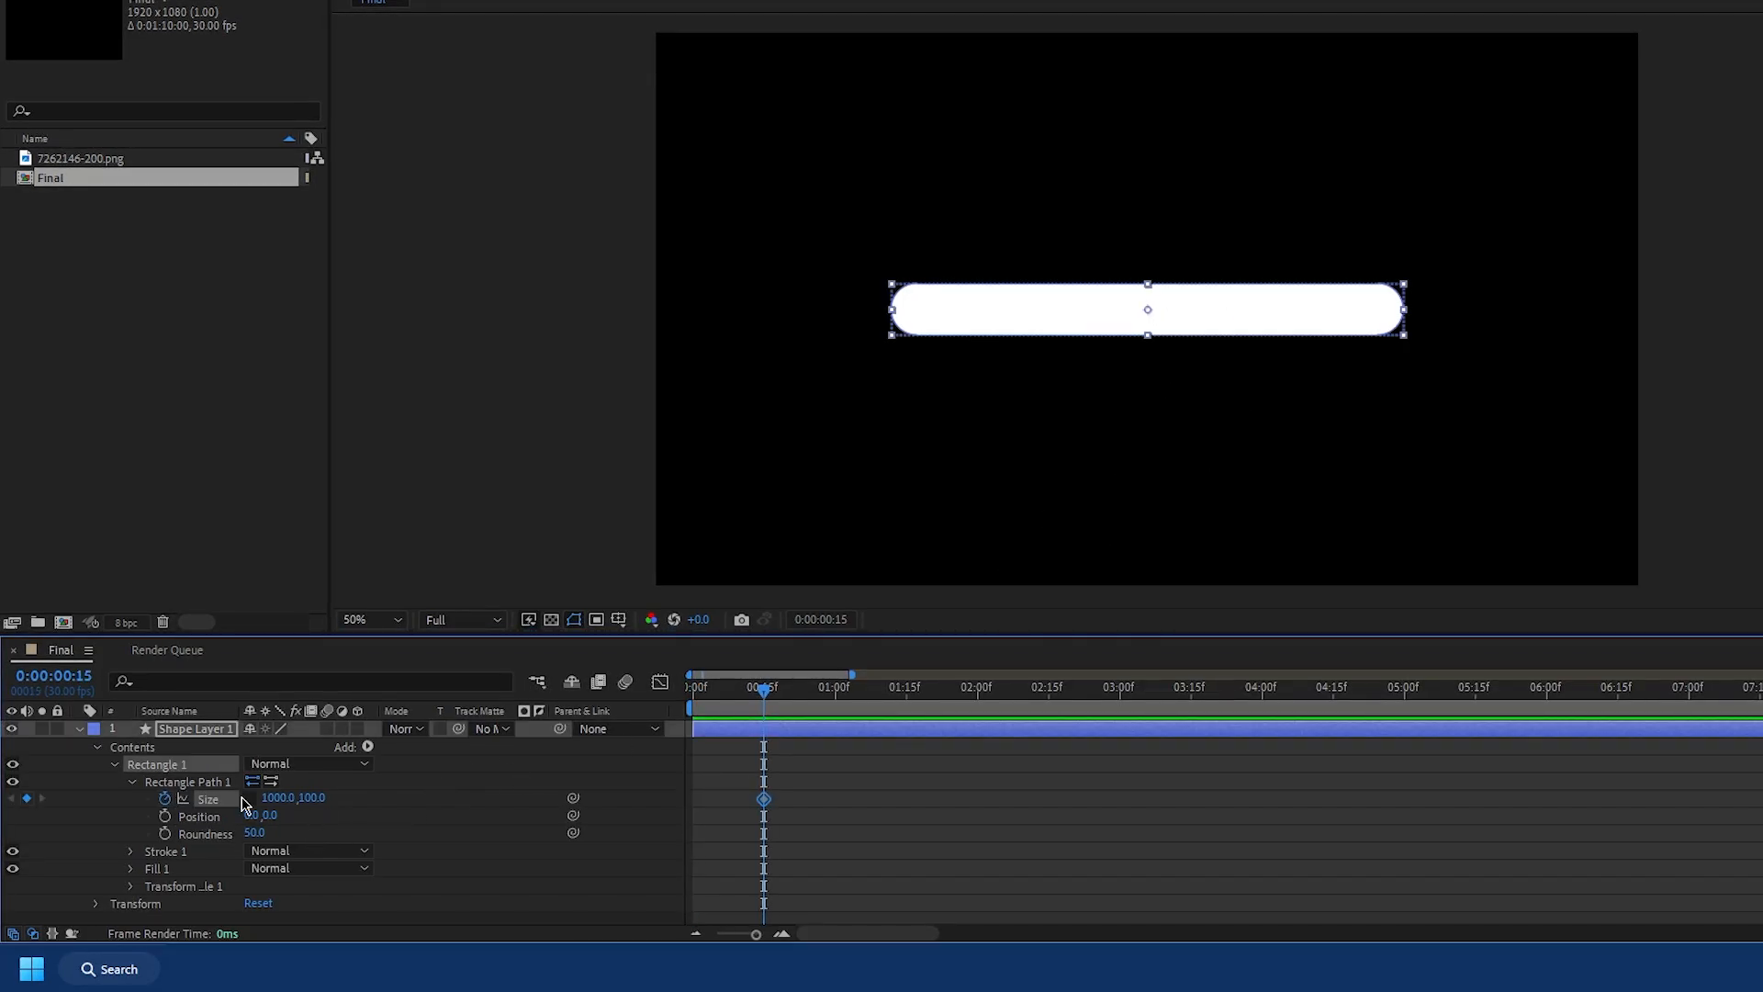
# Step: Keyframe the pill's size and position and ease the speed curves in the Graph Editor
pyautogui.click(835, 687)
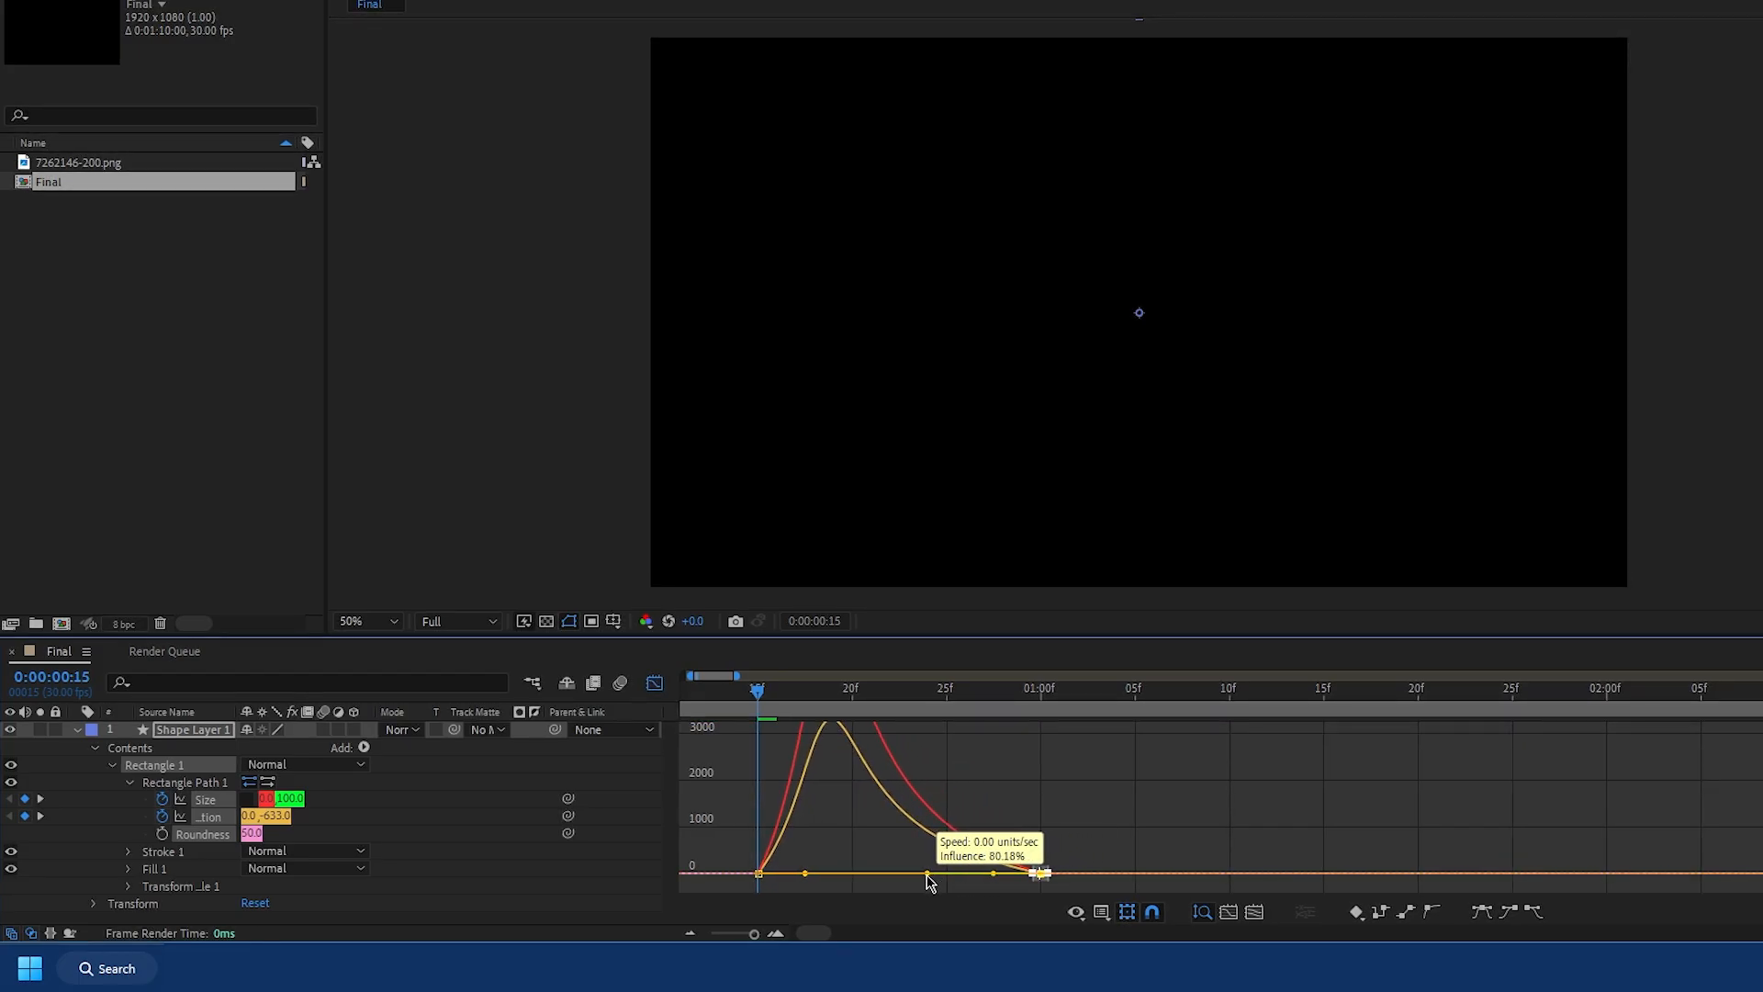
pyautogui.click(1200, 912)
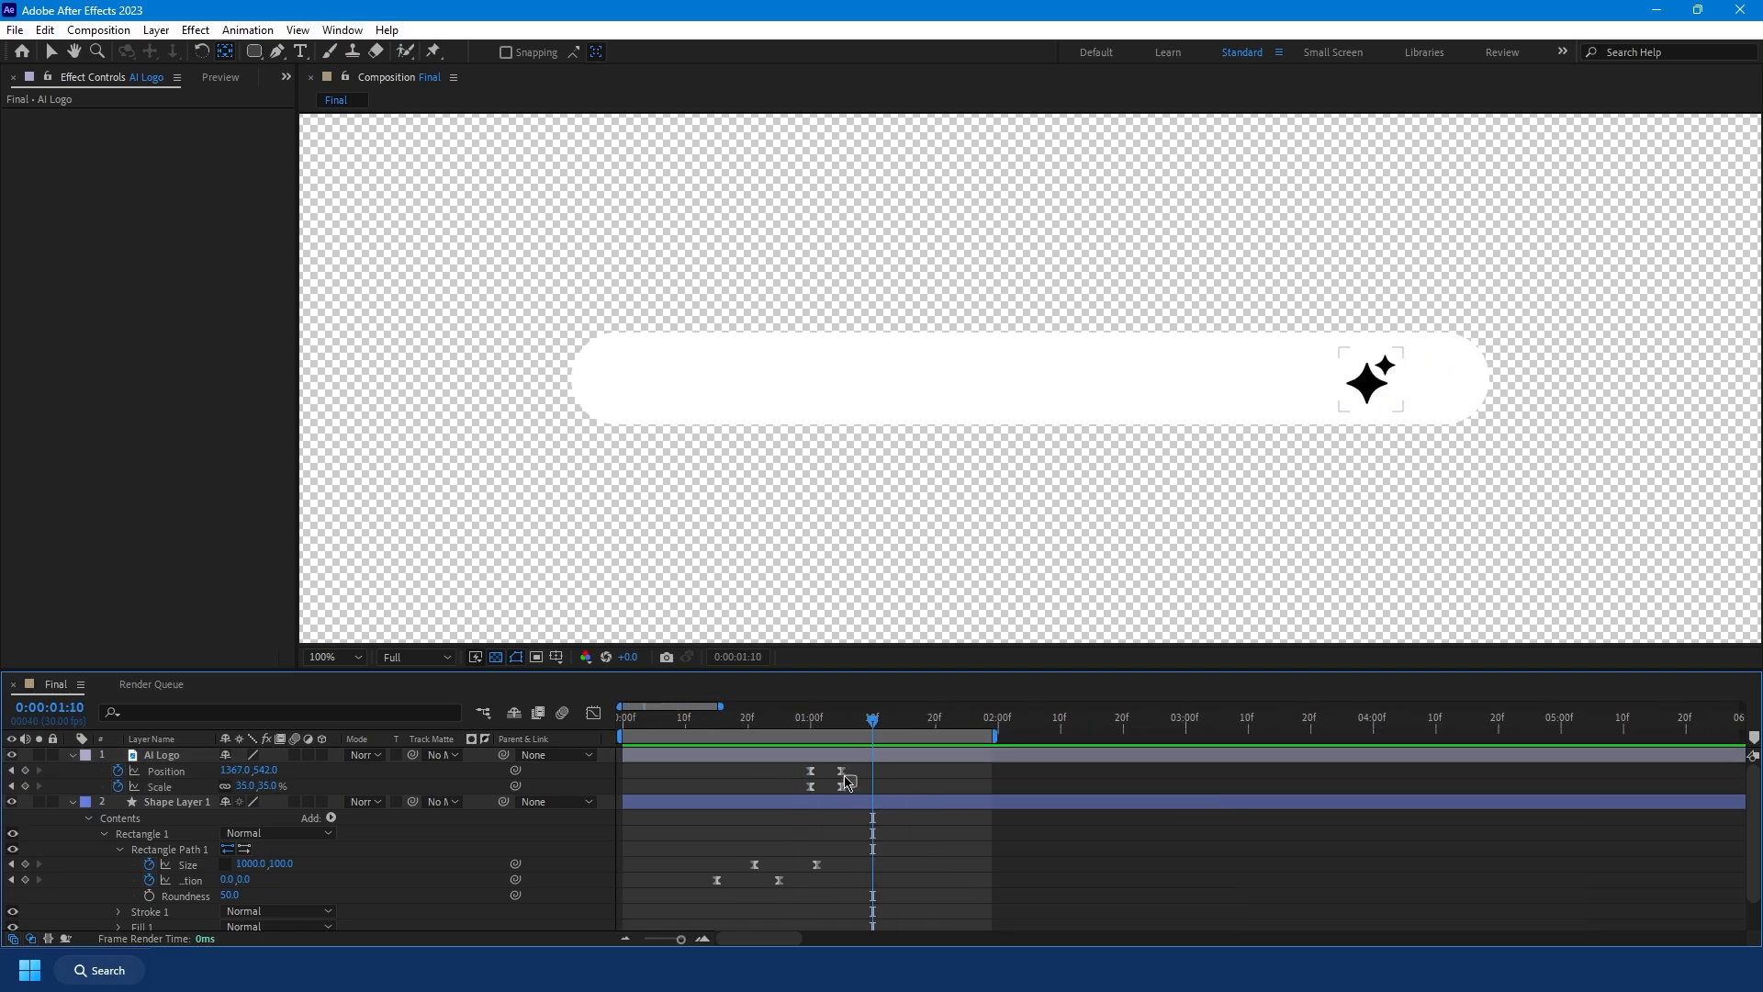
pyautogui.moveTo(827, 728)
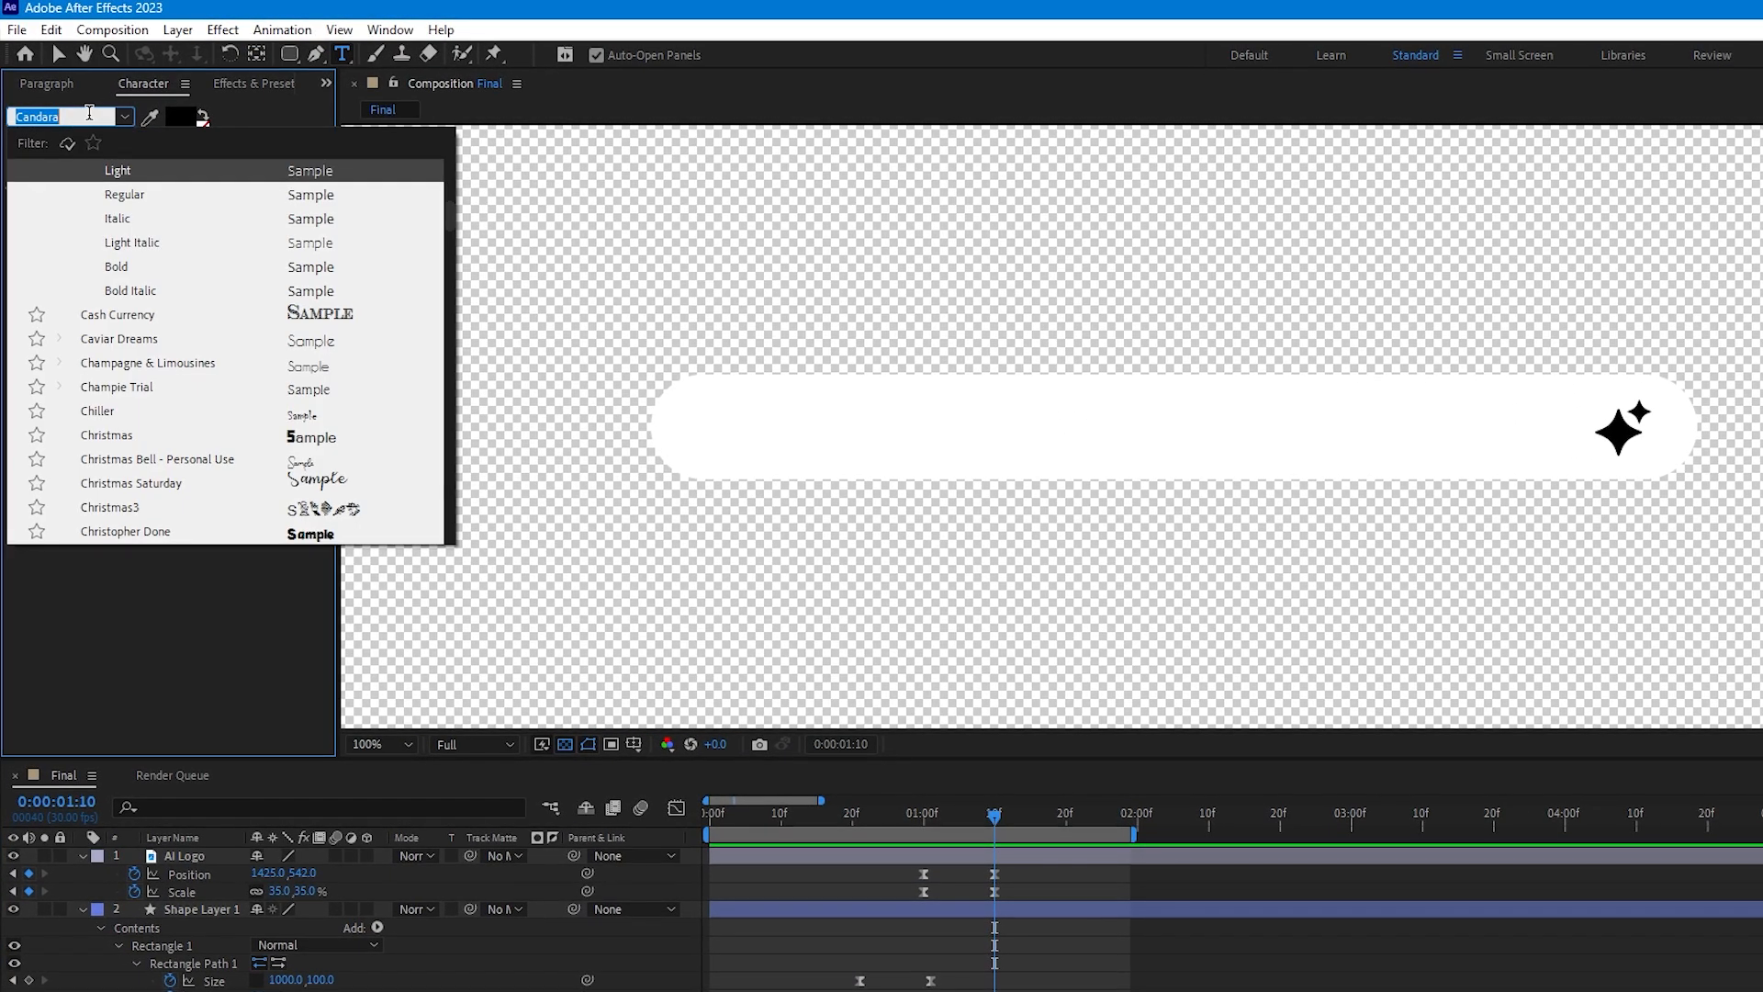
# Step: Write 'Seasons' in SF Pro Text inside the bar and choose its font weight
pyautogui.write('SF Pro Text')
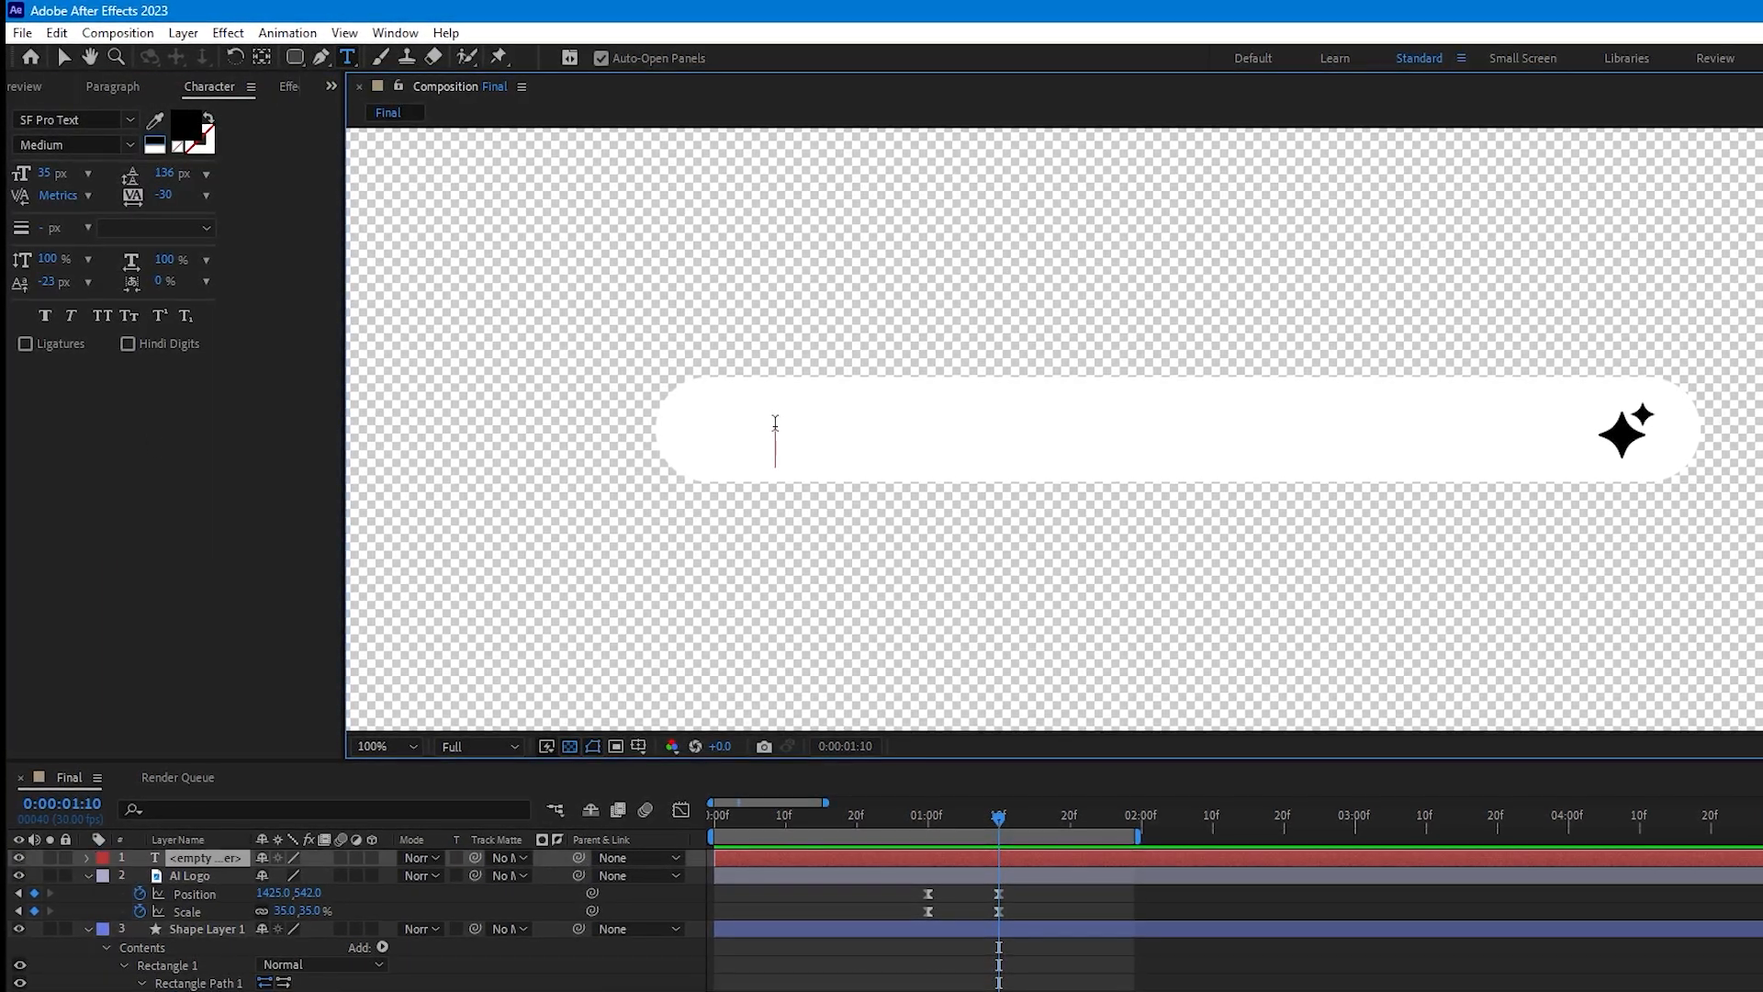
pyautogui.write('Seasons')
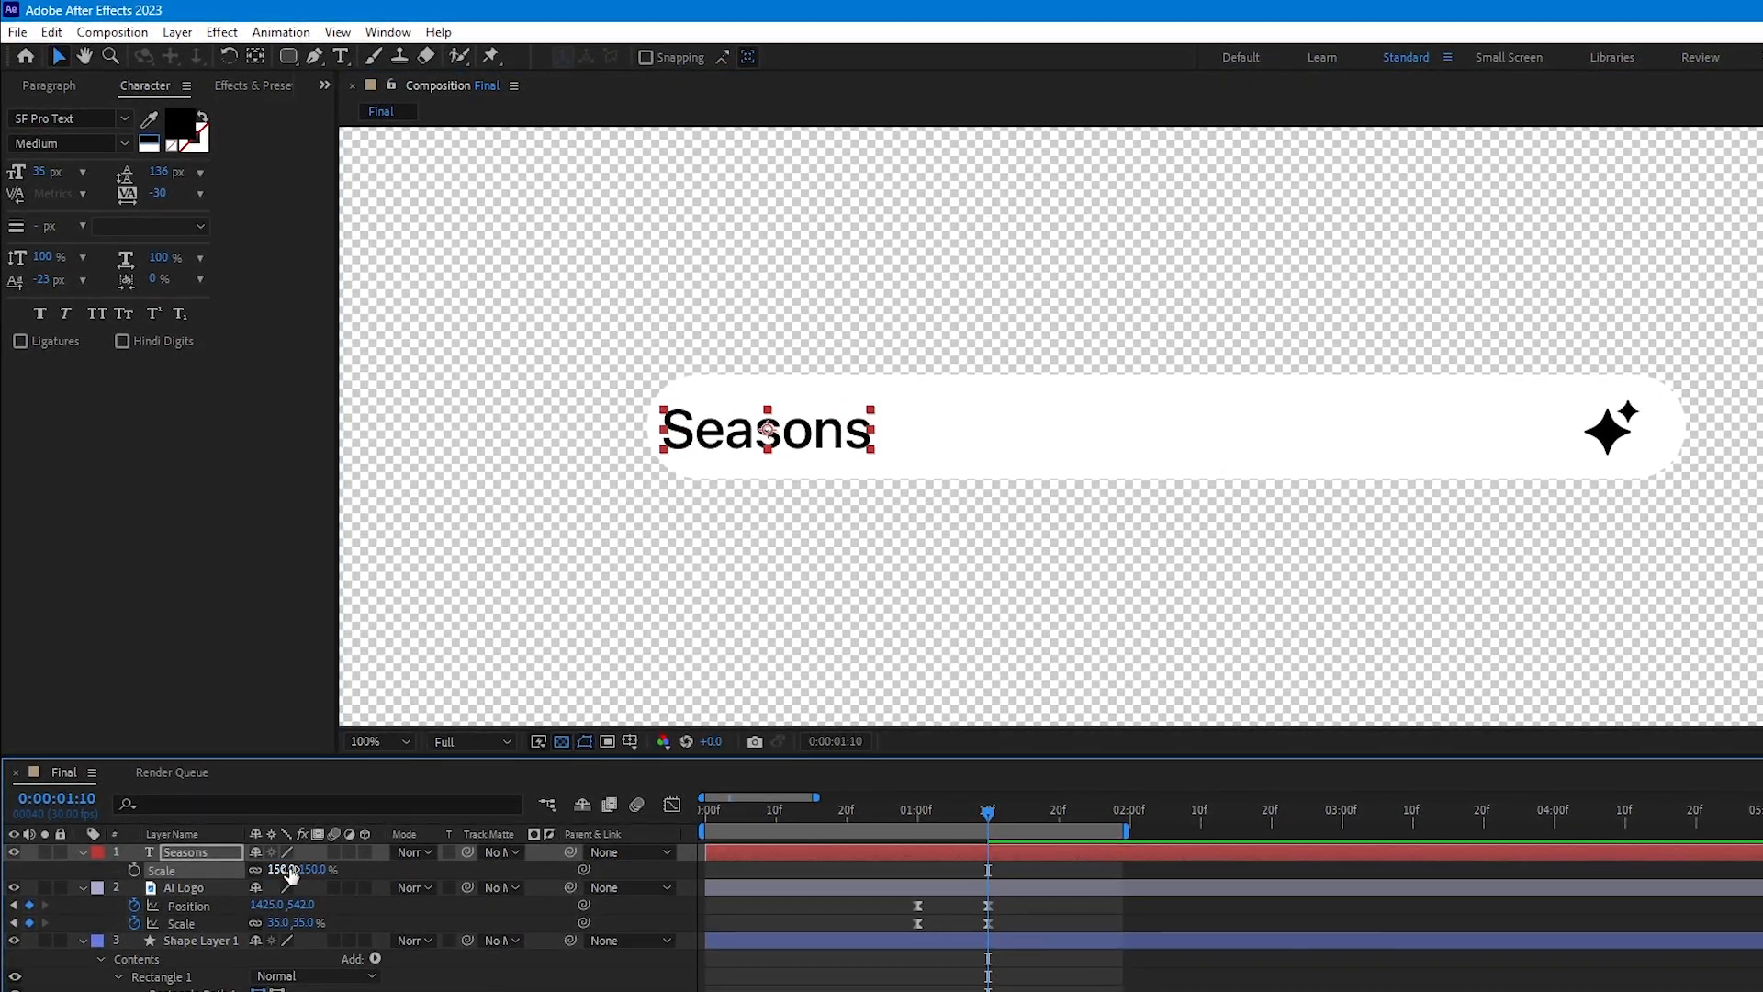
pyautogui.click(124, 143)
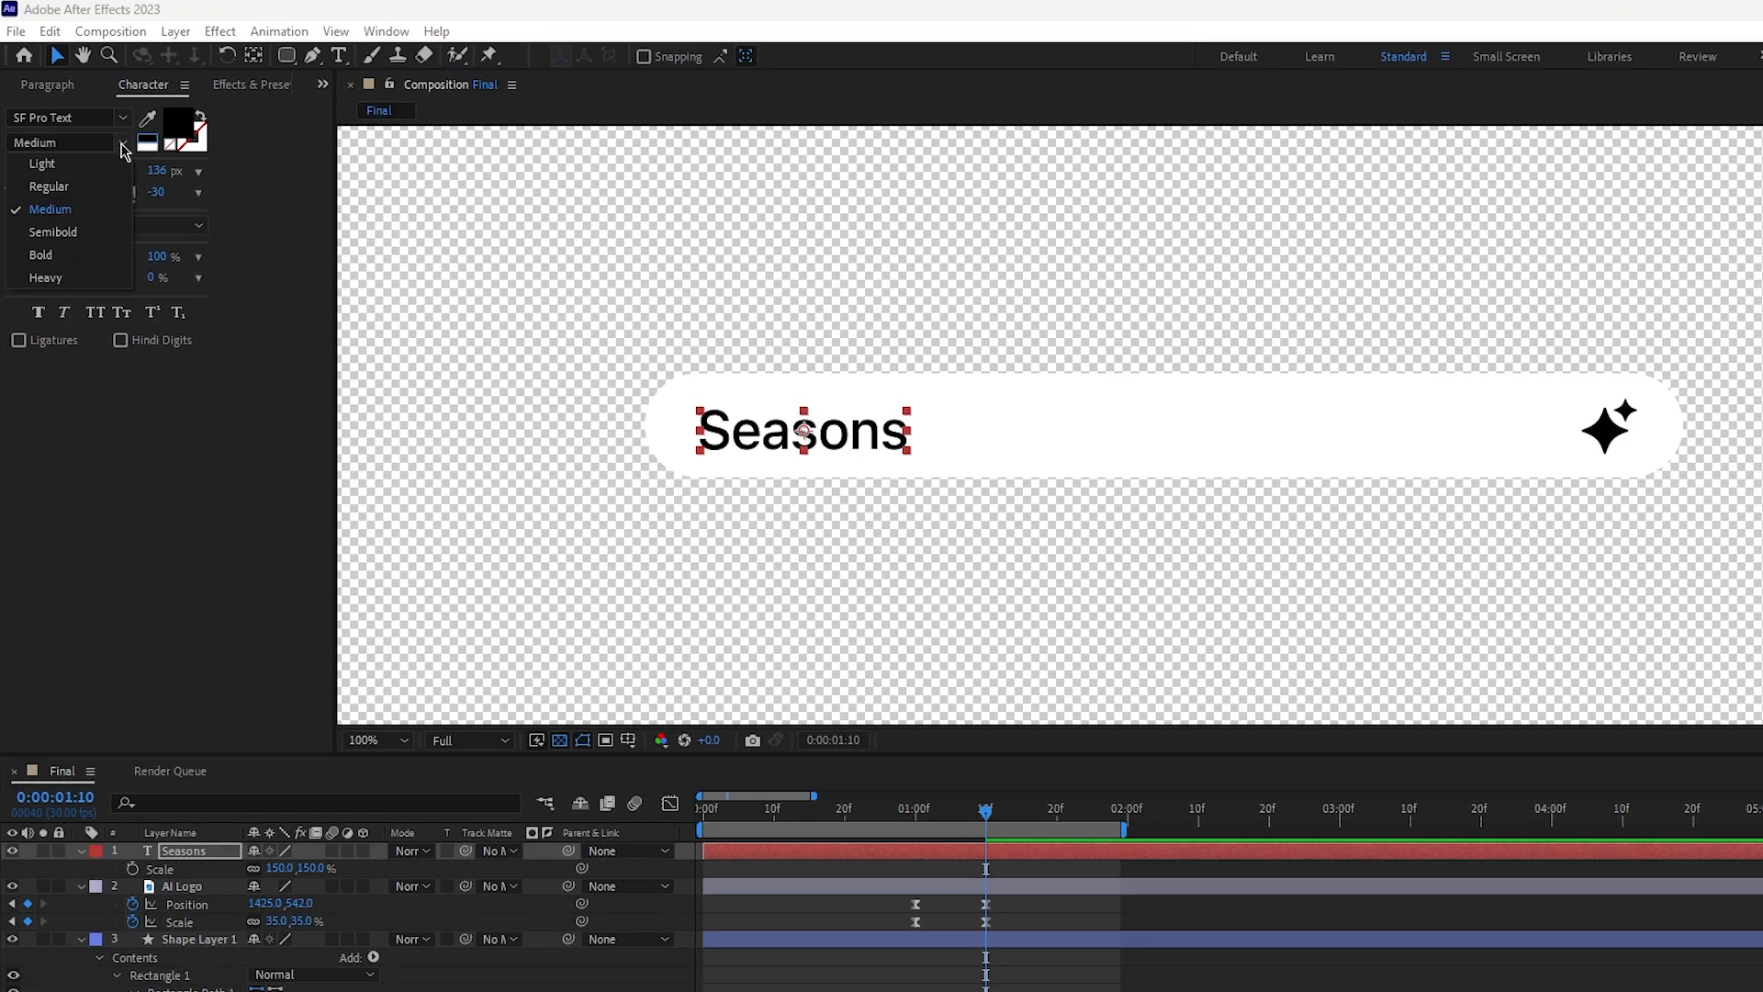
pyautogui.click(48, 186)
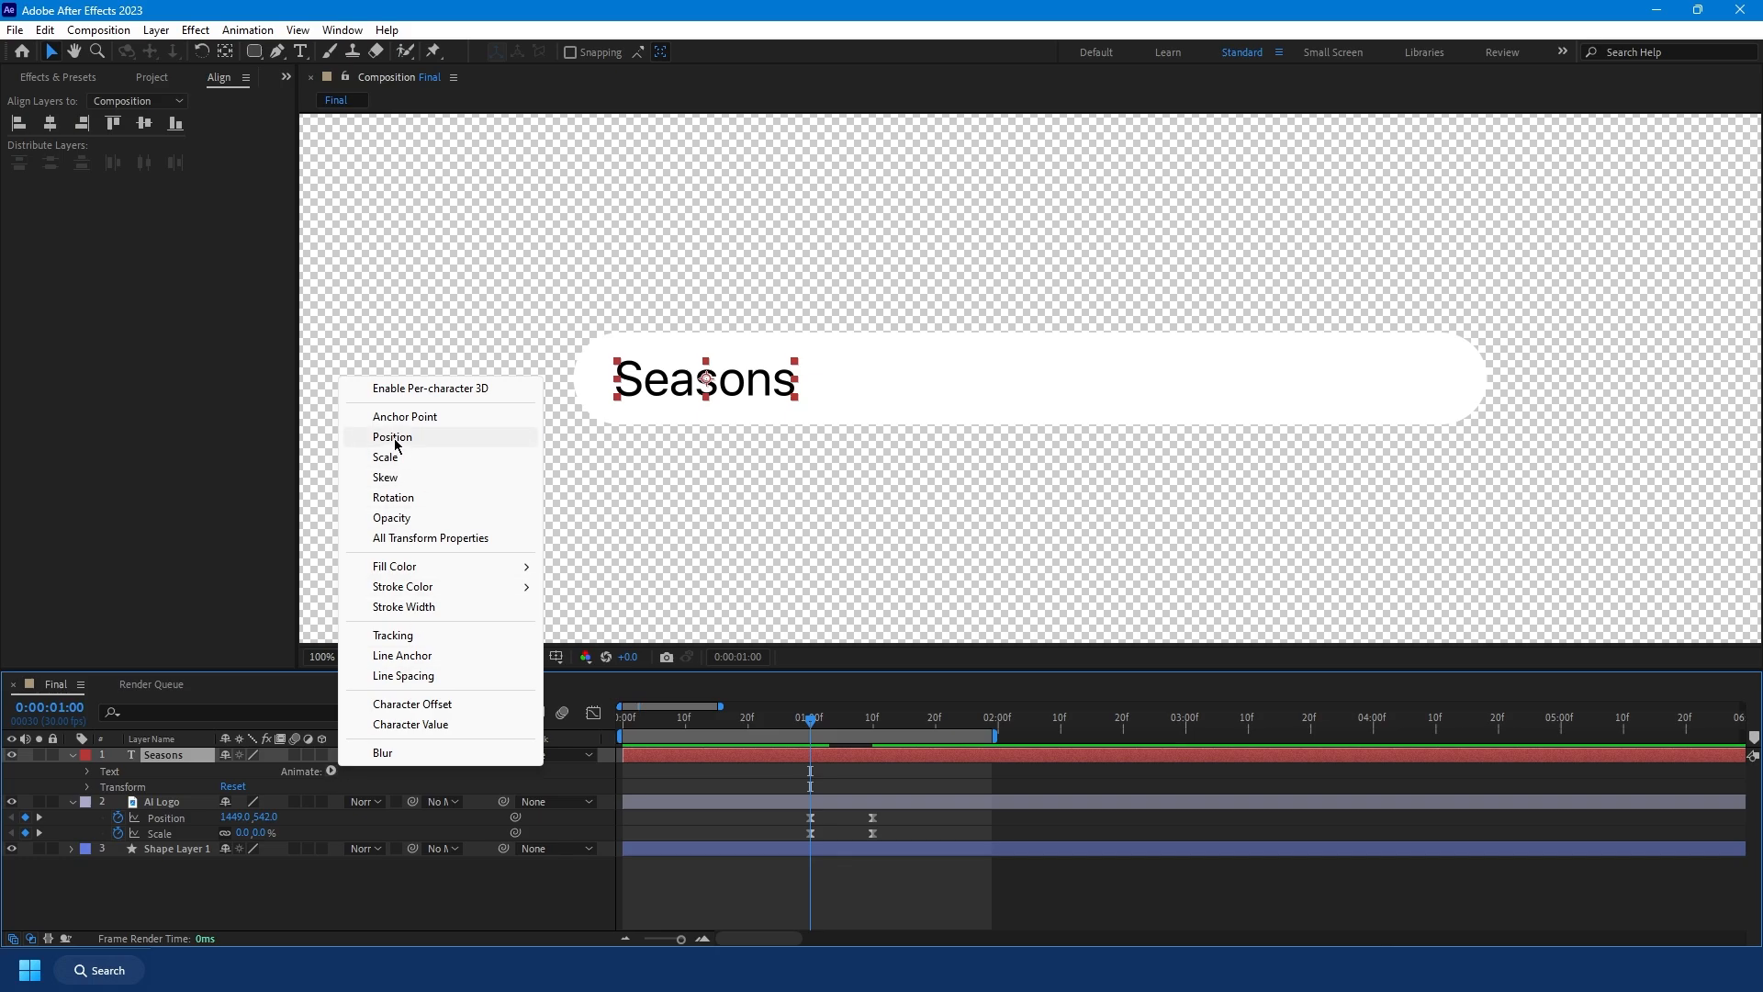
# Step: Add a Position animator to Seasons with its range selector based on Characters Excluding Spaces
pyautogui.click(392, 436)
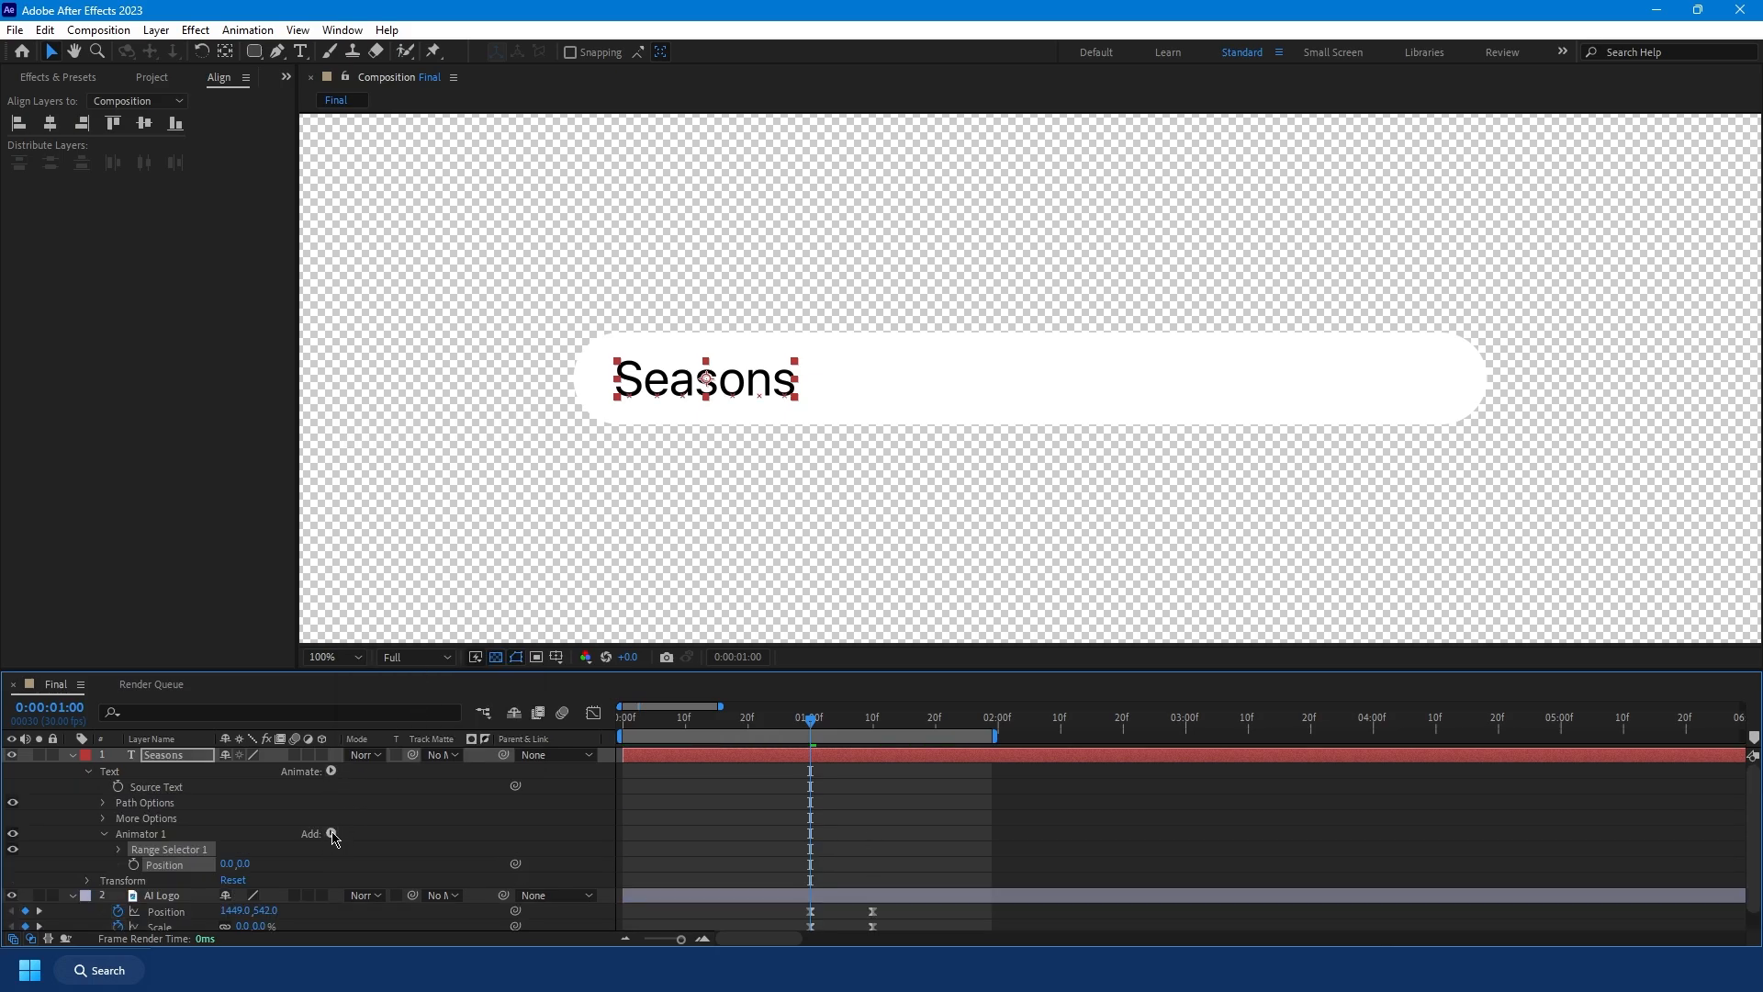
pyautogui.click(120, 848)
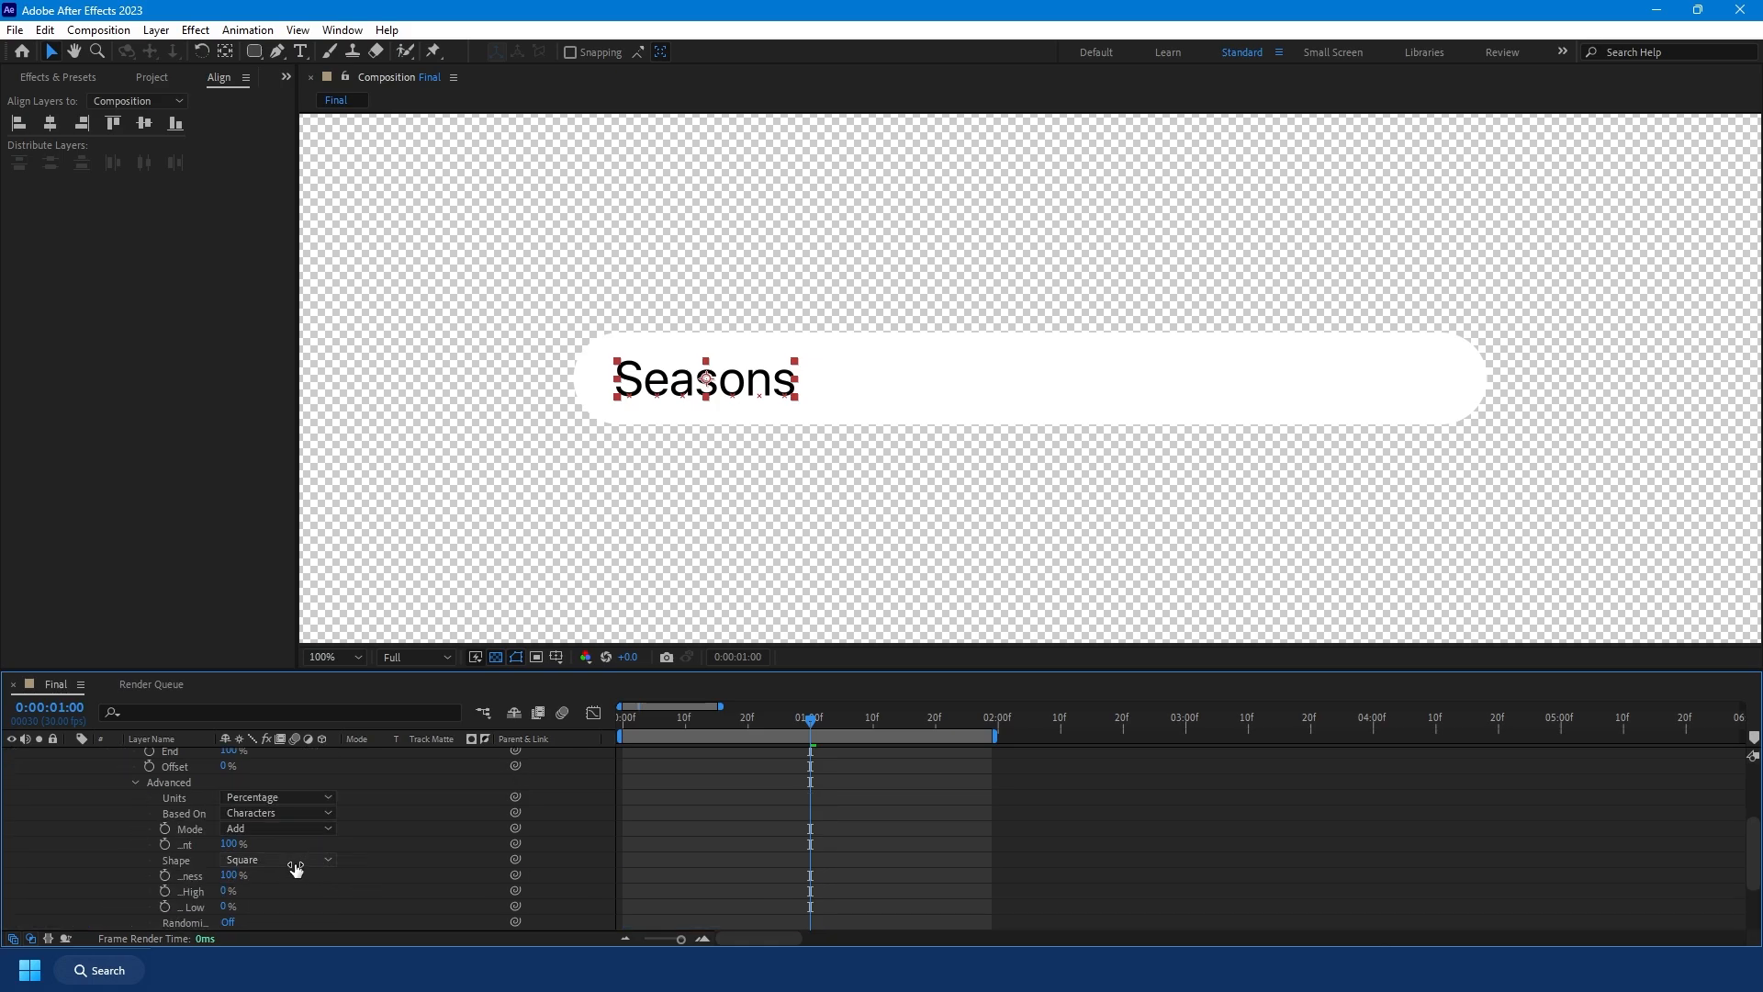
pyautogui.click(277, 860)
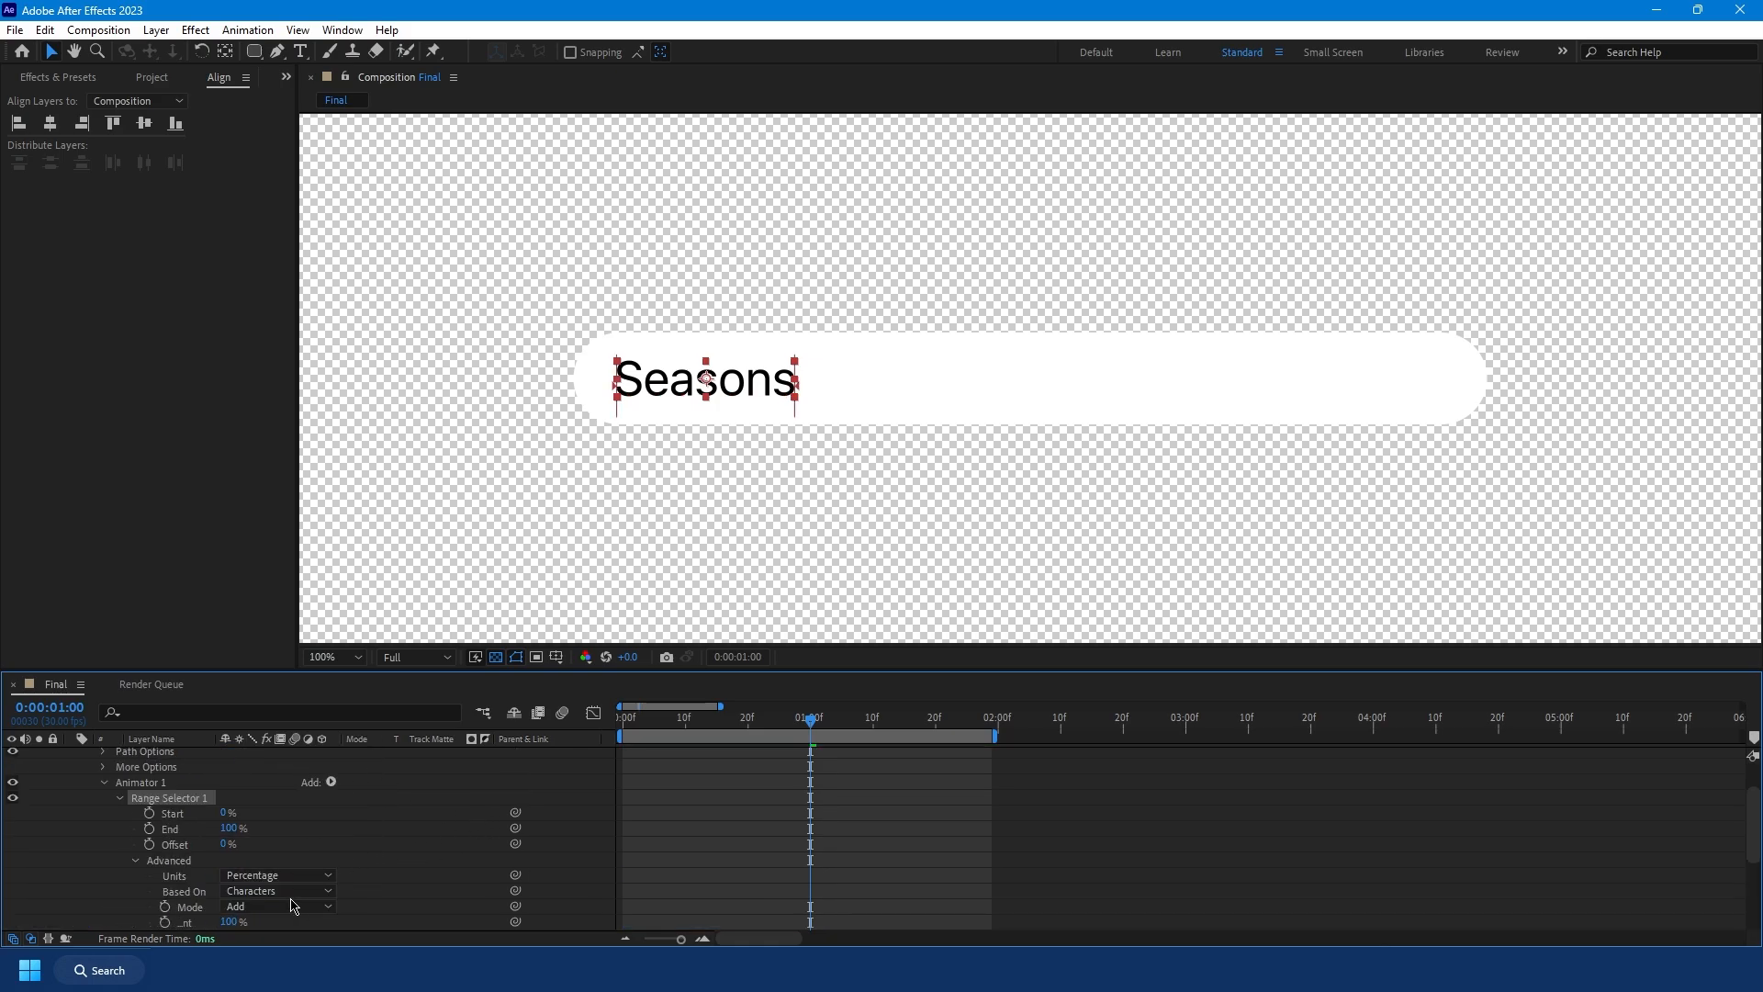
pyautogui.click(276, 891)
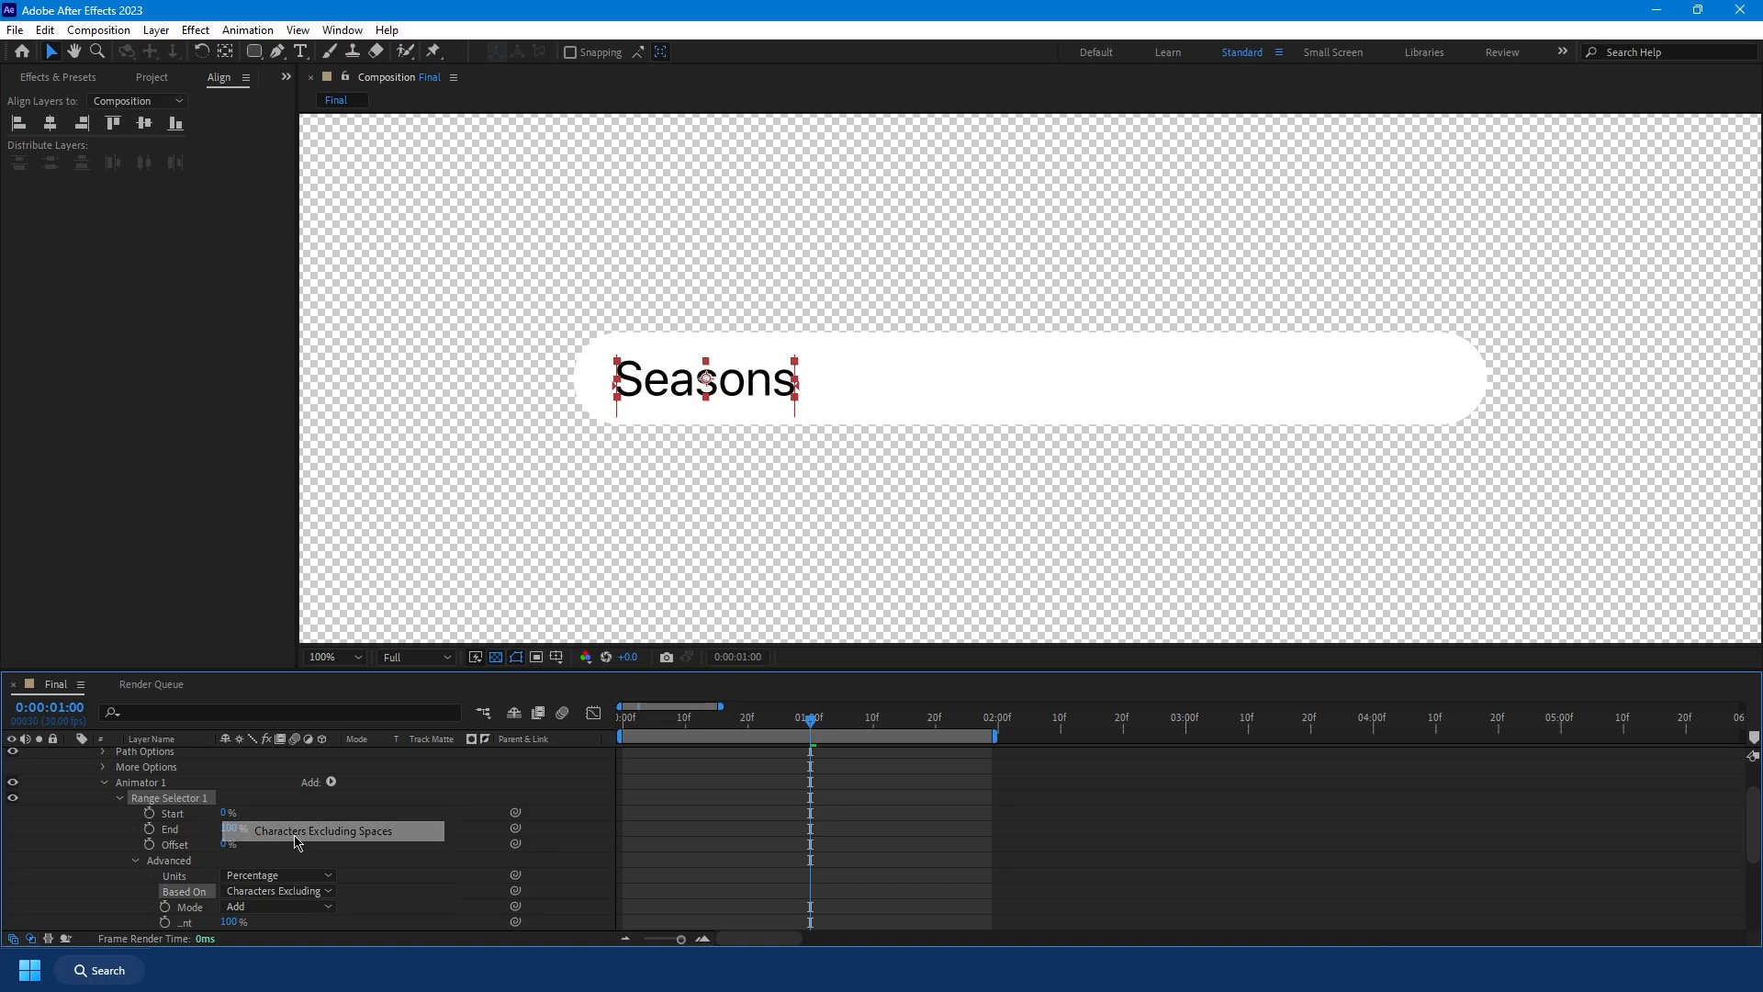
pyautogui.moveTo(517, 827)
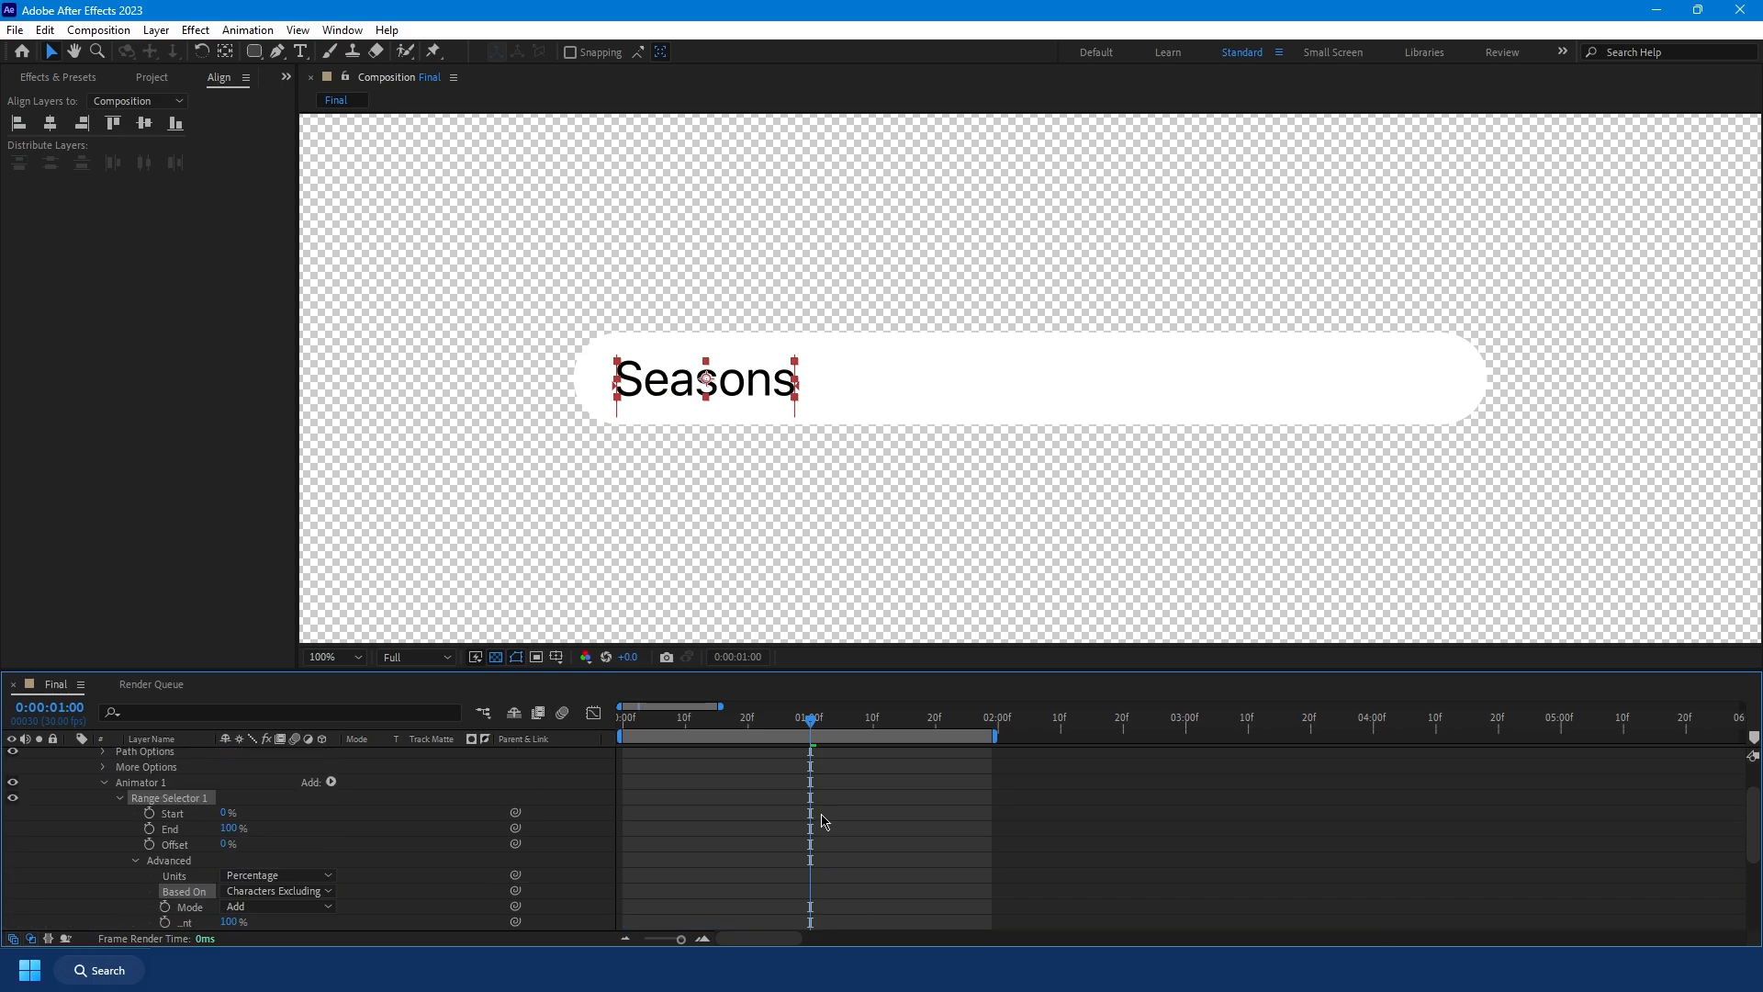
pyautogui.click(147, 845)
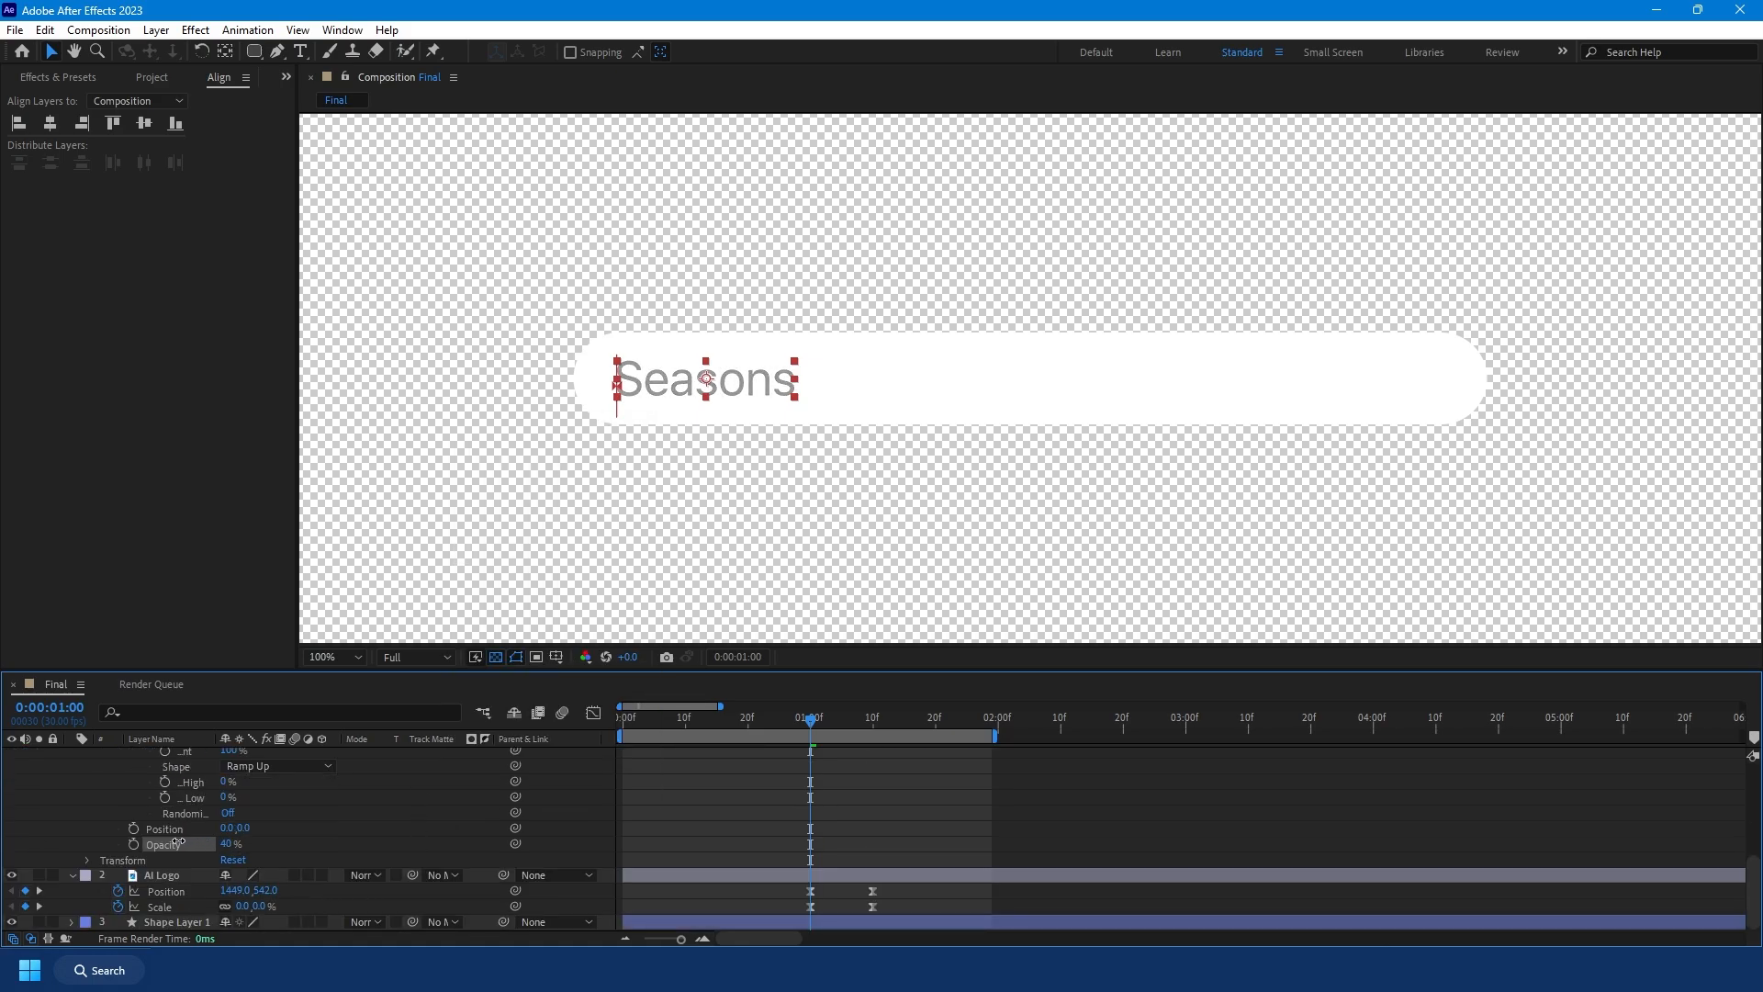
# Step: Set the animator's Opacity to 0%, add Blur at 100 and preview the letters popping in
pyautogui.click(813, 717)
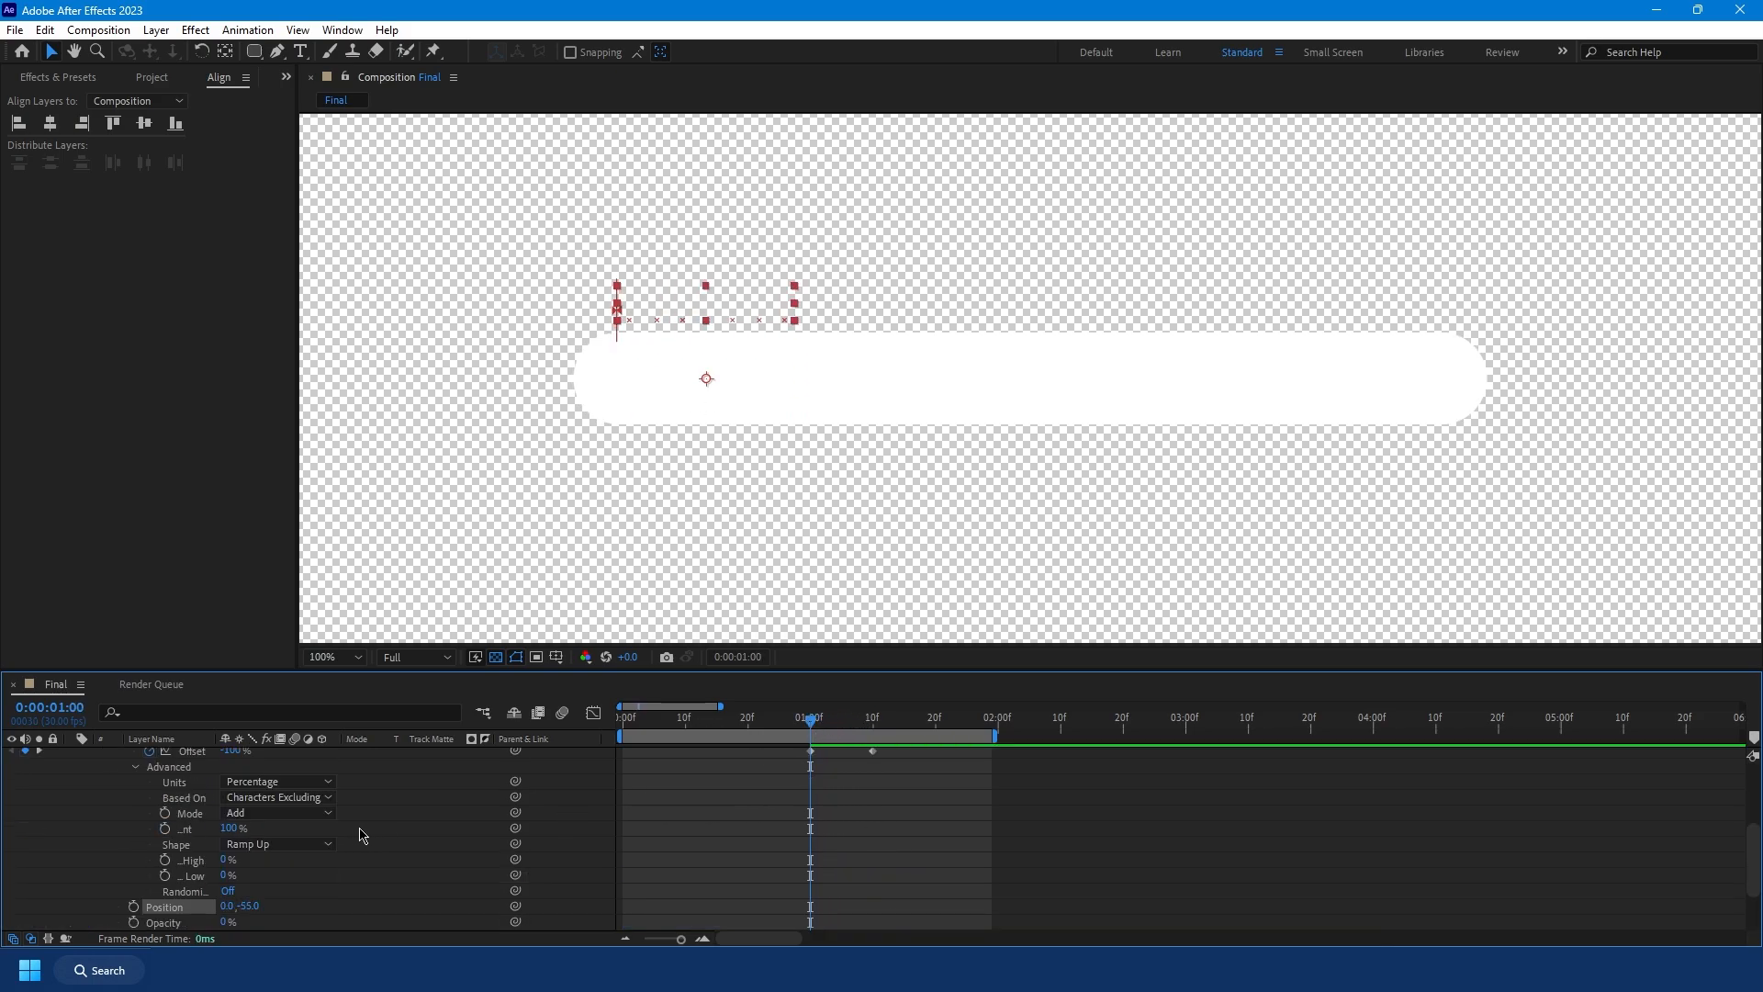
pyautogui.click(311, 766)
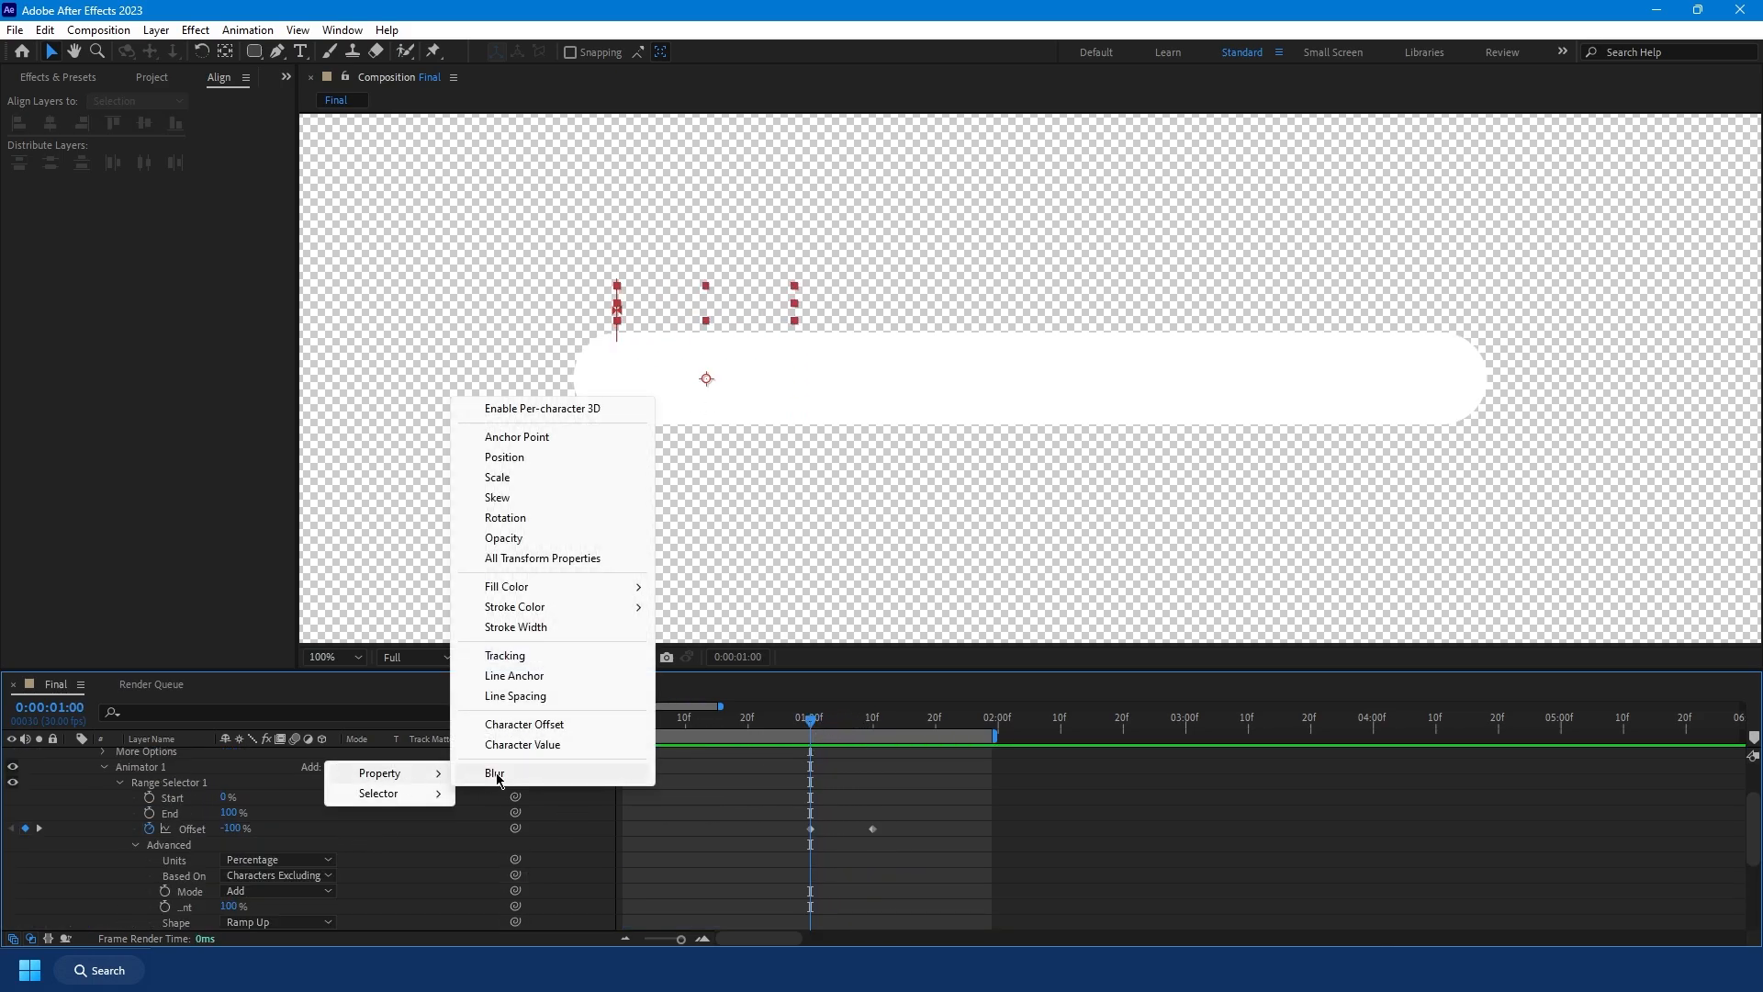
pyautogui.click(494, 772)
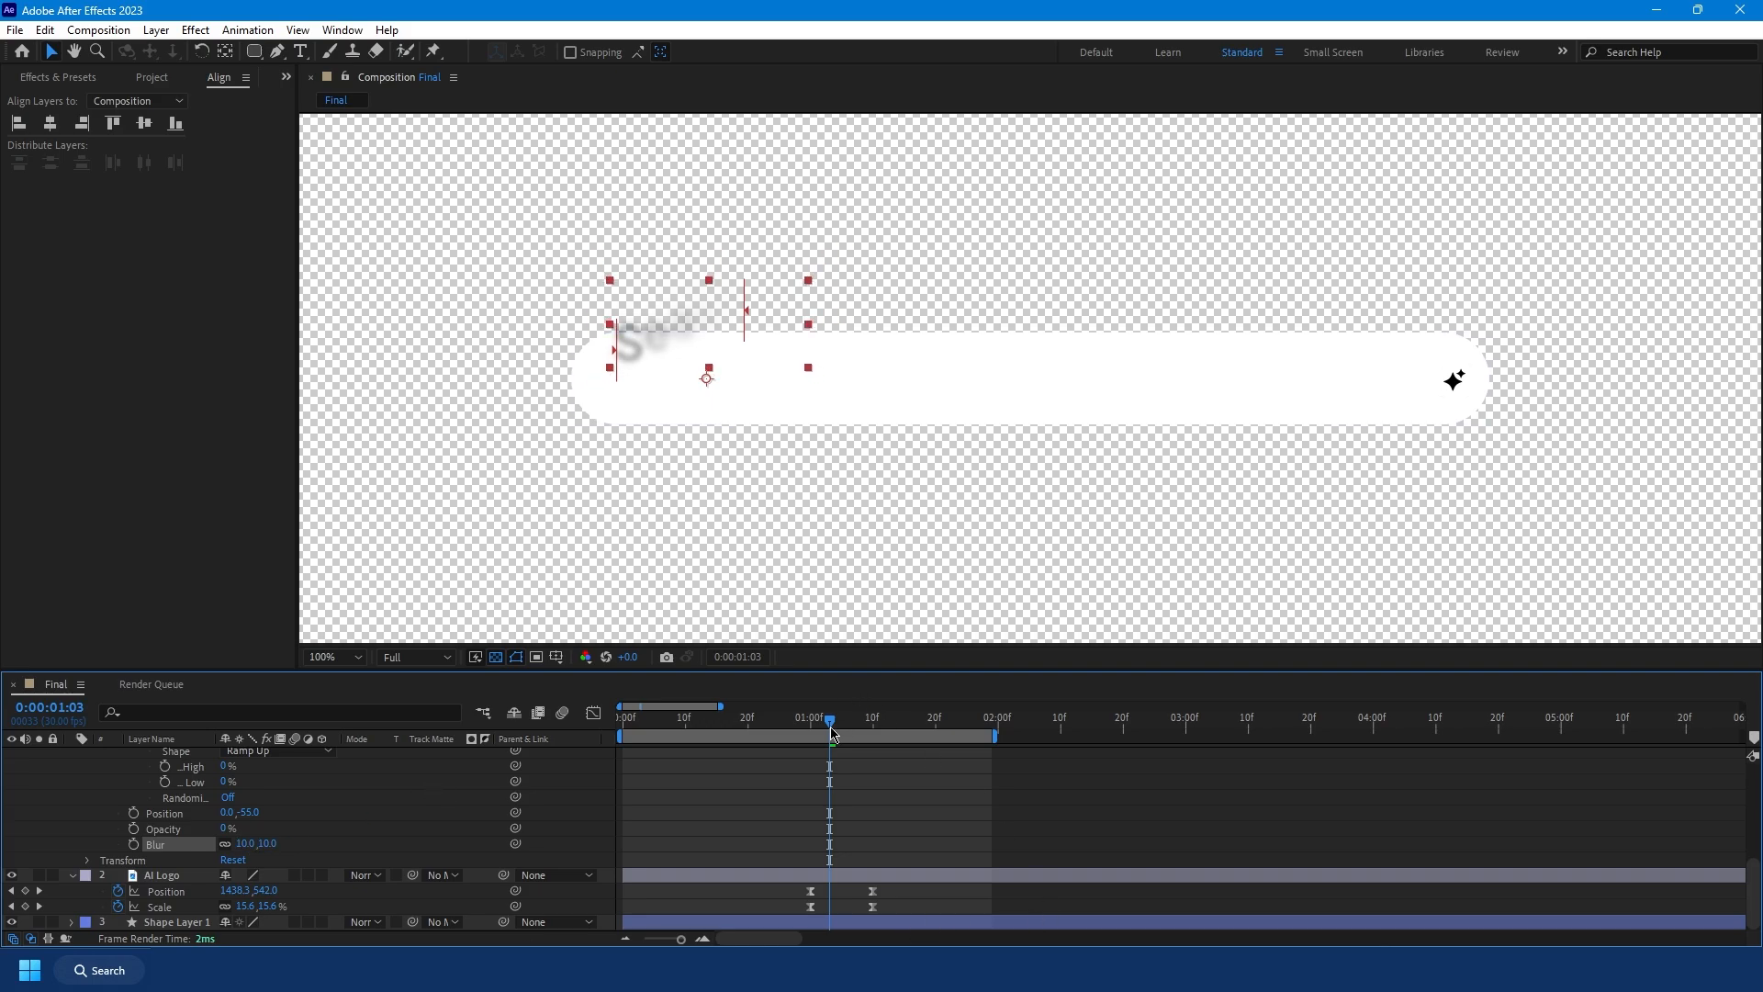
pyautogui.moveTo(830, 717); pyautogui.dragTo(852, 717)
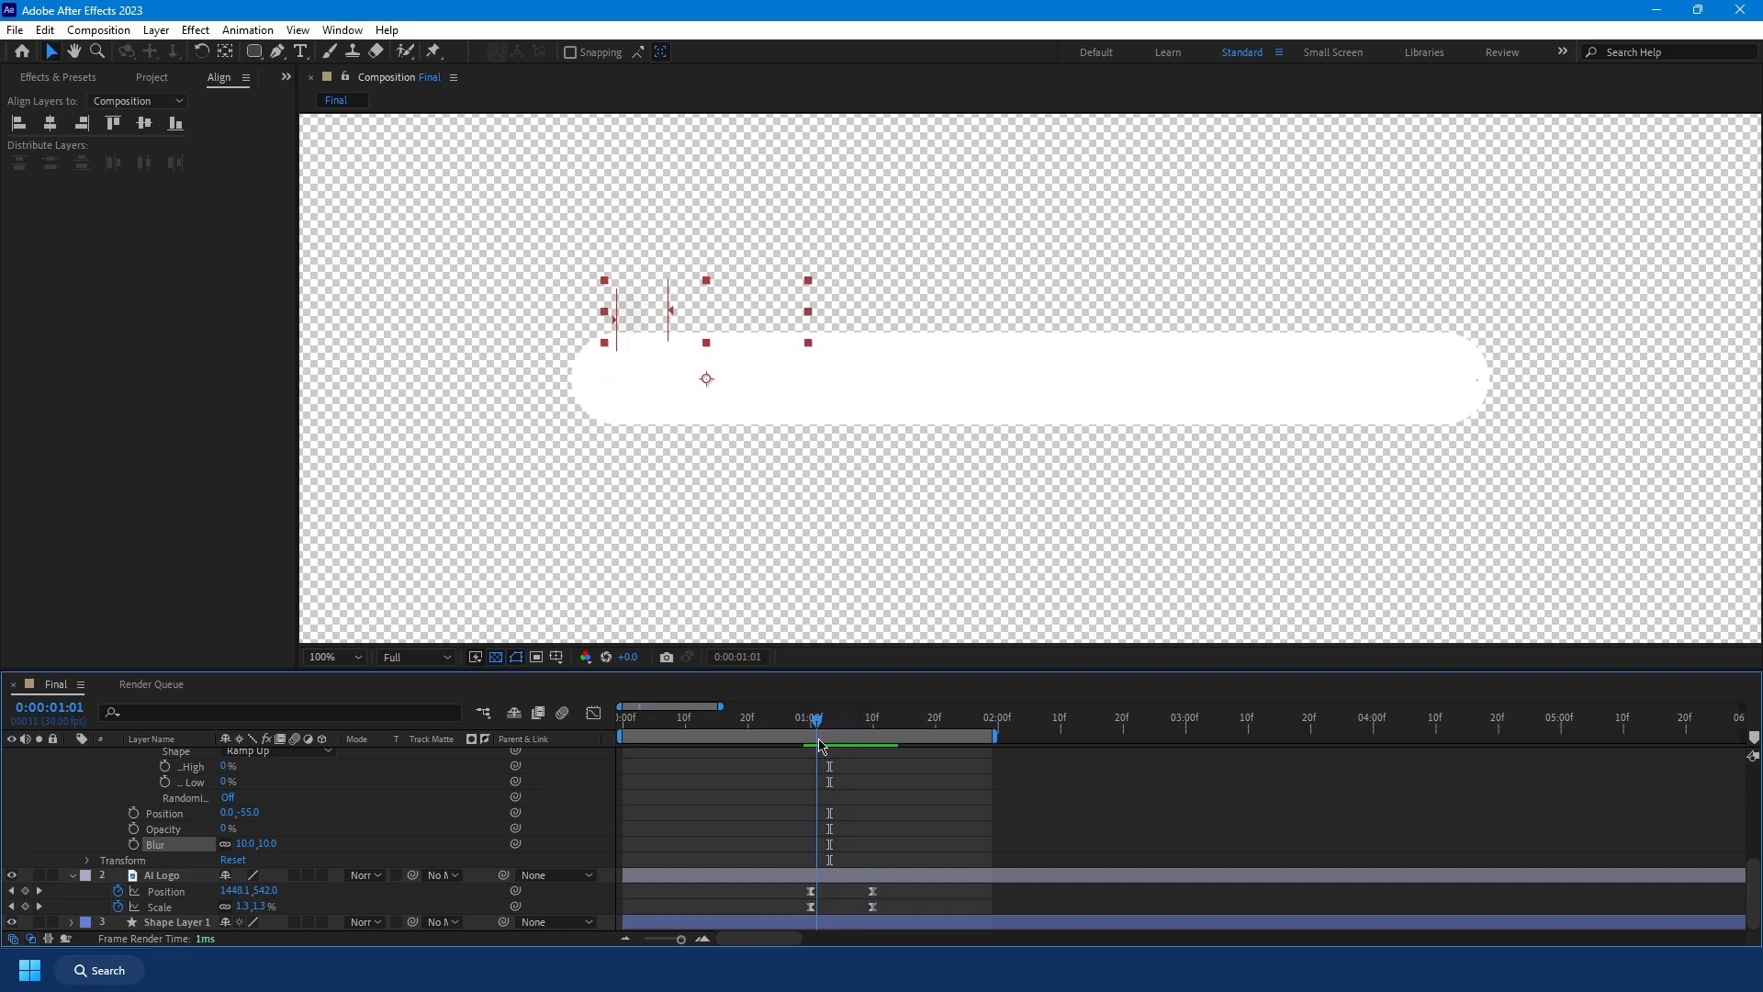
# Step: Apply Camera Lens Blur to the AI Logo and keyframe its blur radius across the logo animation
pyautogui.write('hls')
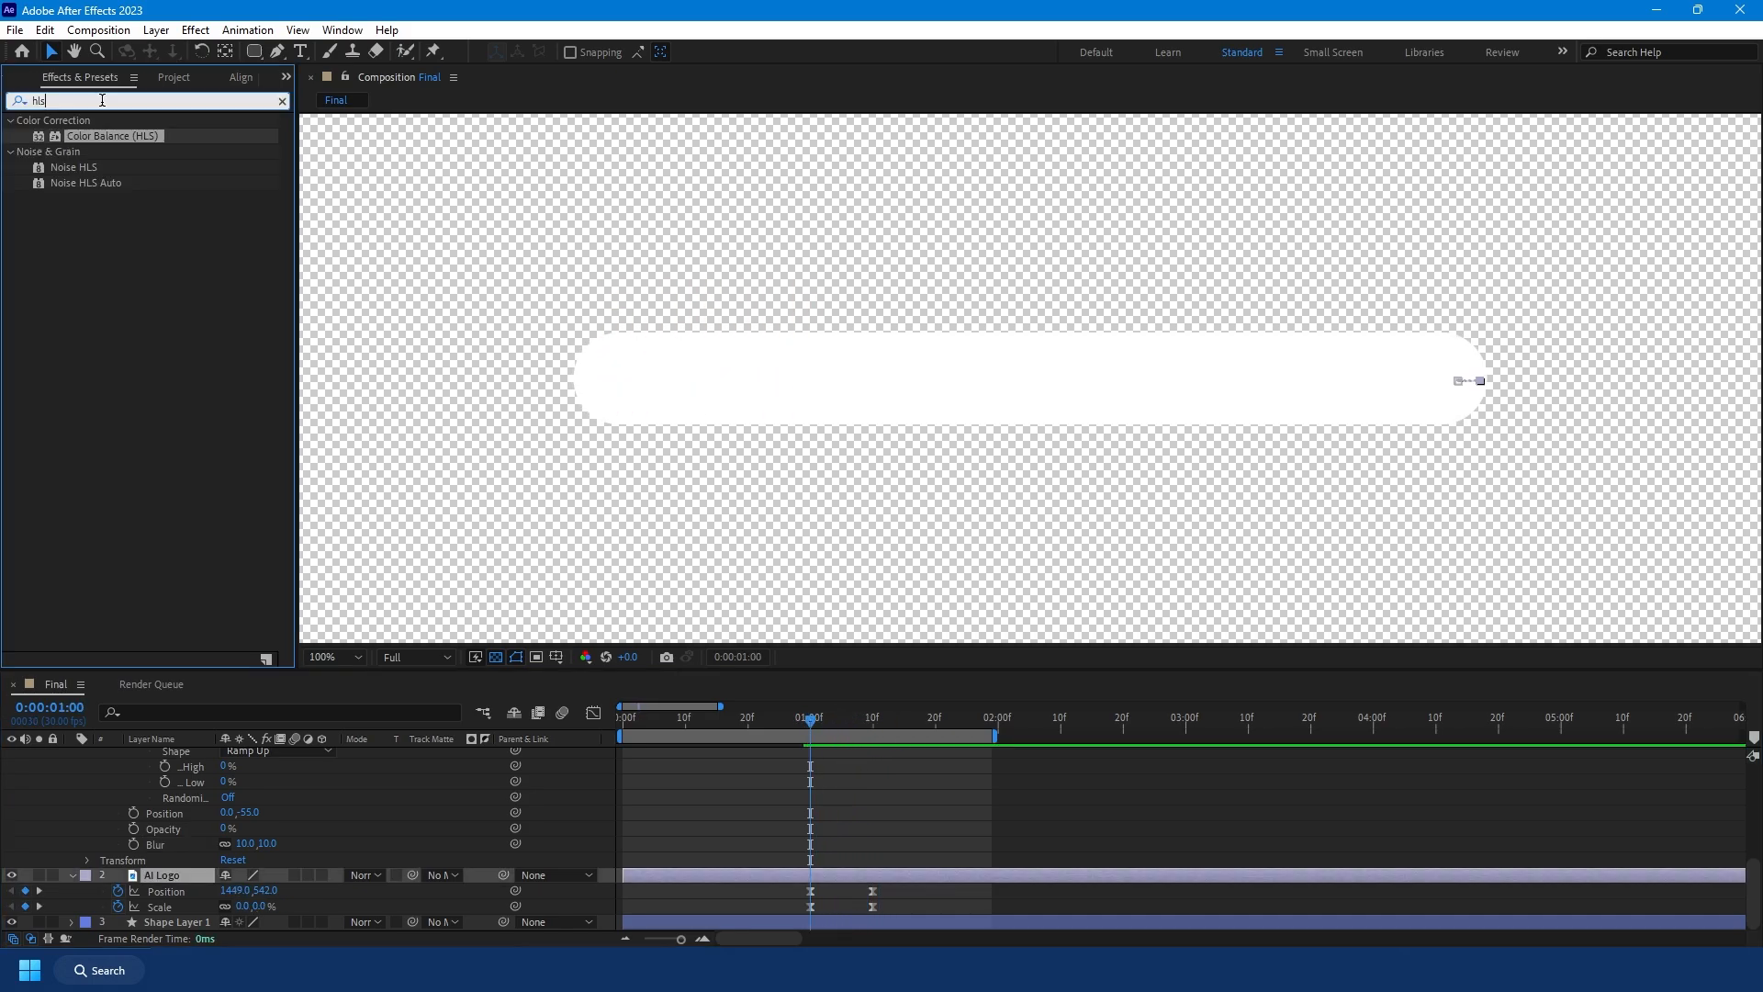
pyautogui.write('camera len')
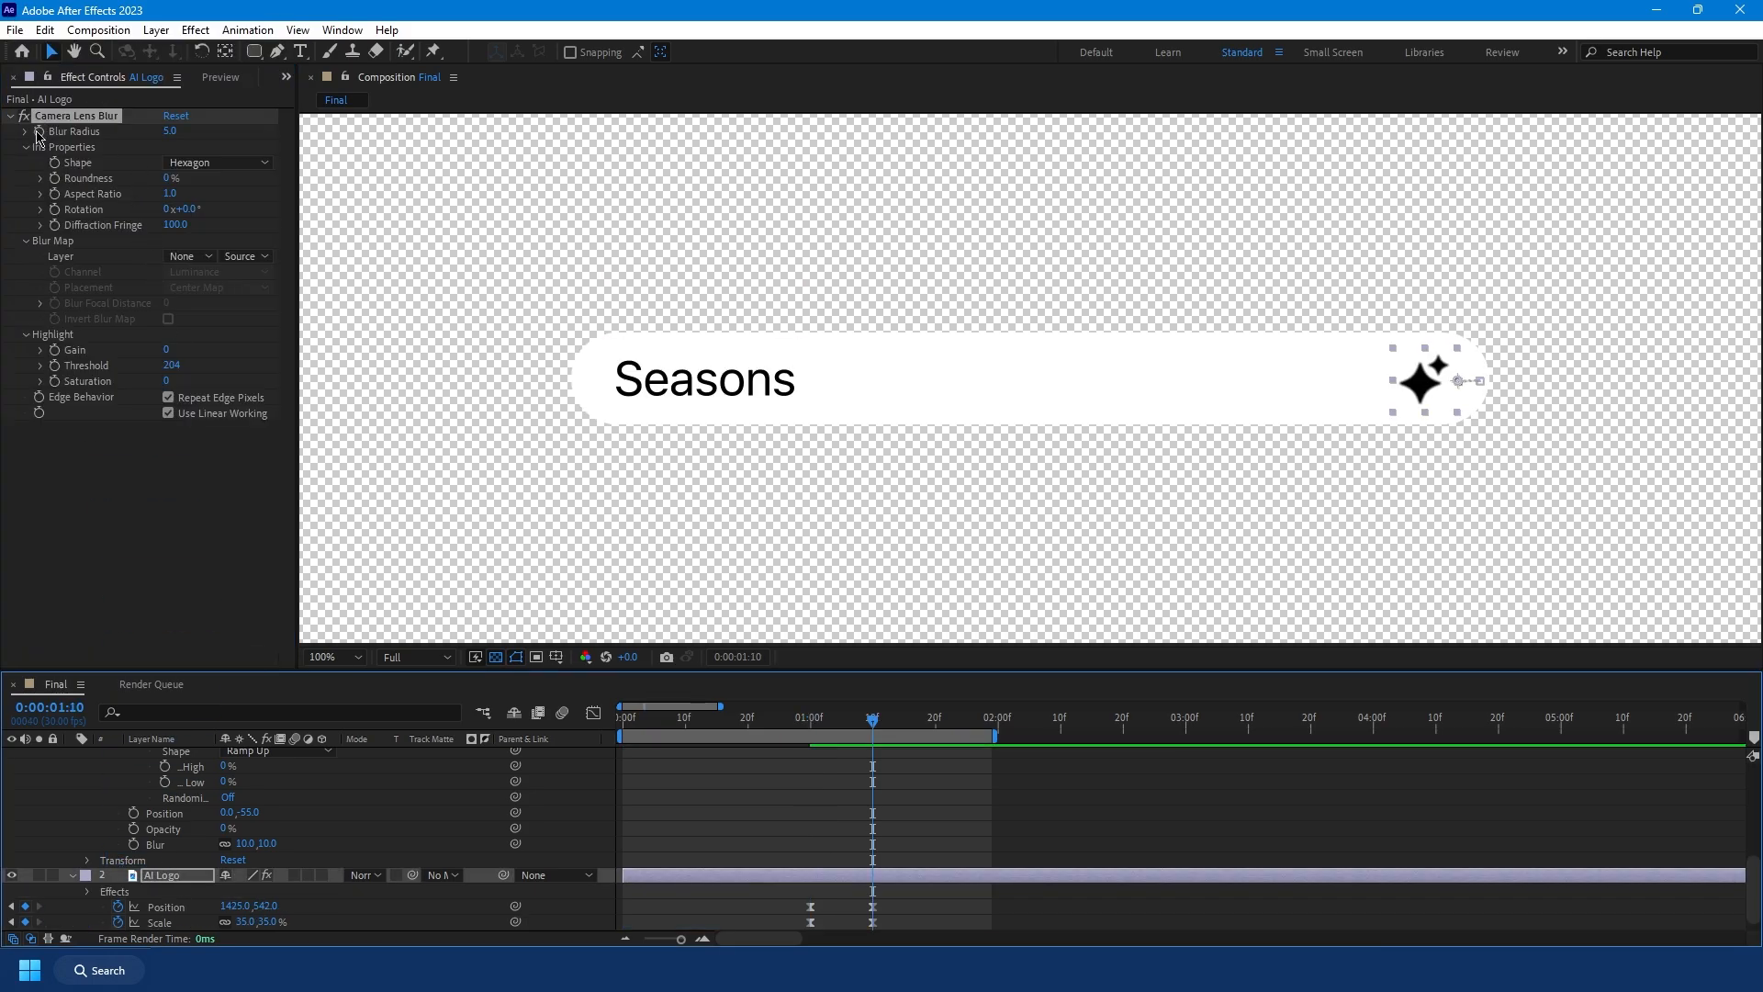
pyautogui.click(171, 131)
pyautogui.write('50')
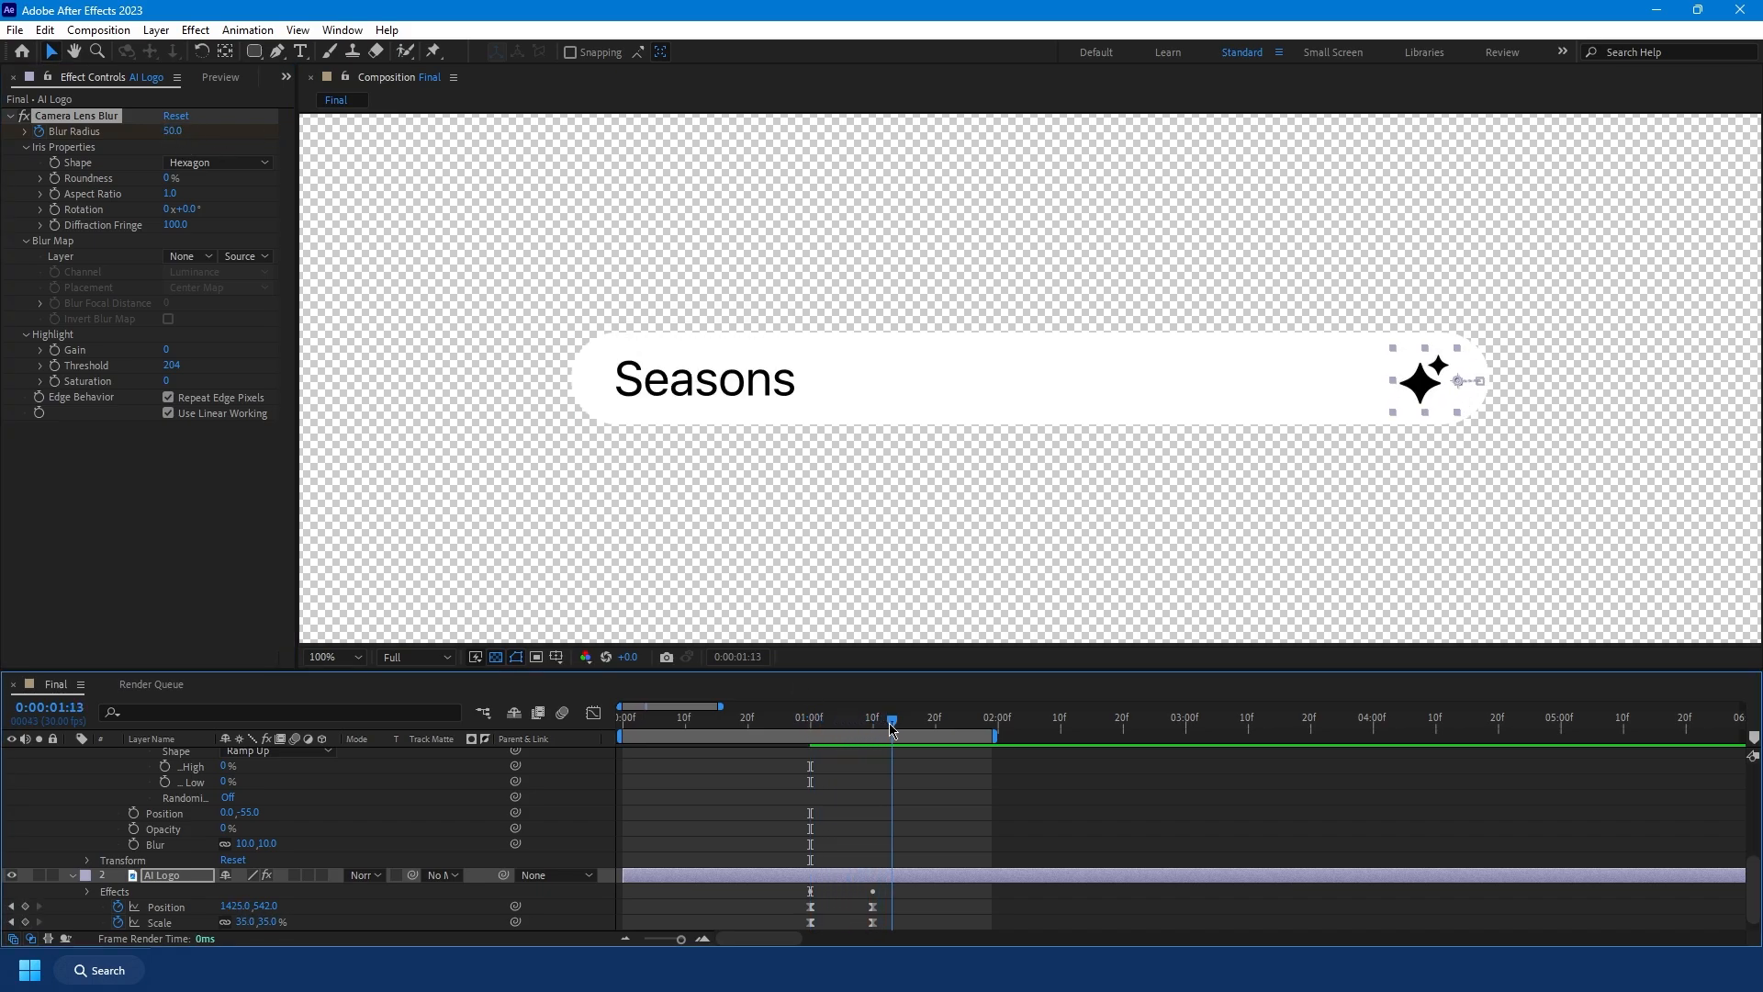
pyautogui.moveTo(891, 725); pyautogui.dragTo(843, 726)
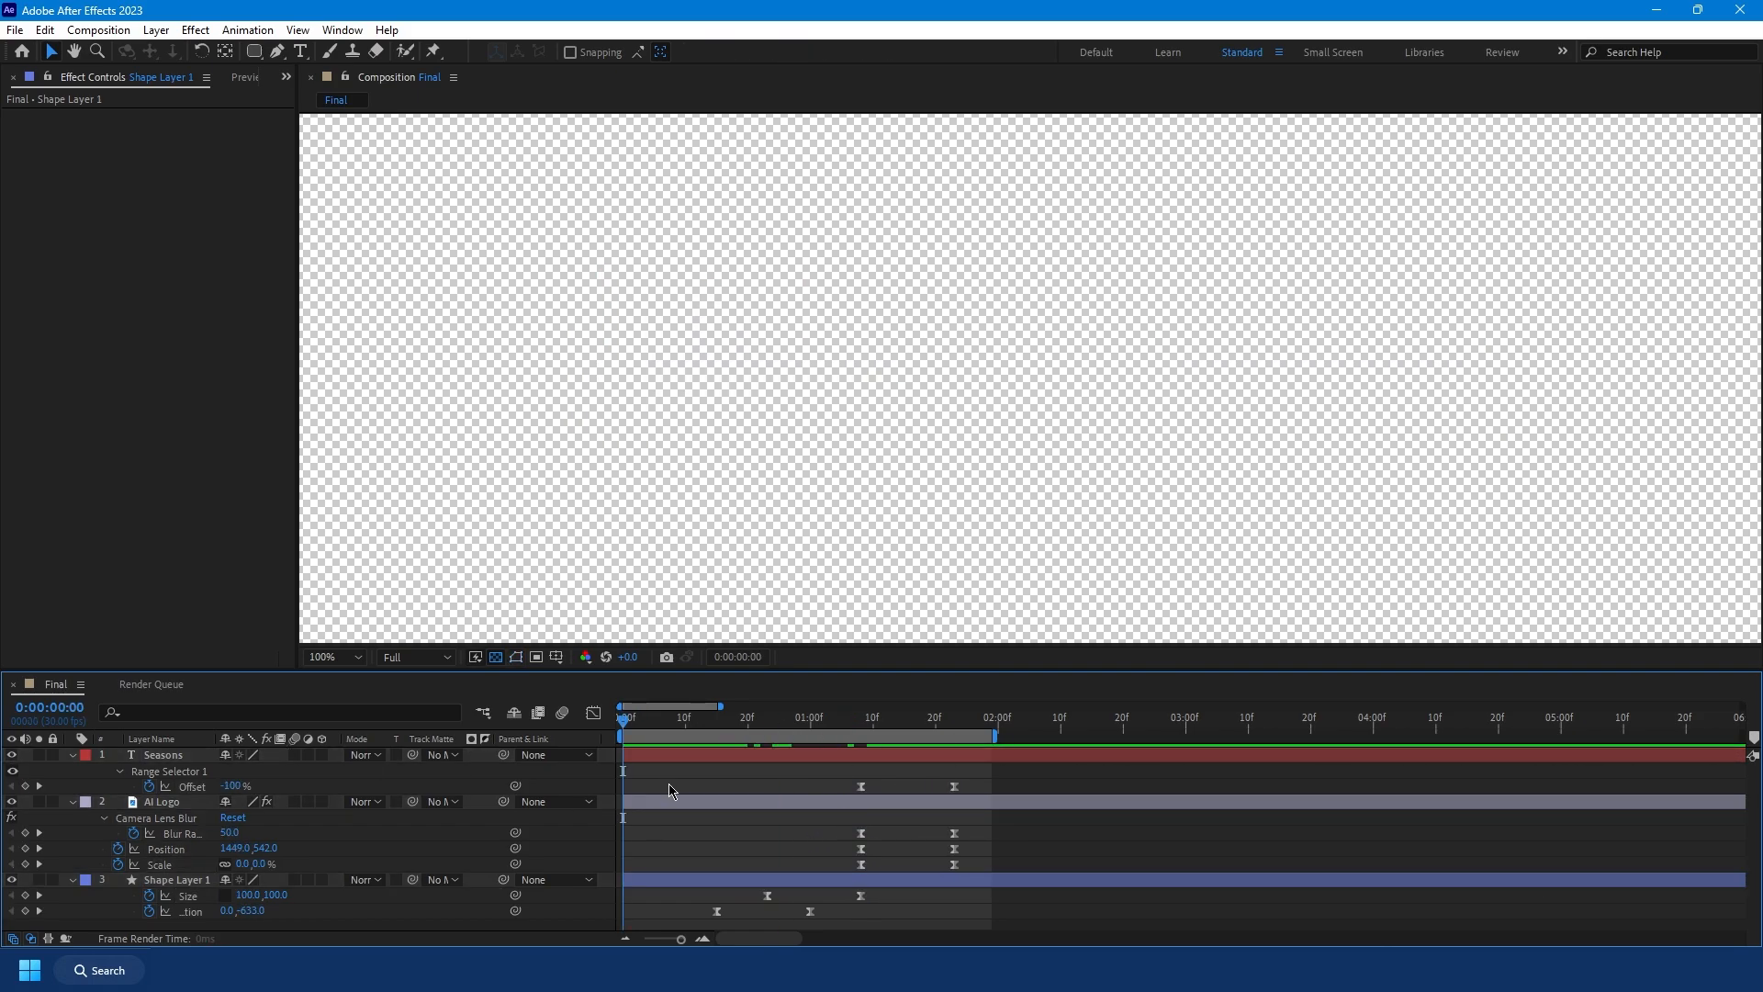
# Step: Add later Offset keyframes ending at -100% so Seasons animates out around 4:00–4:15
pyautogui.click(627, 717)
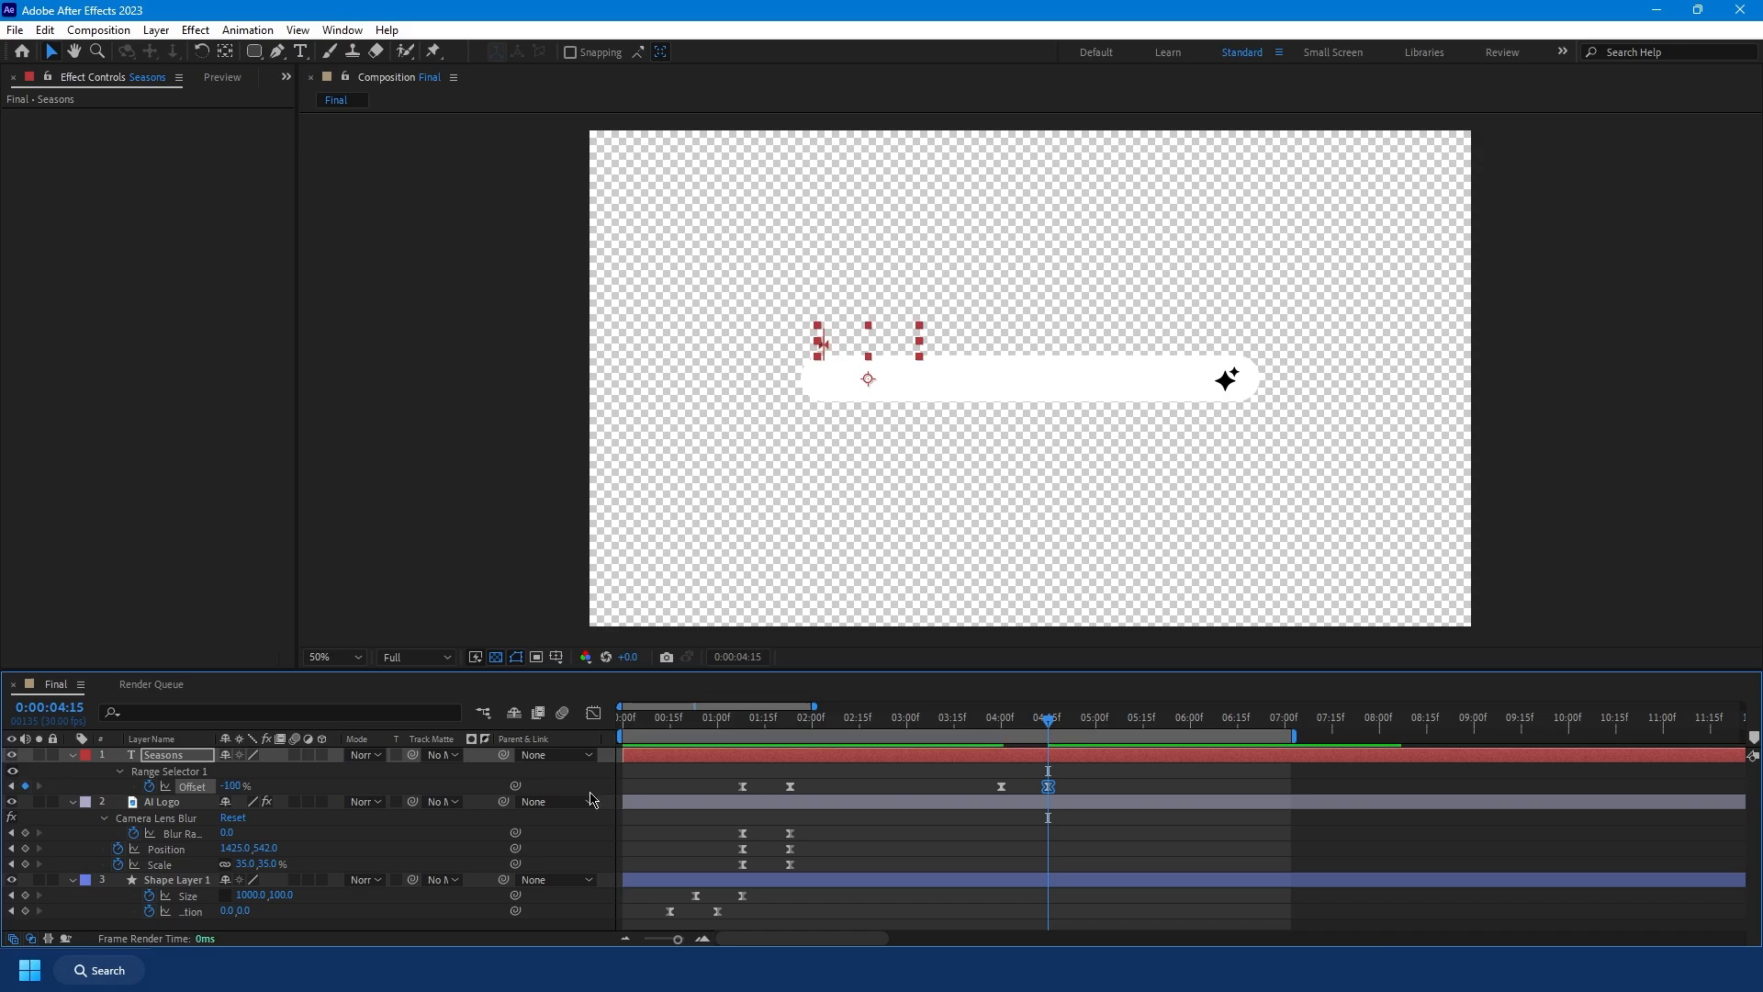
pyautogui.click(937, 717)
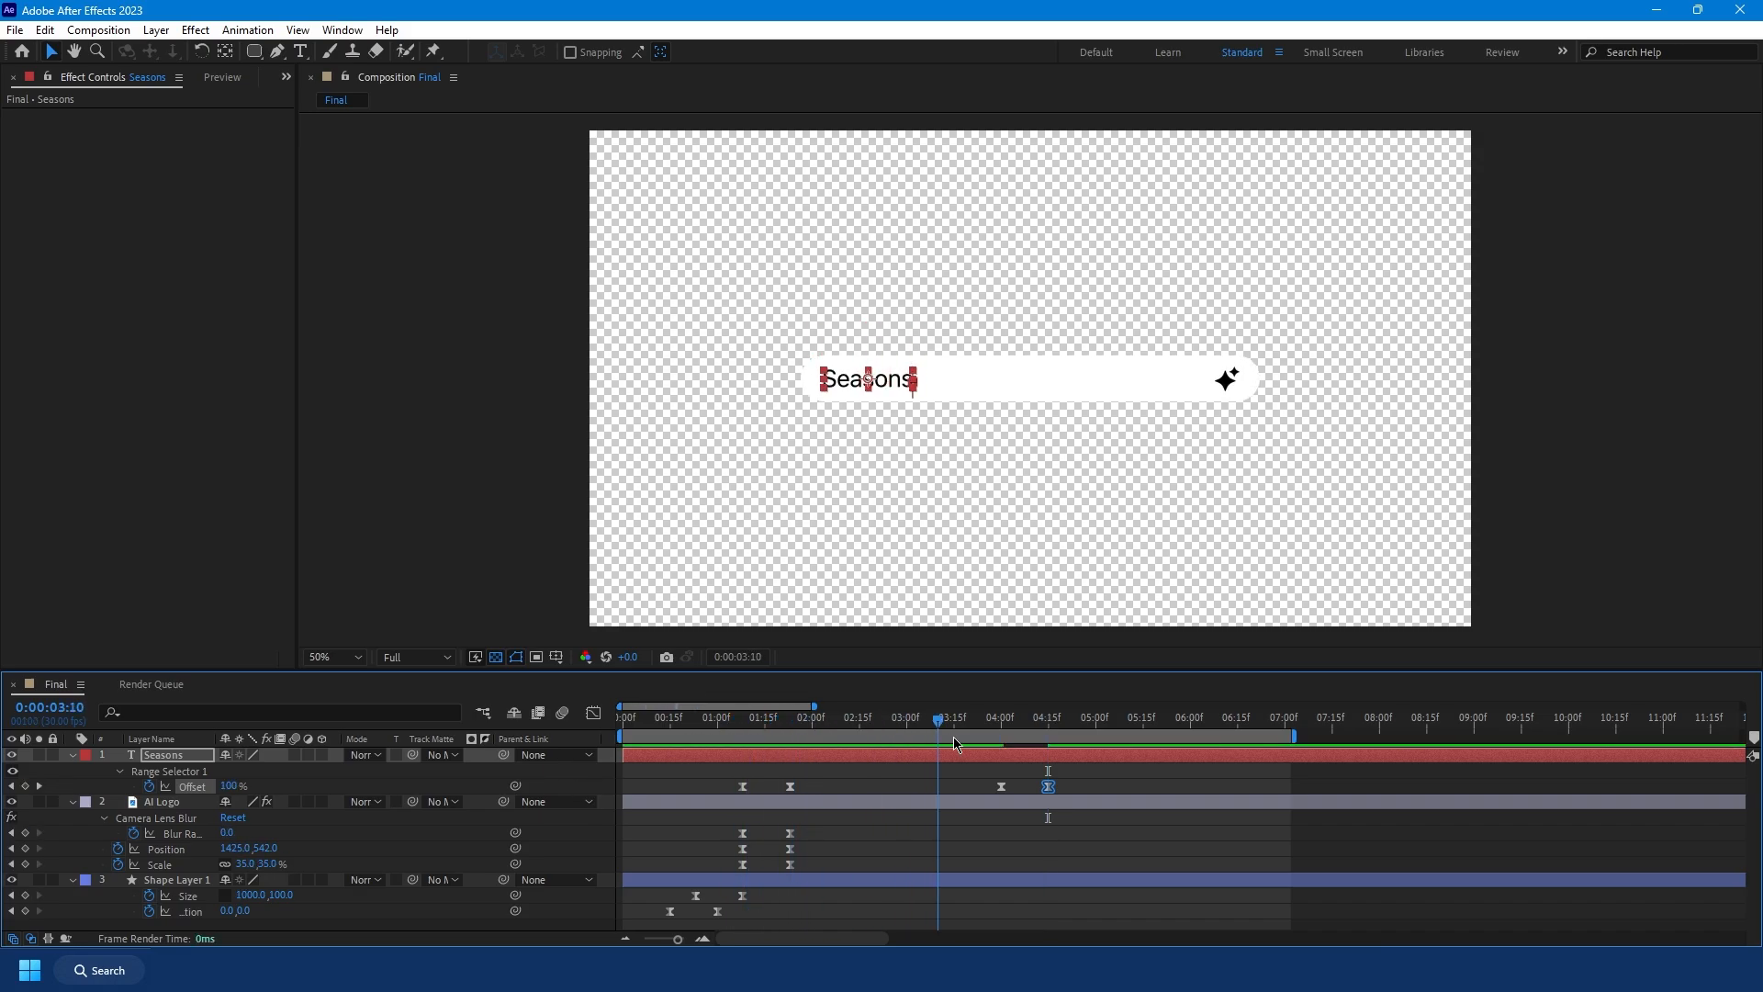
pyautogui.moveTo(937, 717); pyautogui.dragTo(1052, 717)
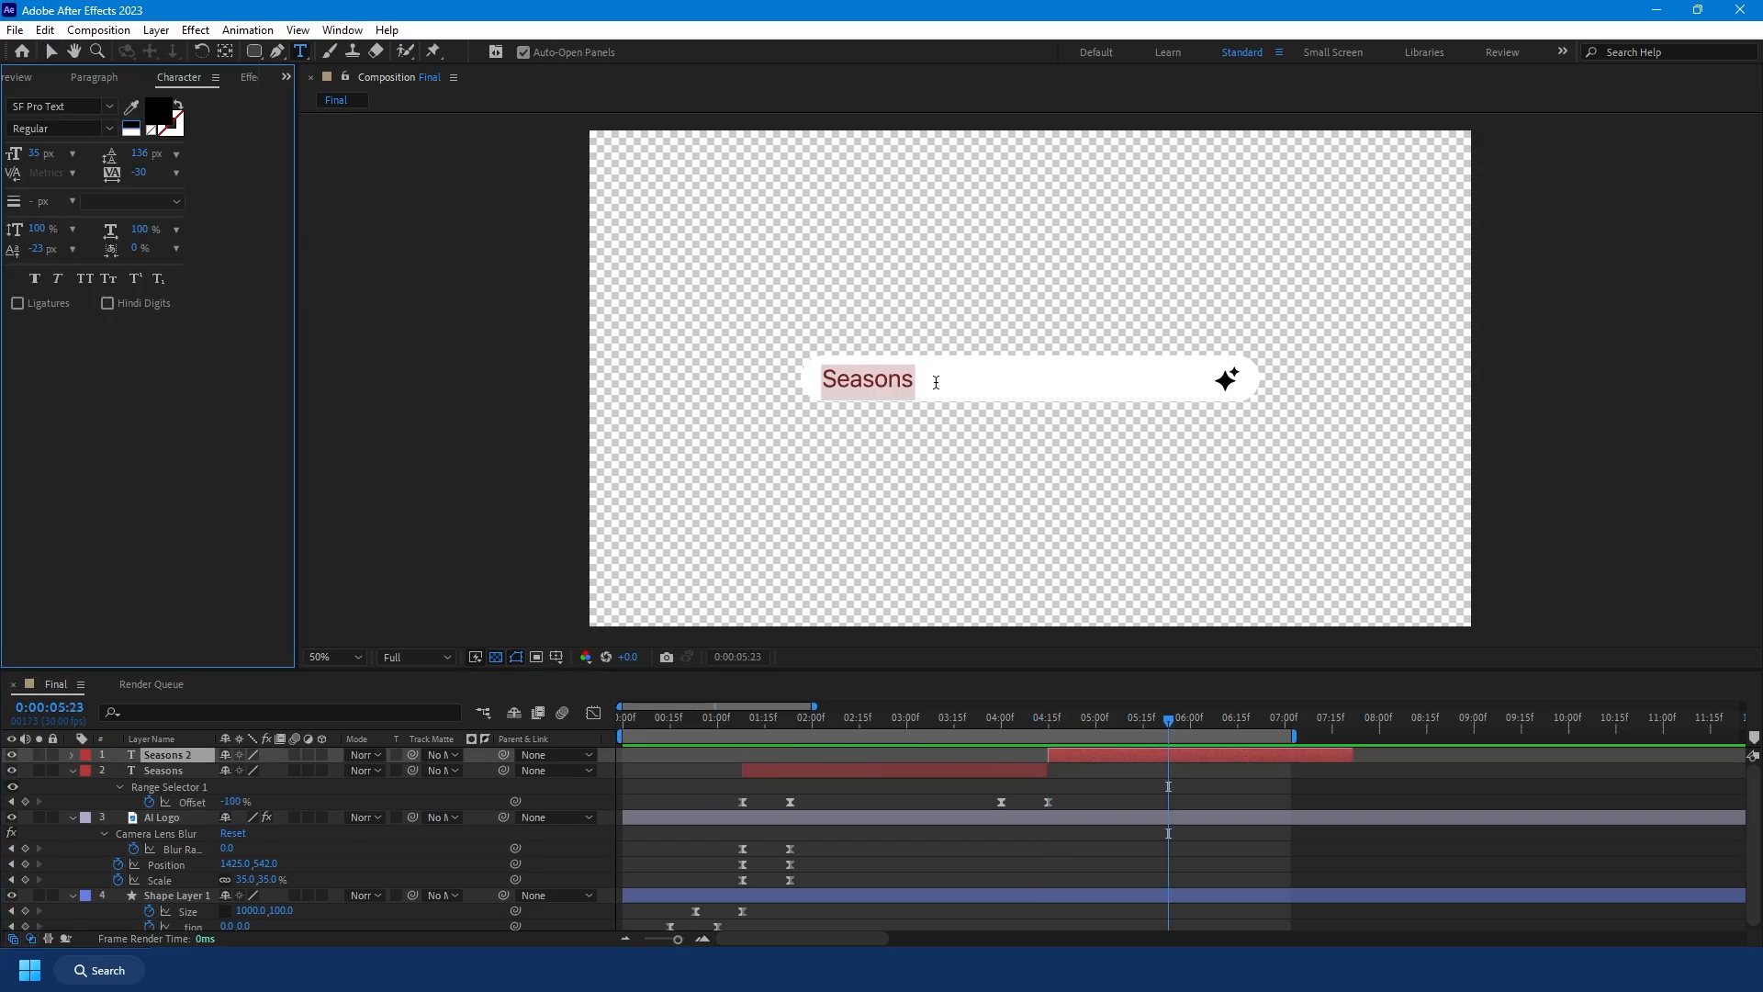
# Step: Edit the Seasons 2 layer text to read 'Wilderness' and return to the Selection tool
pyautogui.write('Wilderness')
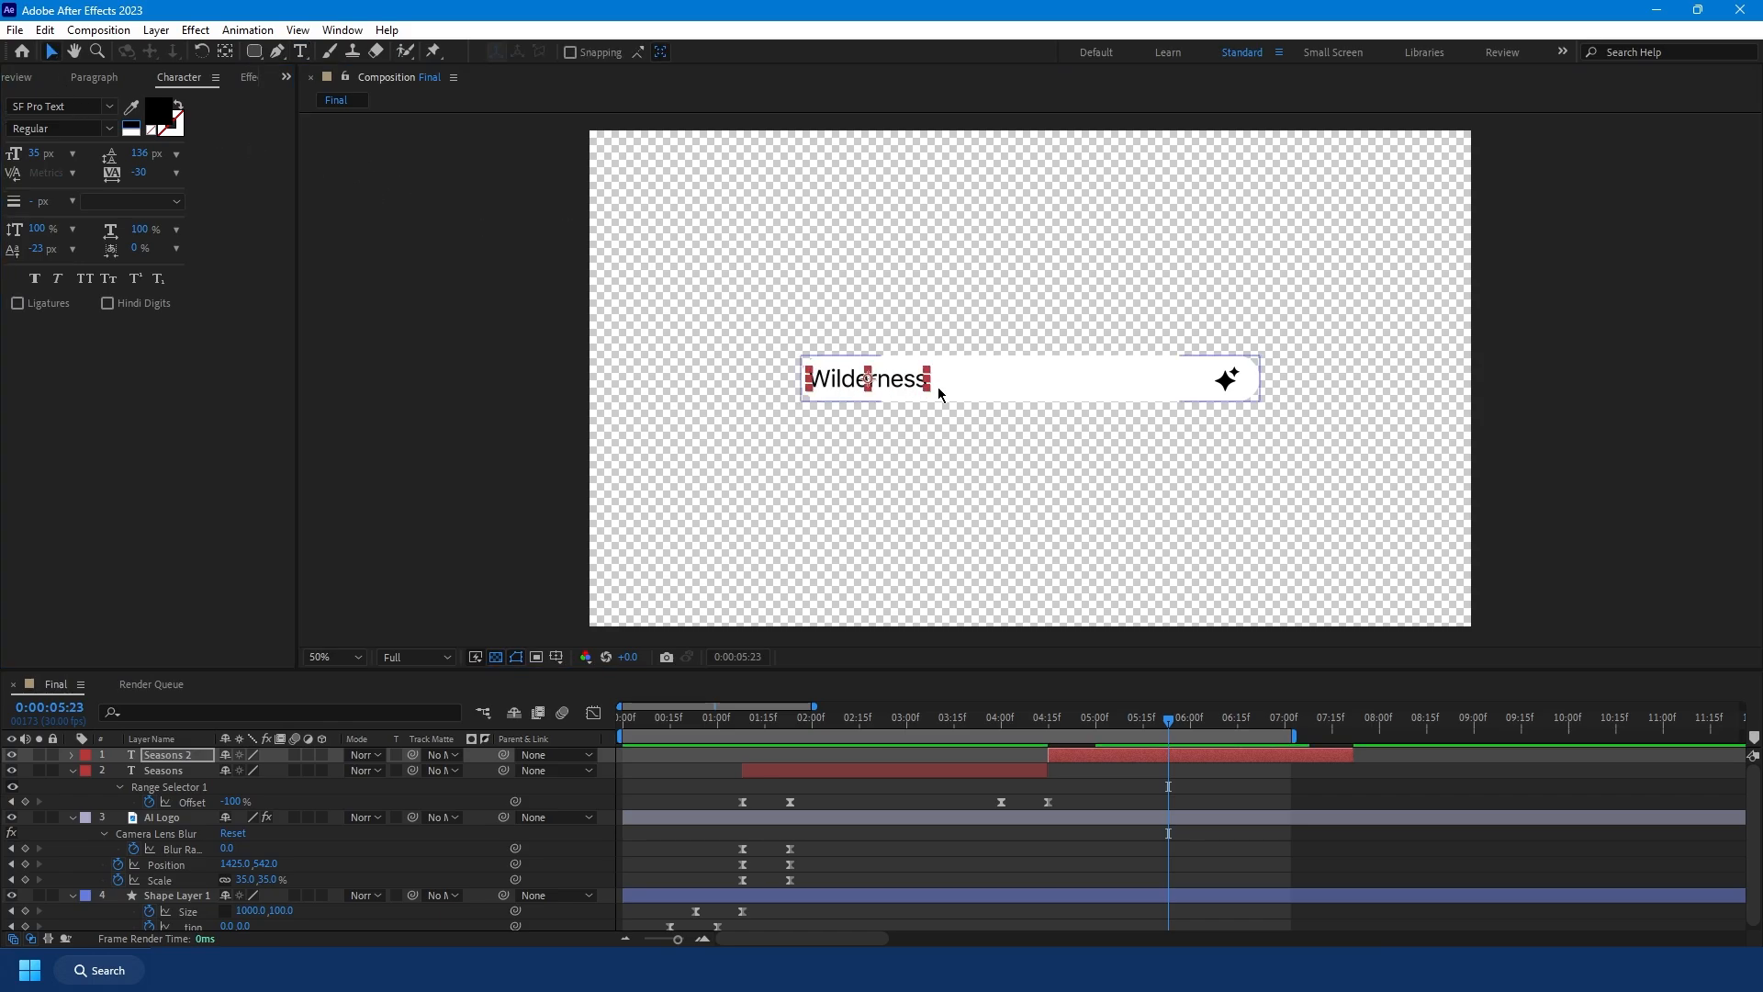
pyautogui.click(95, 76)
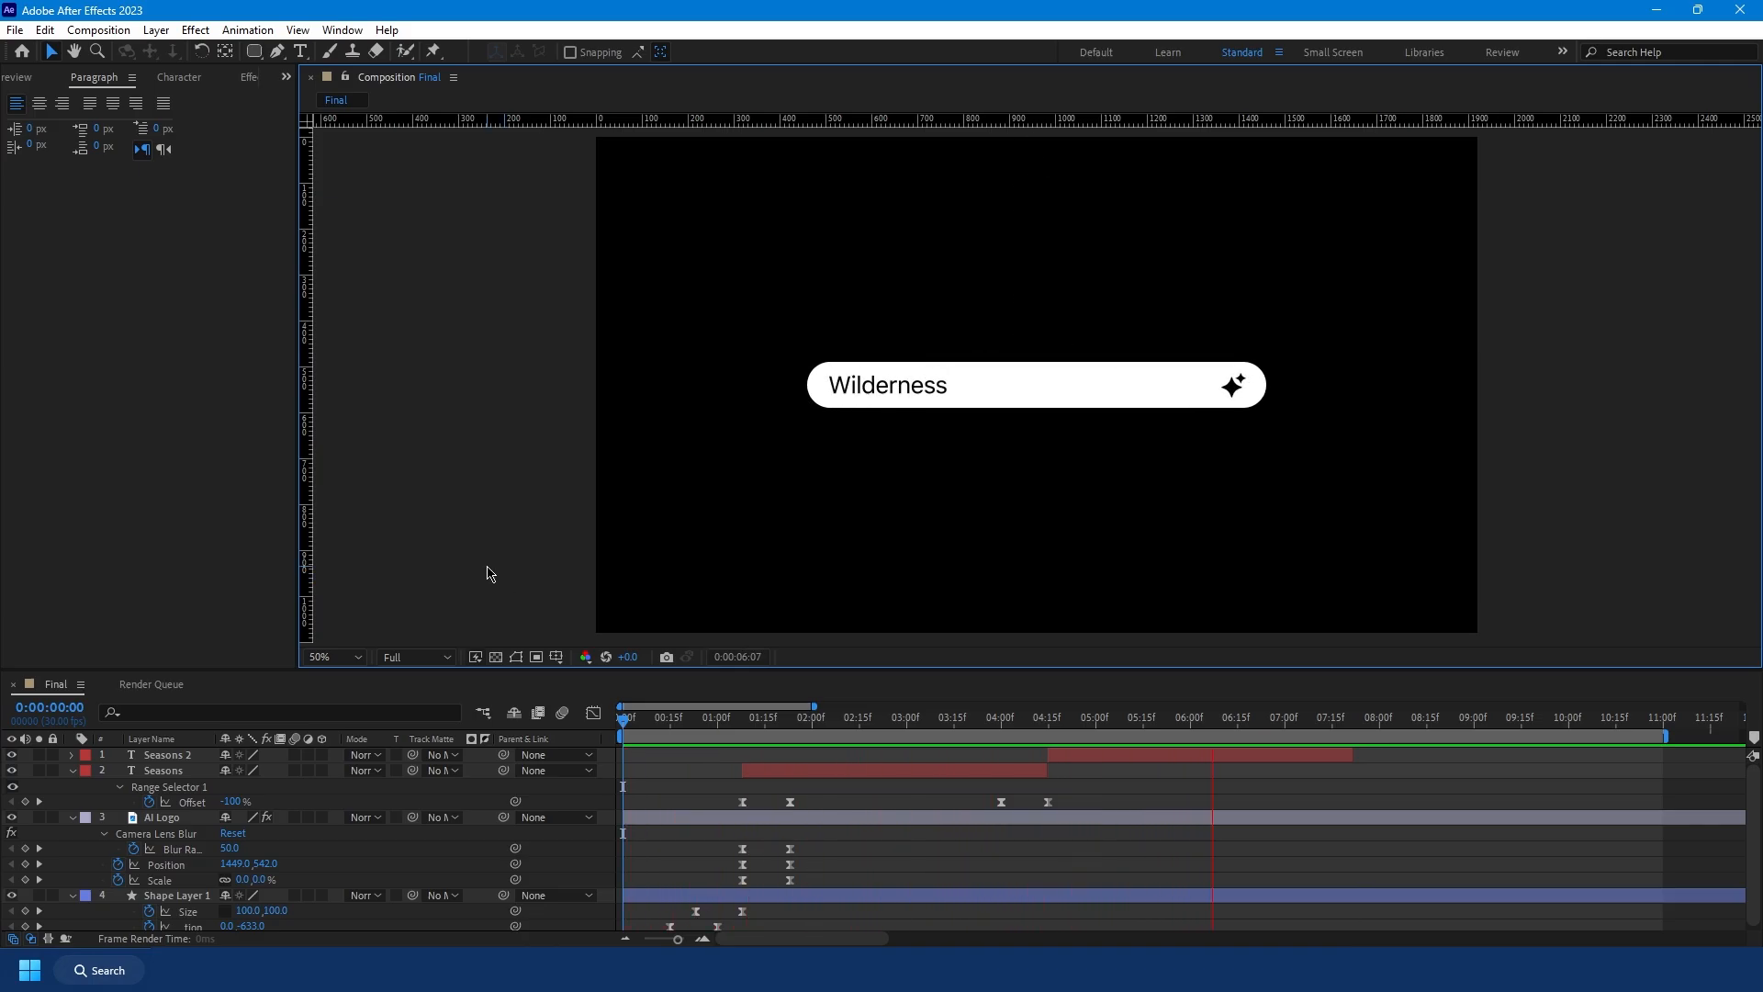
# Step: Rename the bar shape layer to 'Spotlight'
pyautogui.rightClick(163, 771)
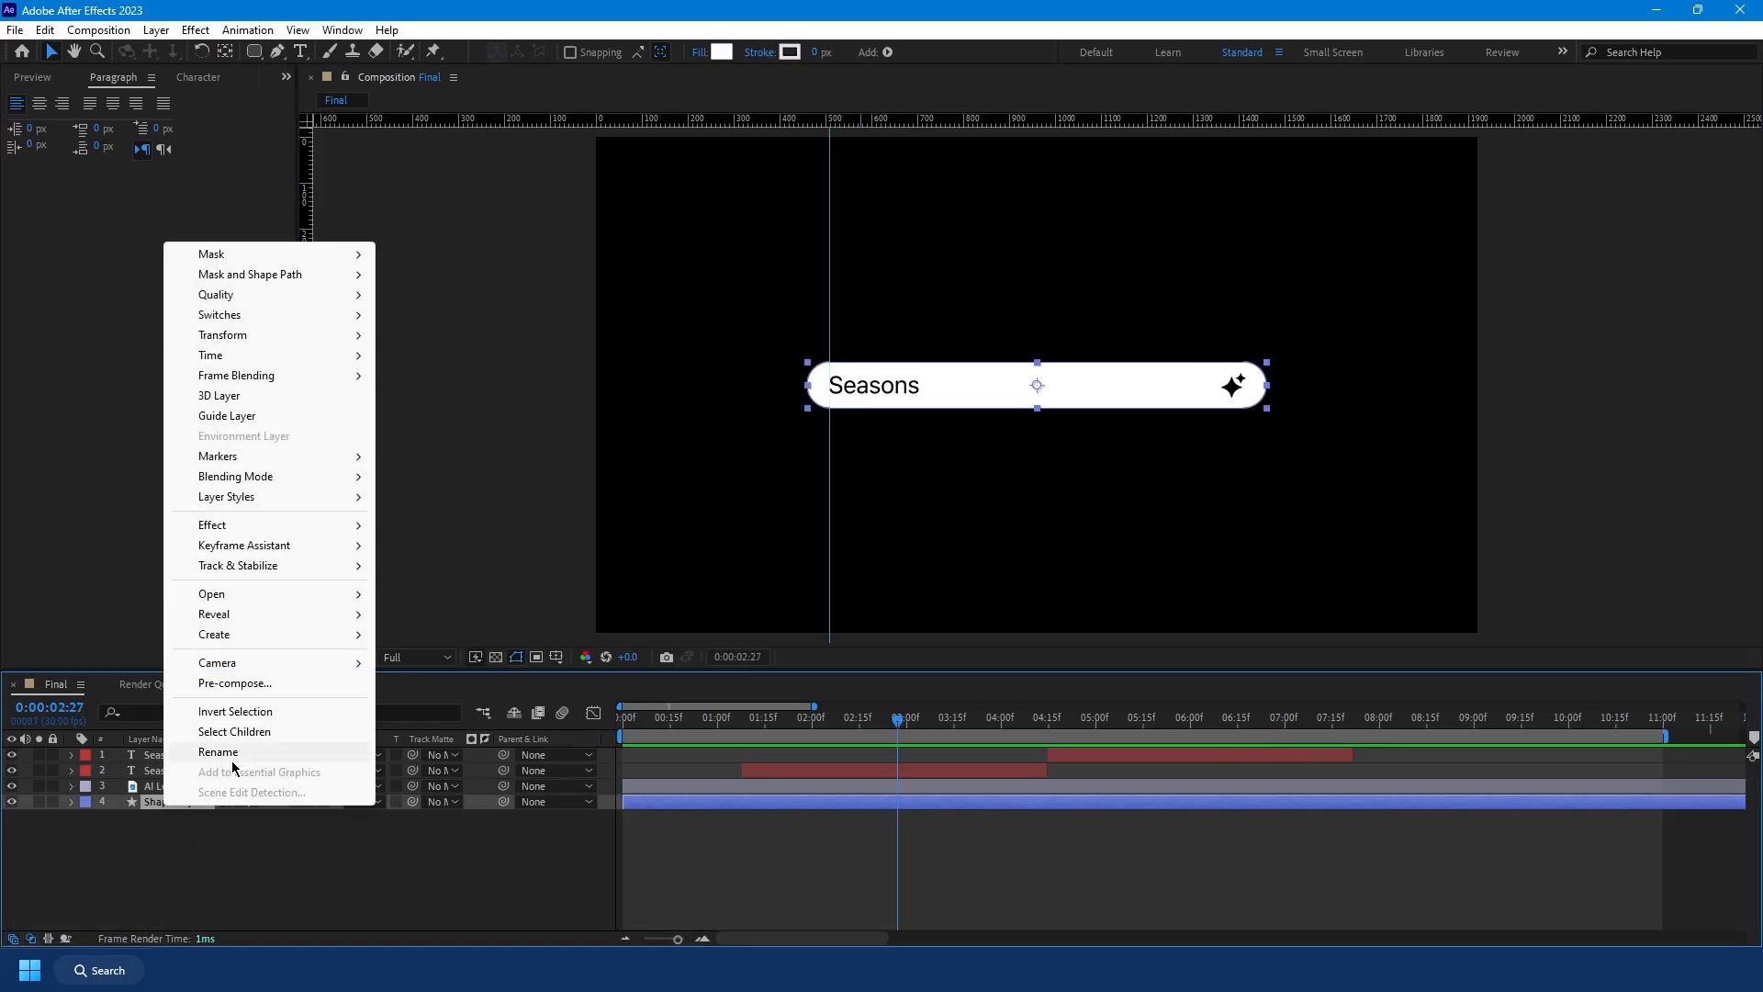
pyautogui.click(220, 752)
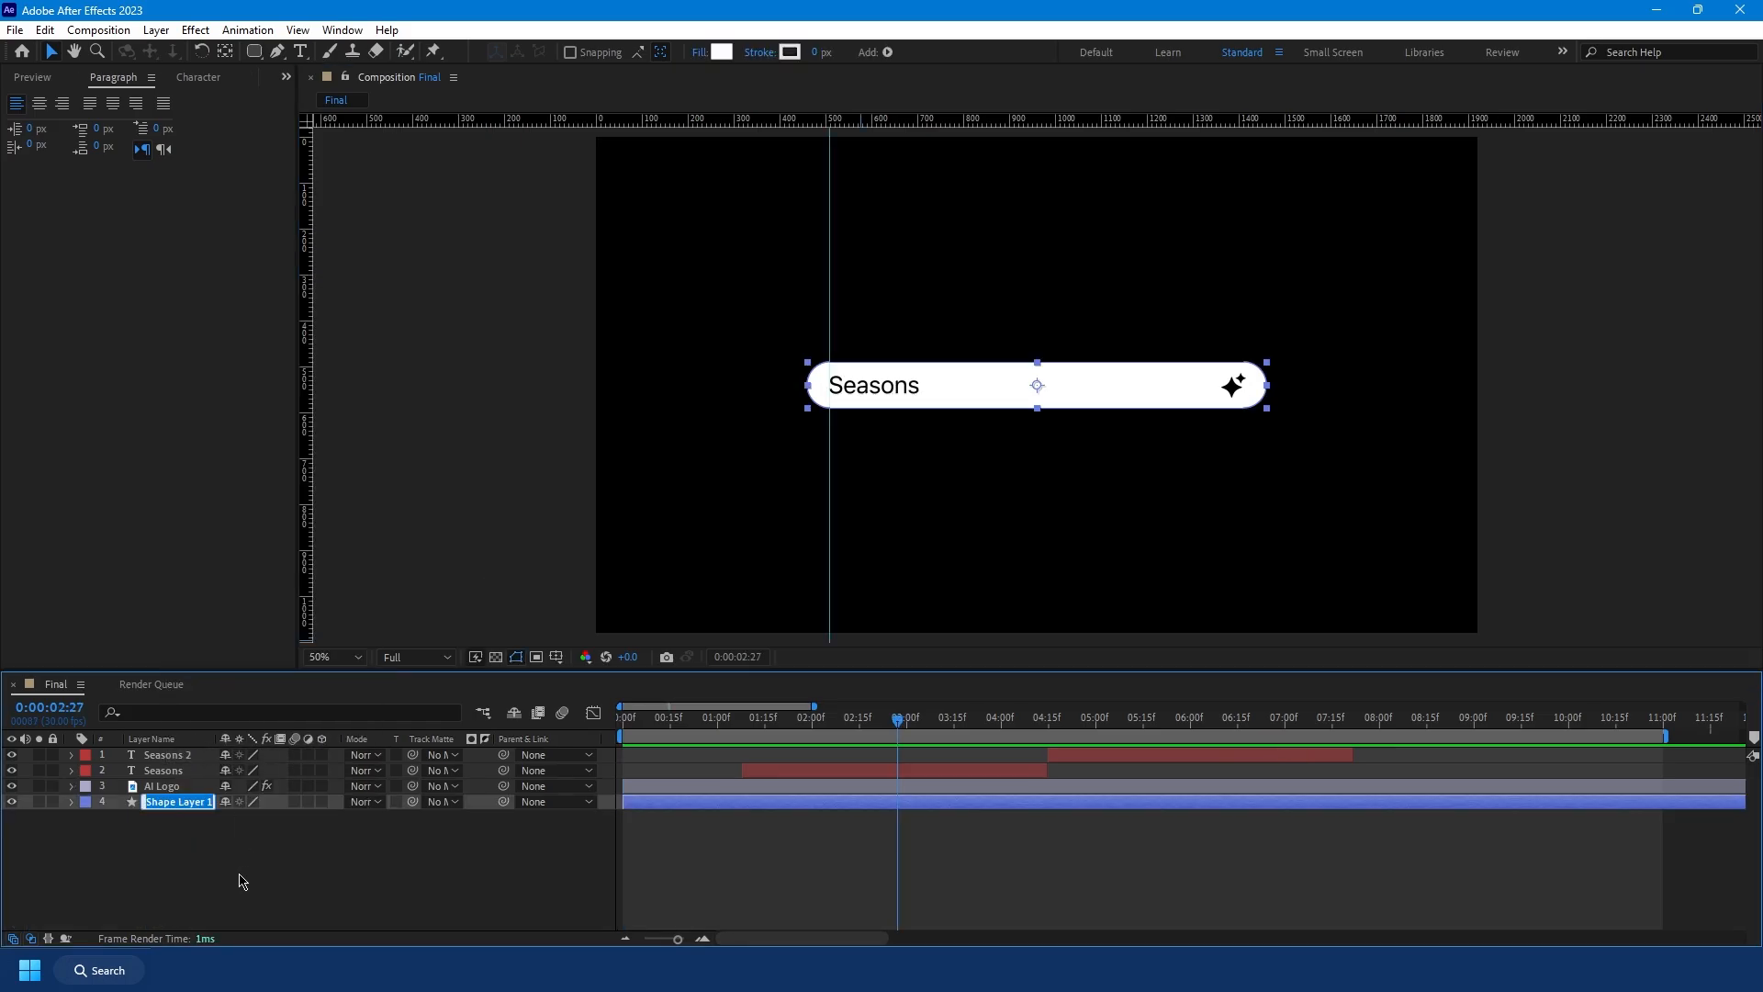
pyautogui.write('Spotlight')
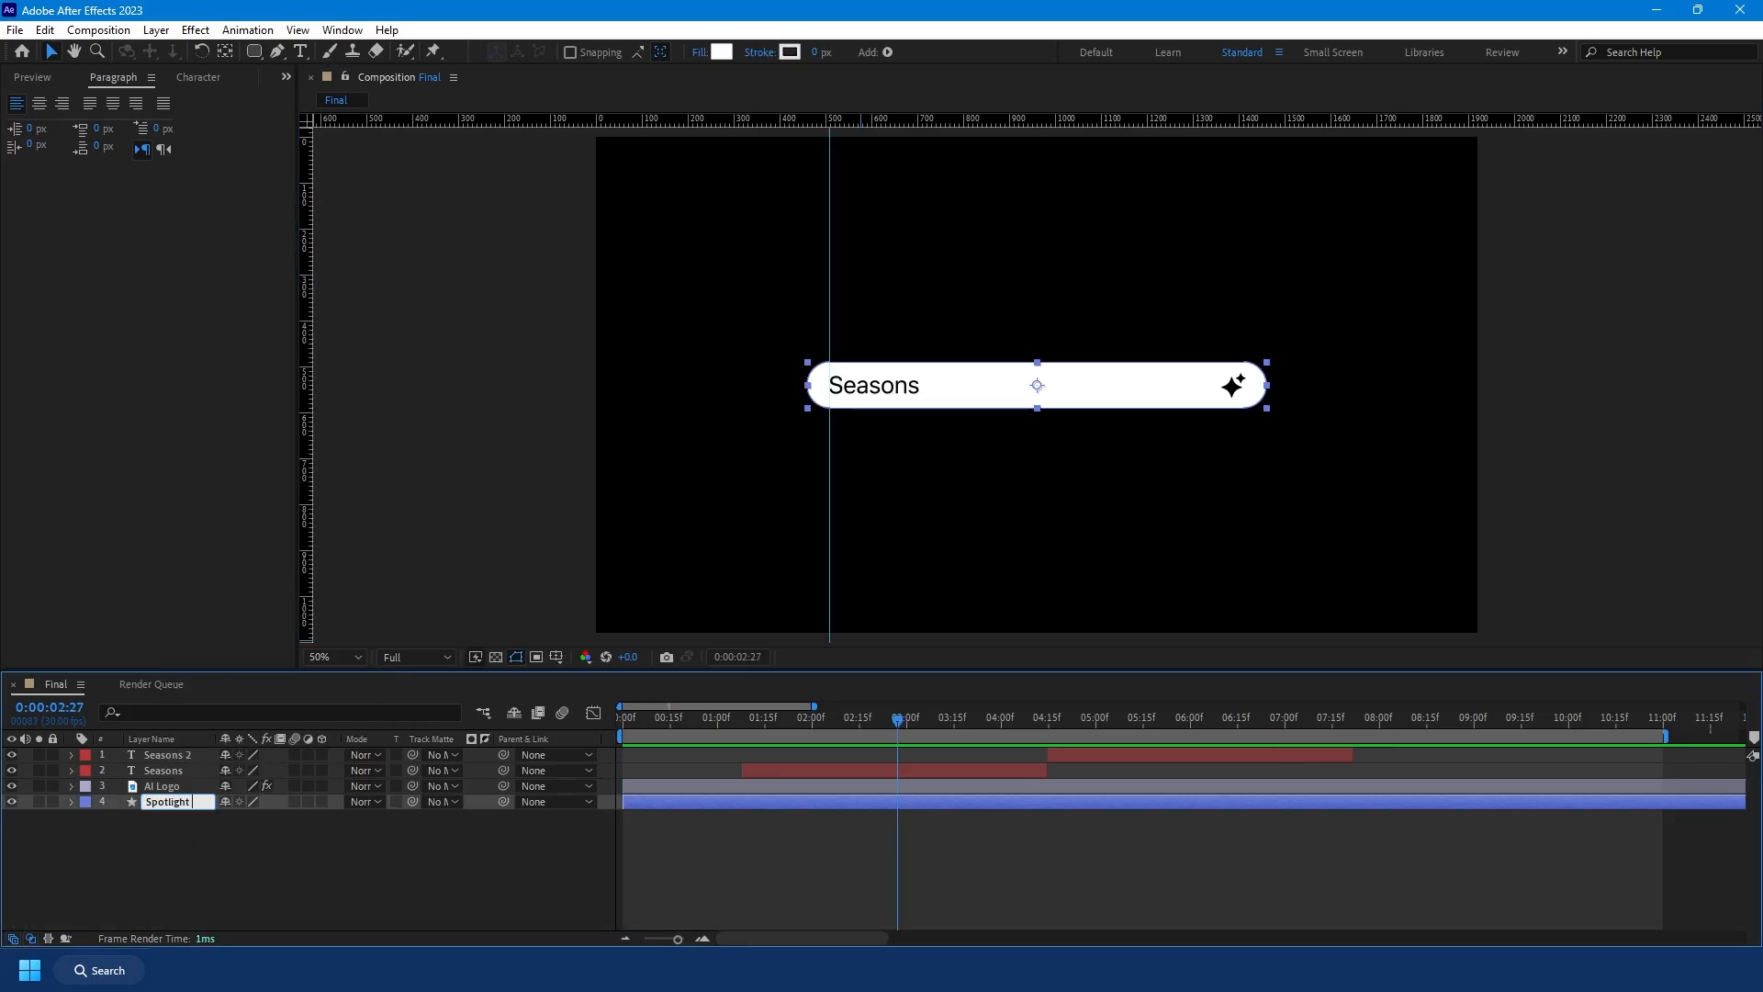
pyautogui.press('Enter')
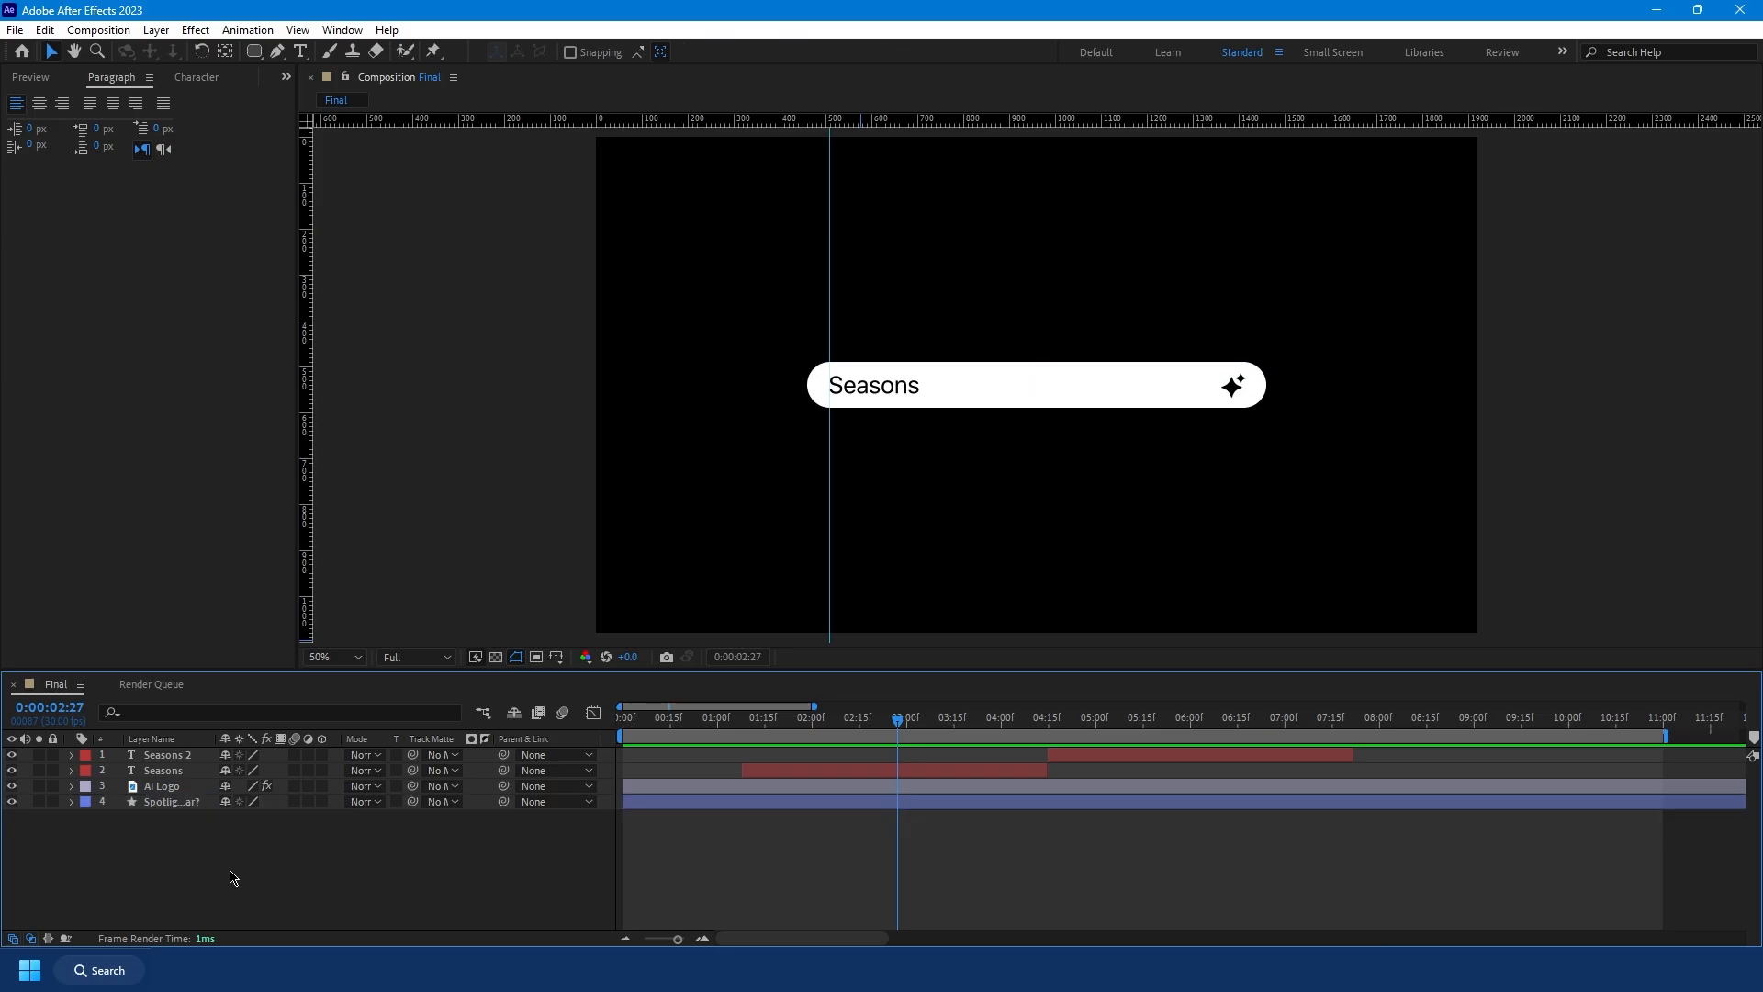
# Step: Pre-compose the bar into a 'Spotlight Bar Shape' composition with all attributes moved
pyautogui.rightClick(169, 801)
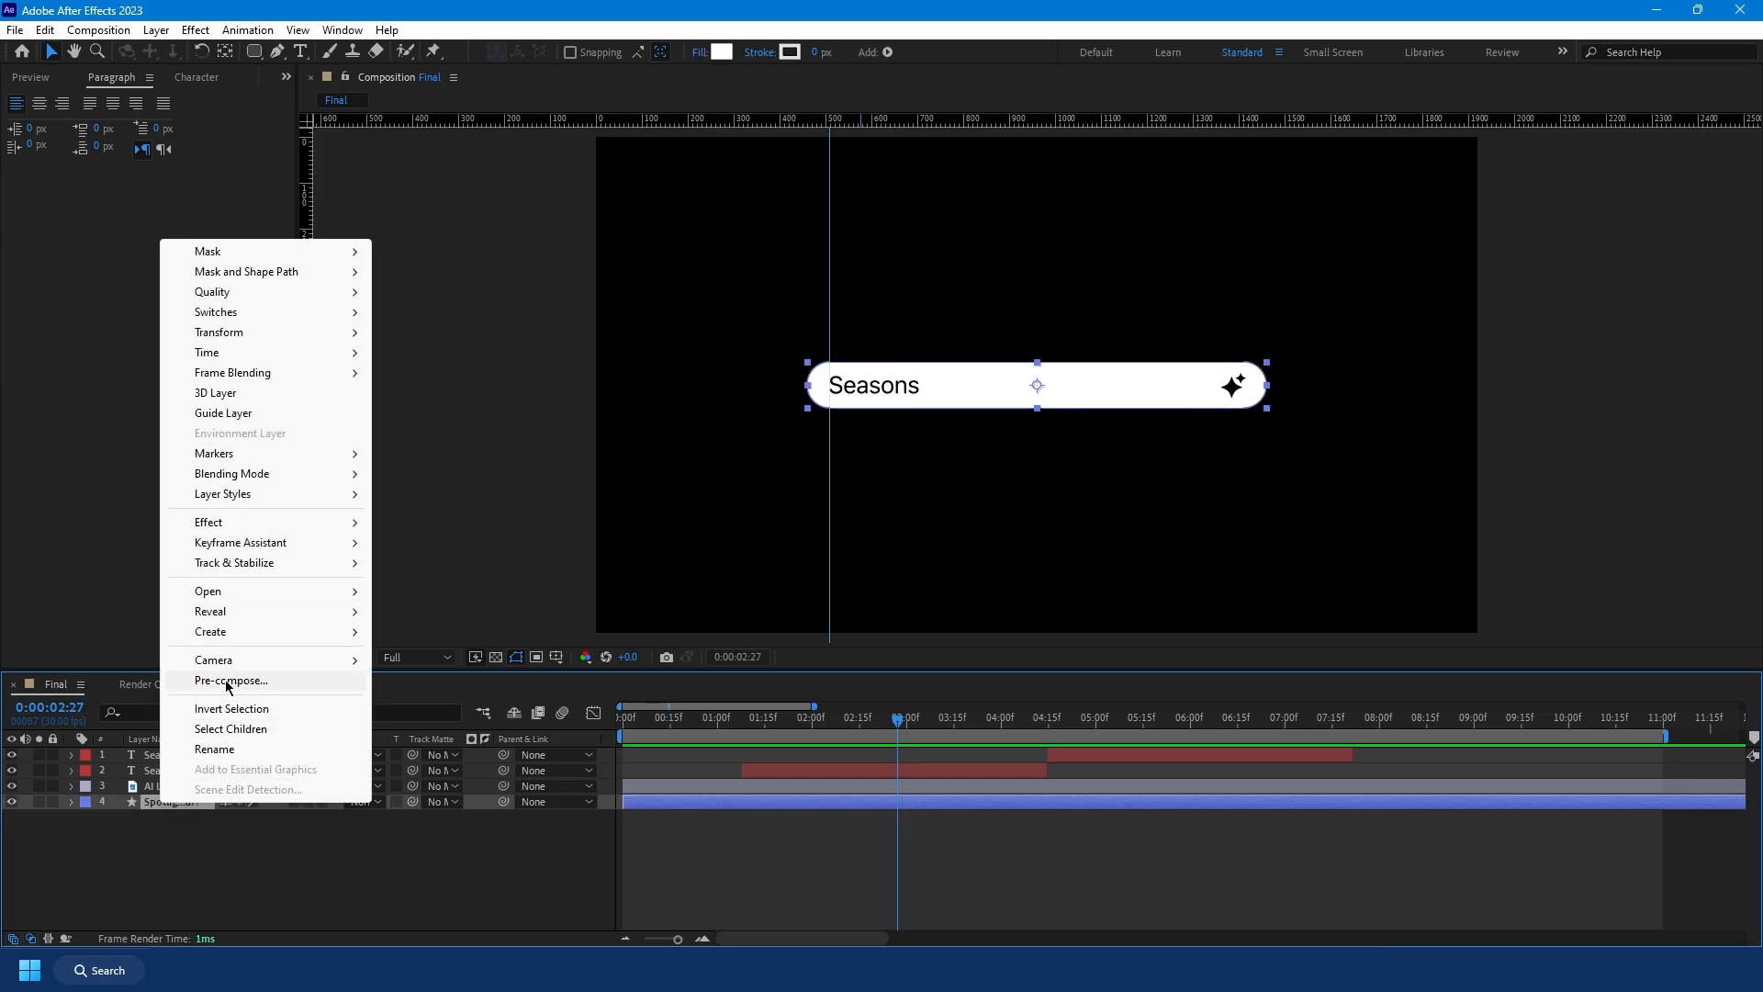
pyautogui.click(231, 681)
pyautogui.write('Spotlight Bar')
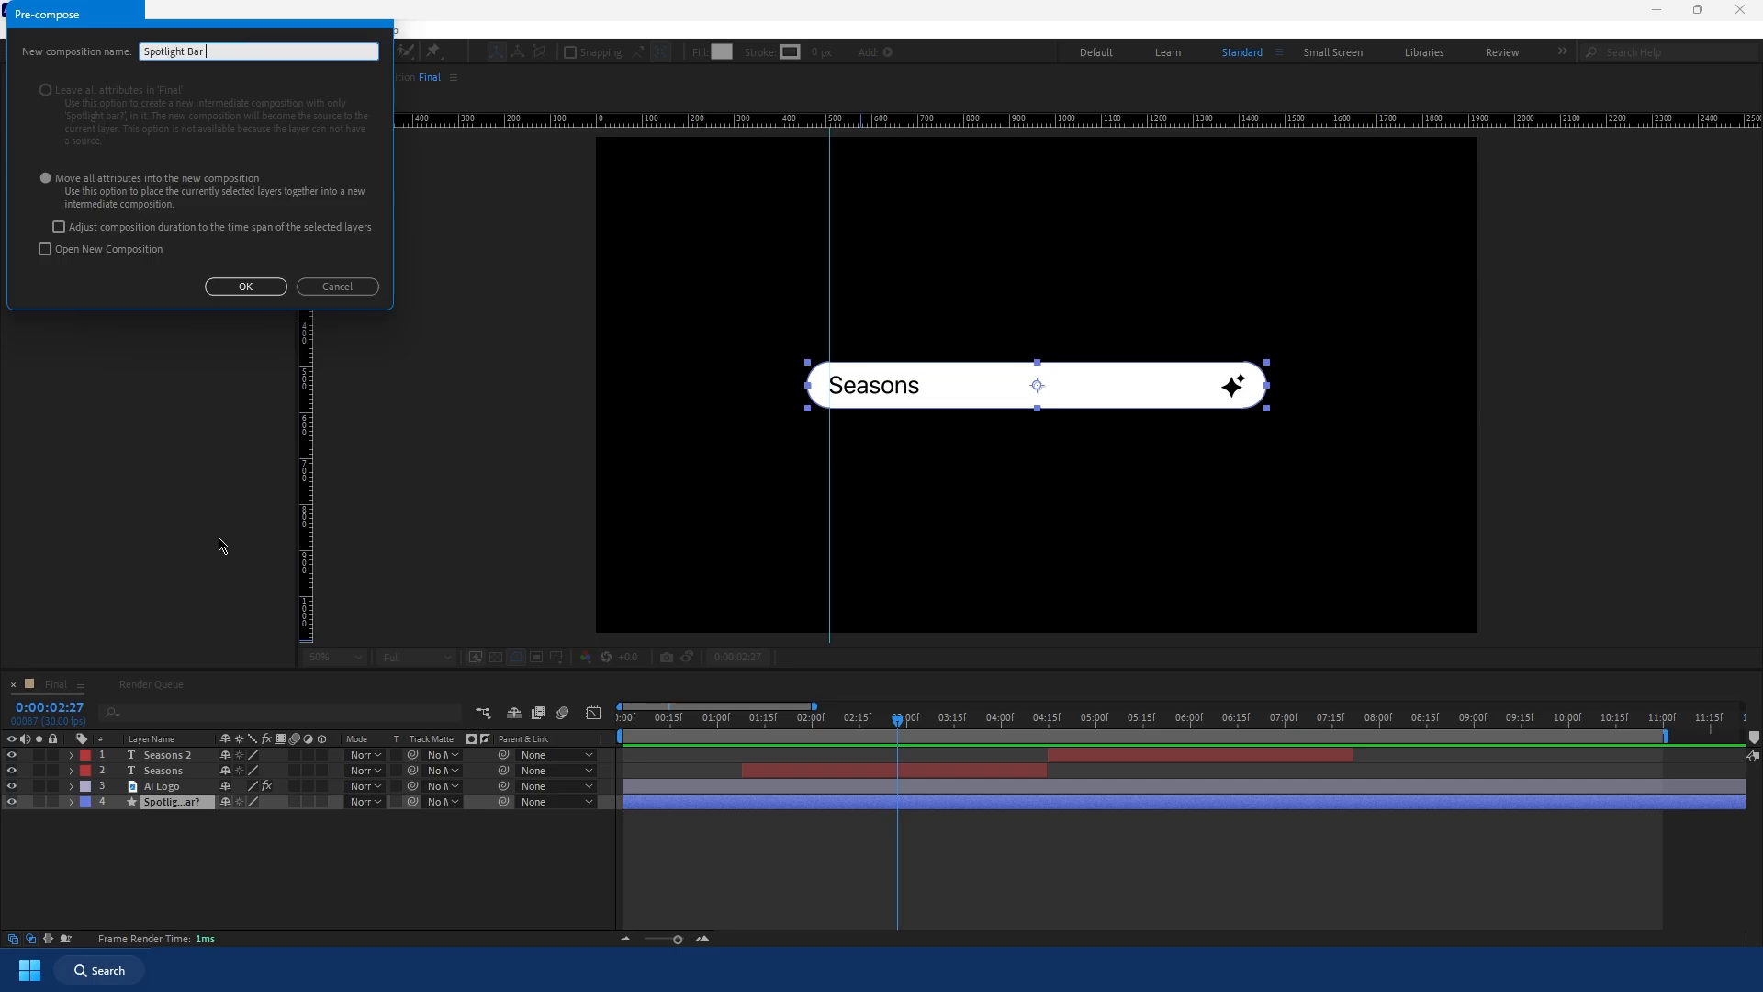
pyautogui.click(245, 286)
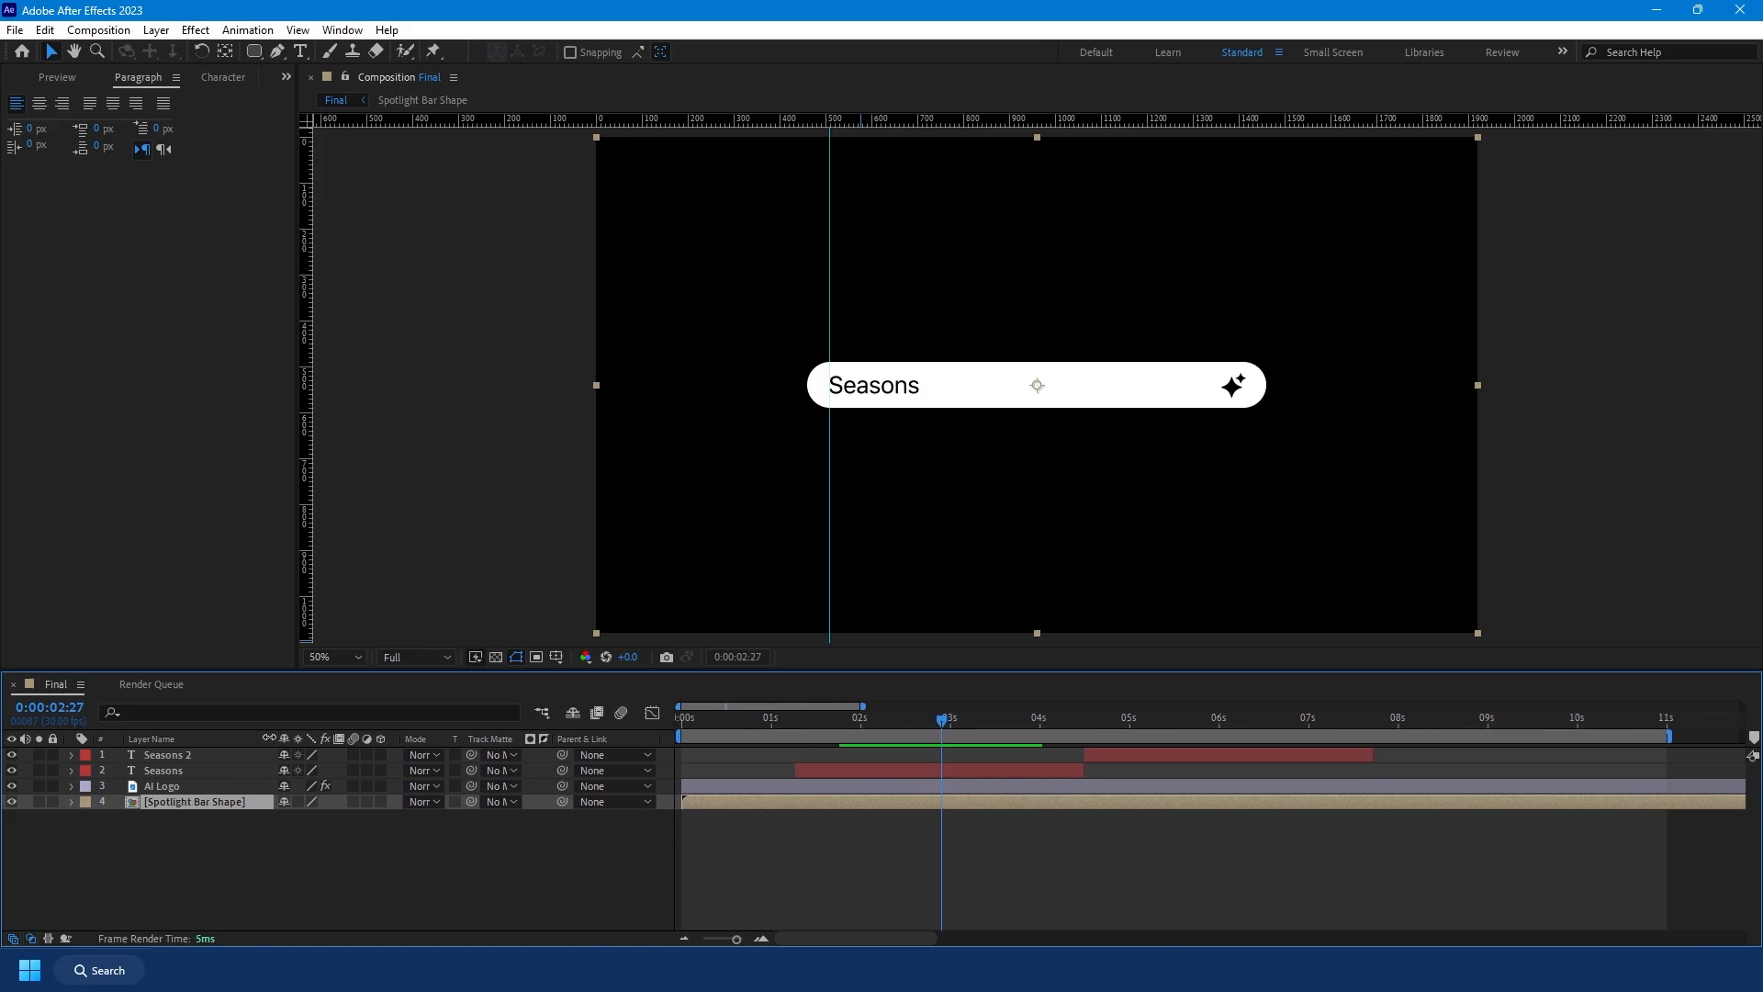
pyautogui.click(287, 76)
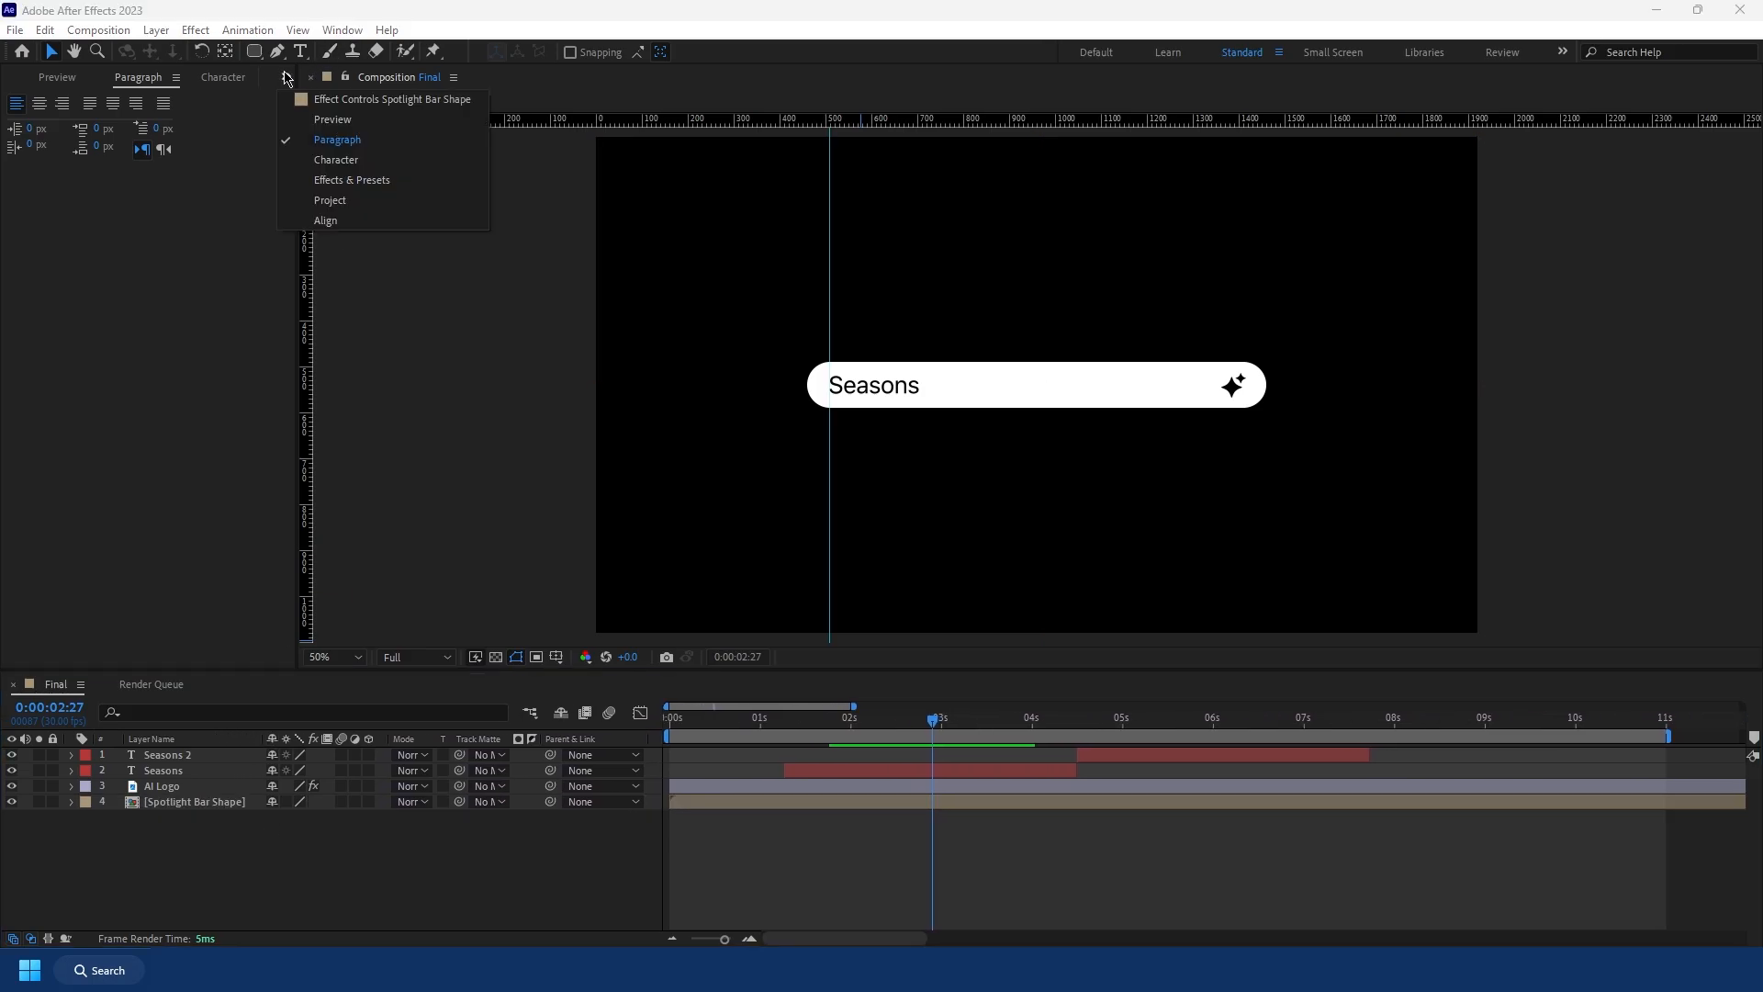
# Step: Apply an Inner Shadow layer style to the Spotlight Bar Shape precomp and reveal its settings
pyautogui.click(330, 201)
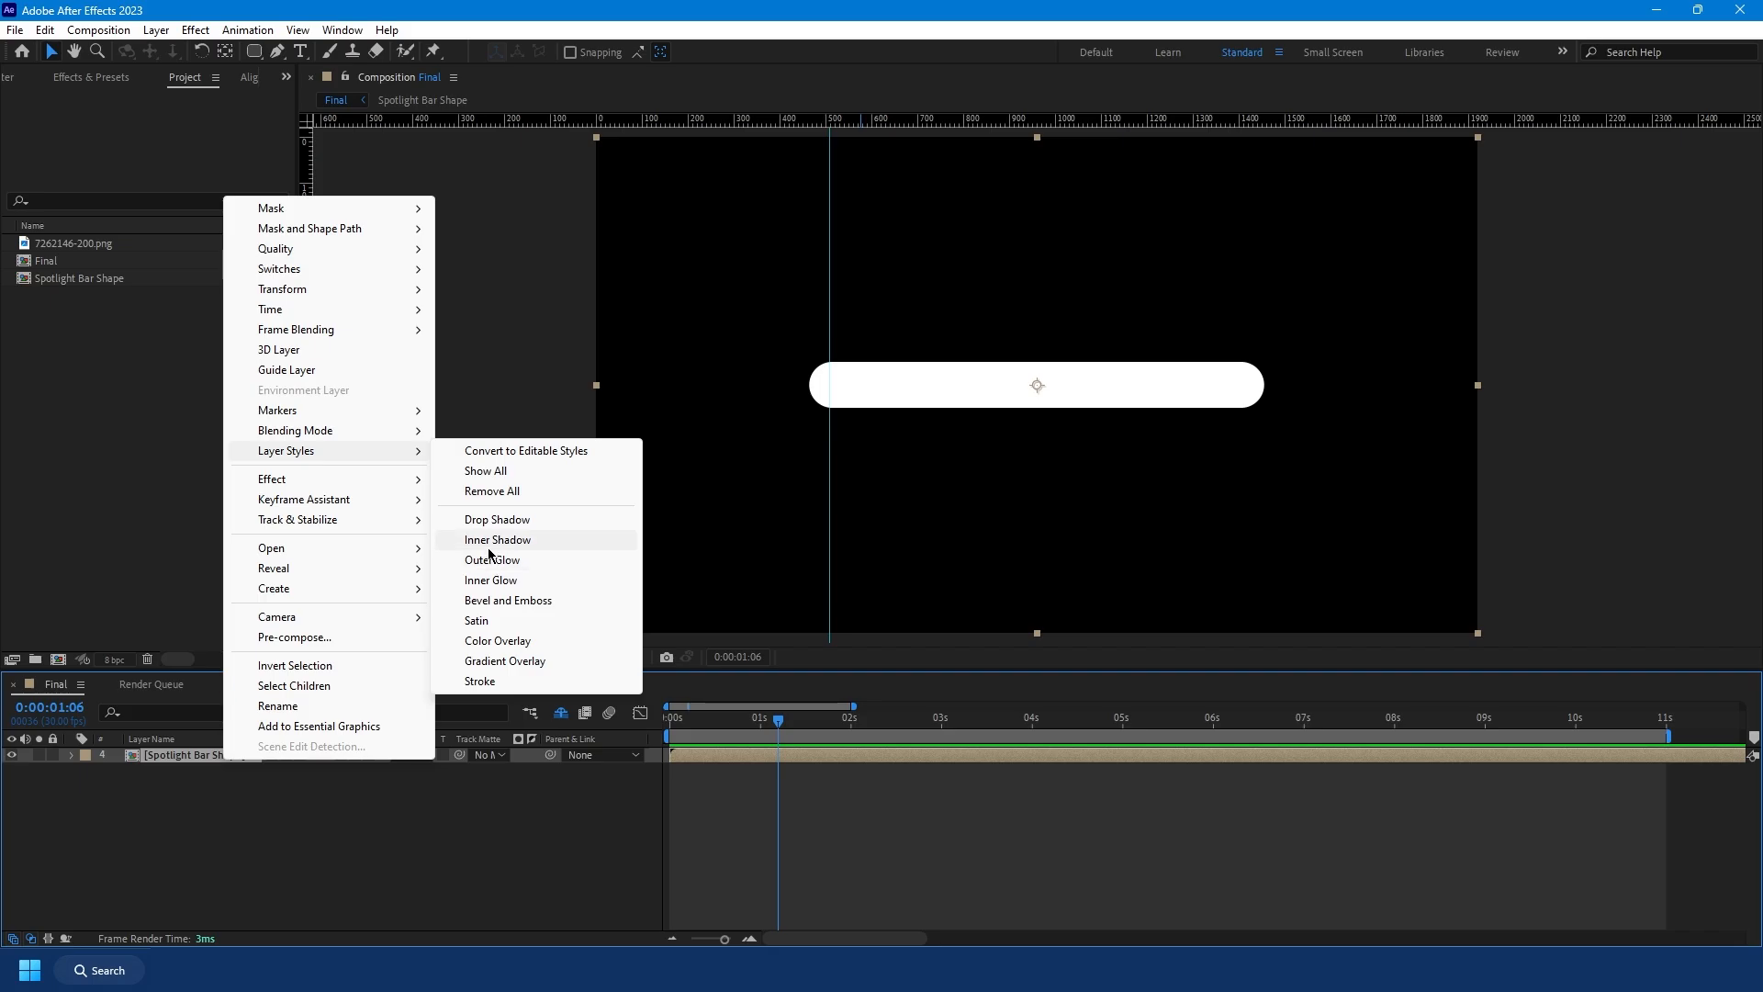
pyautogui.click(497, 540)
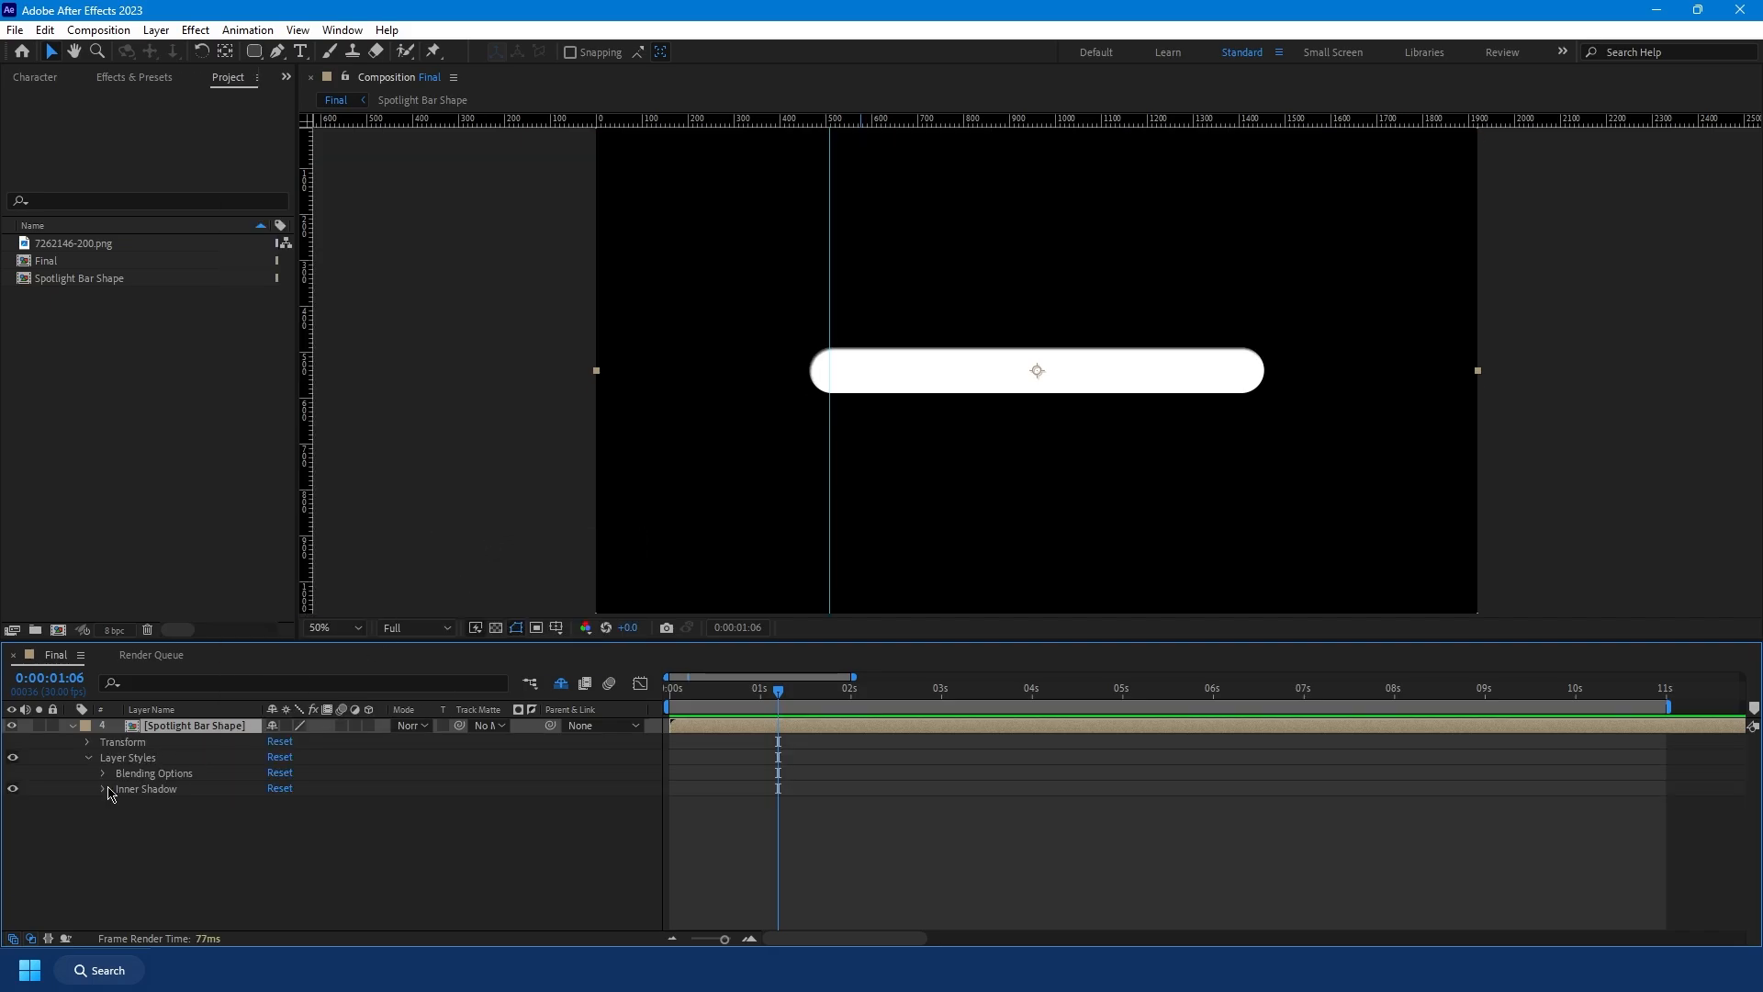
pyautogui.click(102, 788)
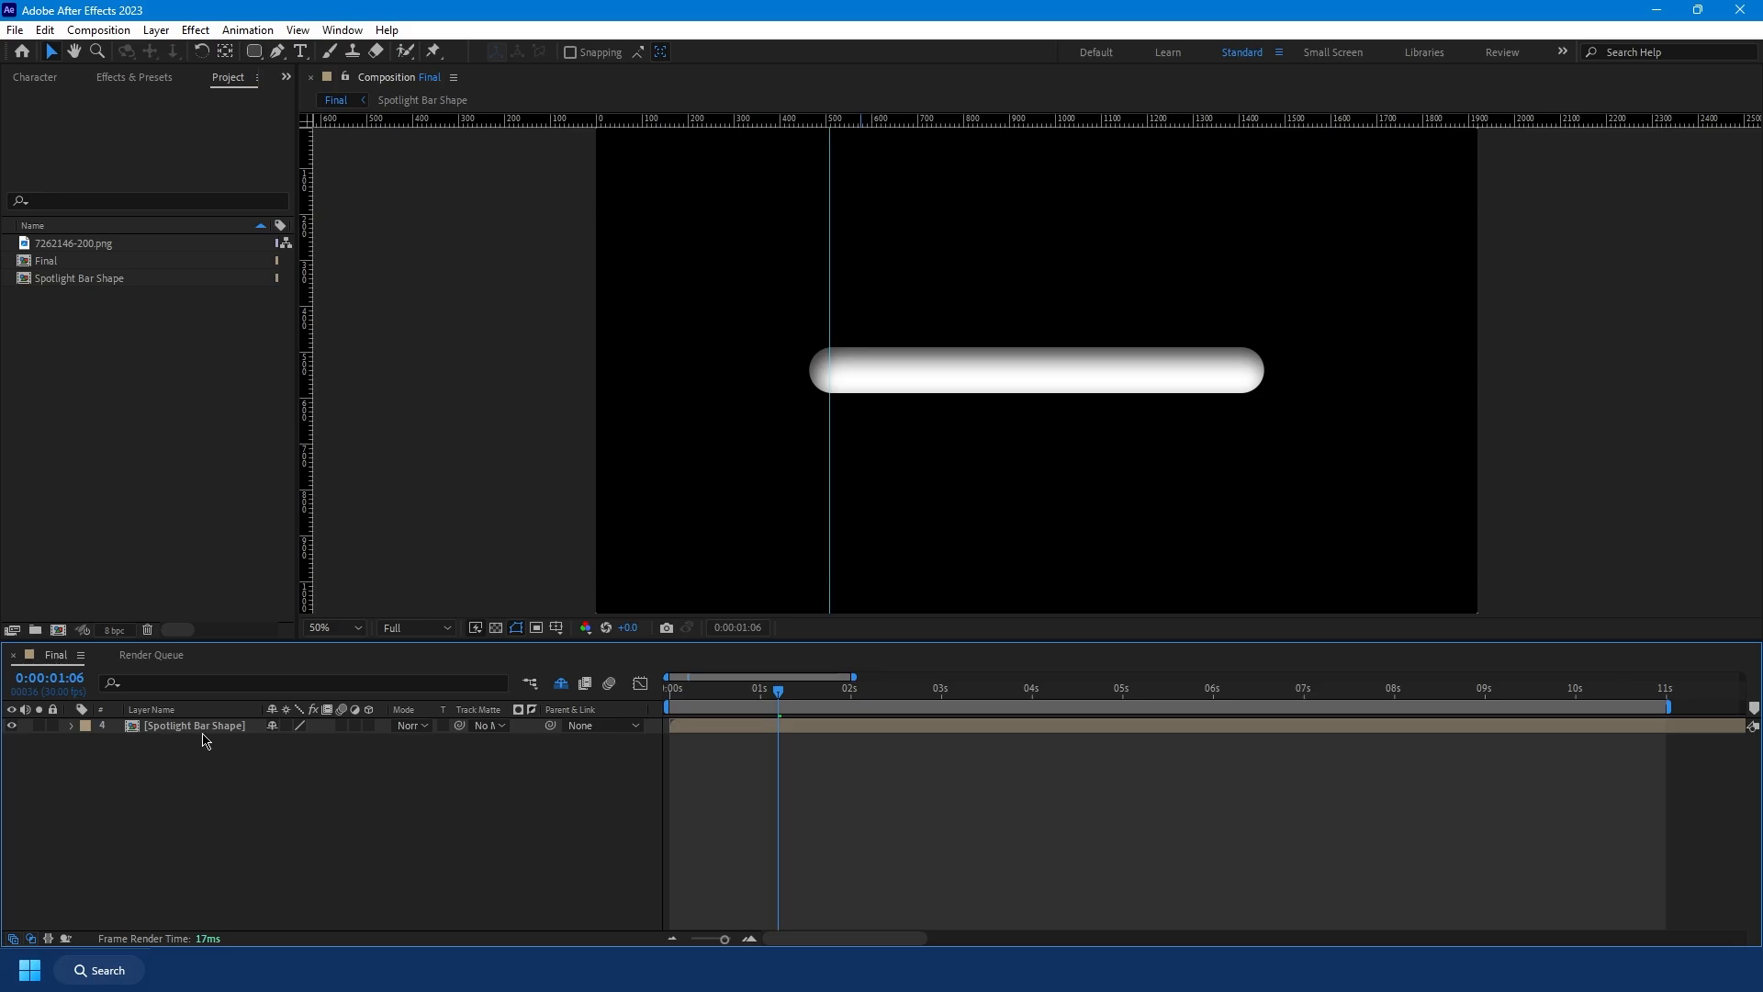
# Step: Pre-compose the shaded bar with all attributes into a new composition named Glass Bounce Map
pyautogui.rightClick(200, 728)
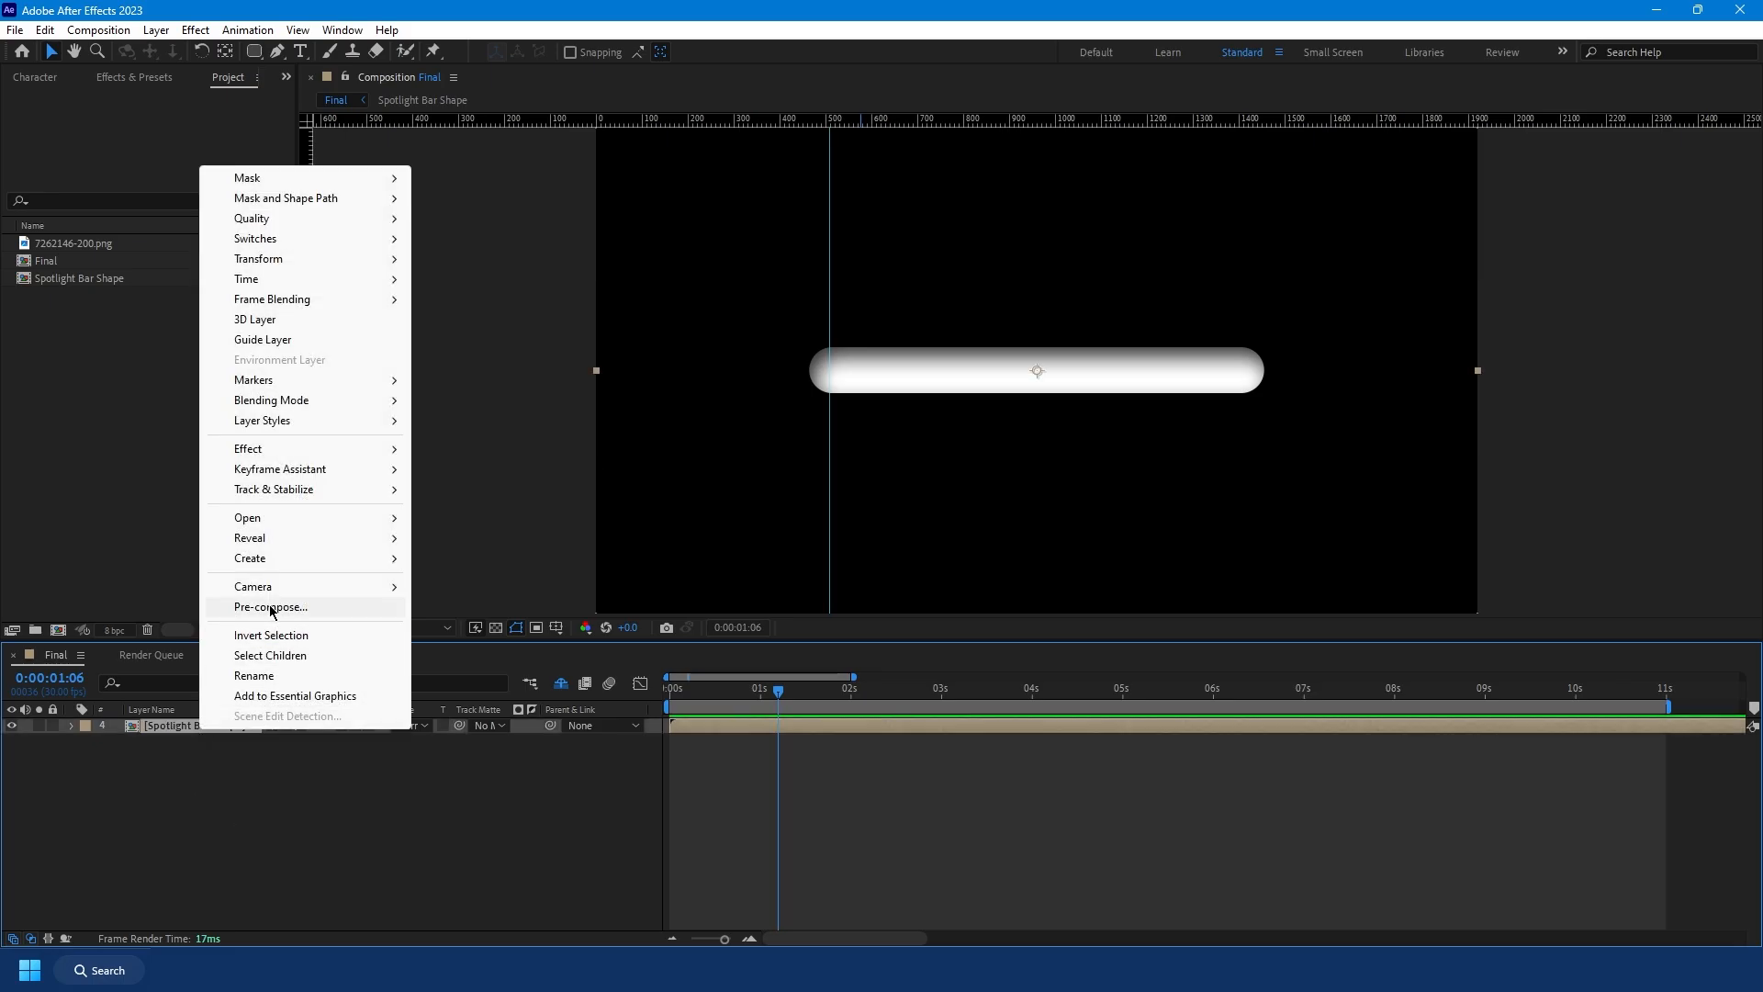
pyautogui.click(270, 607)
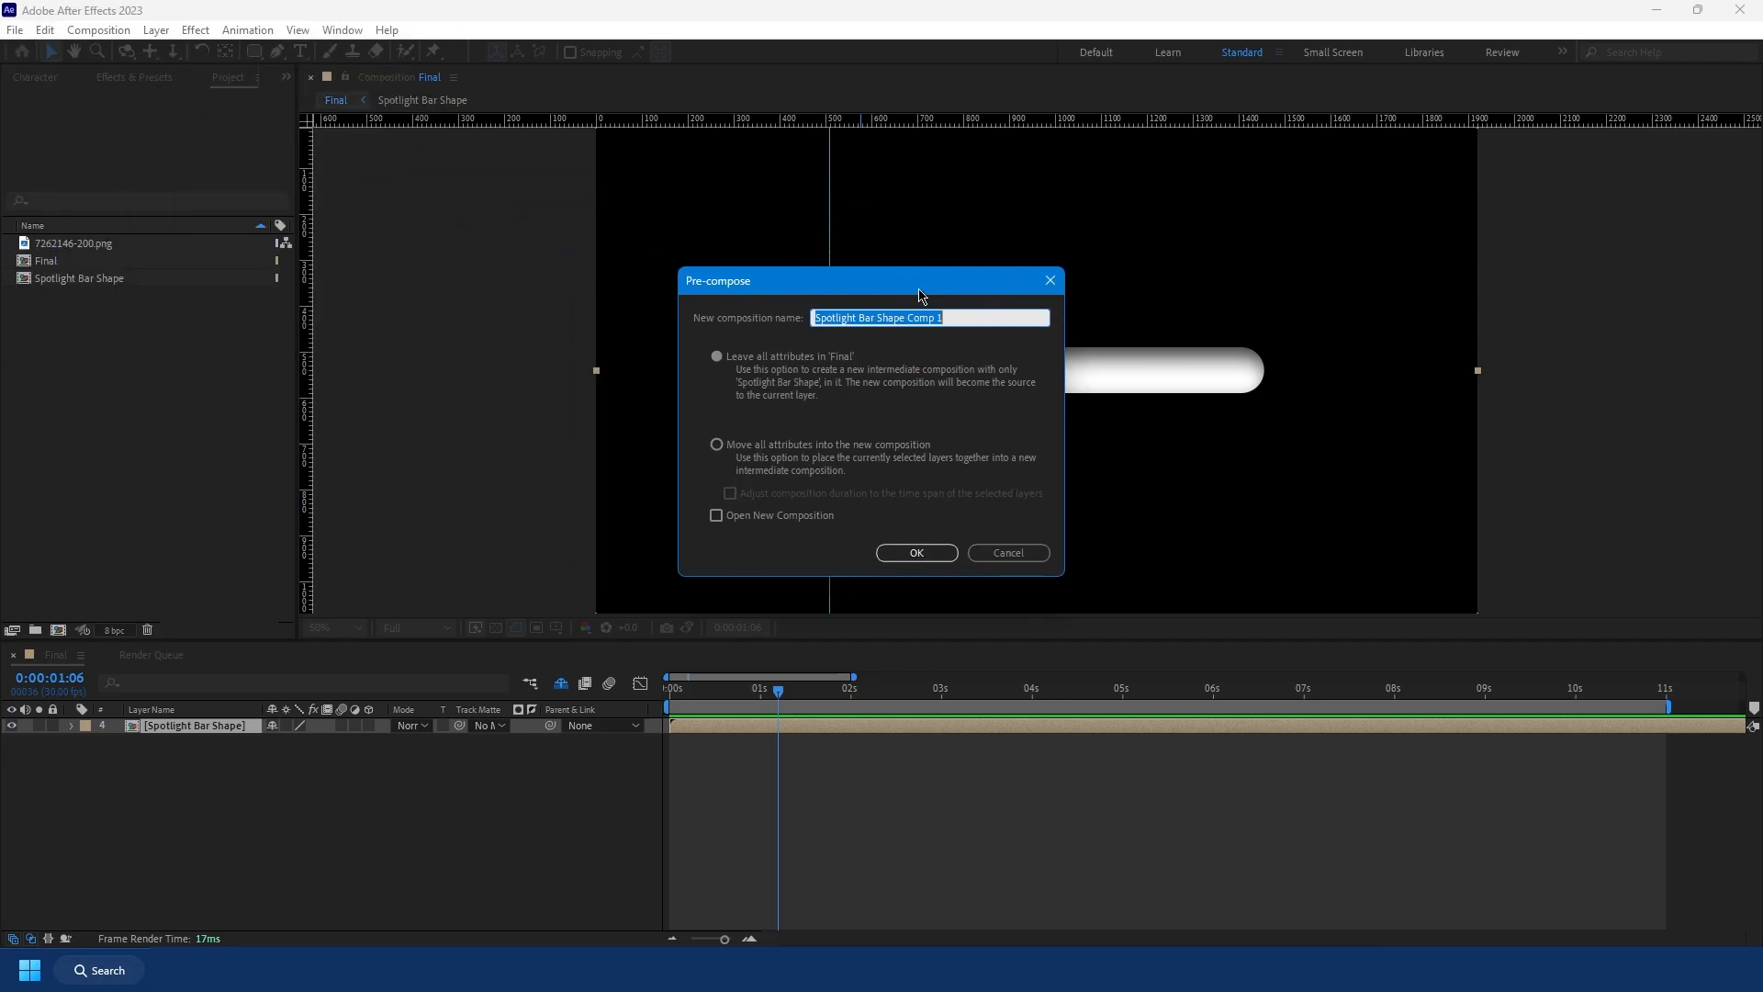
pyautogui.click(716, 442)
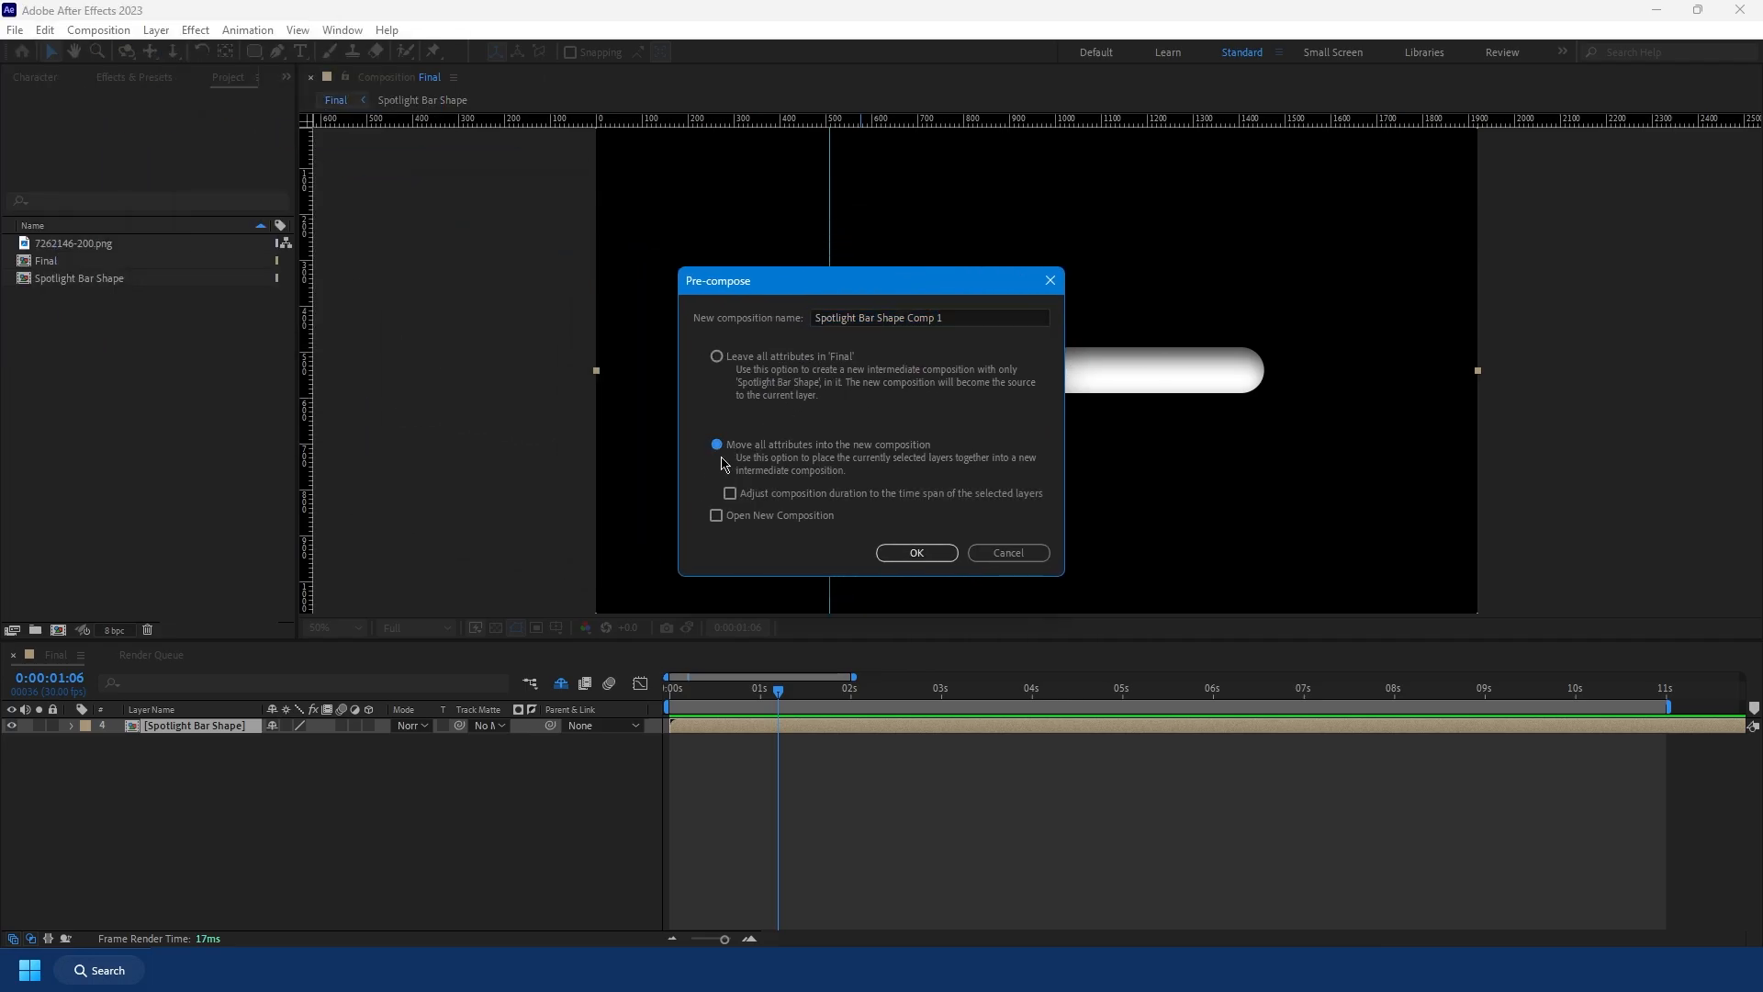
pyautogui.write('Glass Bounce M')
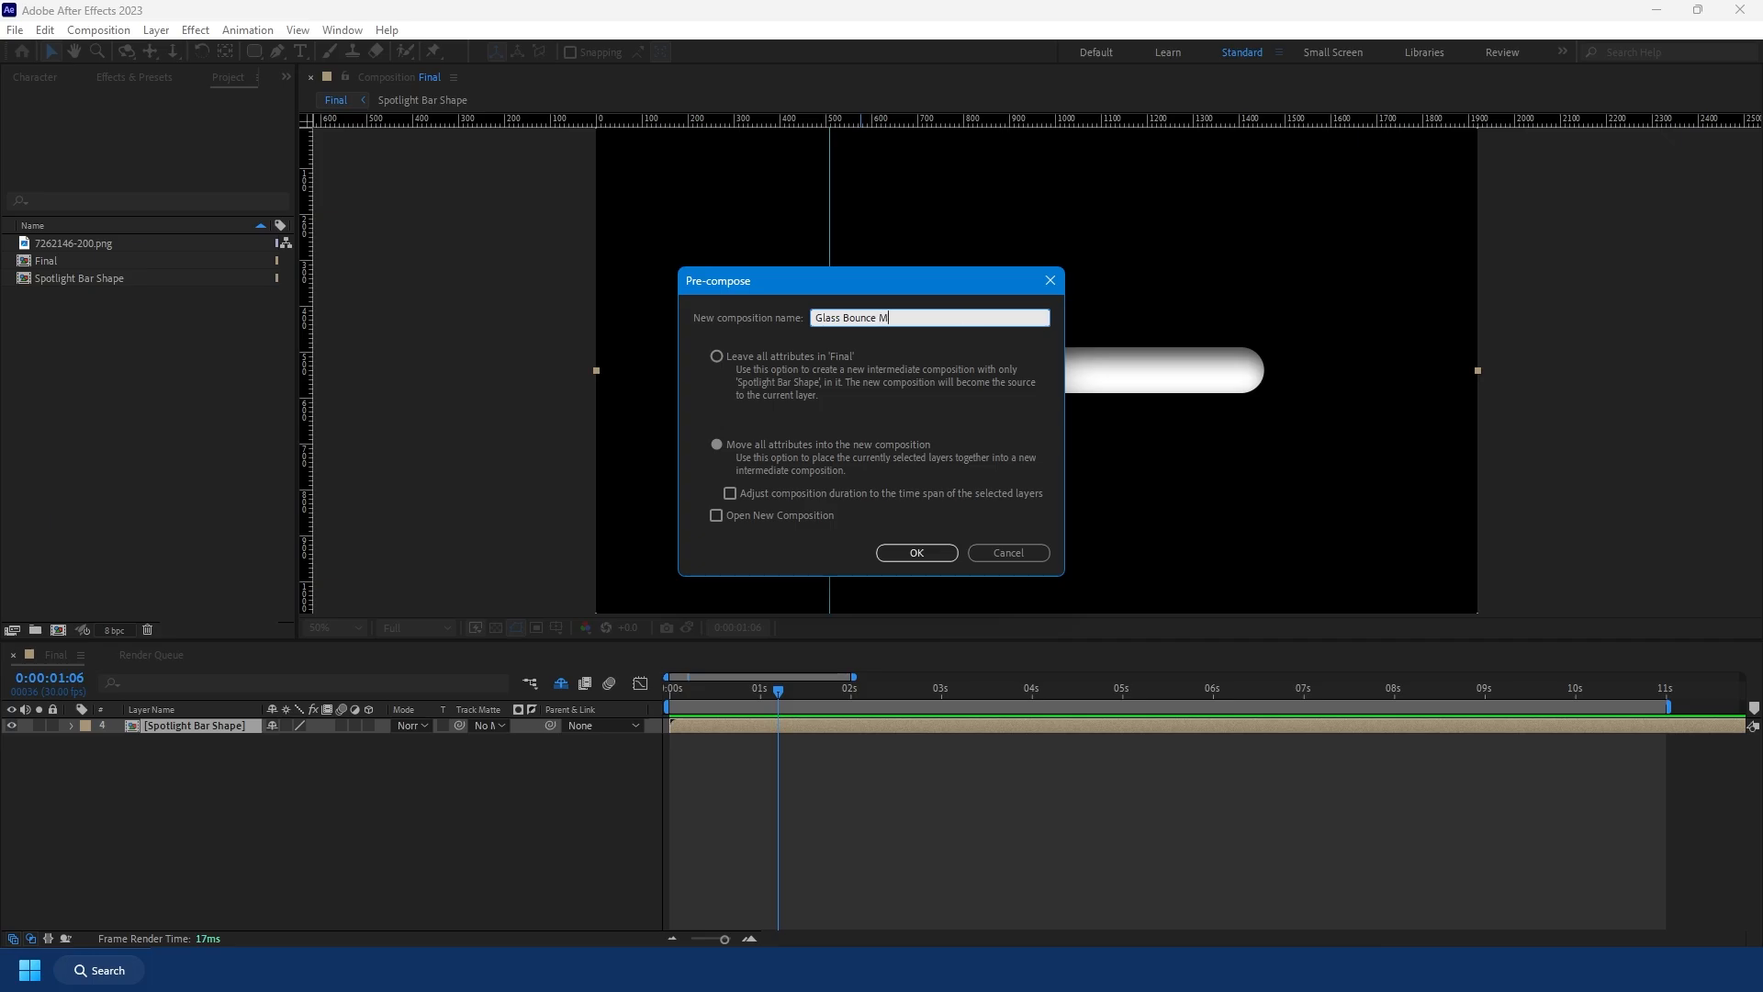
pyautogui.click(916, 553)
pyautogui.write('camera lens')
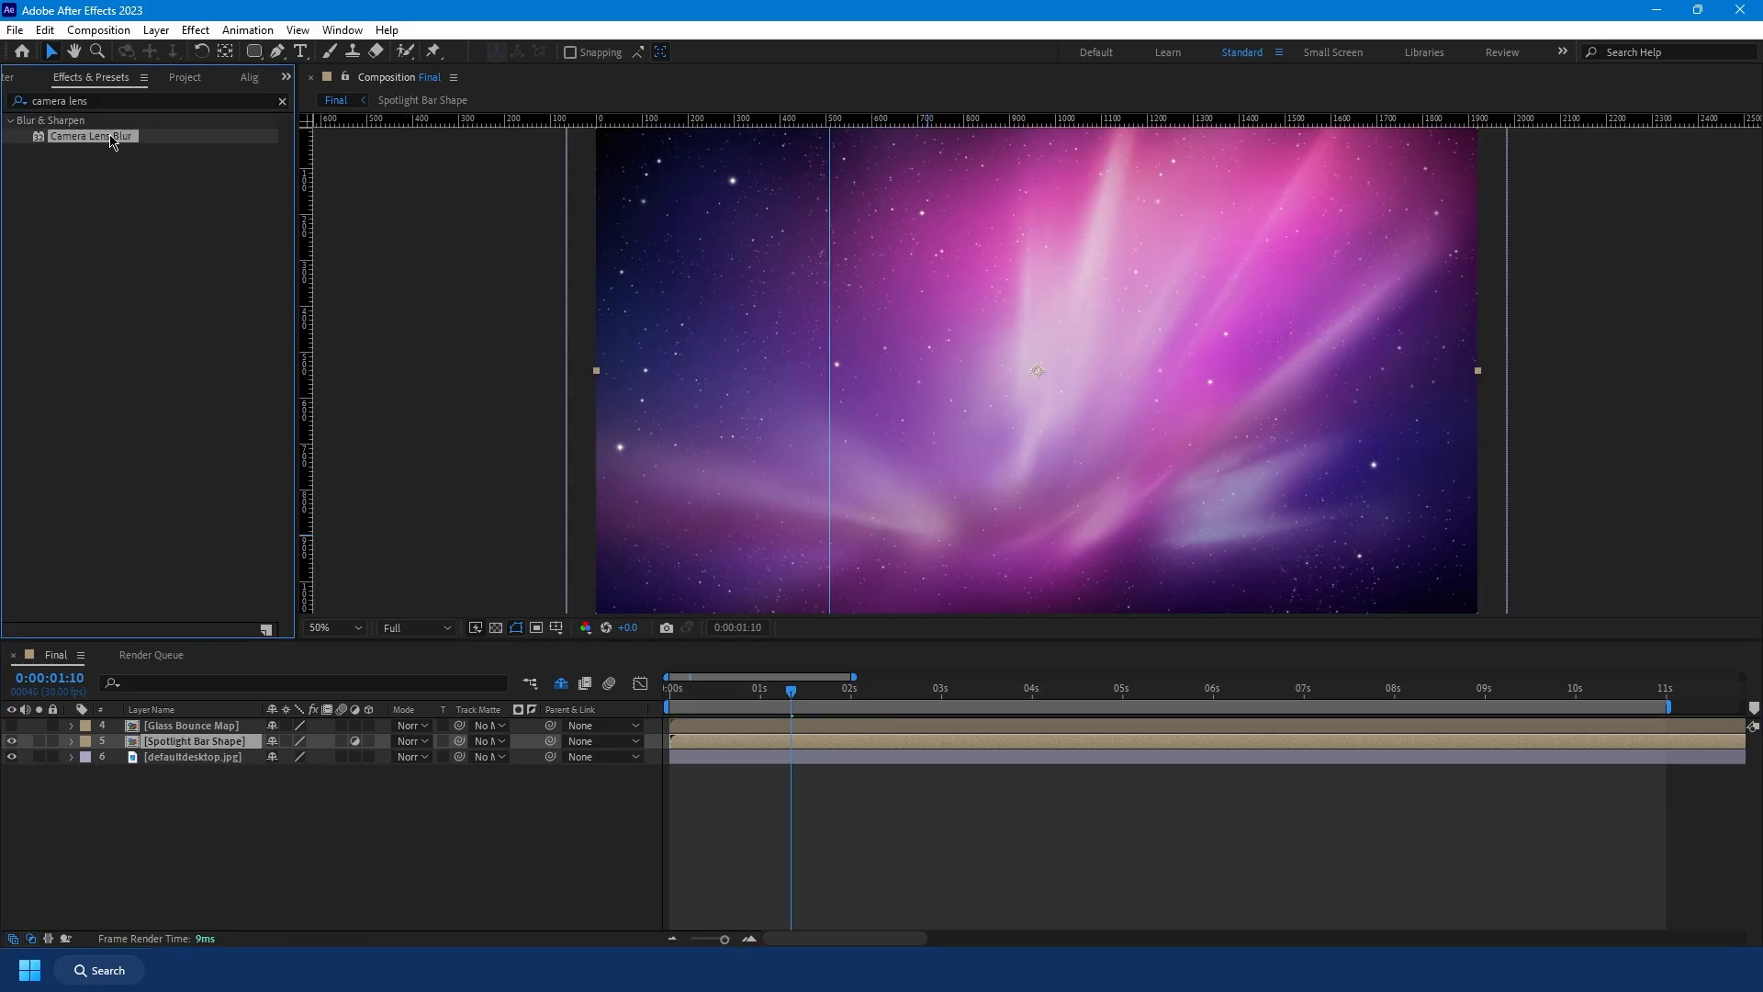
# Step: Apply Camera Lens Blur to the bar copy and search 'cc' to add CC Glass
pyautogui.doubleClick(91, 136)
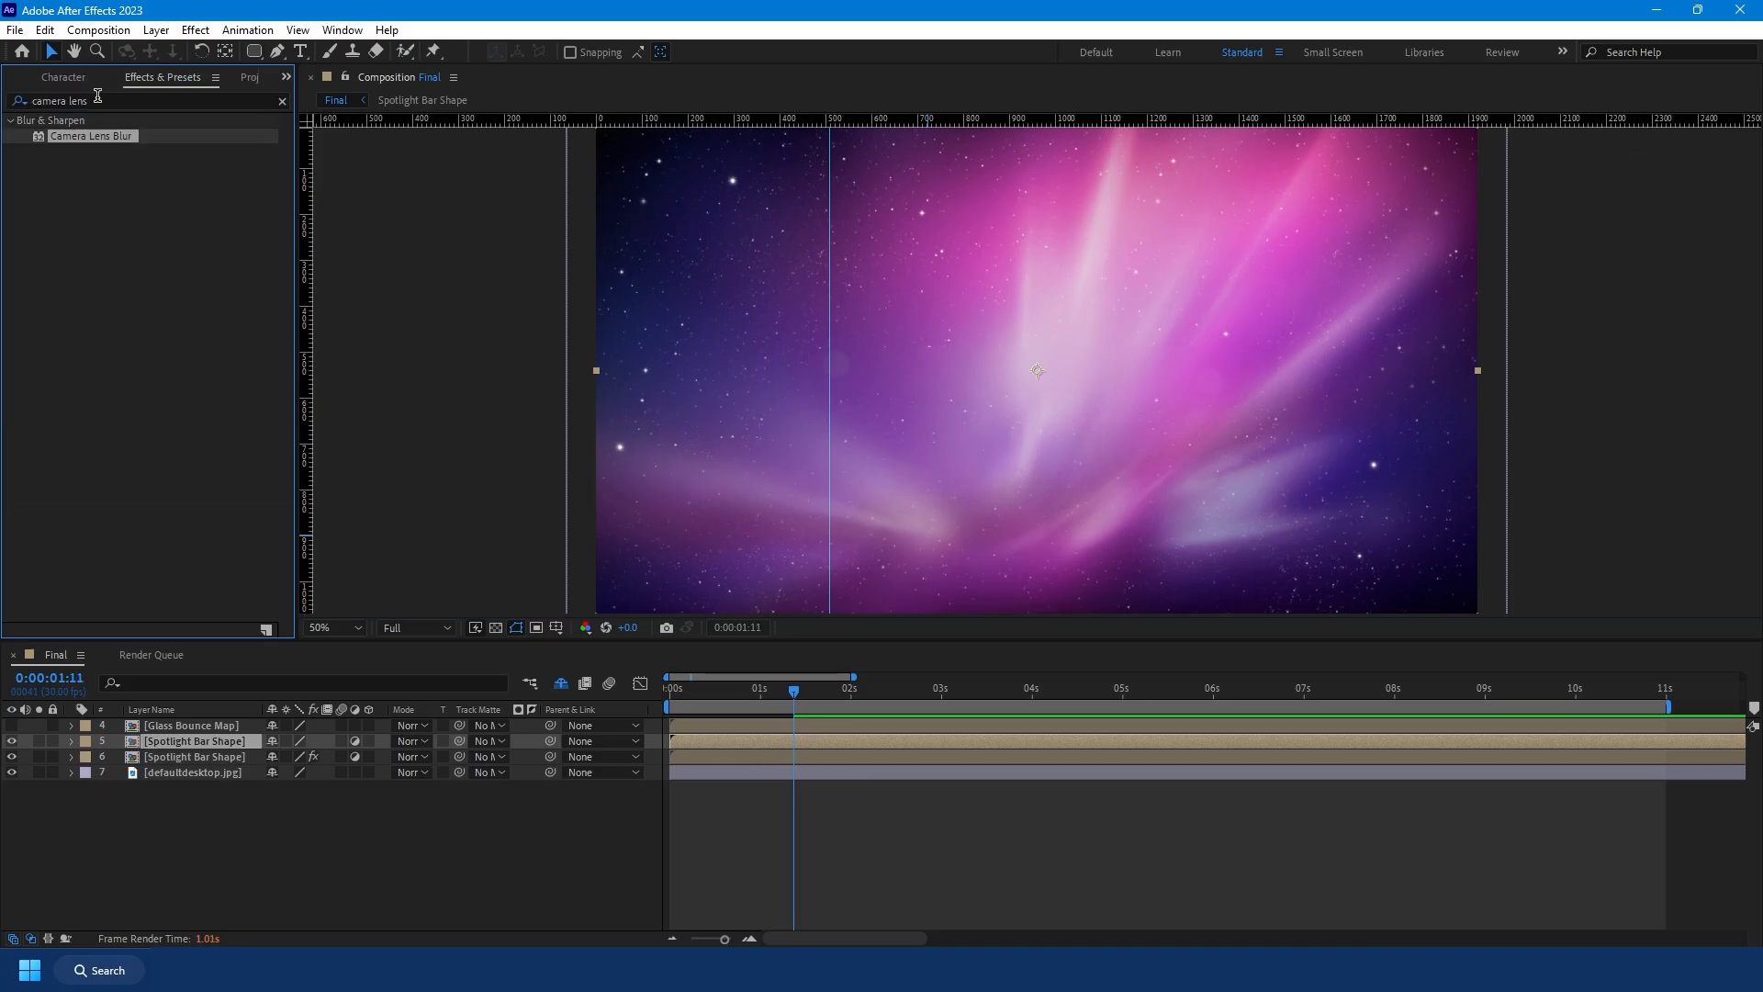
pyautogui.write('cc')
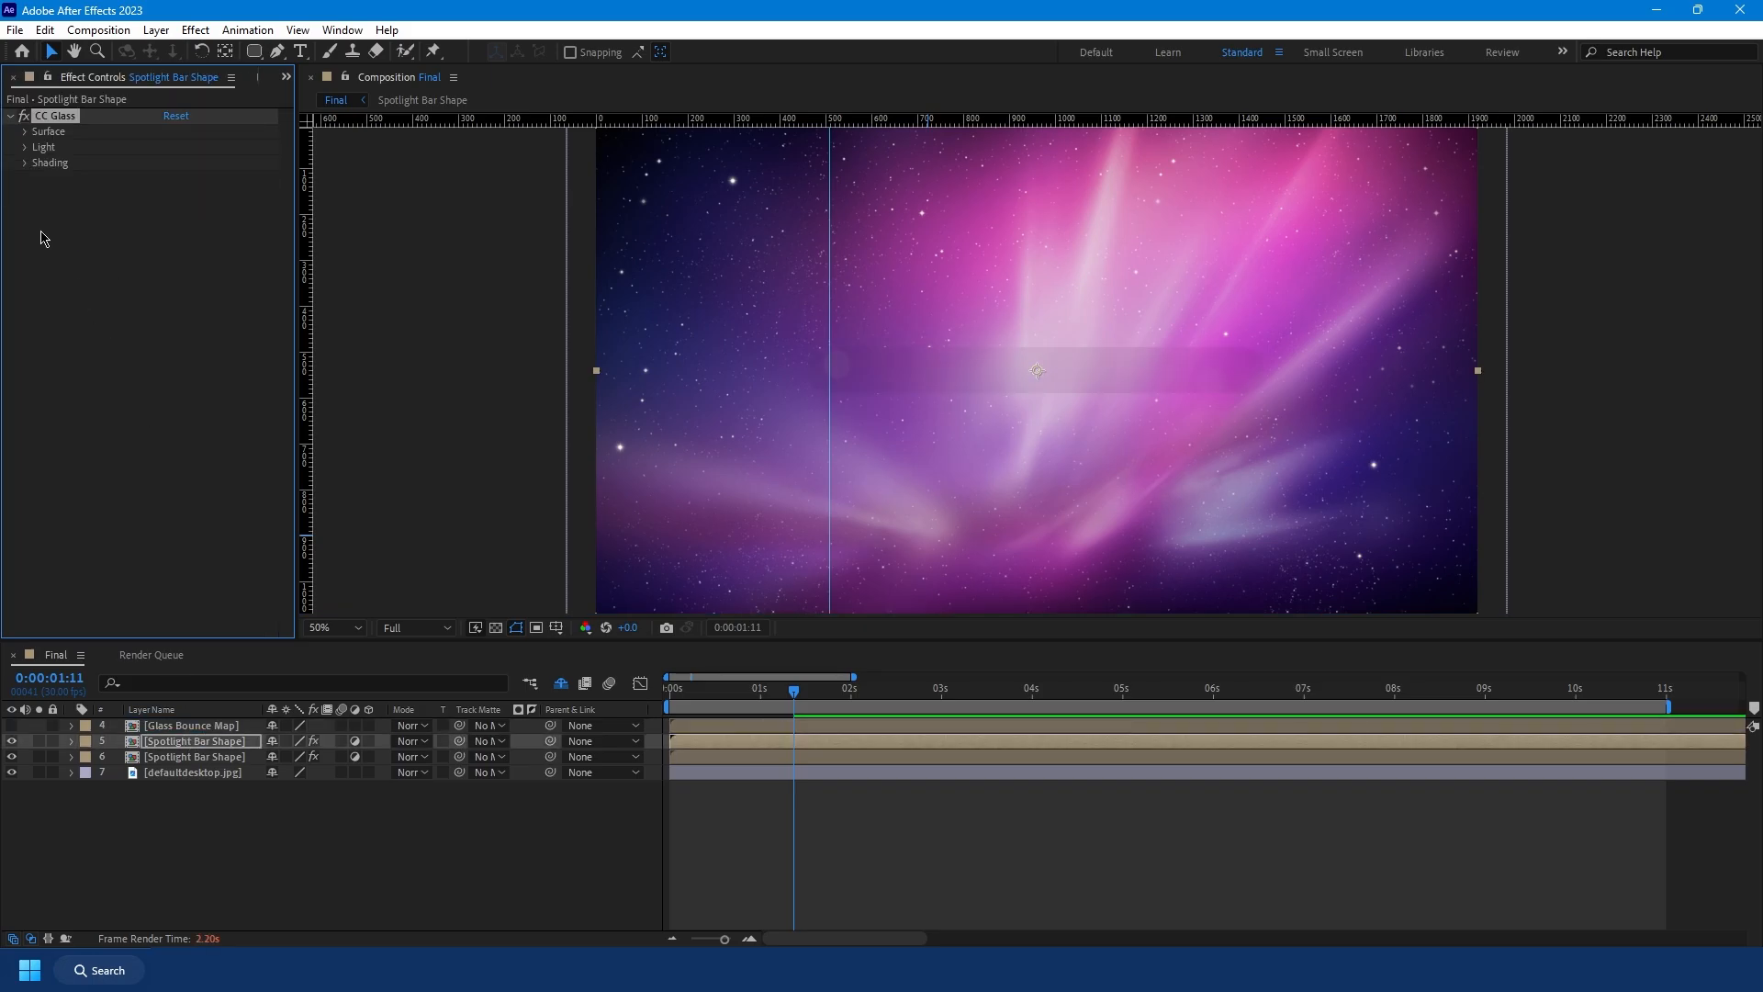
# Step: Set CC Glass to use Glass Bounce Map as its bump map
pyautogui.click(25, 132)
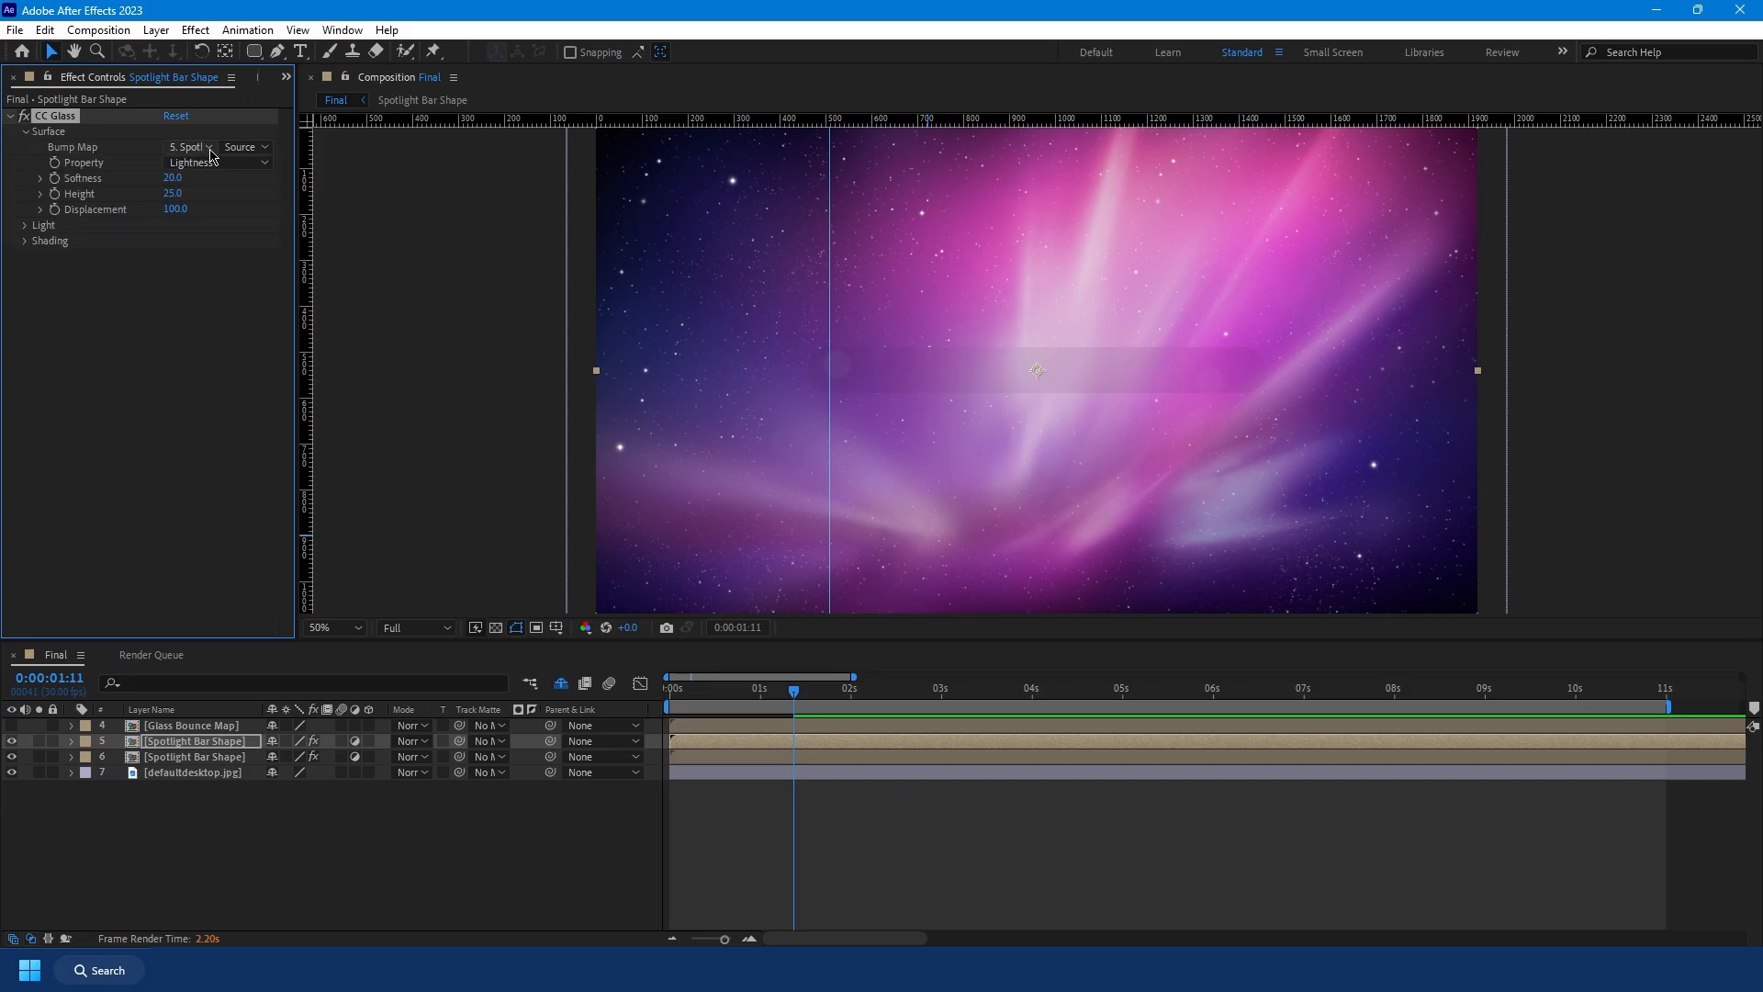
pyautogui.click(187, 146)
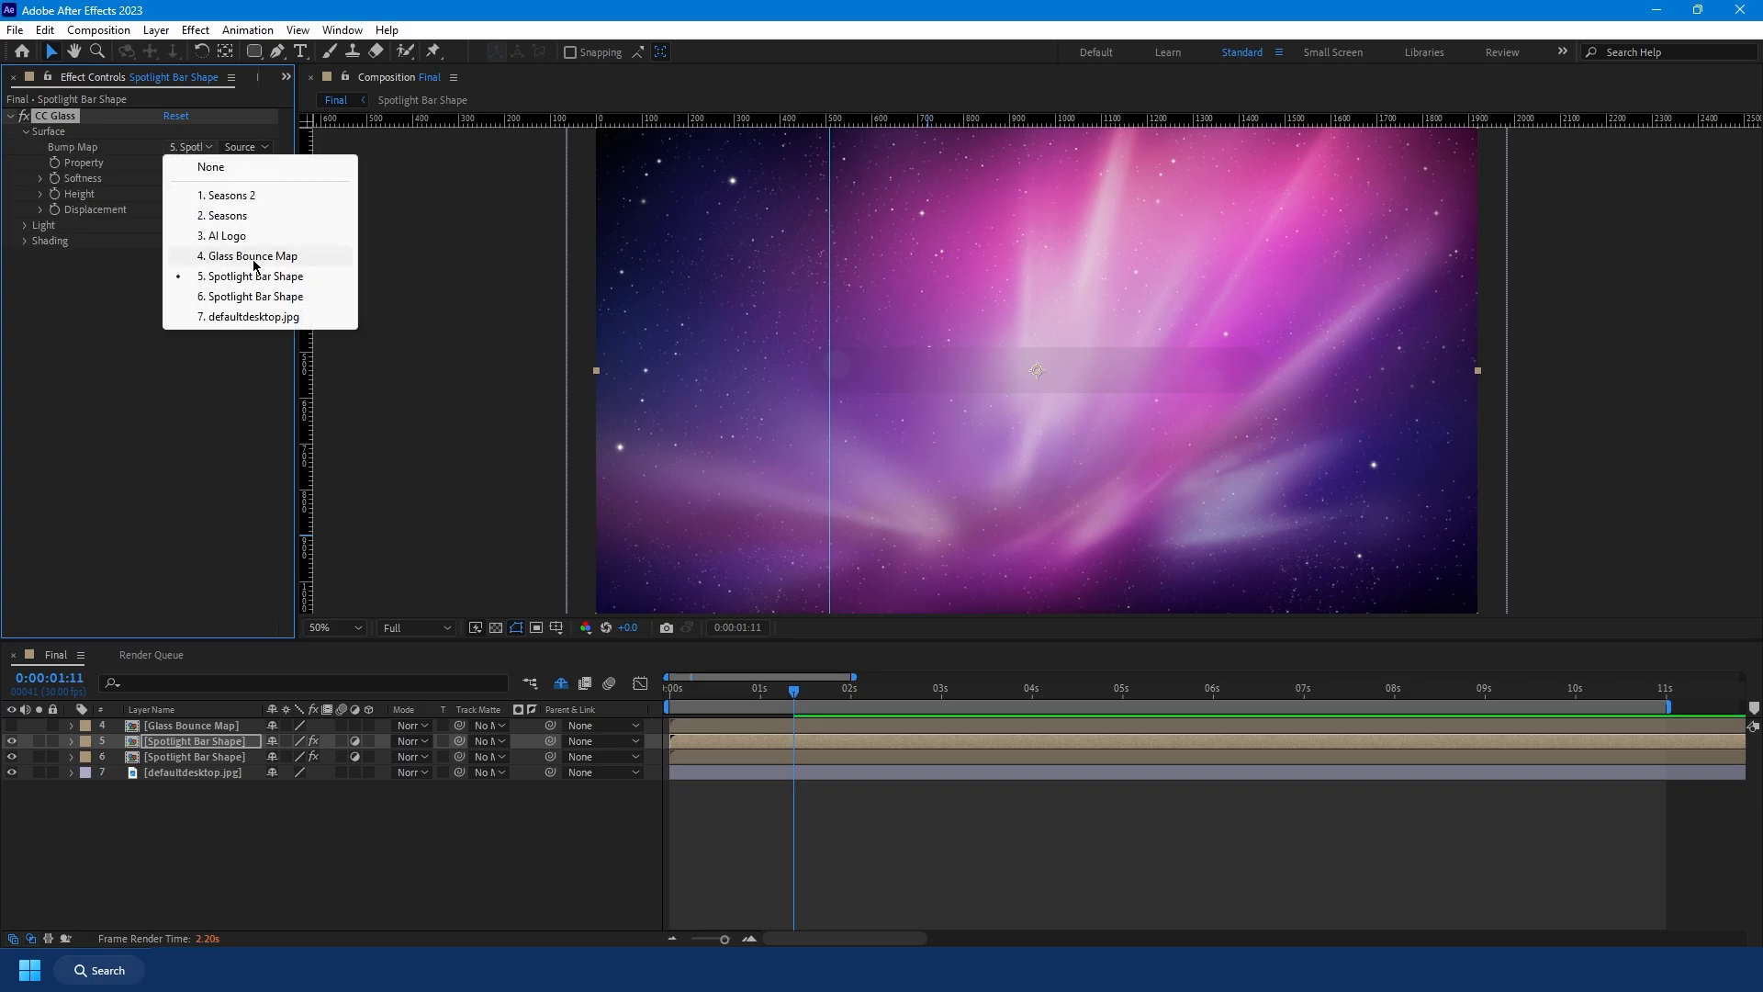
pyautogui.click(249, 256)
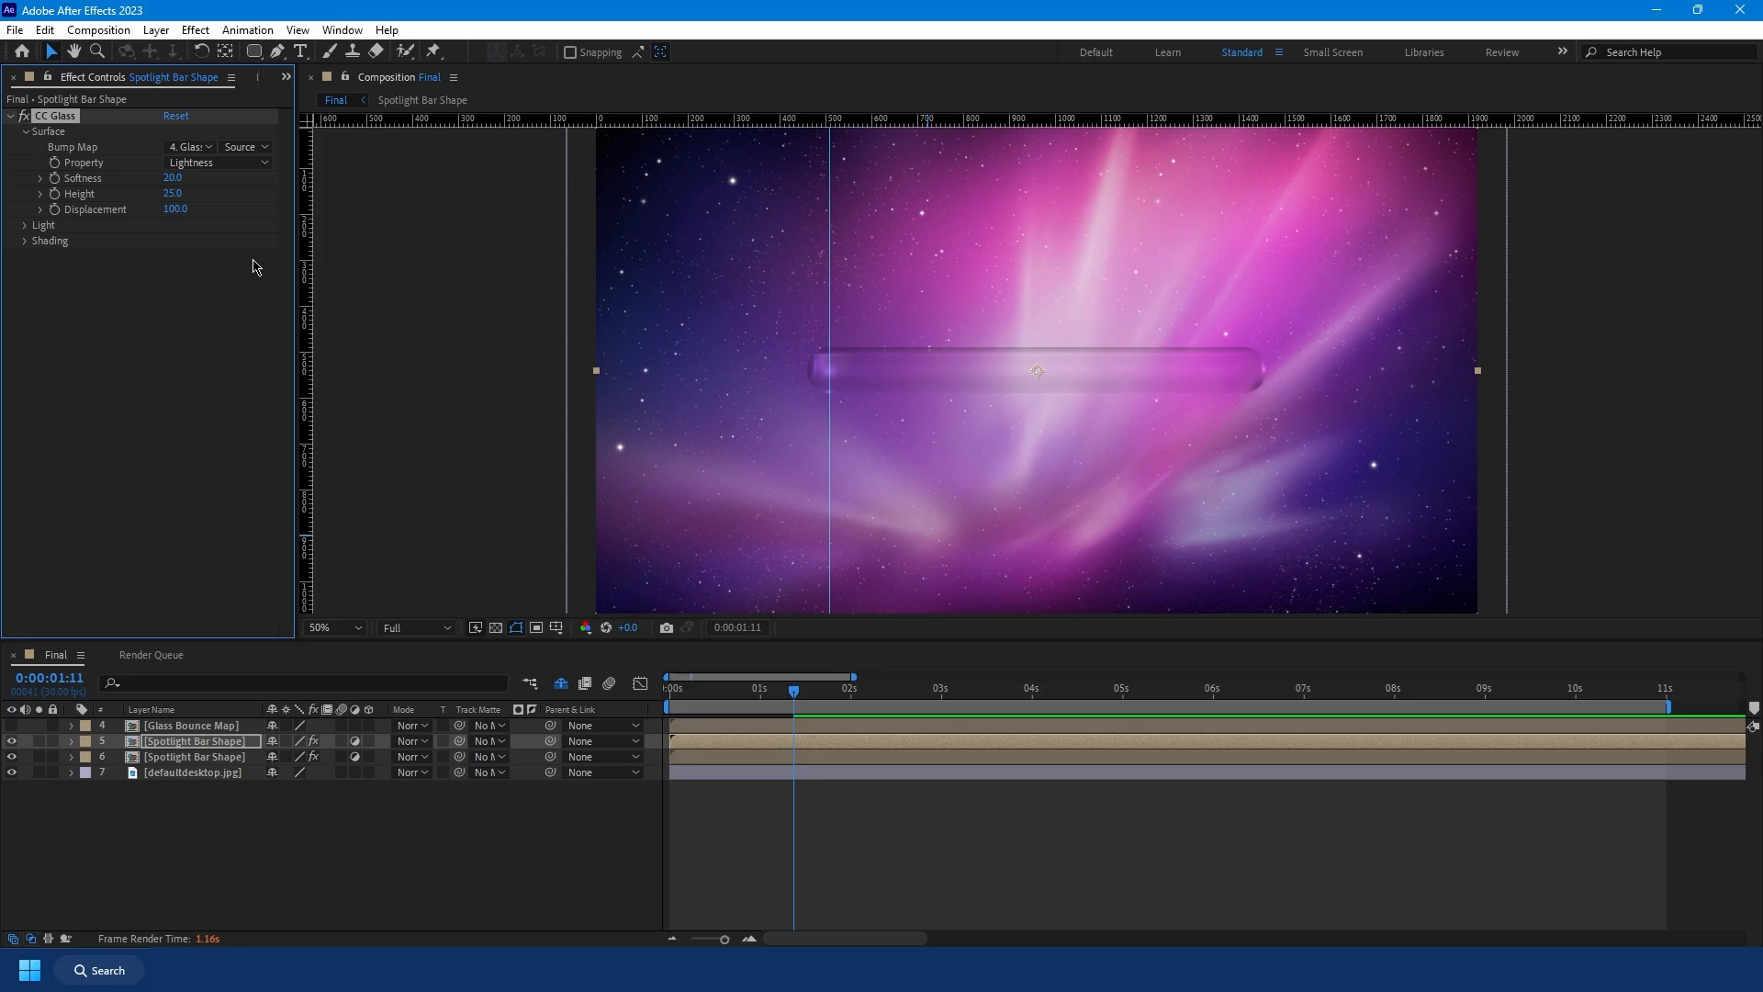
pyautogui.moveTo(231, 170)
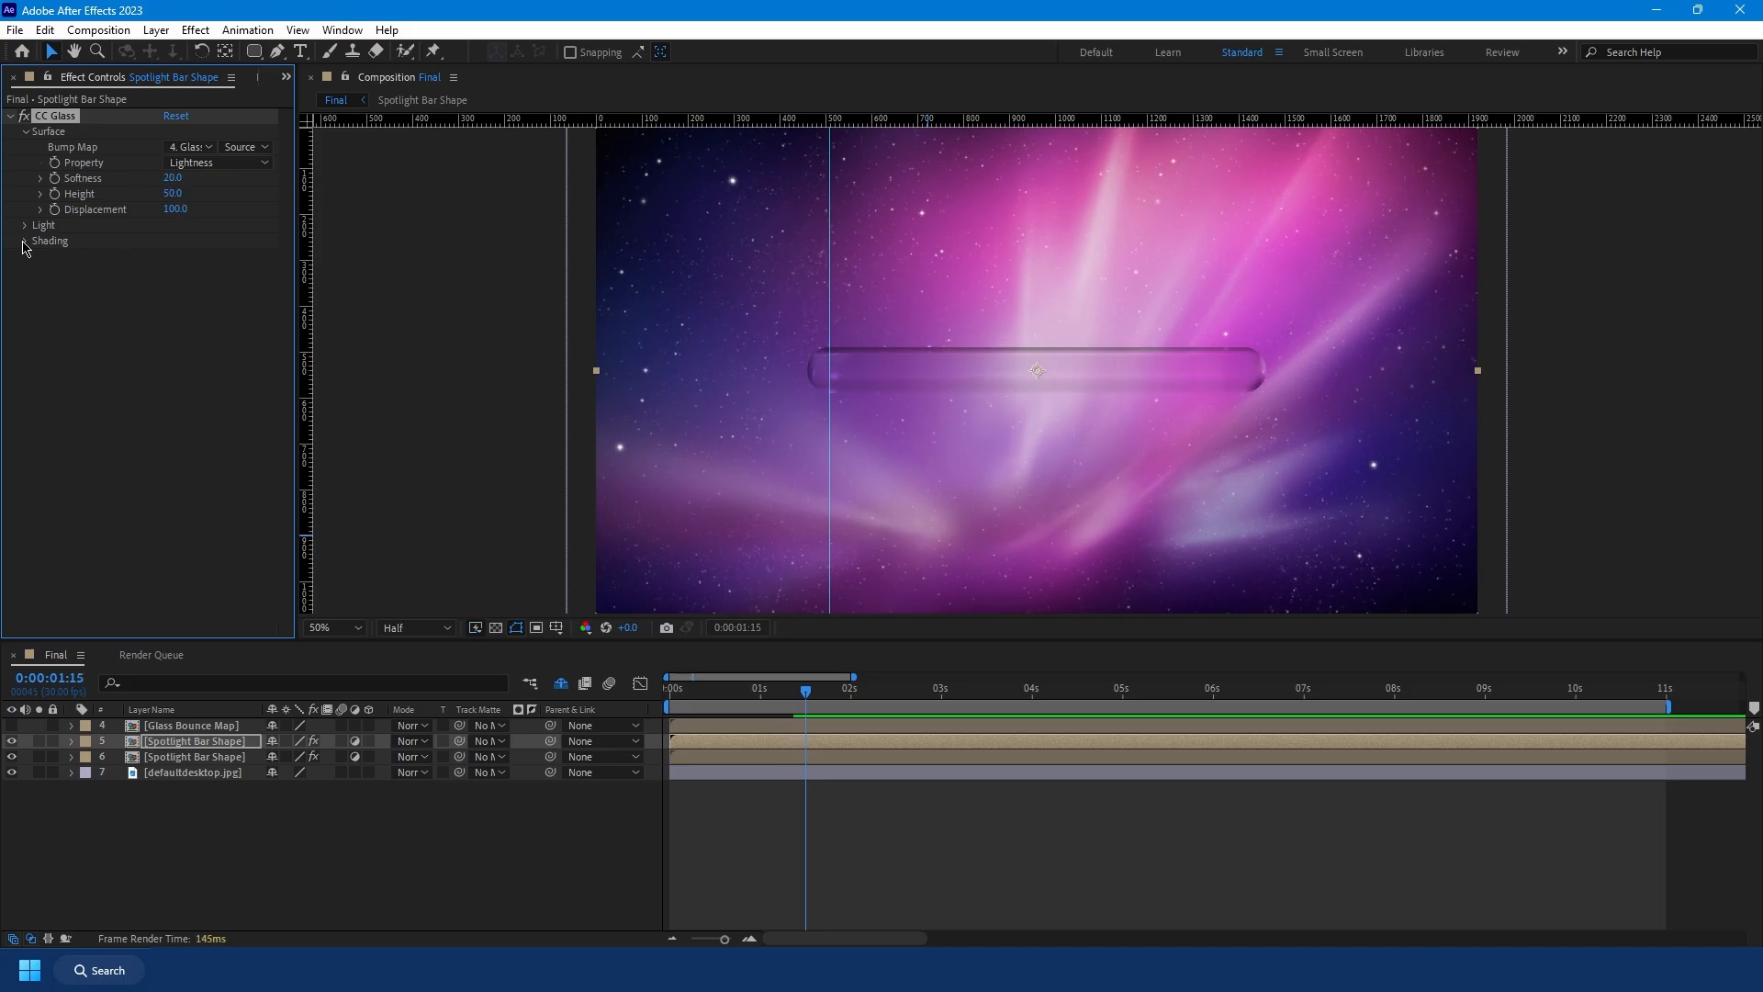
# Step: Tune CC Glass shading: adjust diffuse, set Softness to 5, and scrub to where the bar appears
pyautogui.click(25, 225)
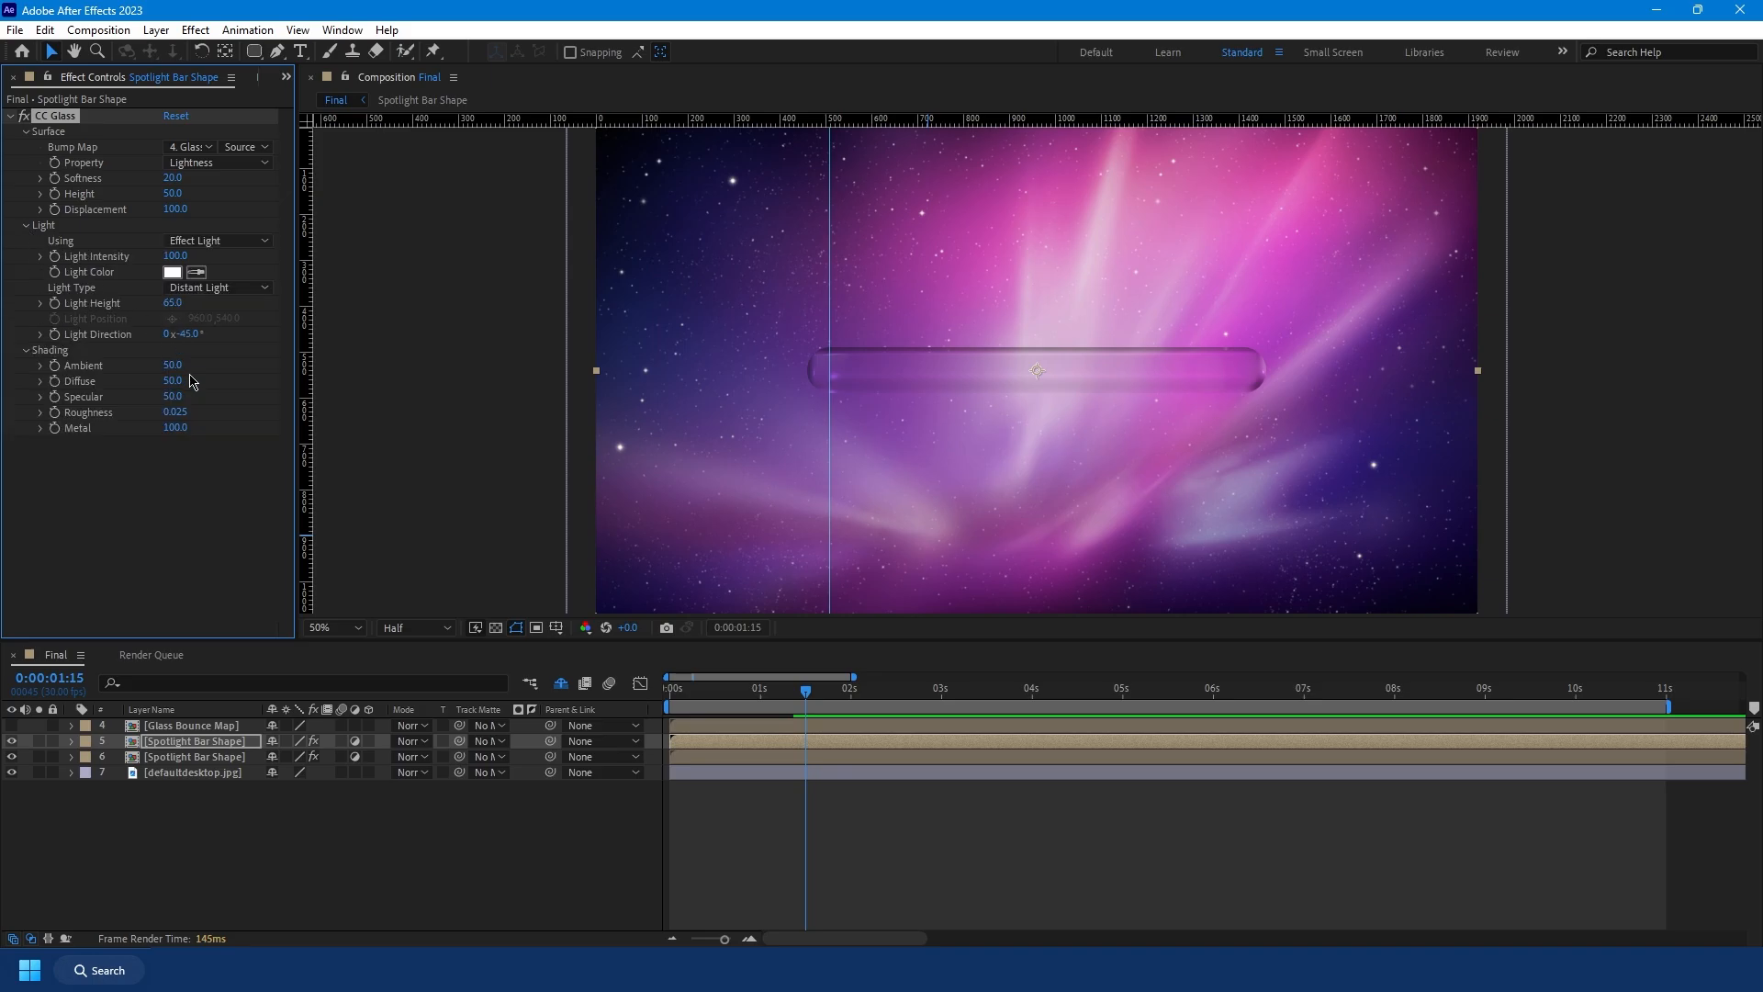
pyautogui.moveTo(174, 366); pyautogui.dragTo(180, 365)
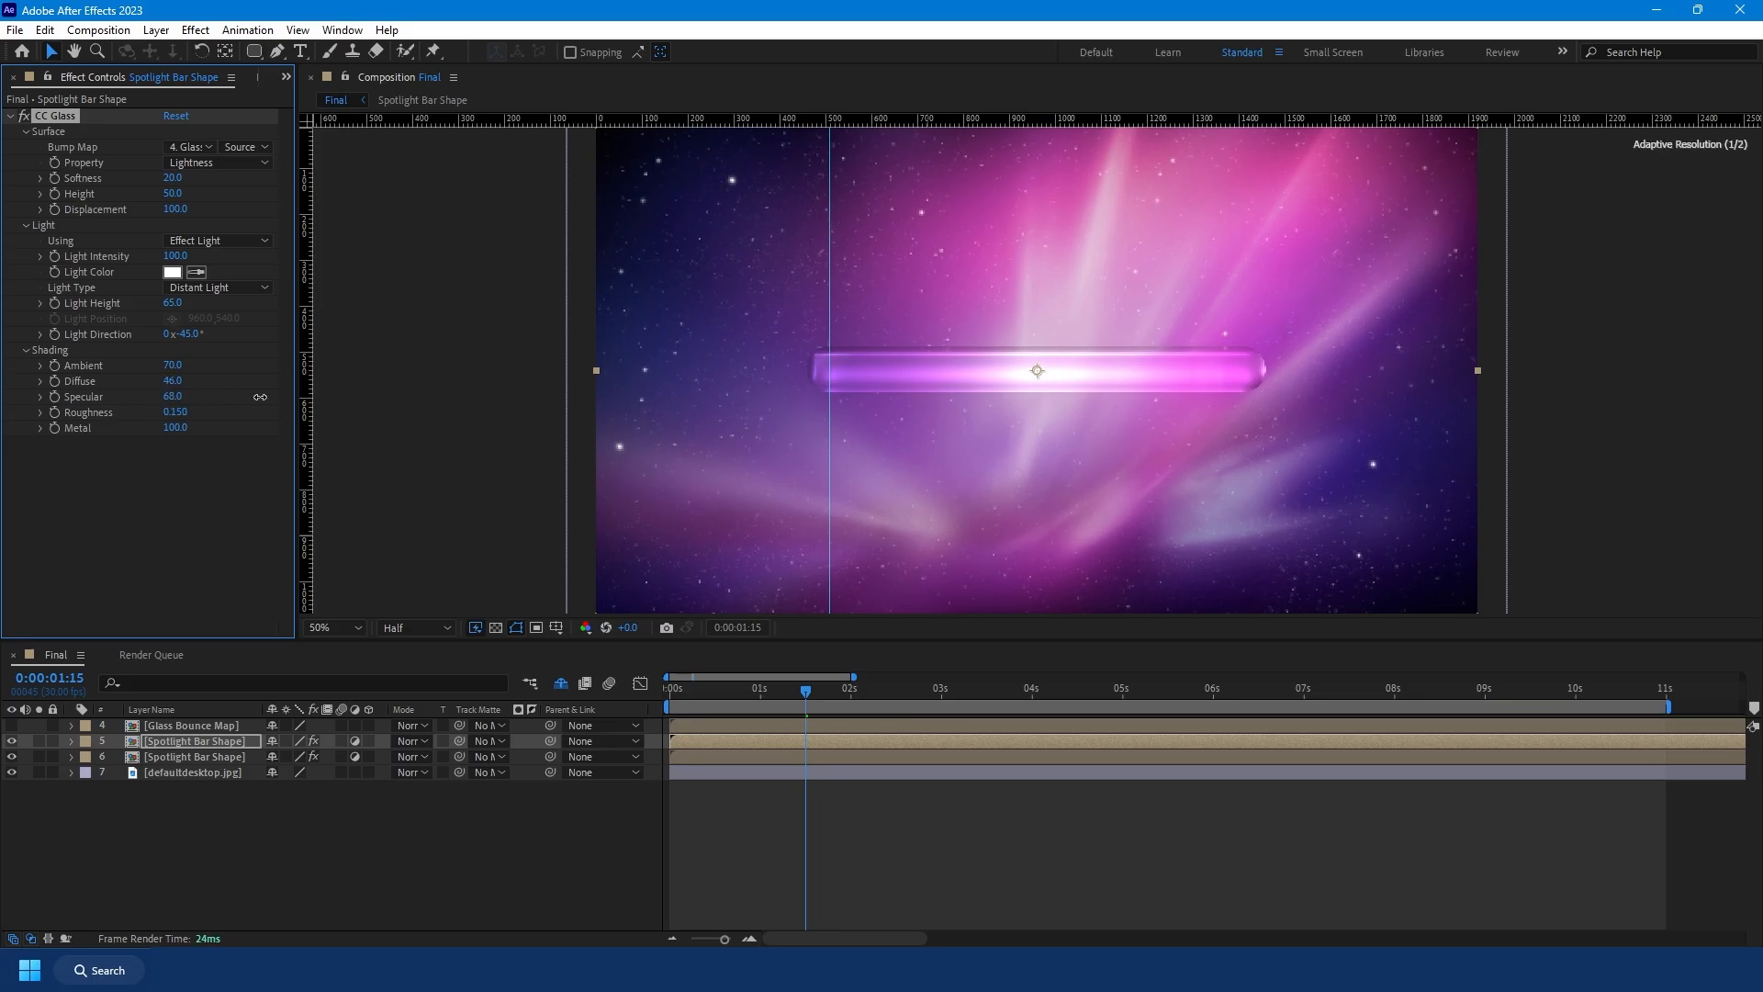
pyautogui.click(175, 412)
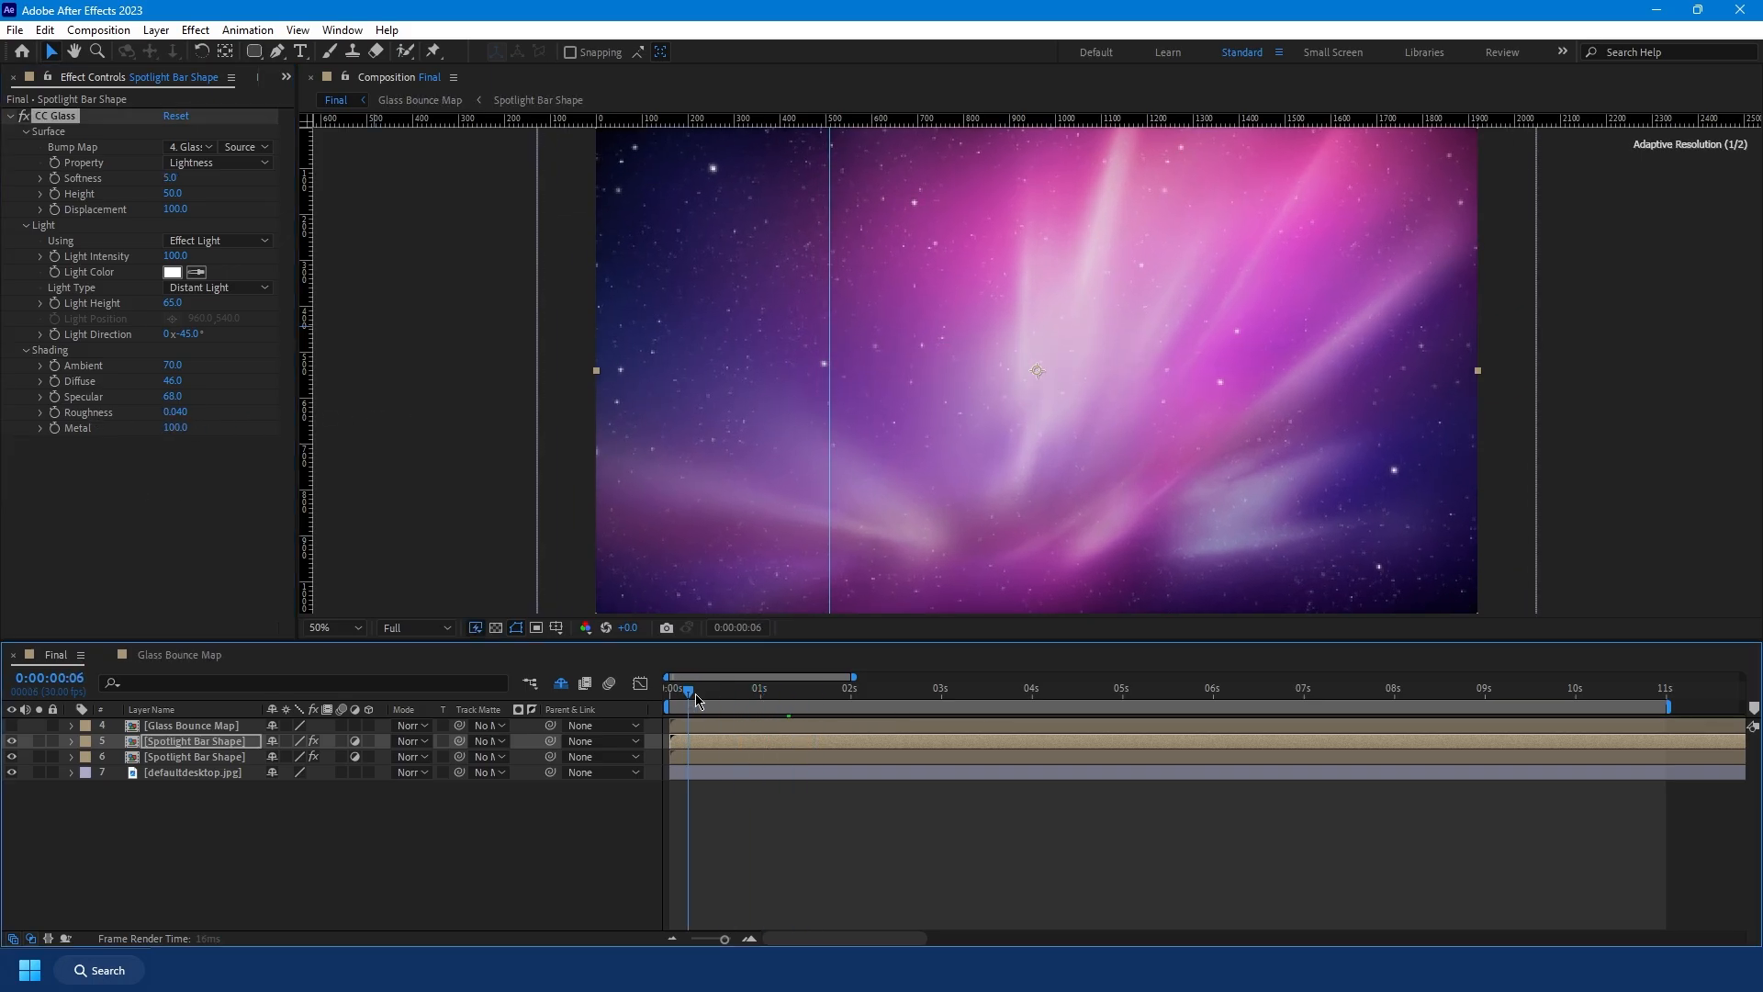
pyautogui.moveTo(686, 688); pyautogui.dragTo(723, 688)
pyautogui.write('CC')
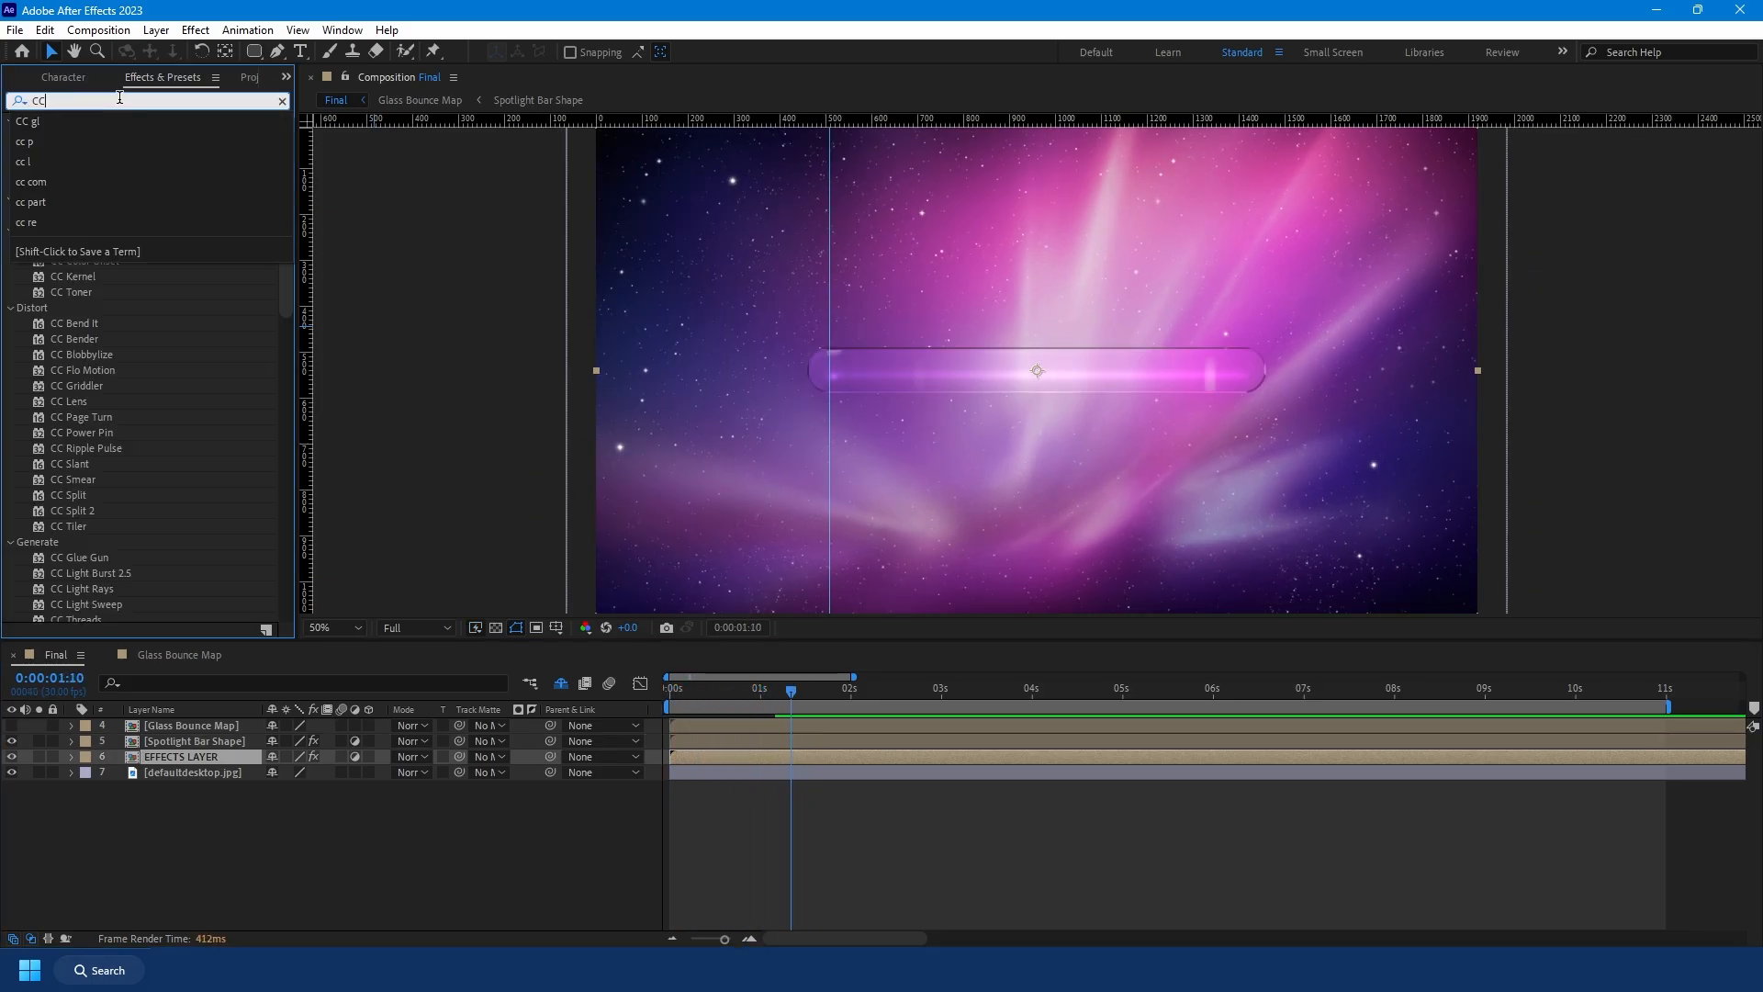
# Step: Apply CC Blobbylize with Glass Bounce Map as blob source and preview the blob animation
pyautogui.write('bl')
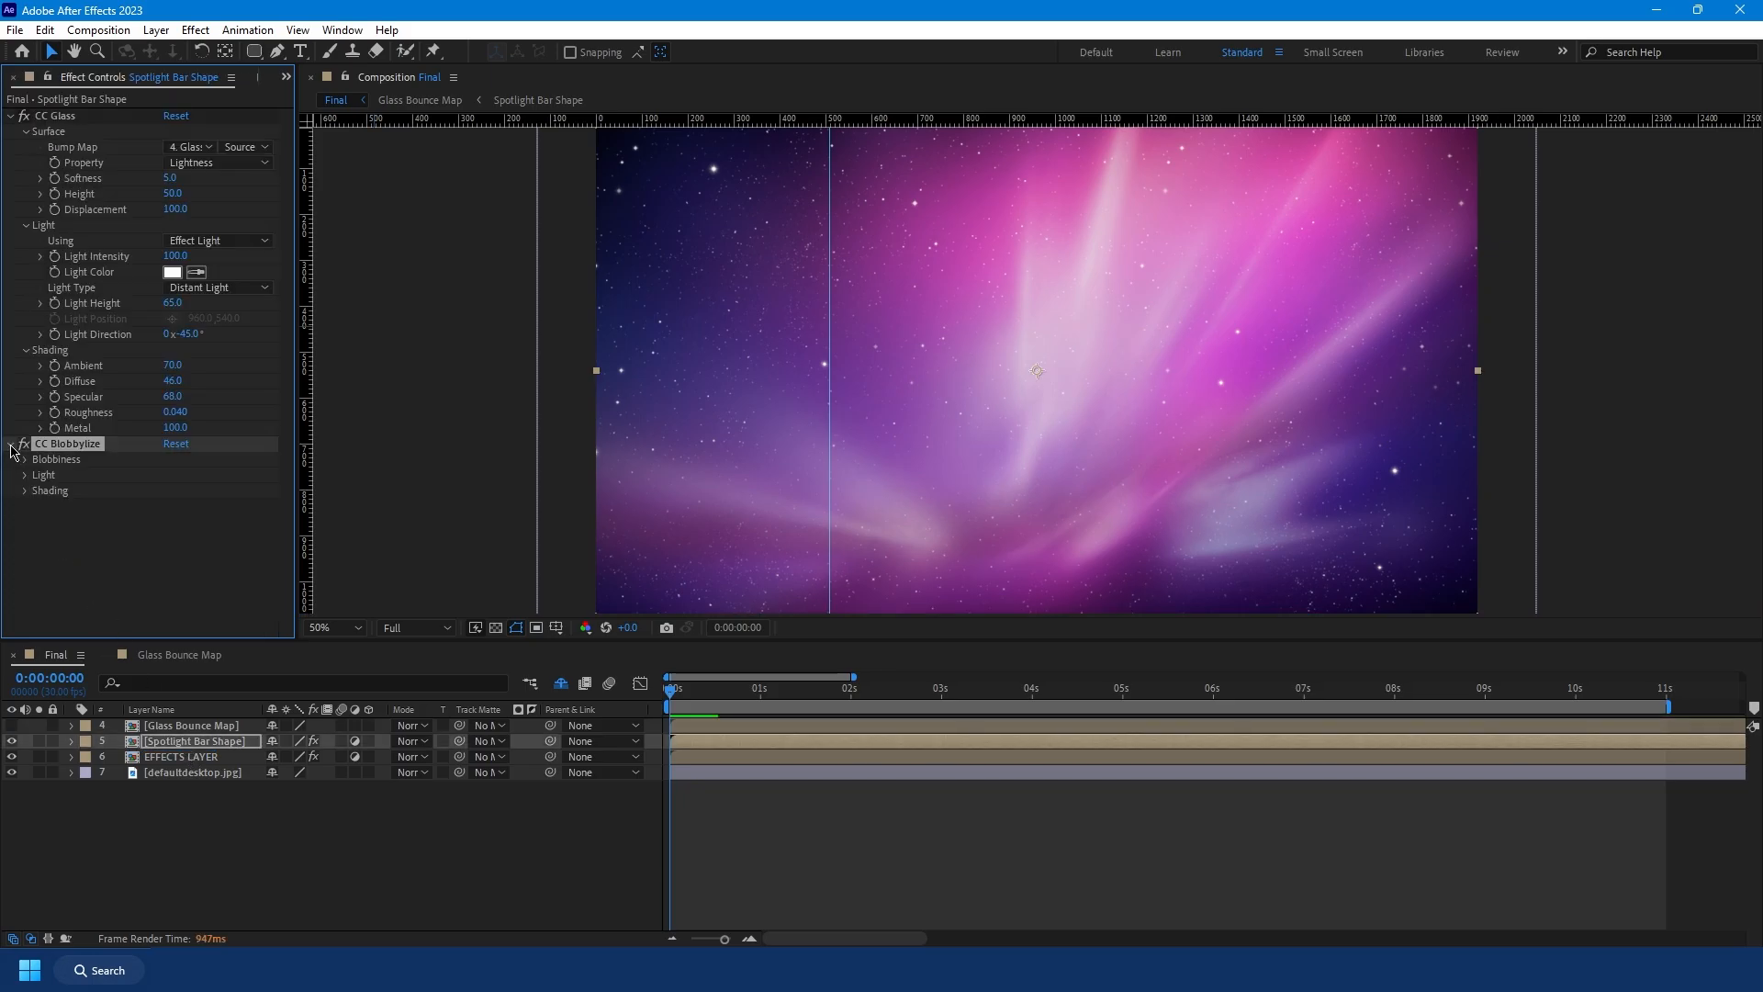
pyautogui.click(187, 474)
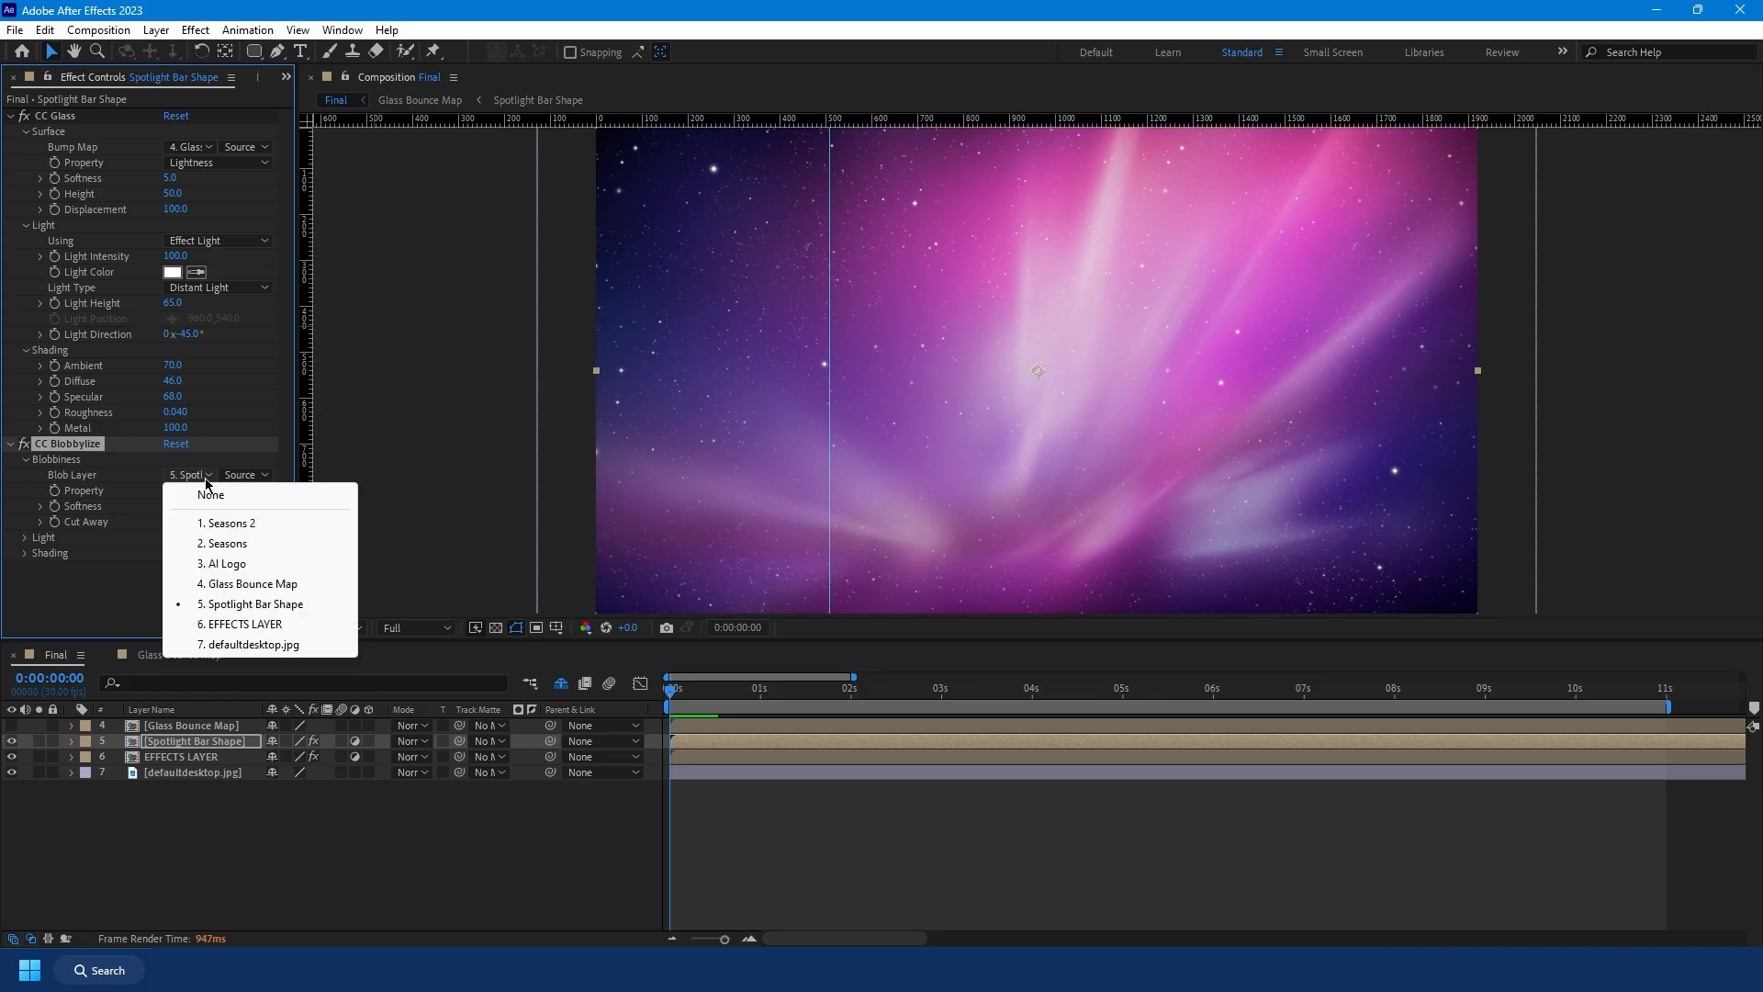
pyautogui.click(246, 584)
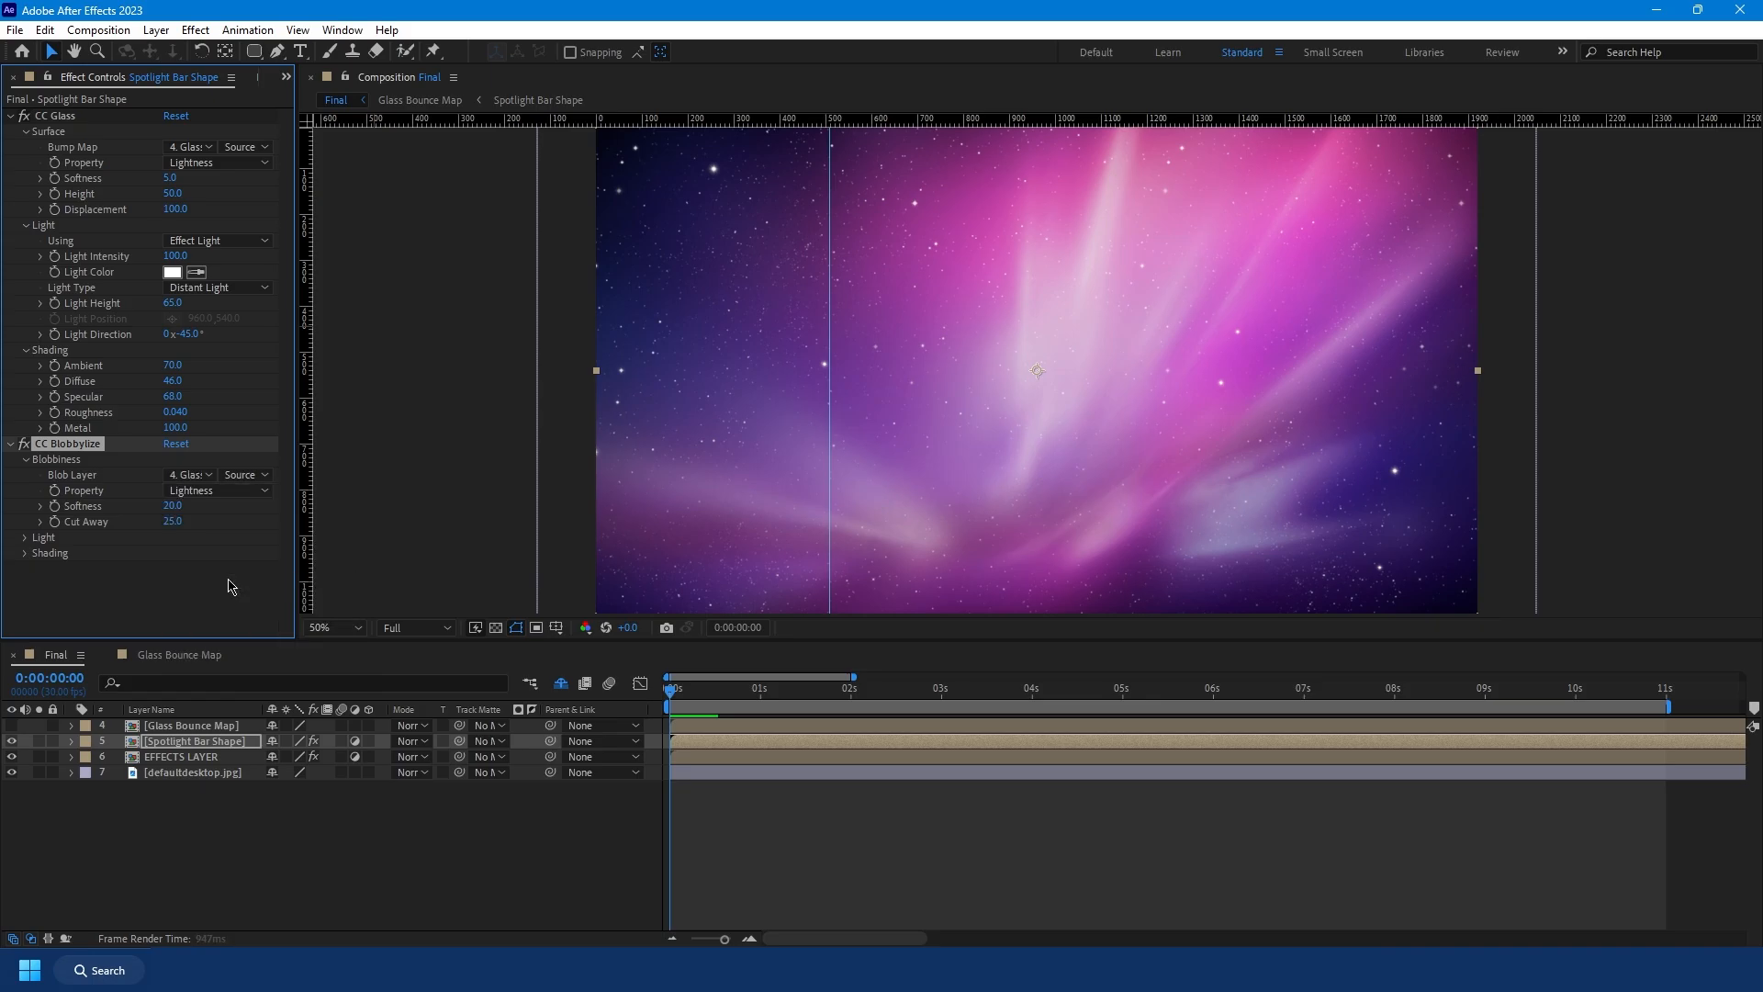
pyautogui.click(736, 687)
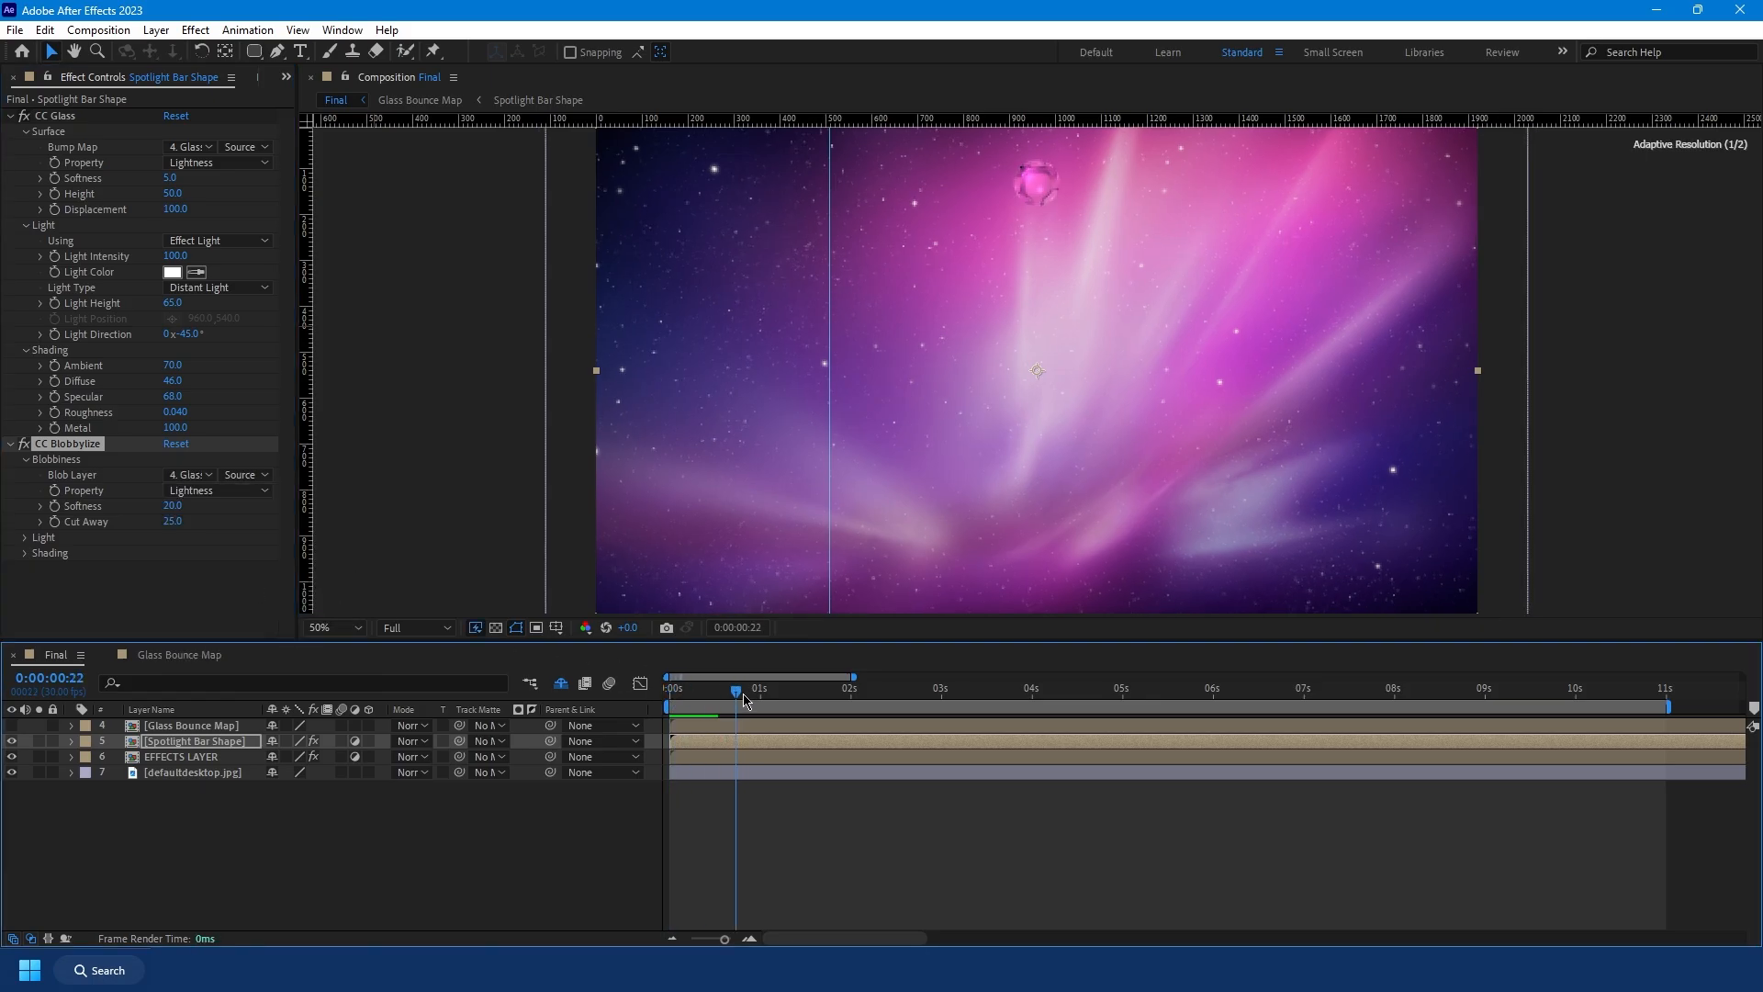
pyautogui.moveTo(736, 688); pyautogui.dragTo(793, 688)
pyautogui.write('Background')
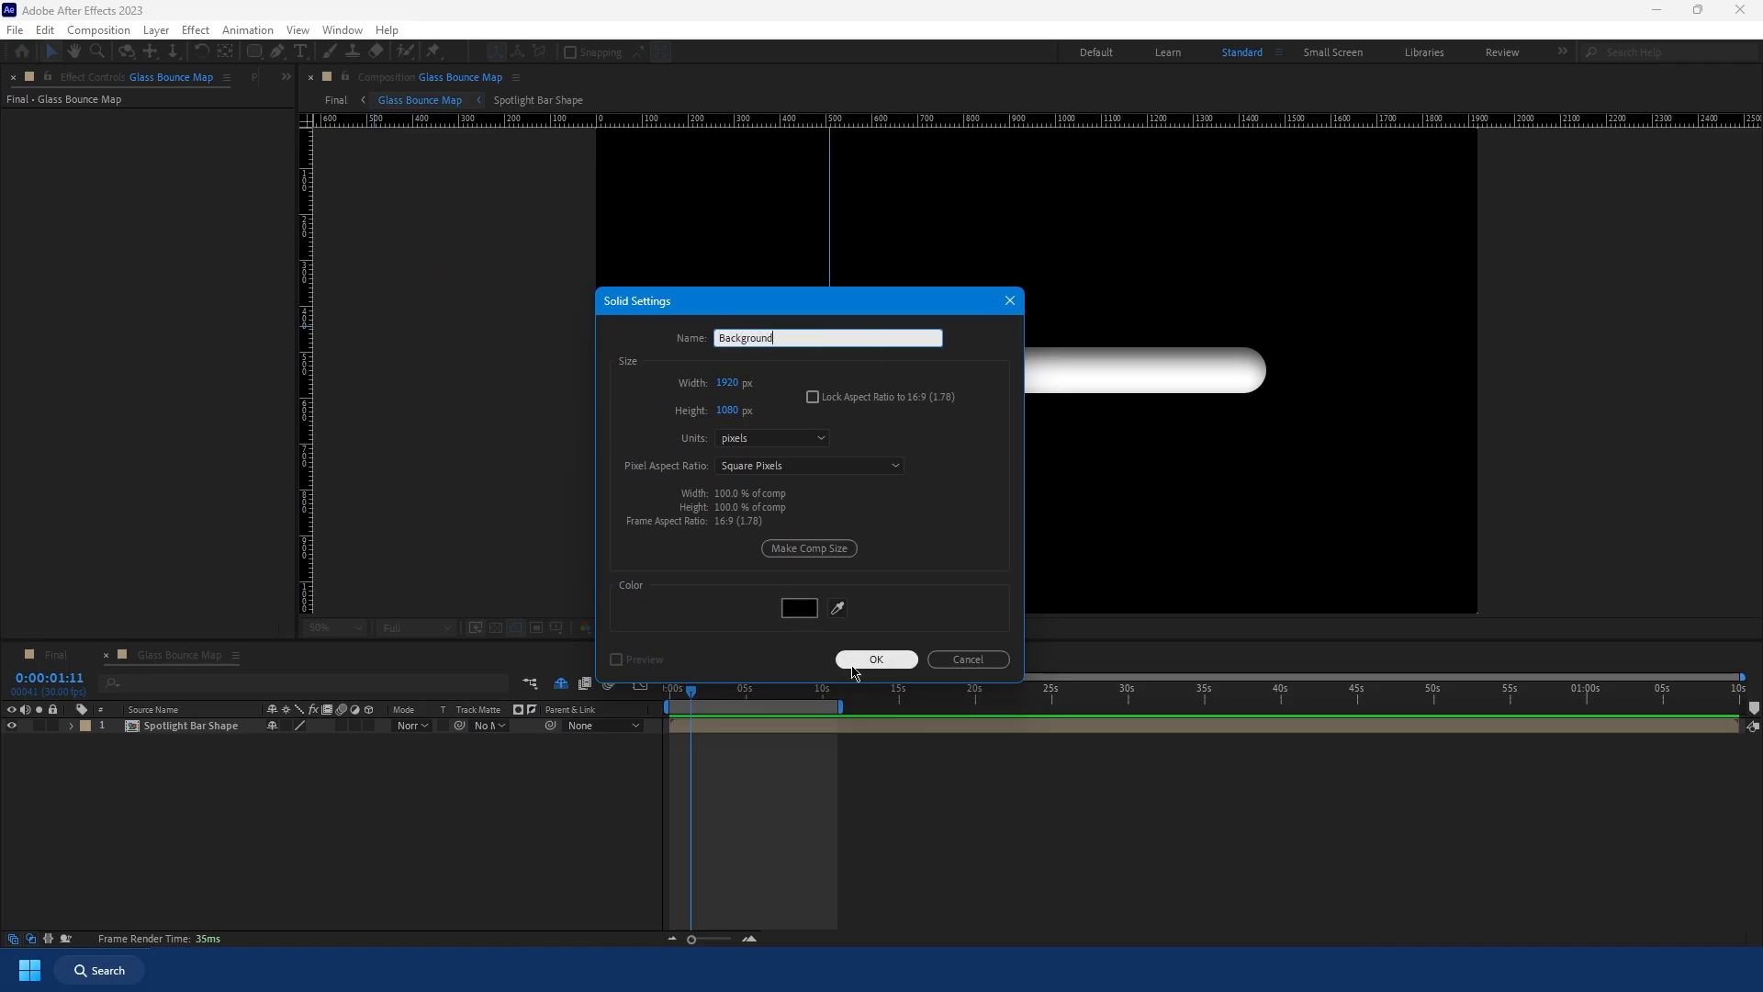
# Step: Create a black 1920×1080 Background solid in Glass Bounce Map and return to Final
pyautogui.click(876, 659)
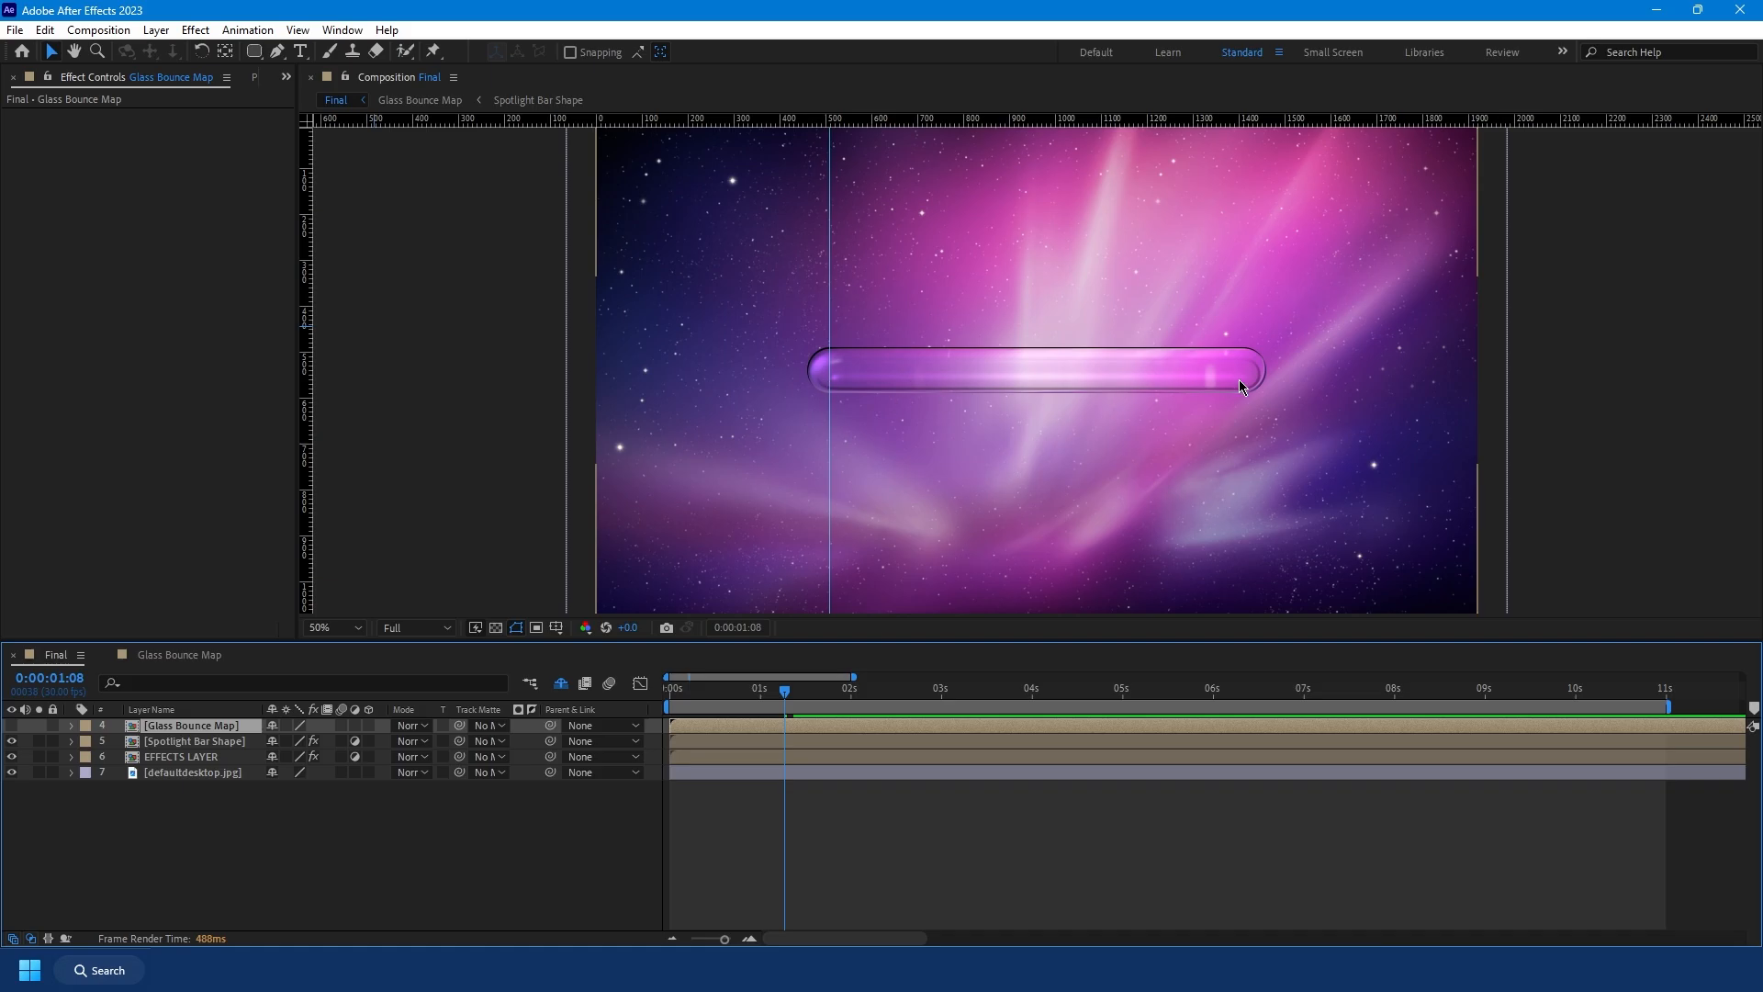
pyautogui.click(191, 741)
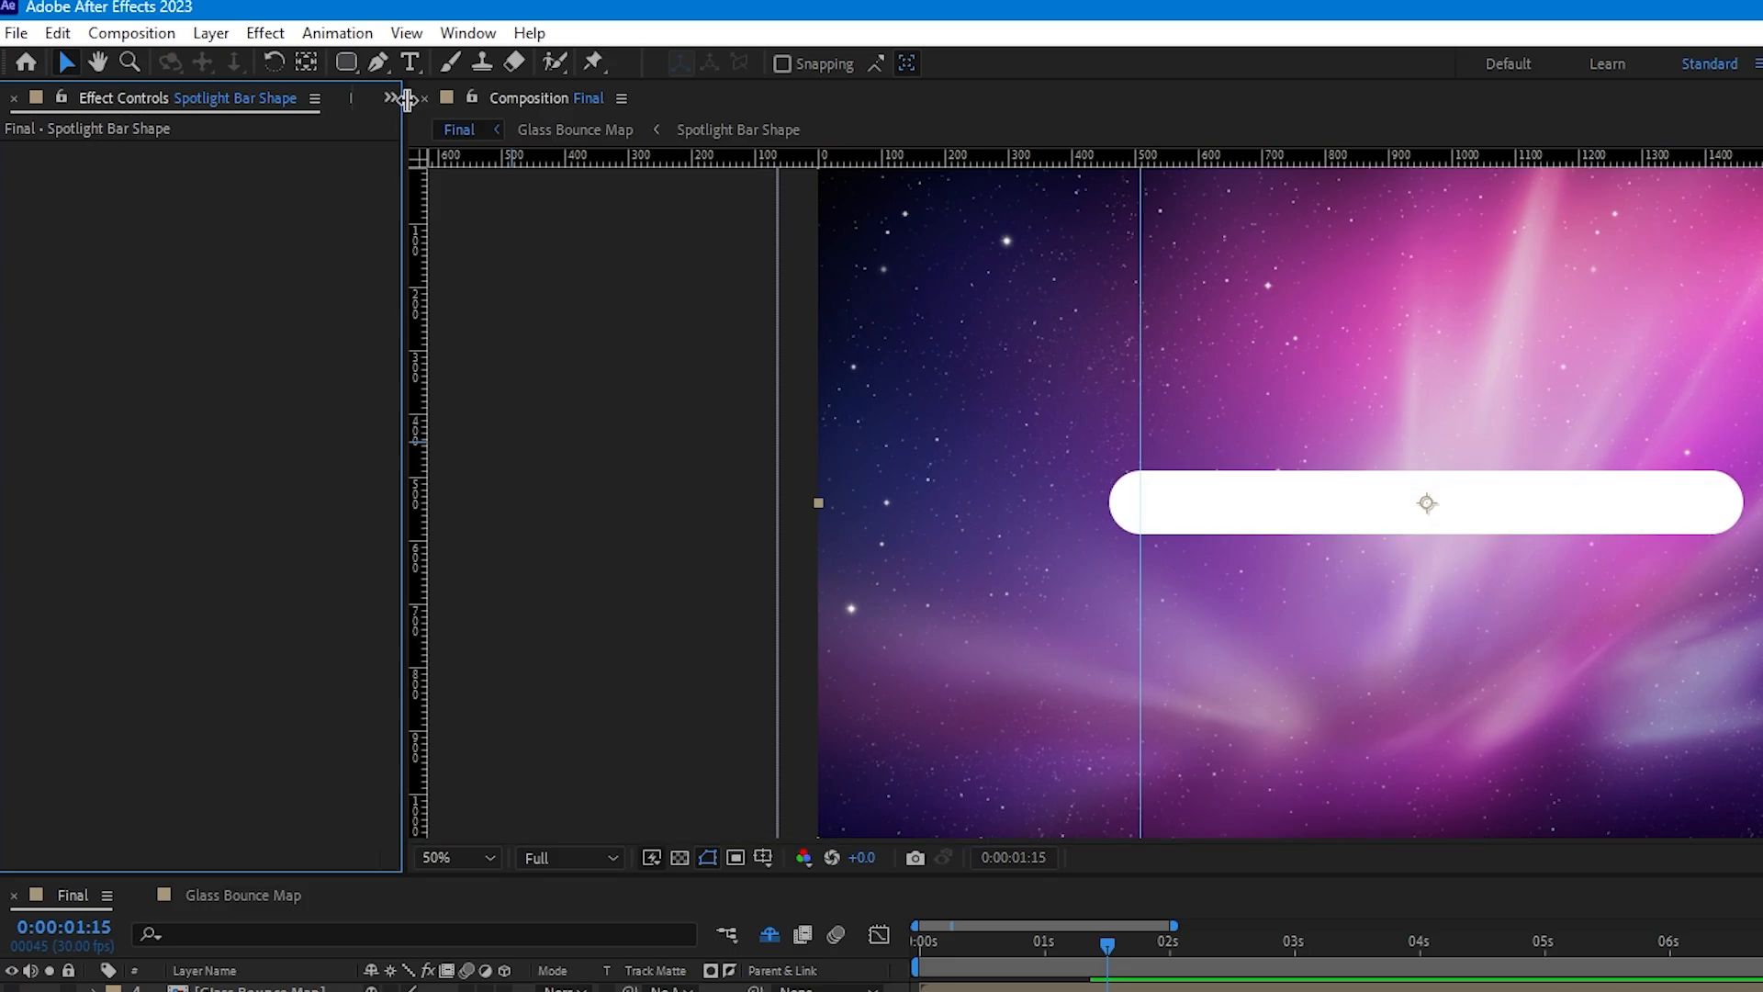
# Step: Apply a black Fill effect to the duplicated Spotlight Bar Shape layer
pyautogui.write('blob')
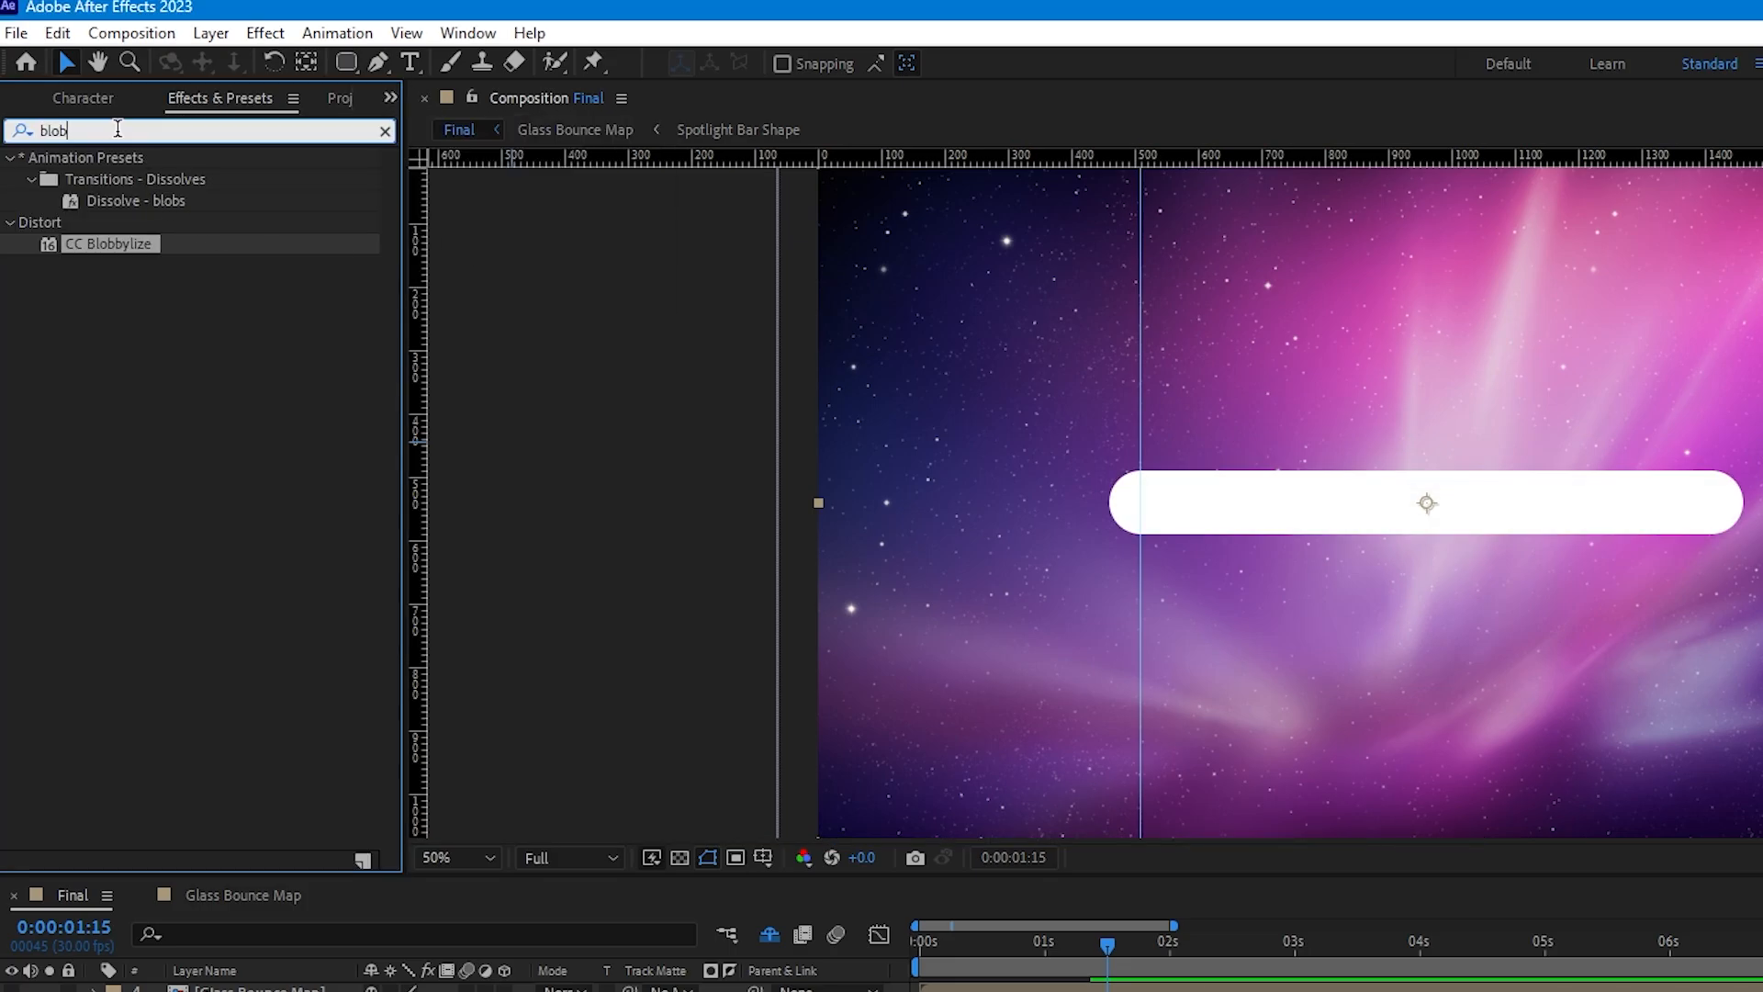
pyautogui.write('fill')
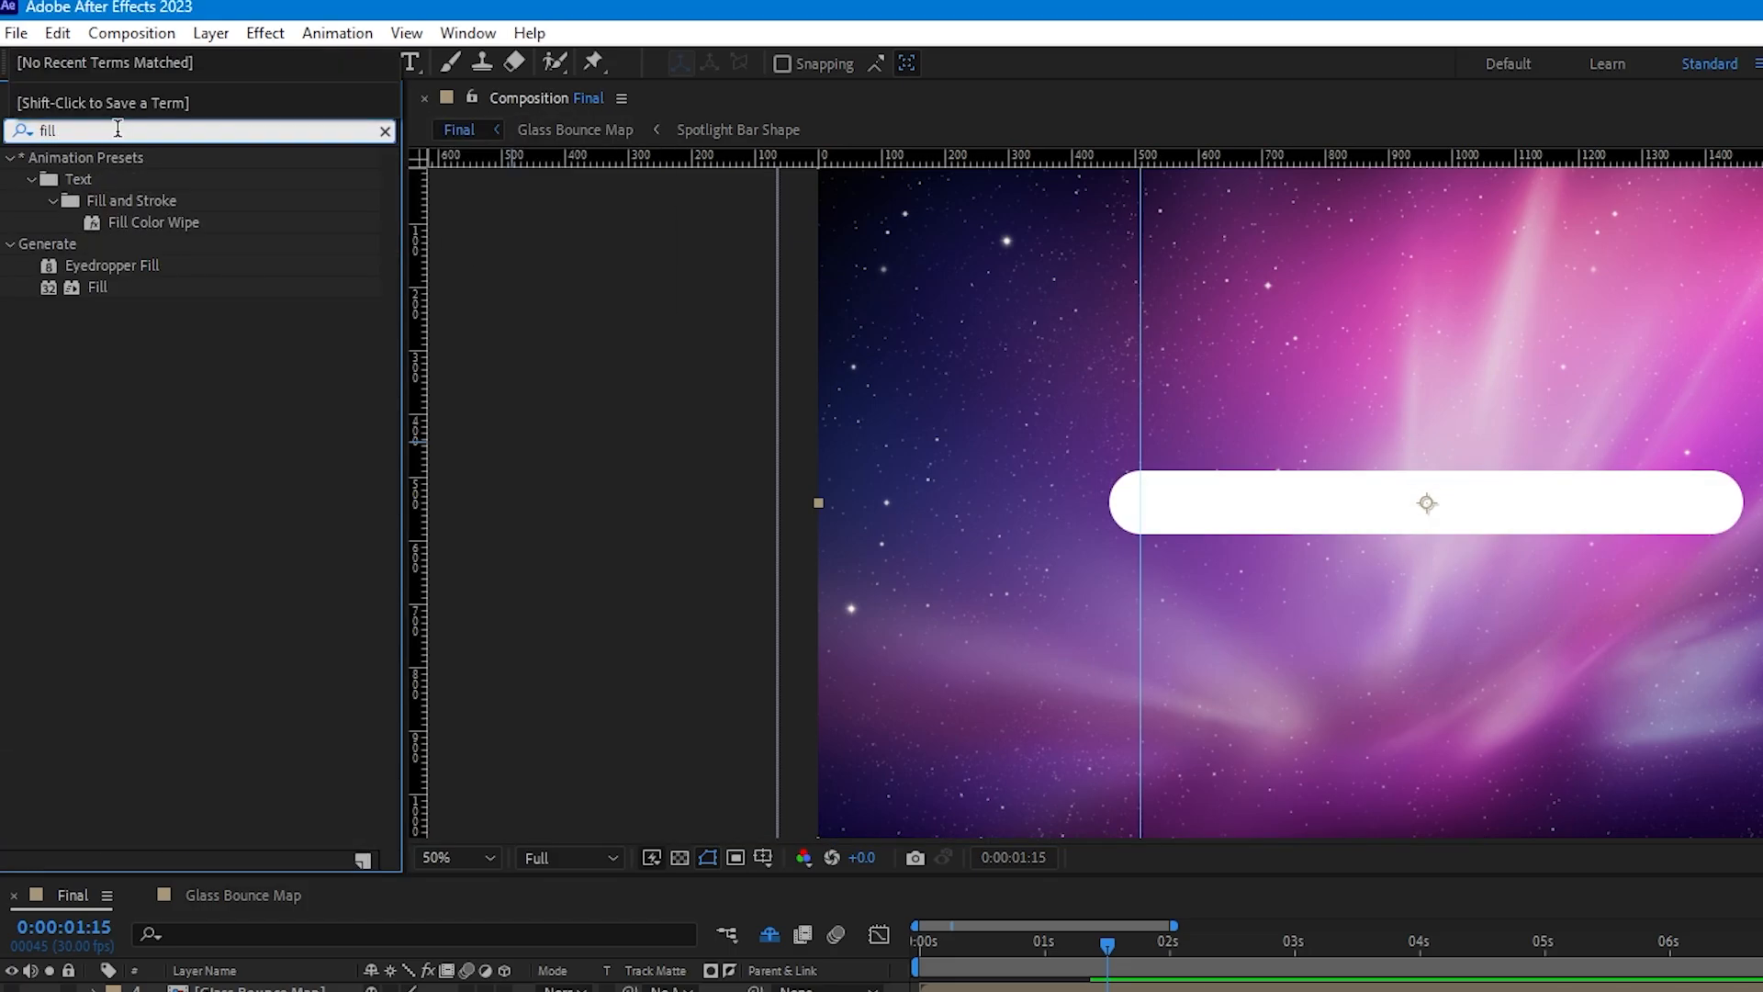
pyautogui.click(99, 286)
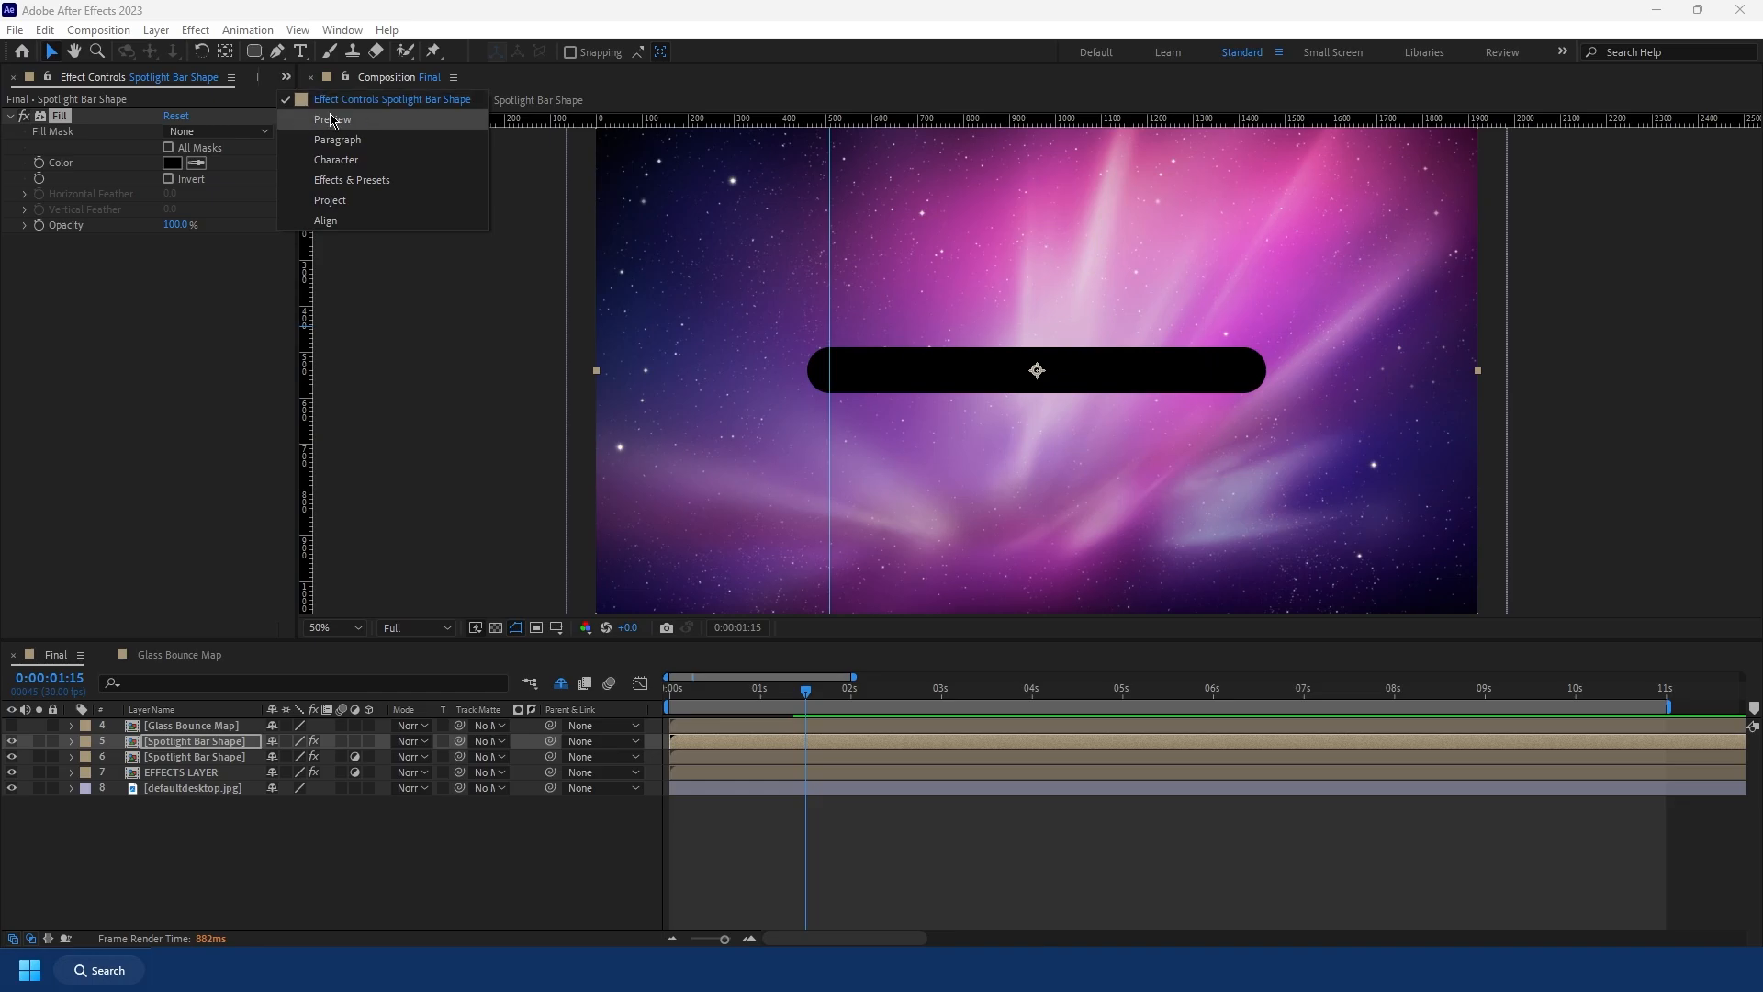
# Step: Apply CC Light Sweep to the black bar copy and duplicate it for a second sweep
pyautogui.click(350, 180)
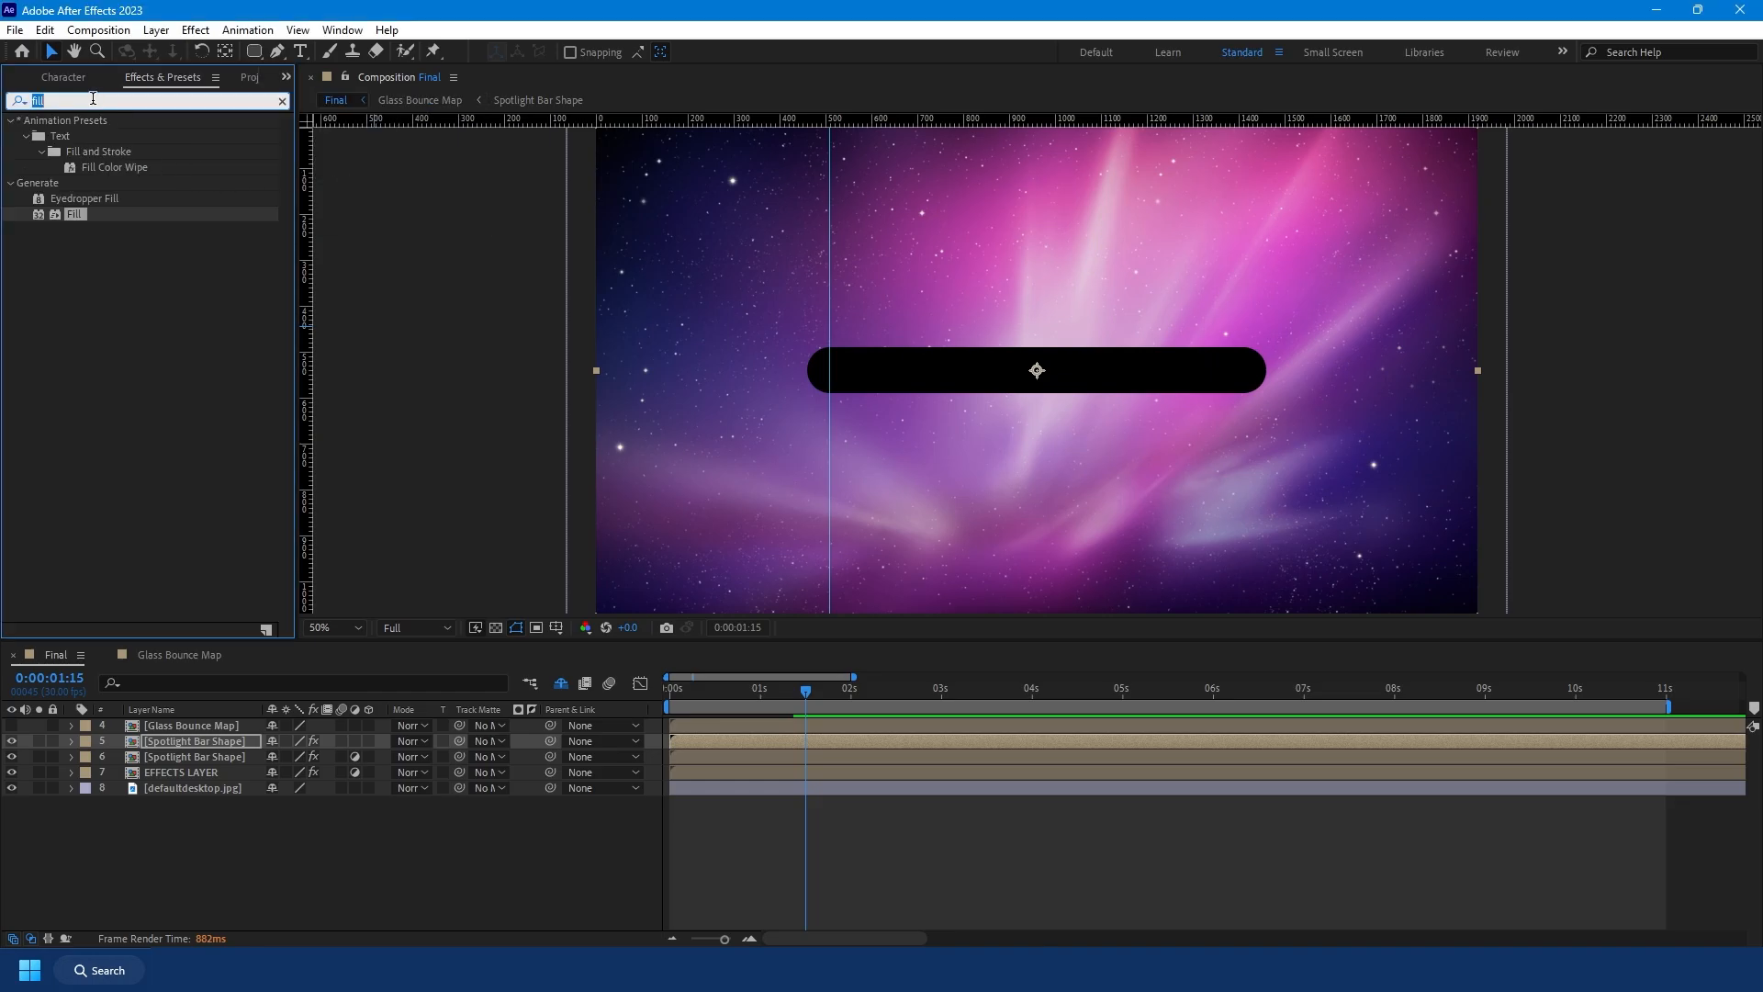
pyautogui.write('cc light')
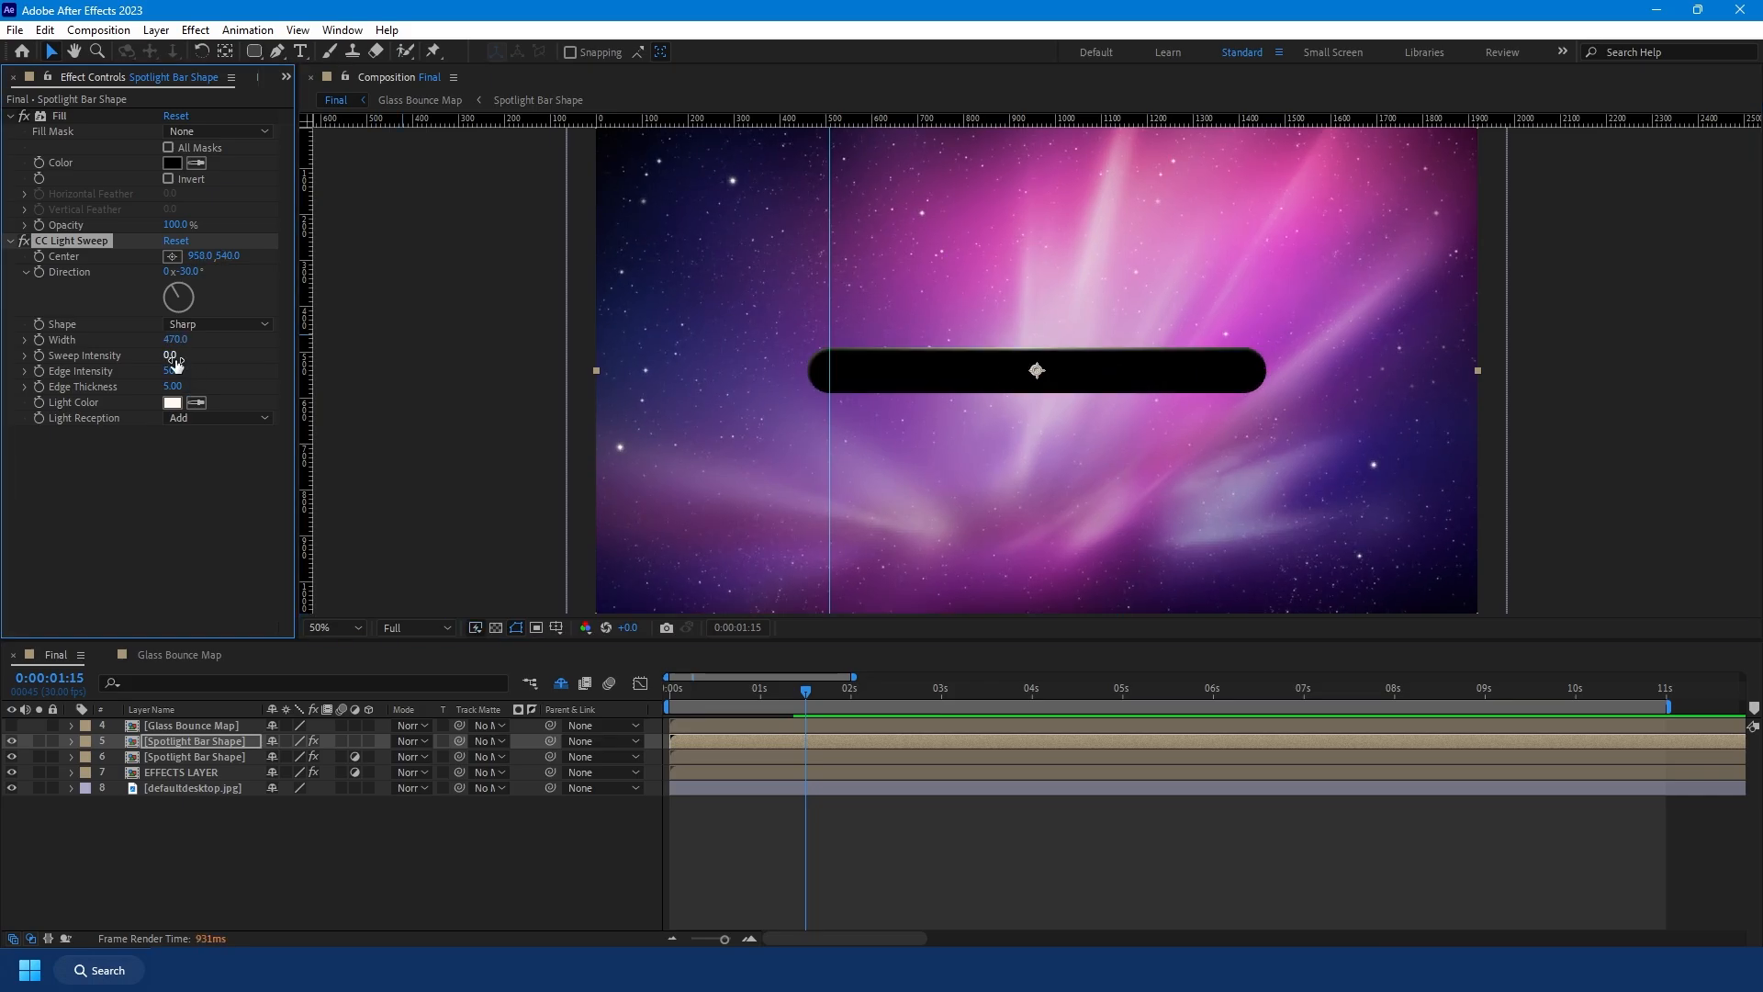
pyautogui.click(11, 241)
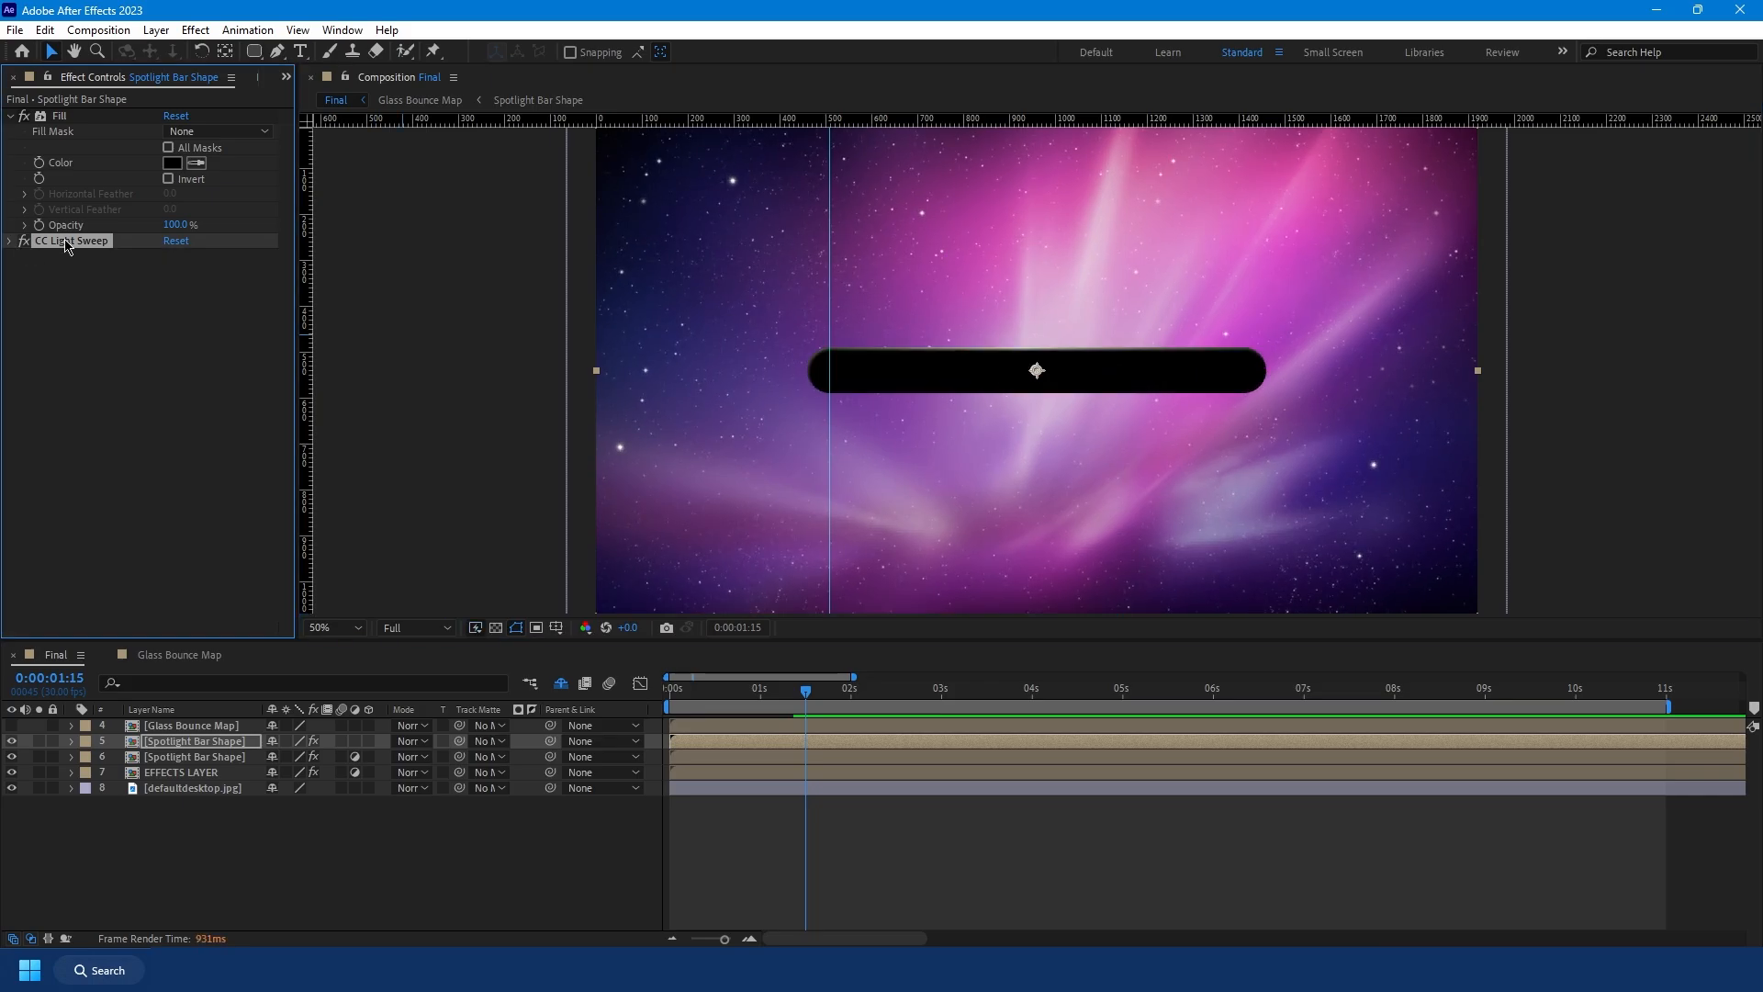
pyautogui.click(11, 241)
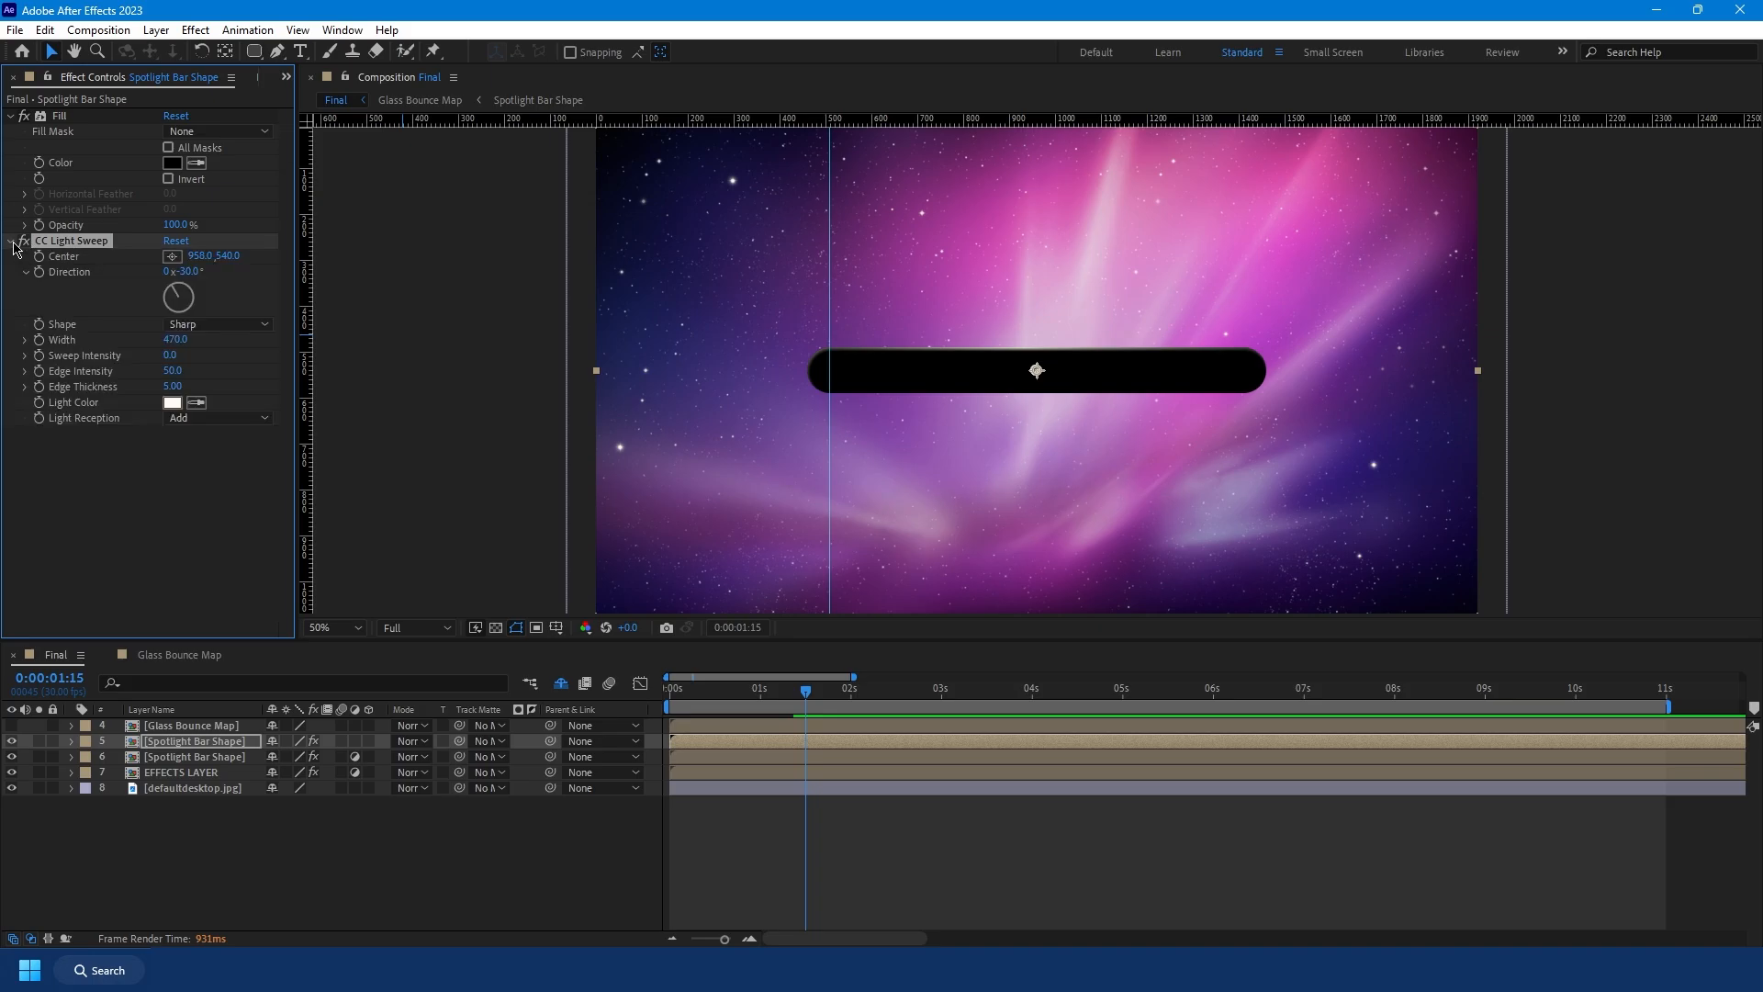
pyautogui.click(12, 240)
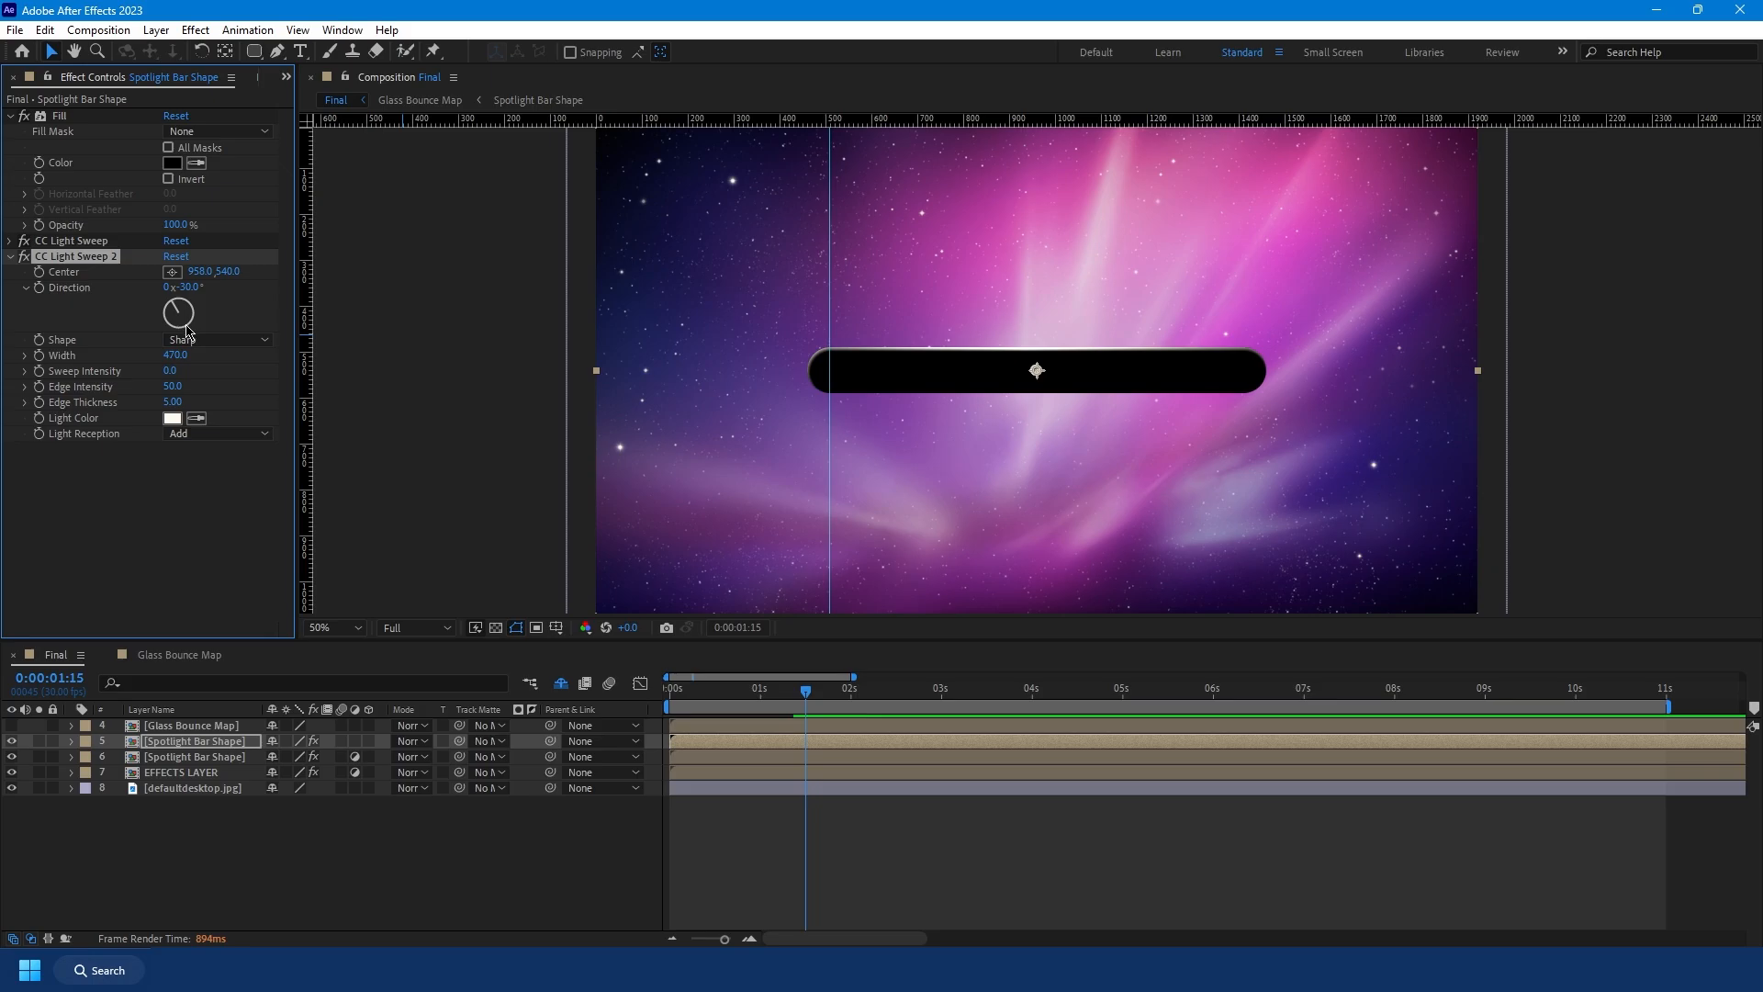
# Step: Rotate the second sweep's direction to about -219° and lower the first sweep's edge intensity
pyautogui.moveTo(183, 306); pyautogui.dragTo(178, 321)
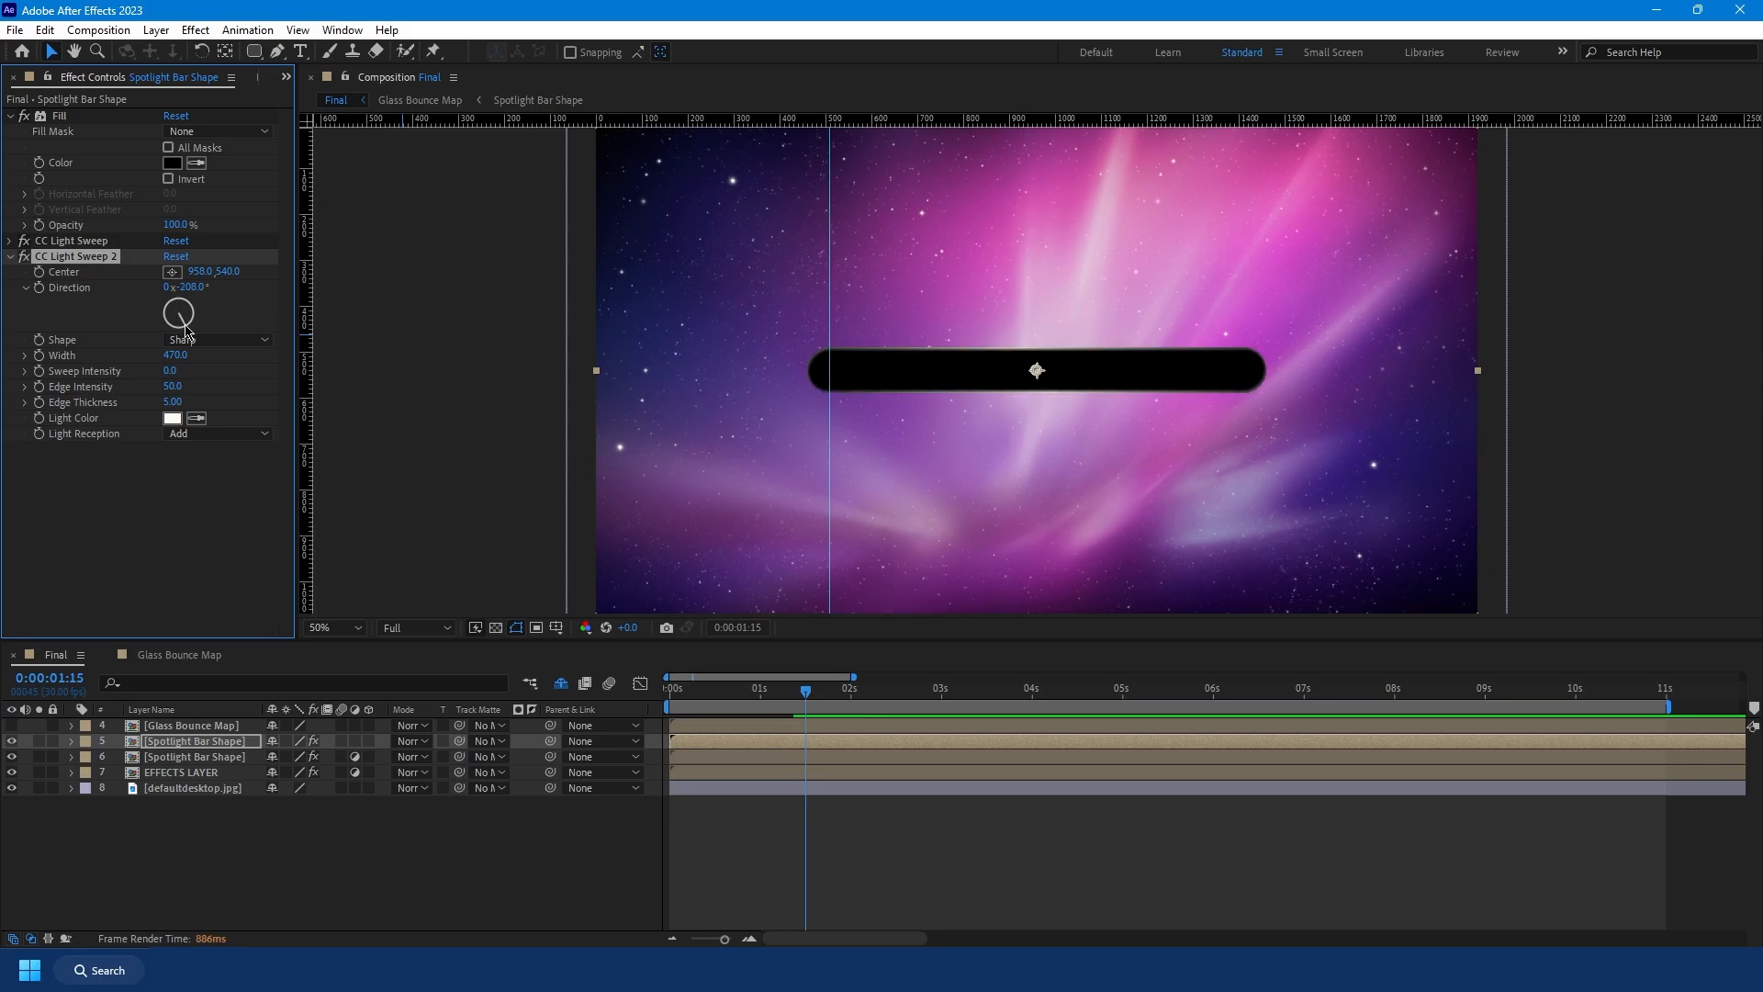
pyautogui.moveTo(186, 304); pyautogui.dragTo(180, 320)
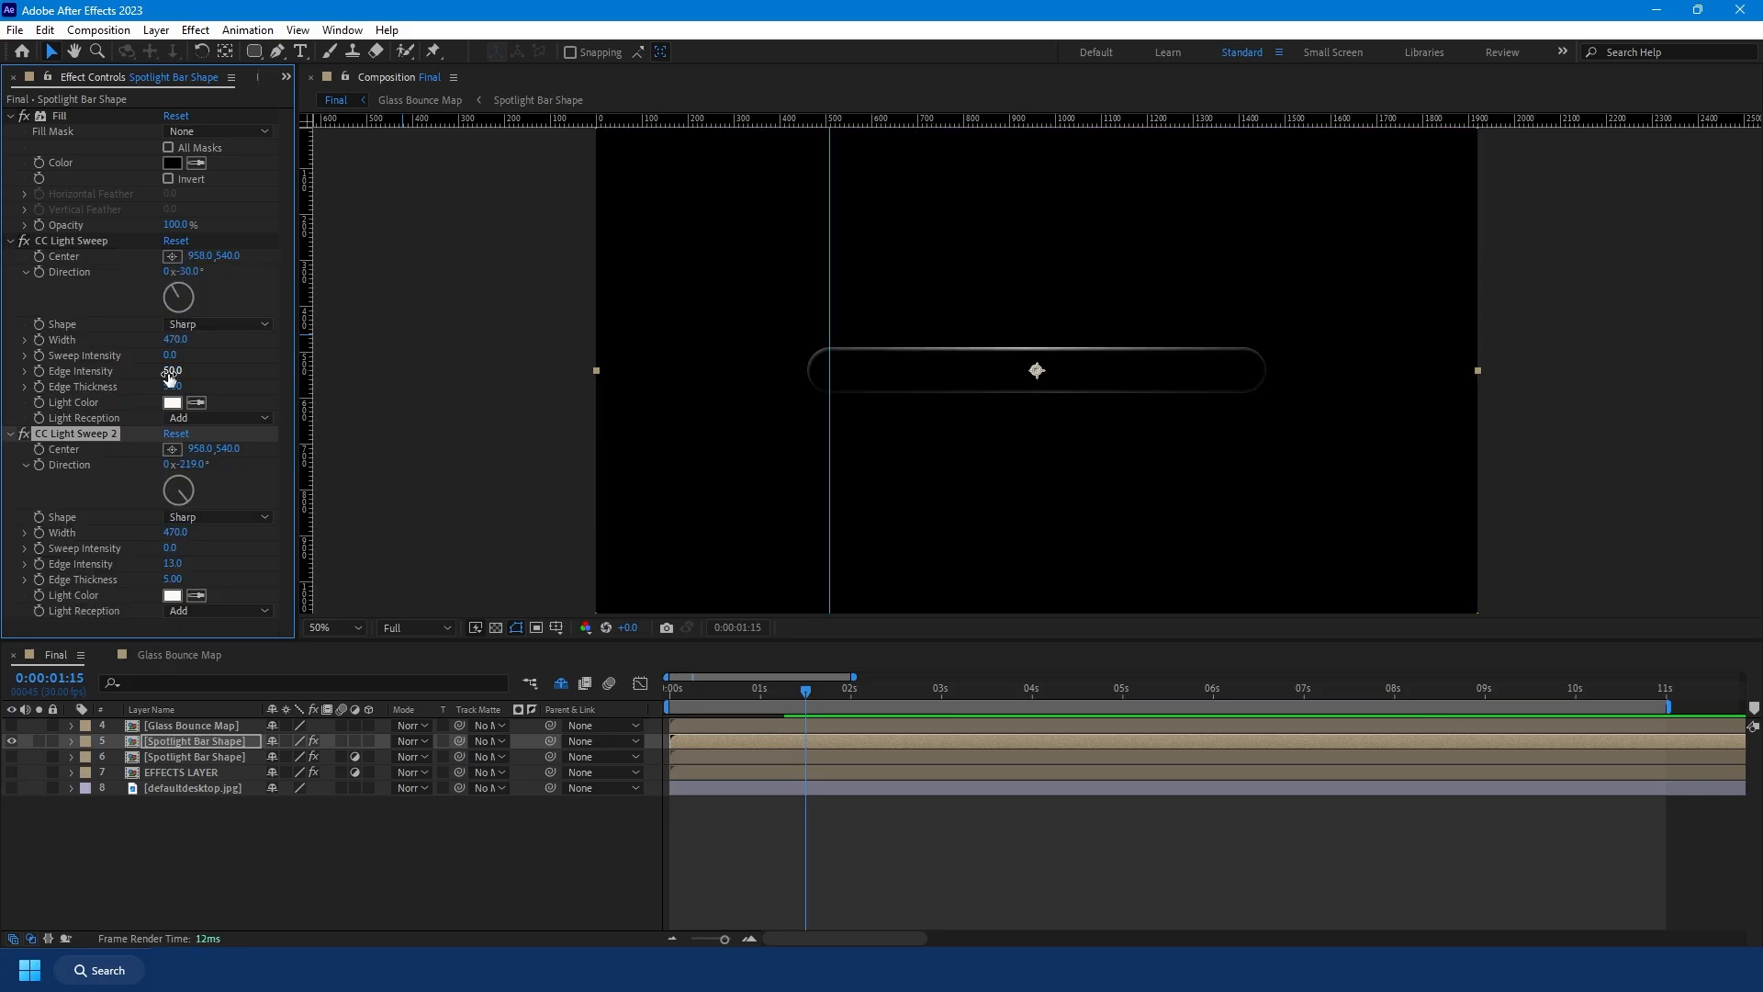
pyautogui.moveTo(171, 370); pyautogui.dragTo(165, 371)
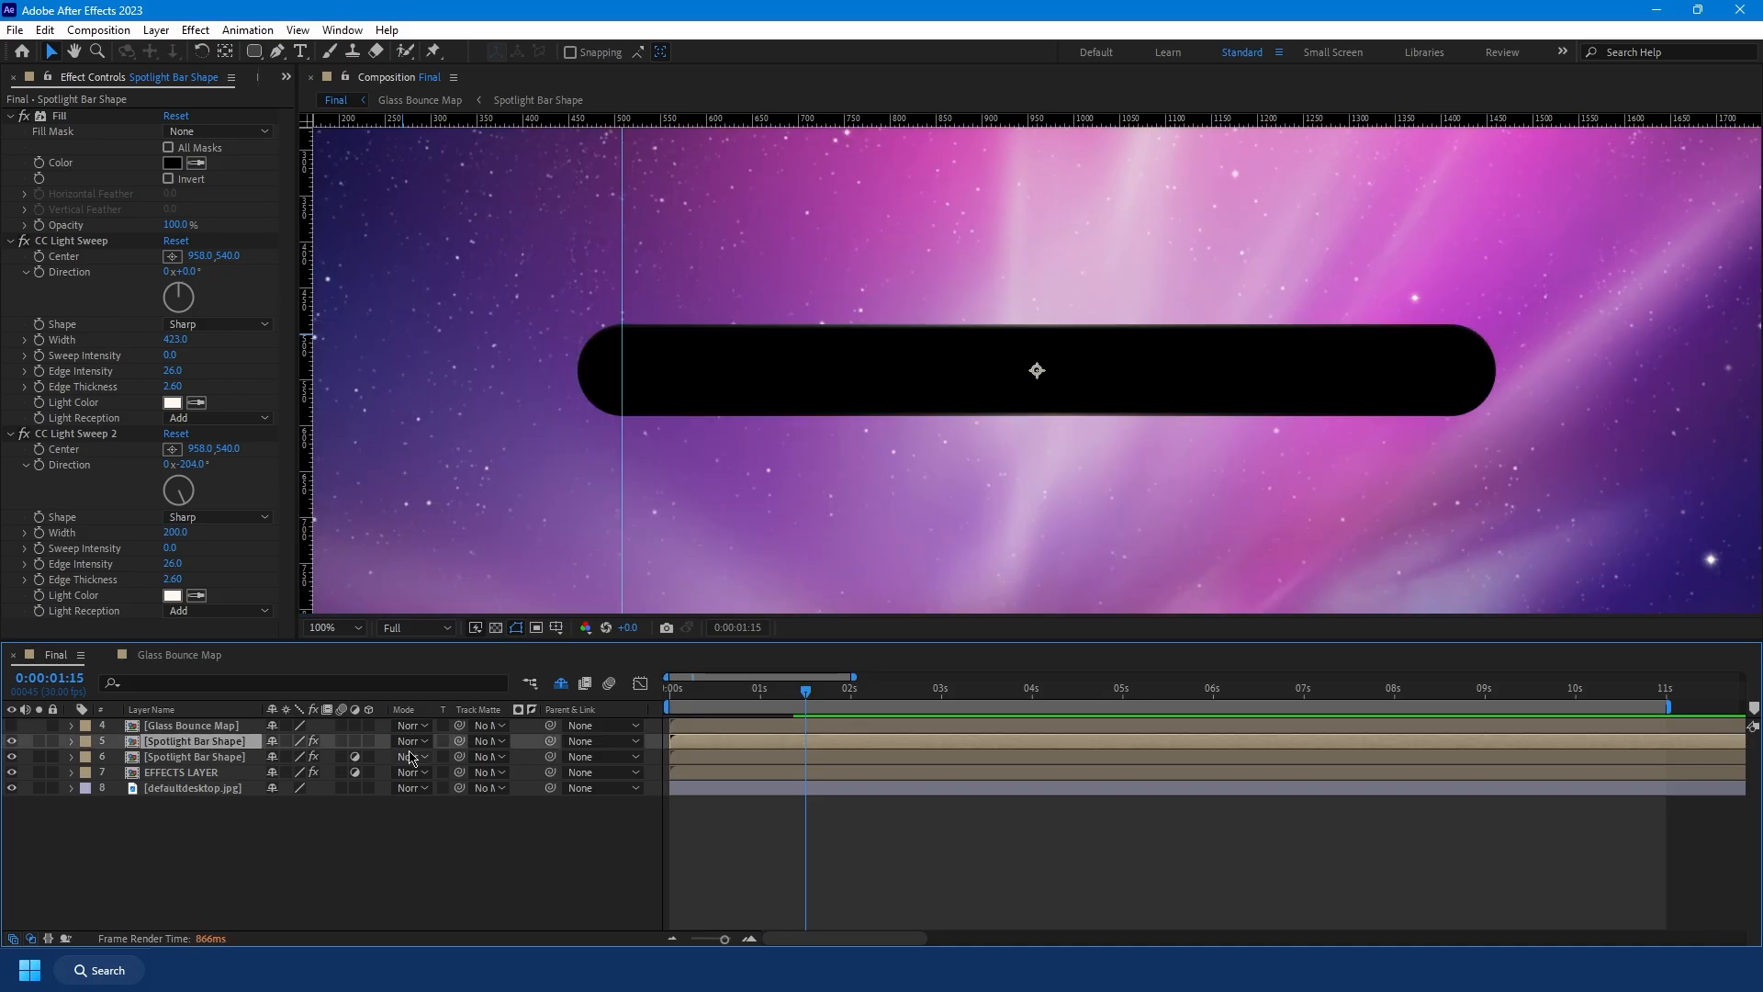
# Step: Set the black bar copy's blending mode to Add so only edge glints show
pyautogui.click(410, 757)
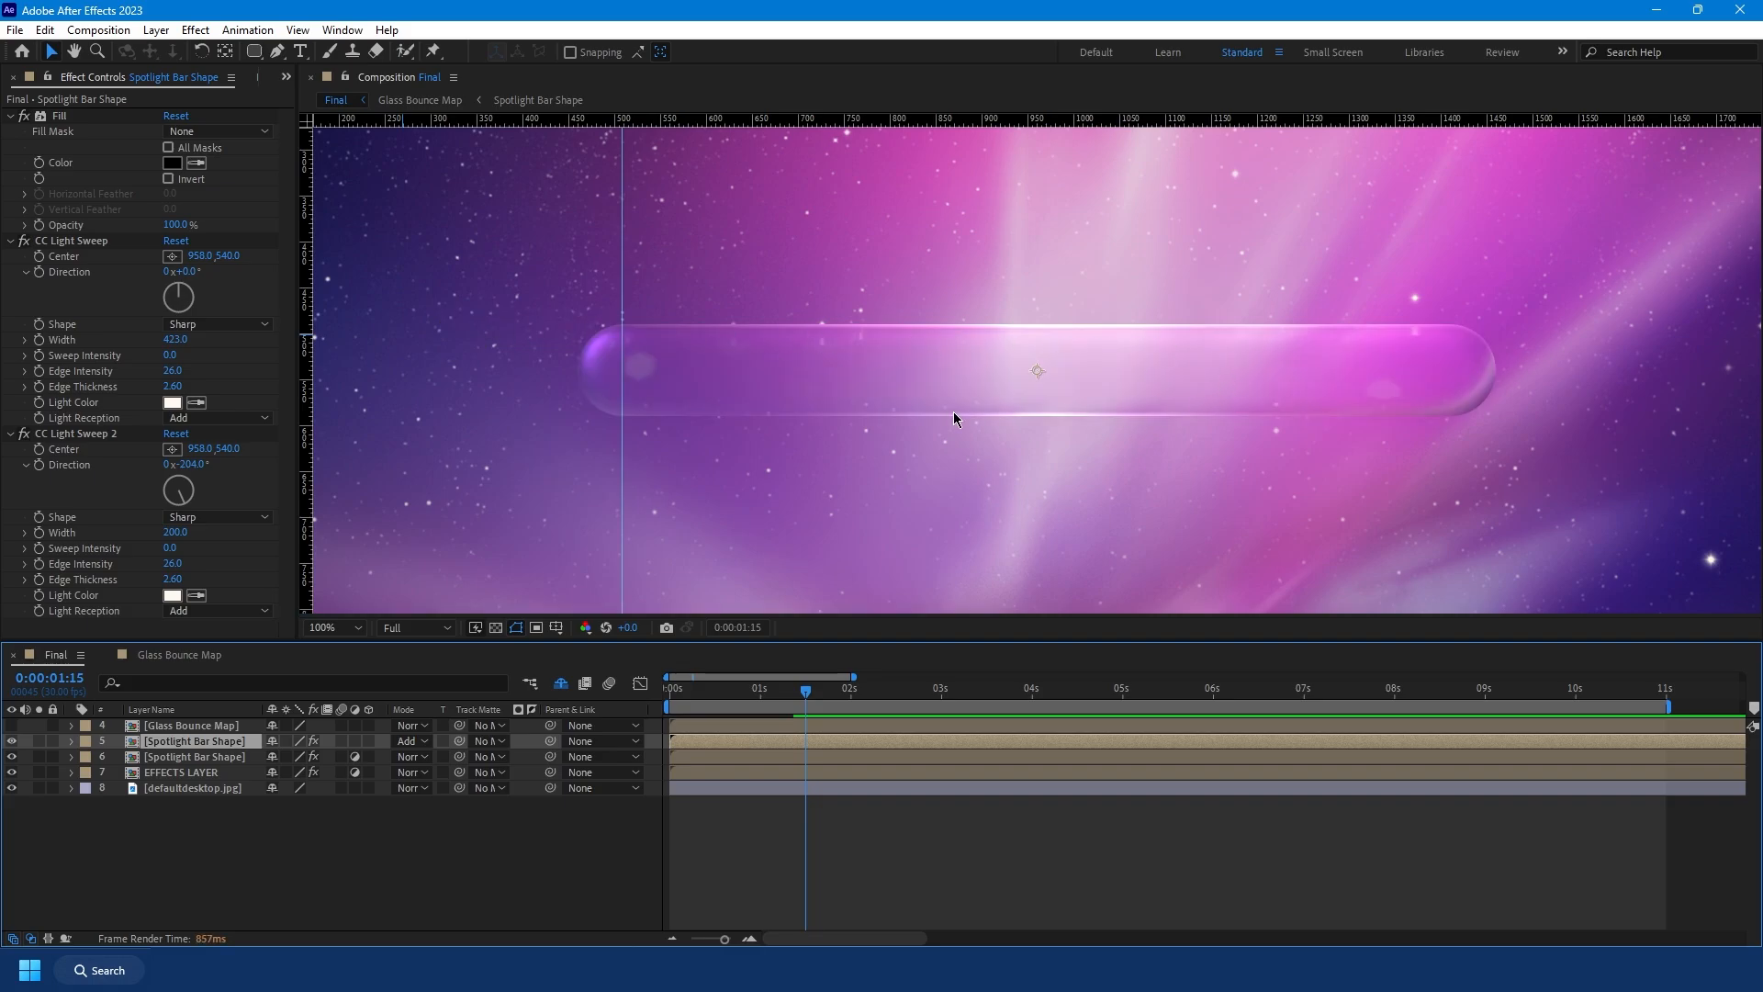
pyautogui.moveTo(1143, 380)
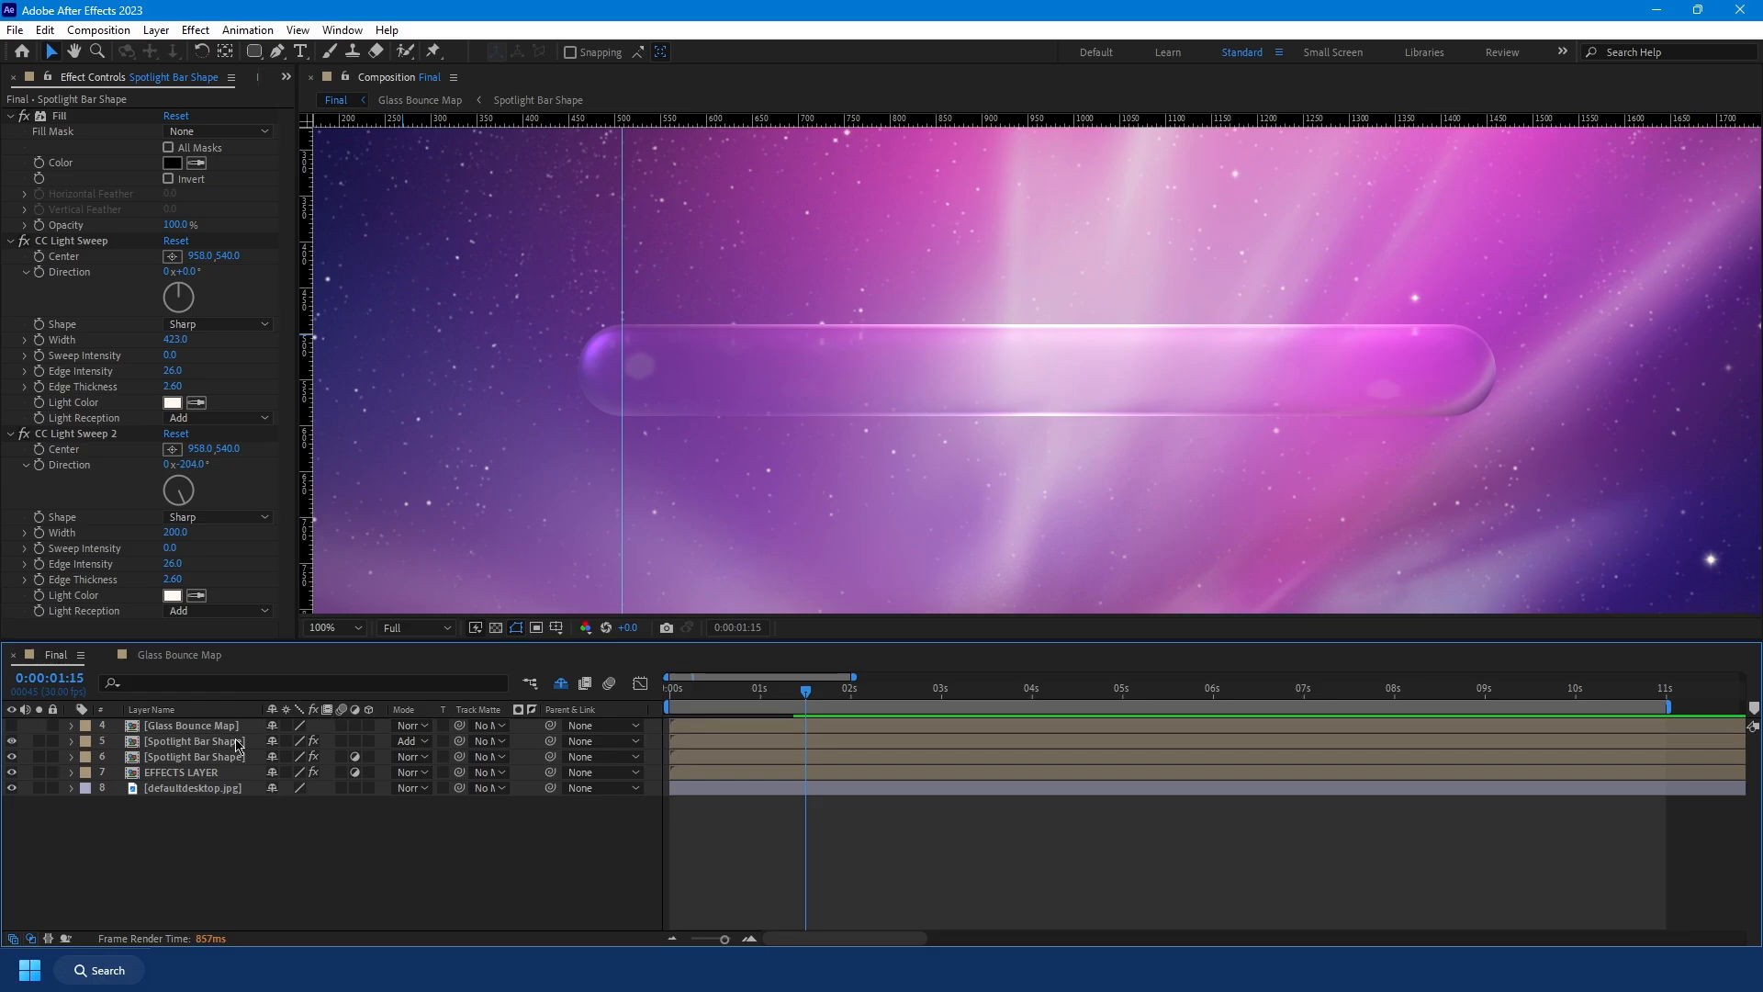
pyautogui.moveTo(561, 682)
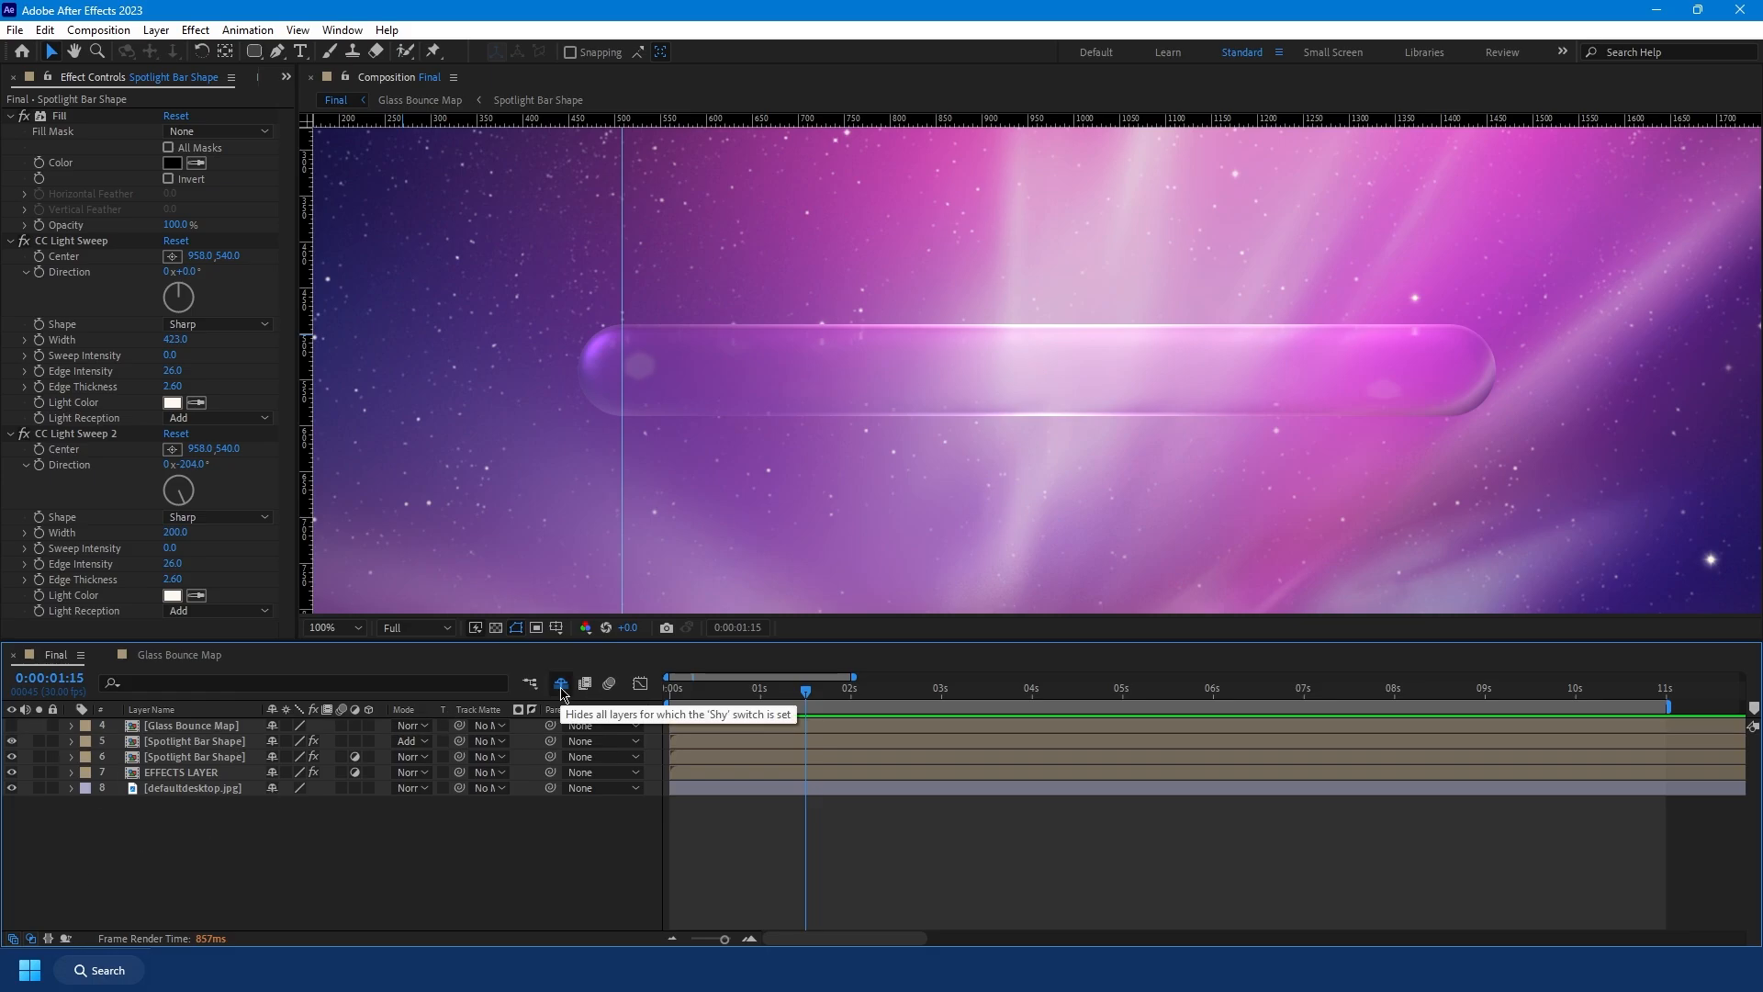
# Step: Unhide the Seasons text and logo layers and whiten the logo with Color Balance (HLS)
pyautogui.click(560, 683)
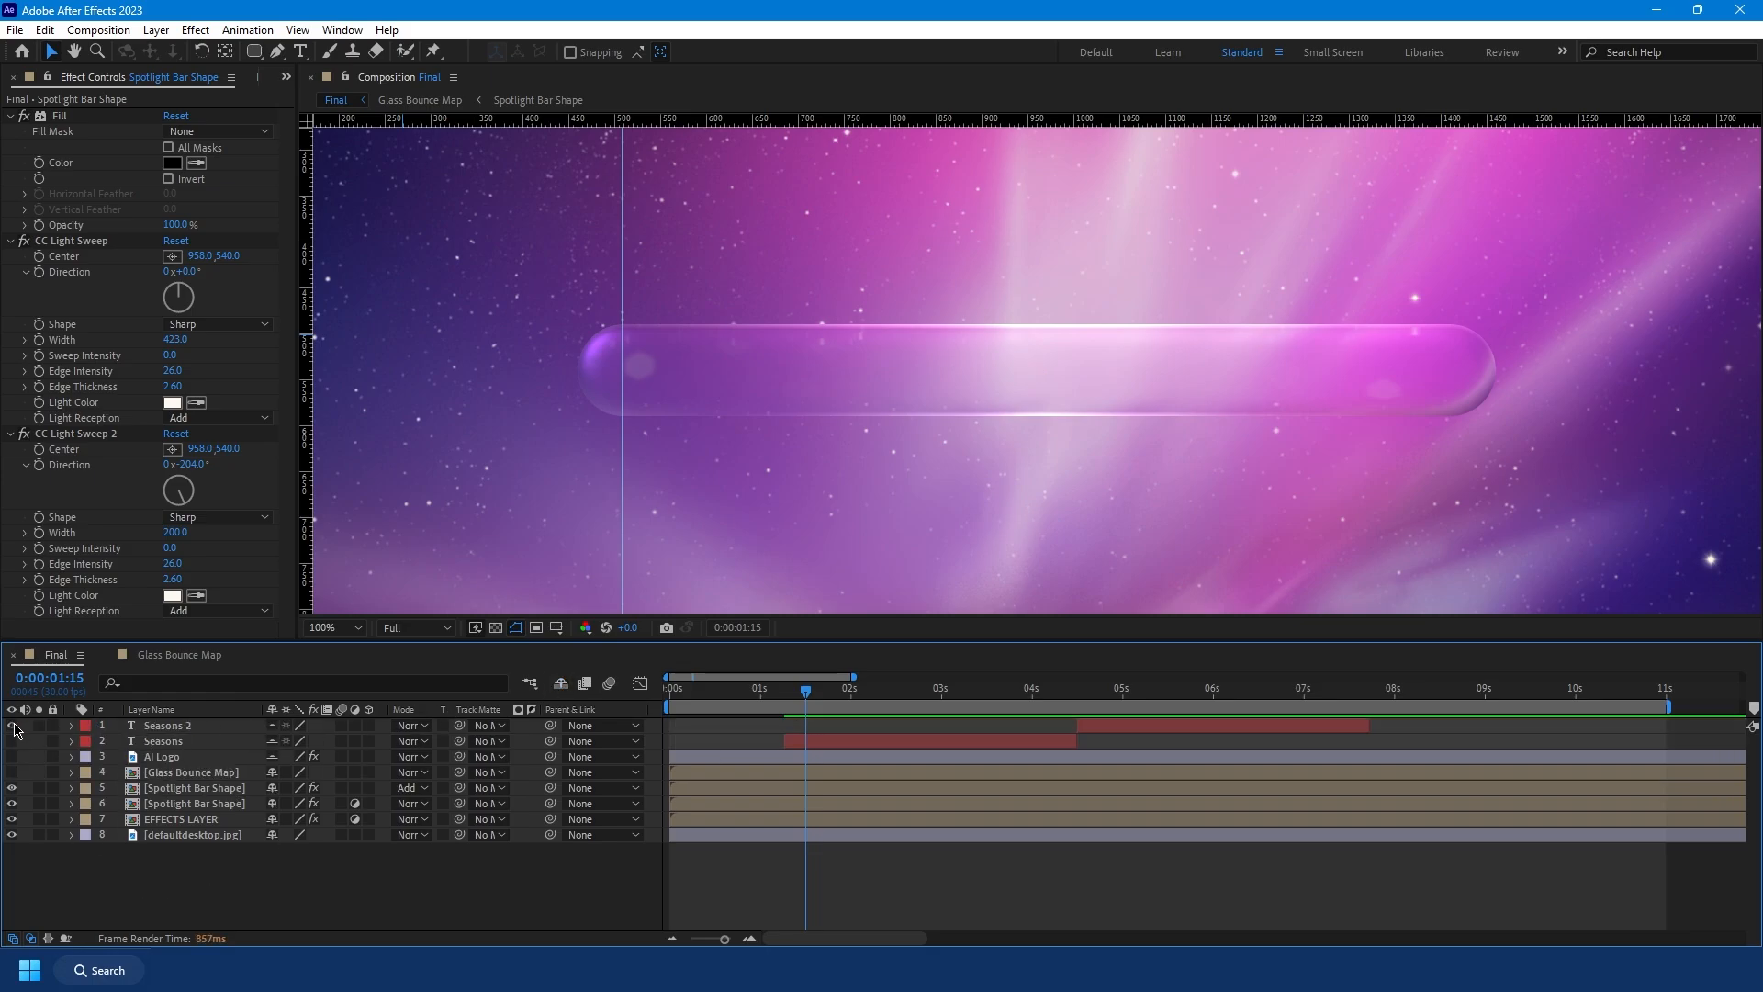
pyautogui.click(161, 756)
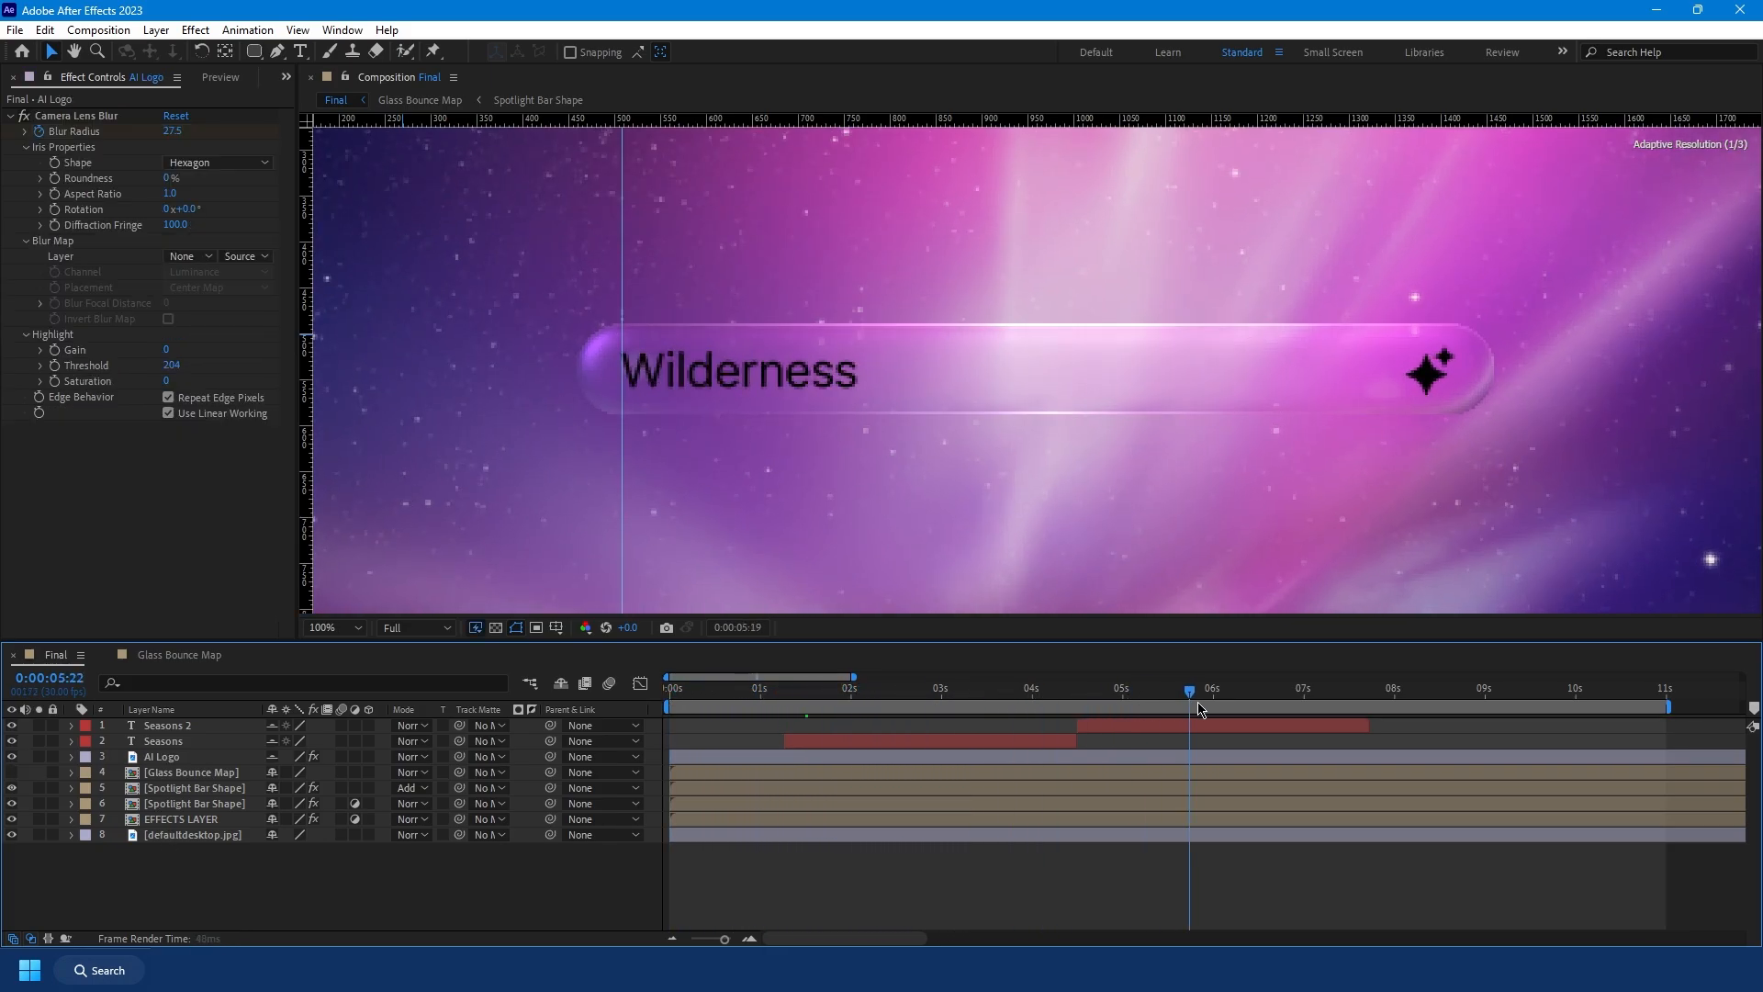
pyautogui.write('cc light')
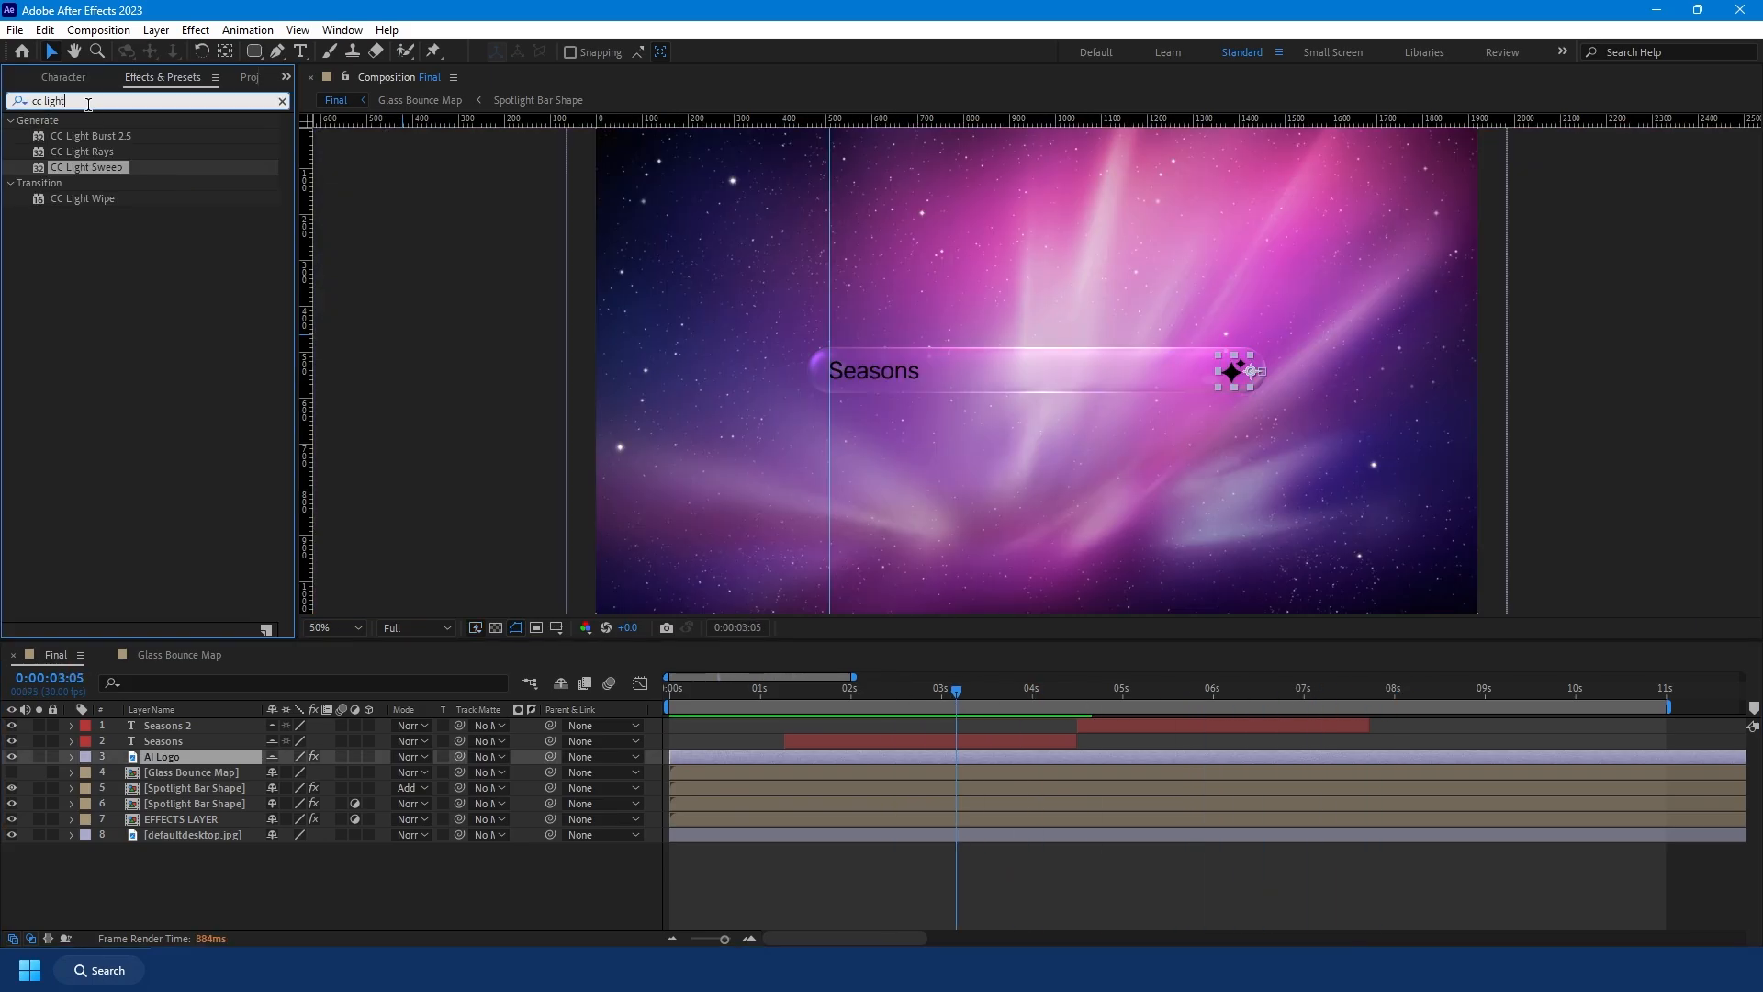
pyautogui.write('hls')
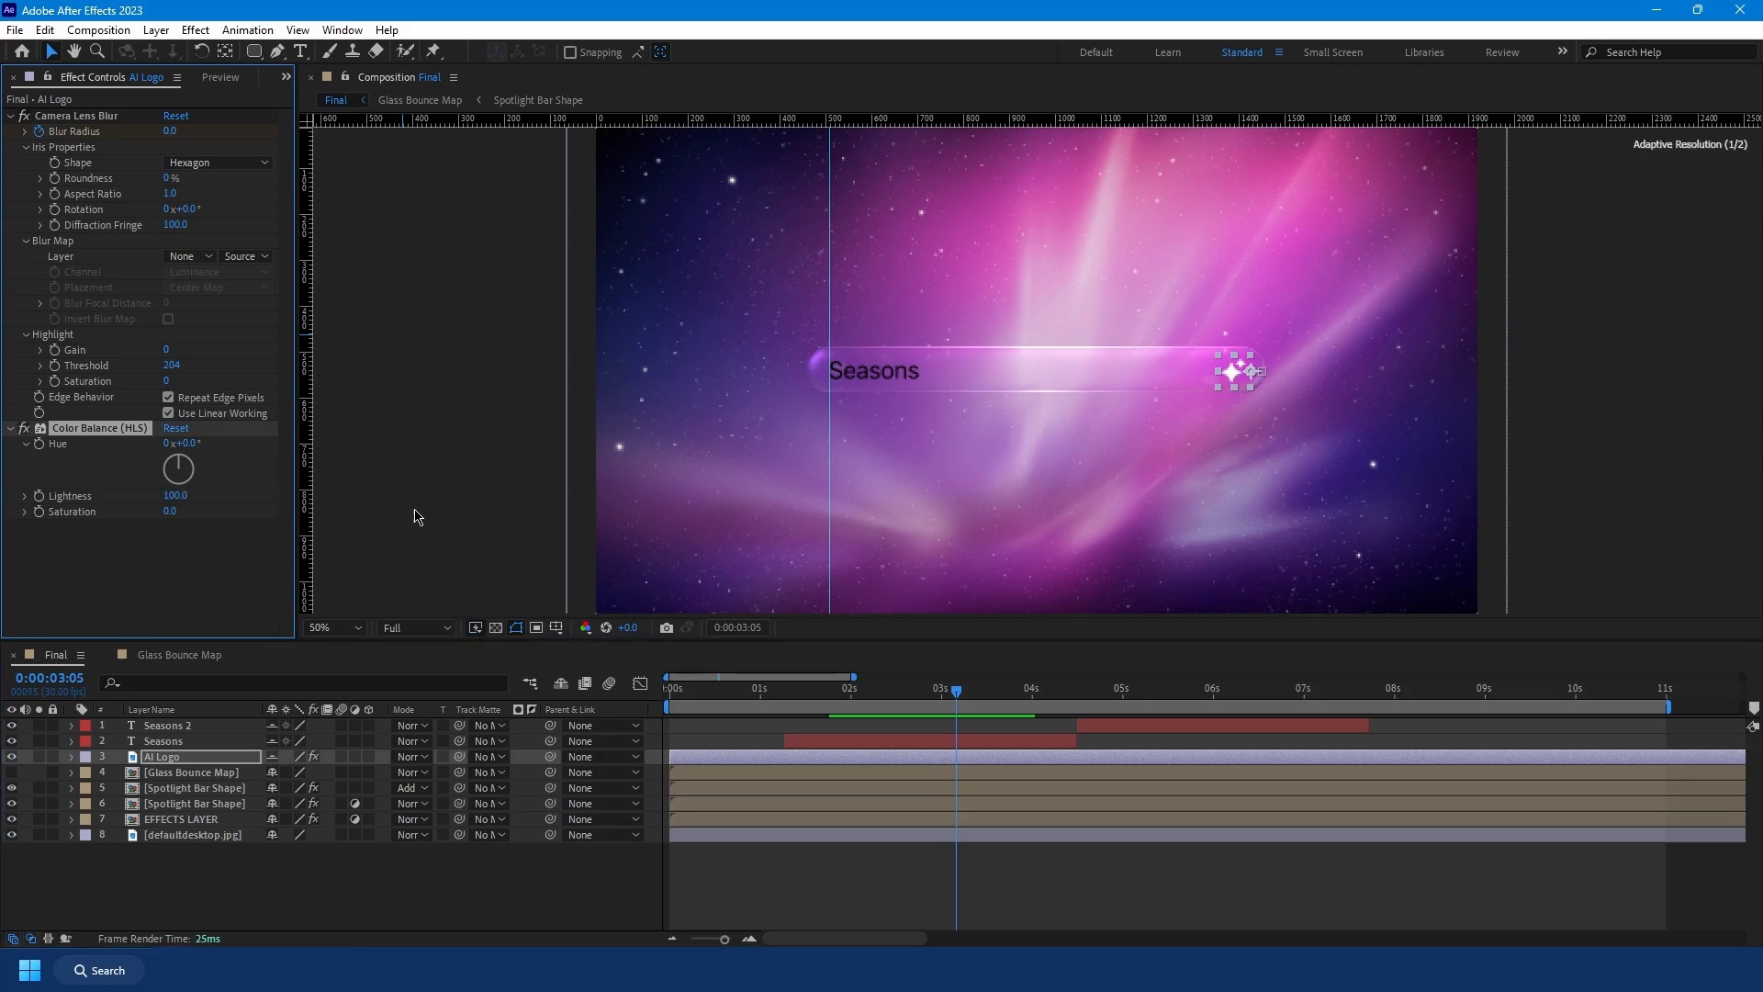
pyautogui.click(301, 51)
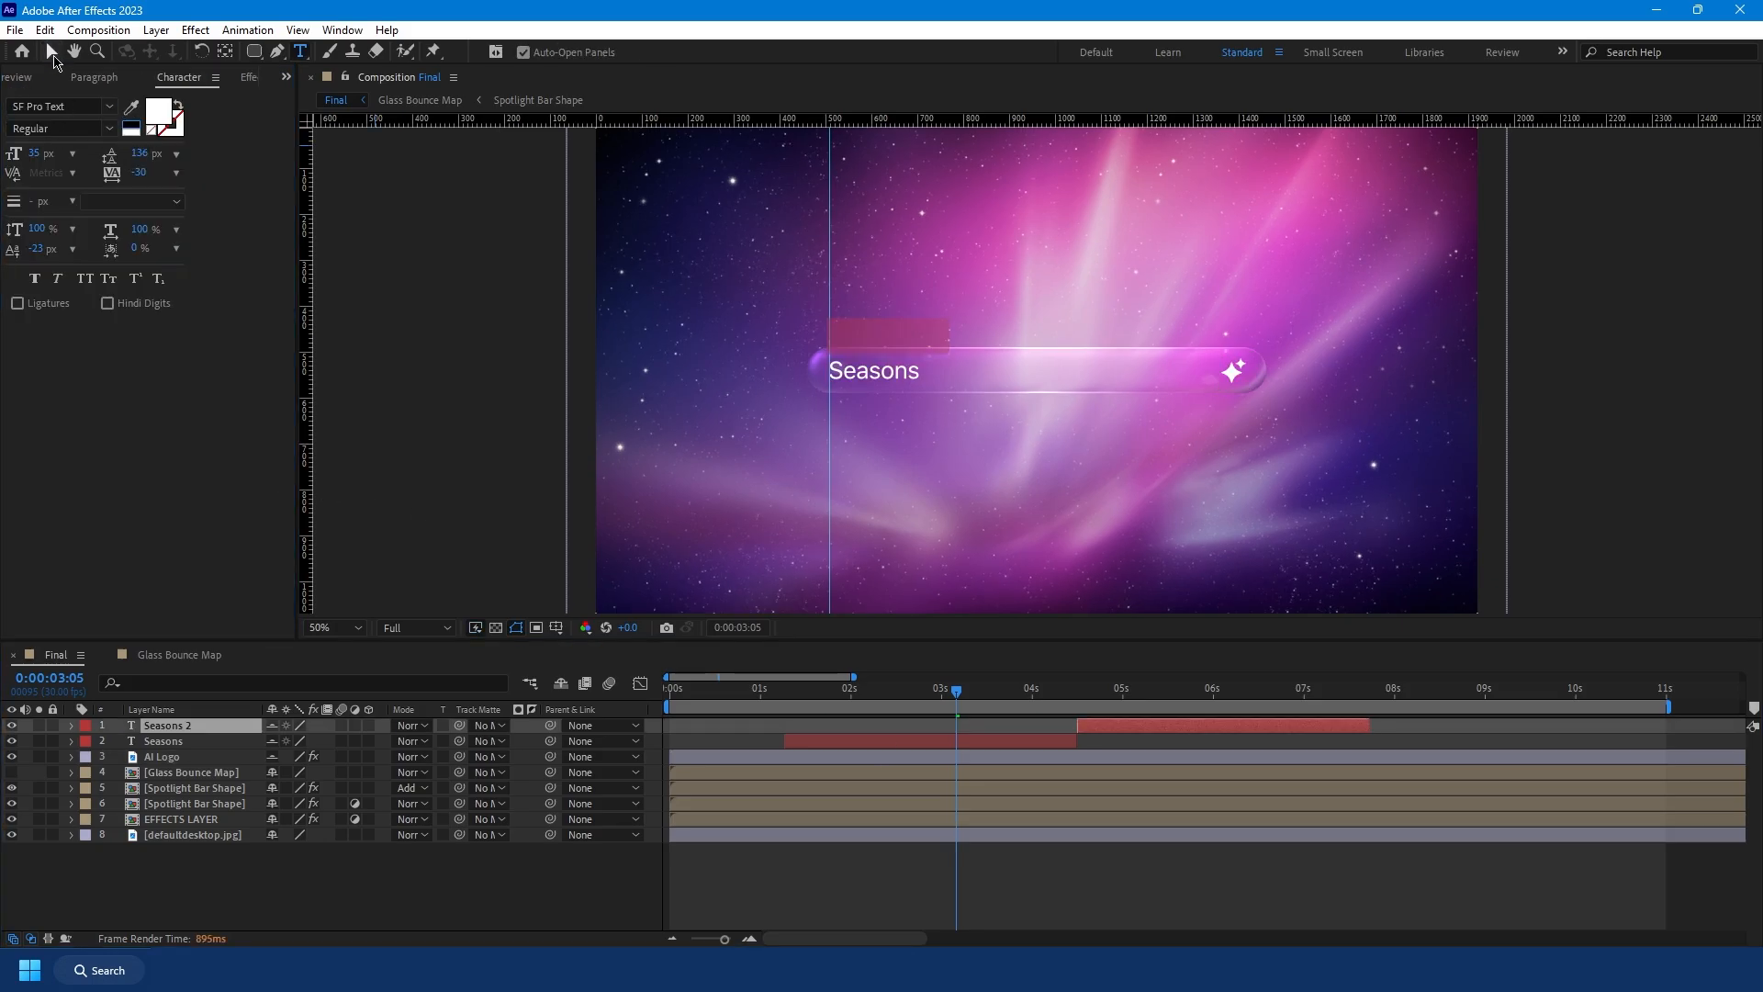